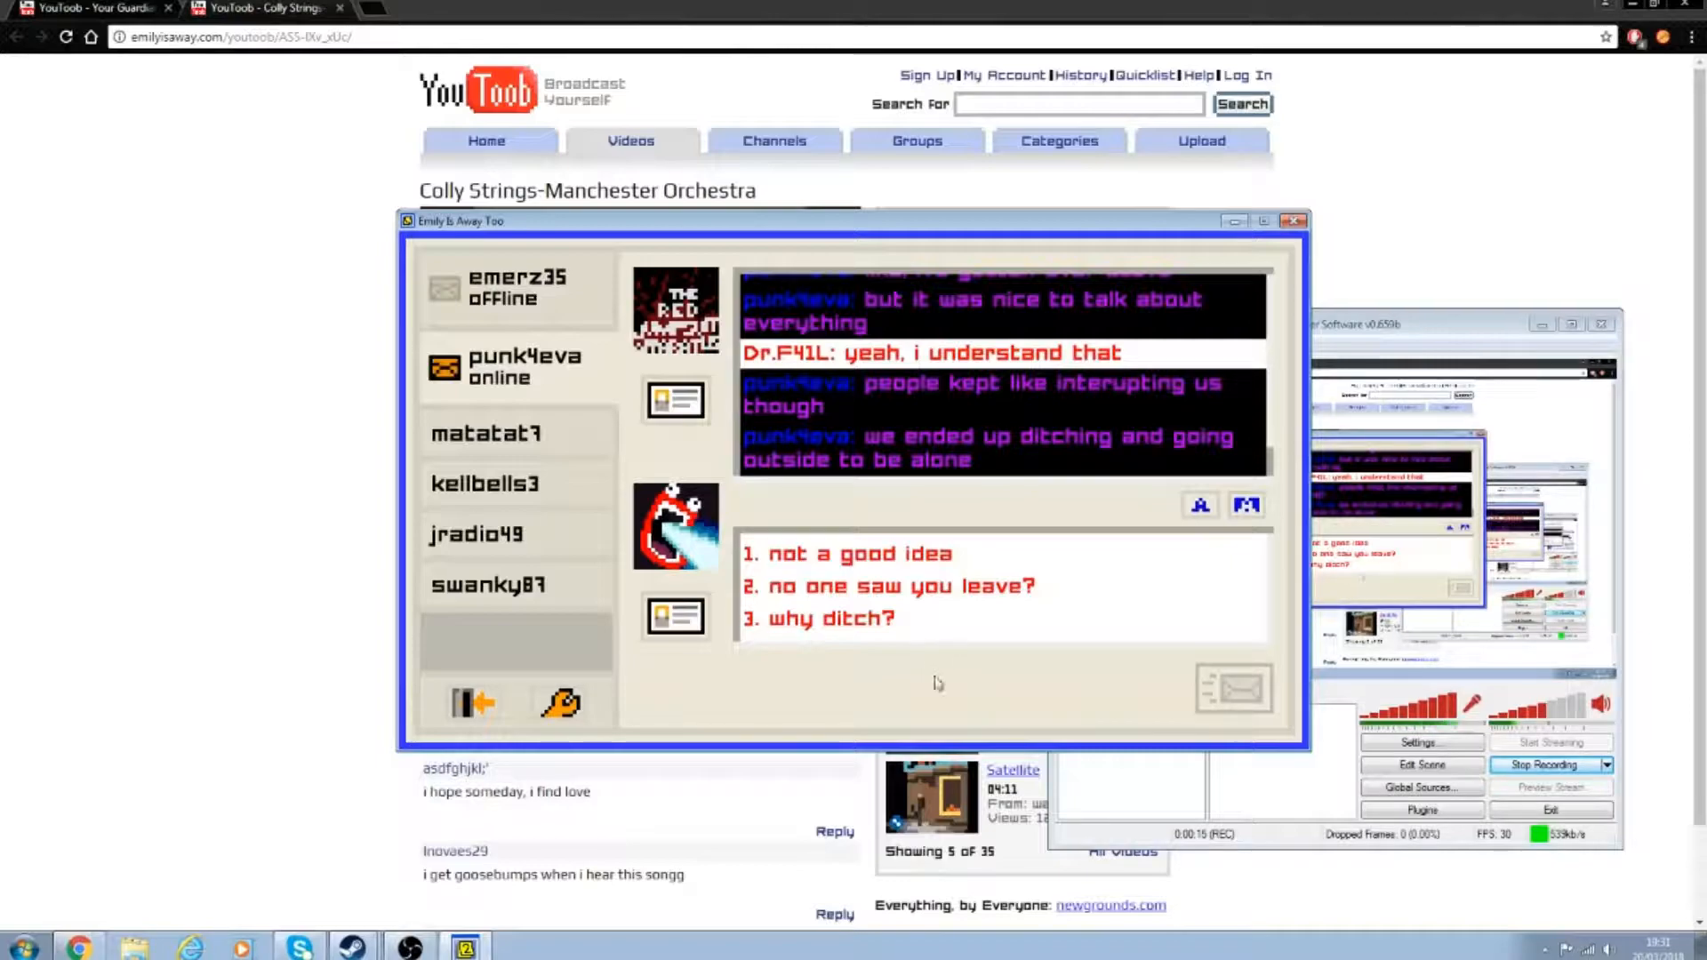
mouse_move(921, 642)
type("yeah, closure can be great")
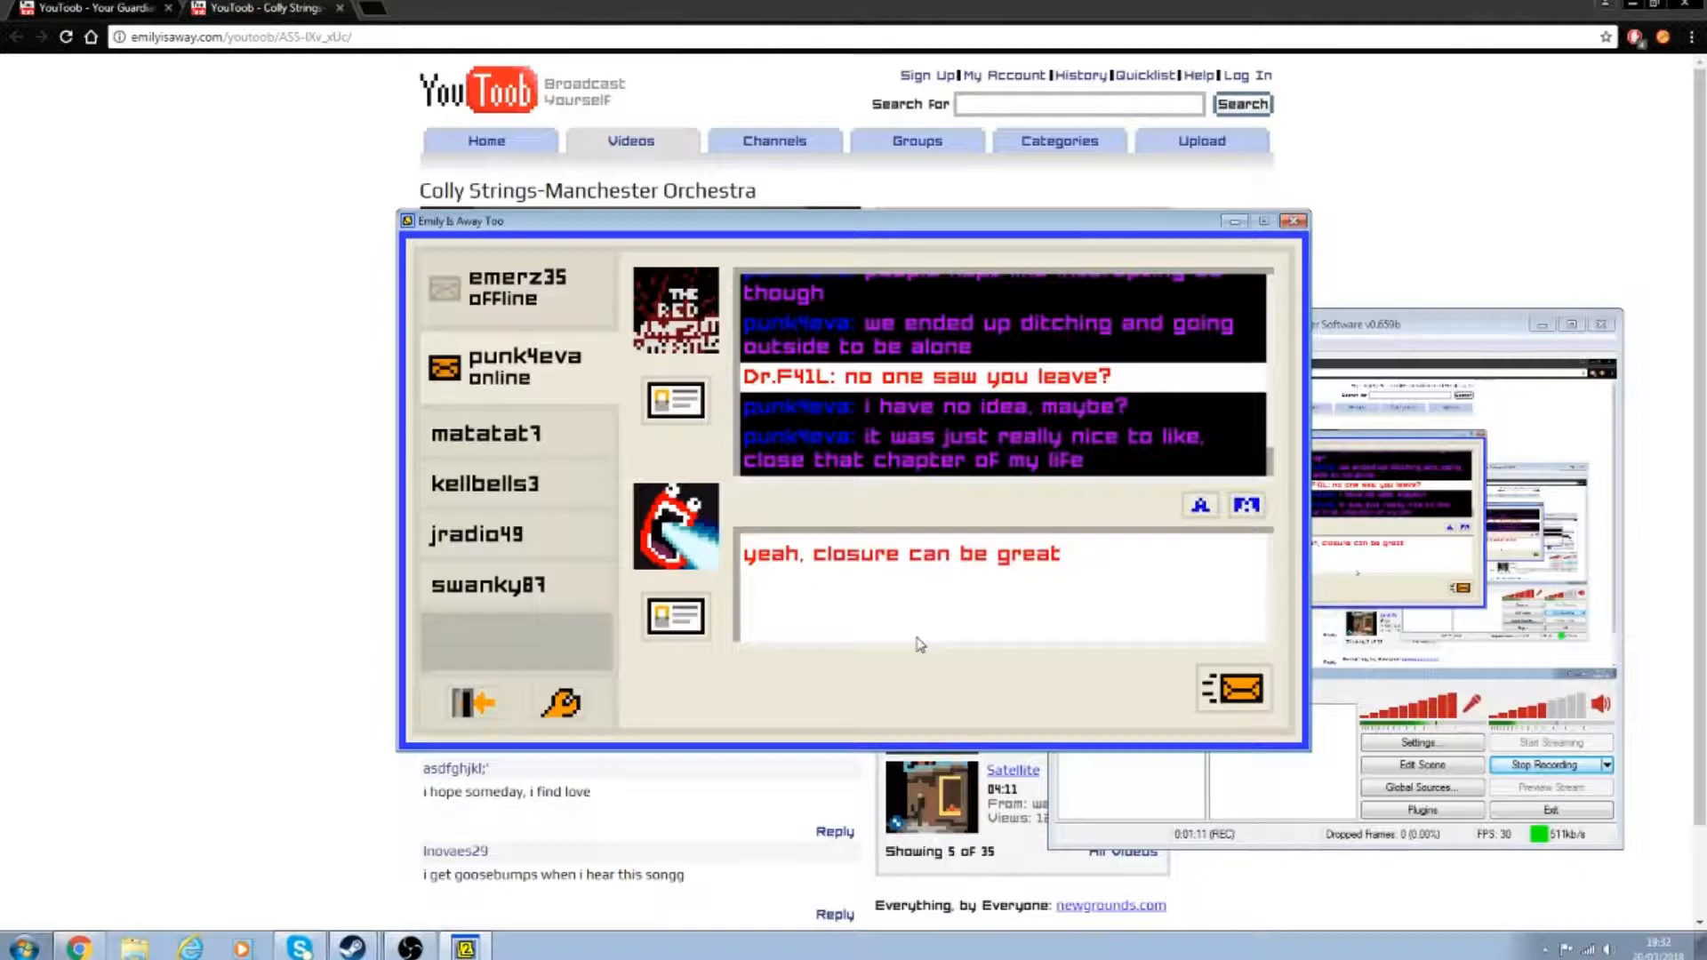
Step: Send the closure reply and 'please tell me you punched him', then pick the idiot reply
left_click(1234, 688)
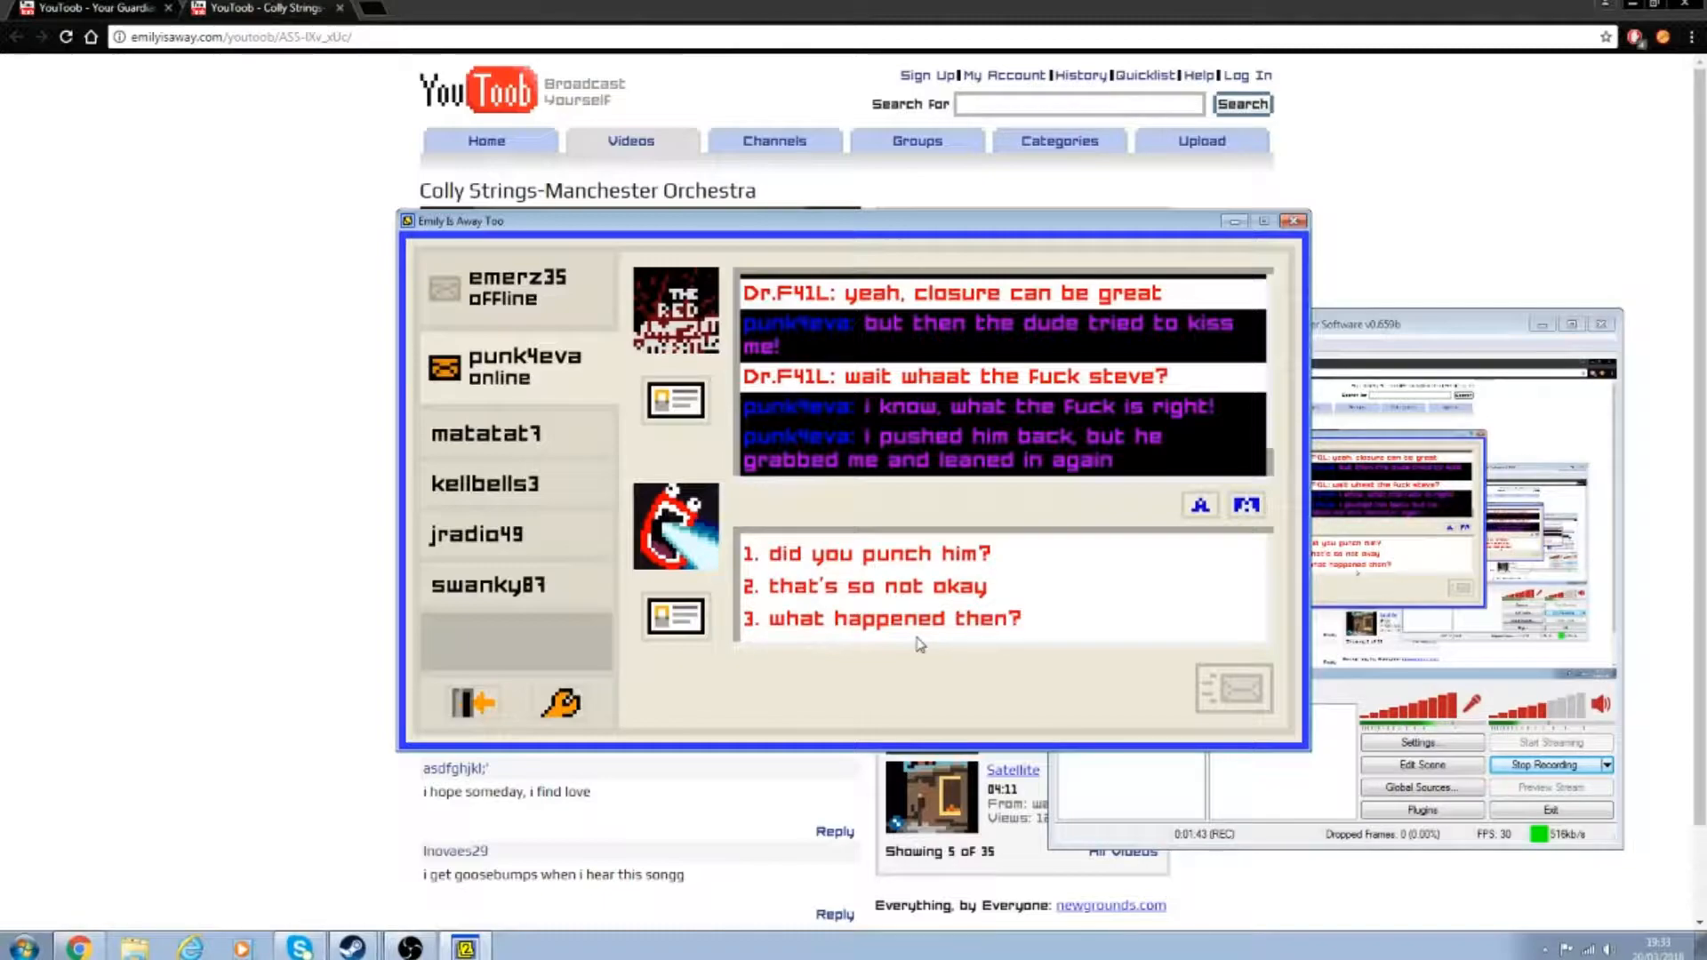
type("please tell me you punched him")
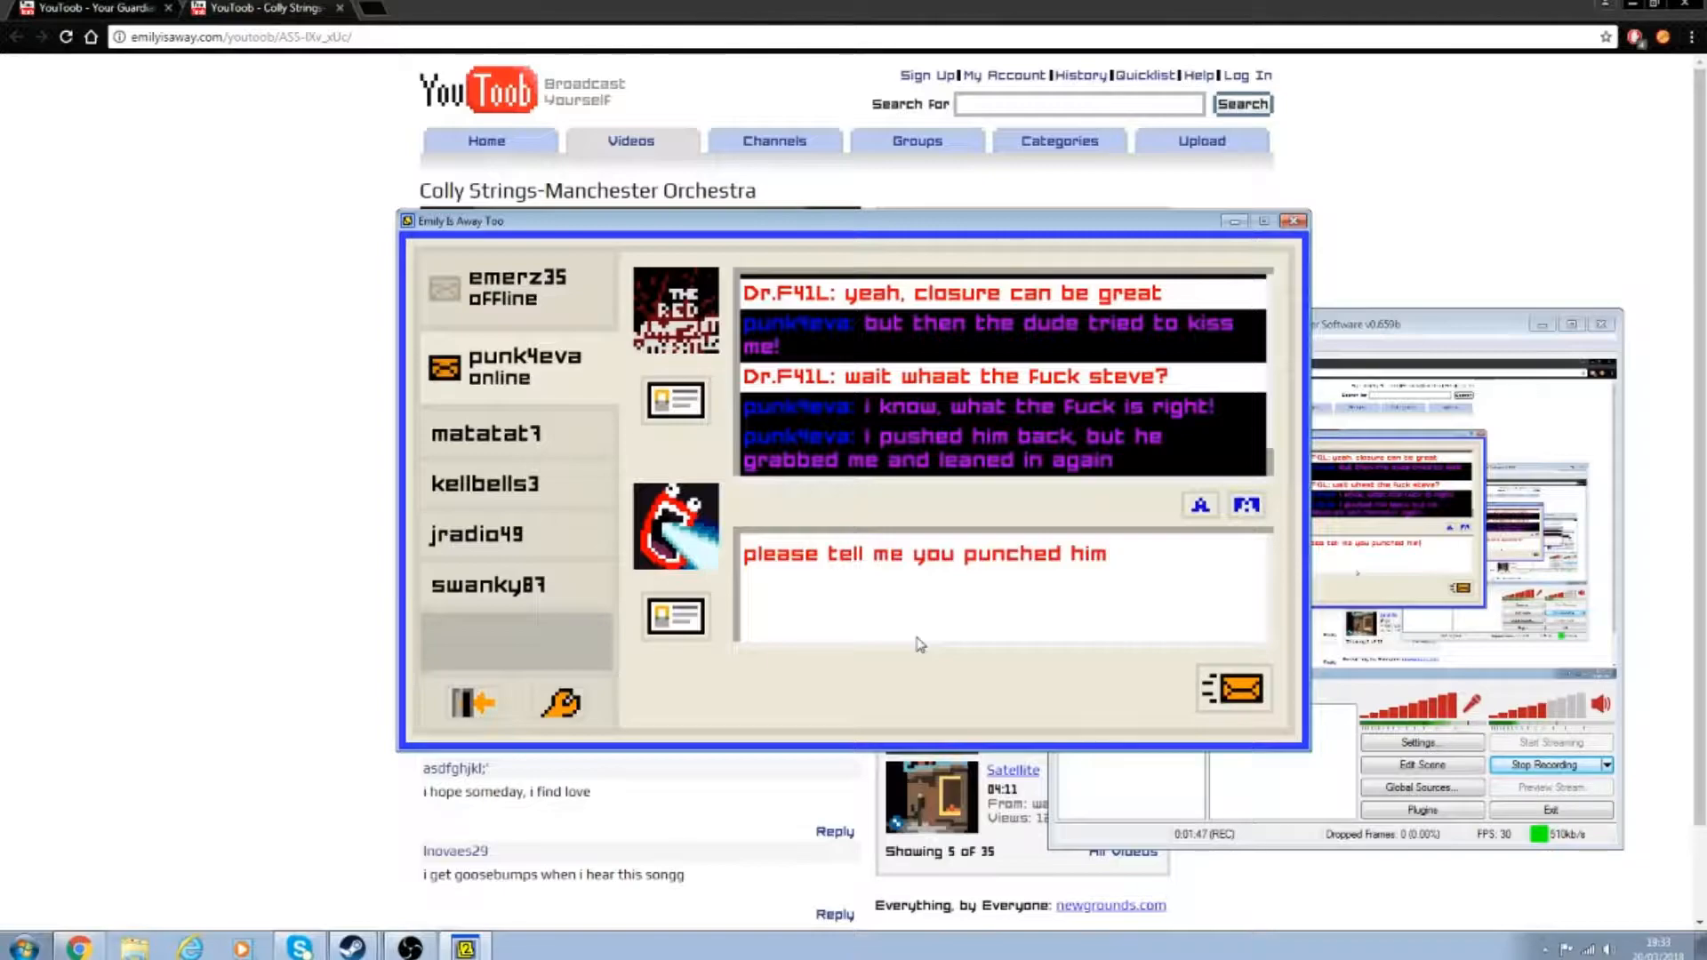
left_click(1234, 688)
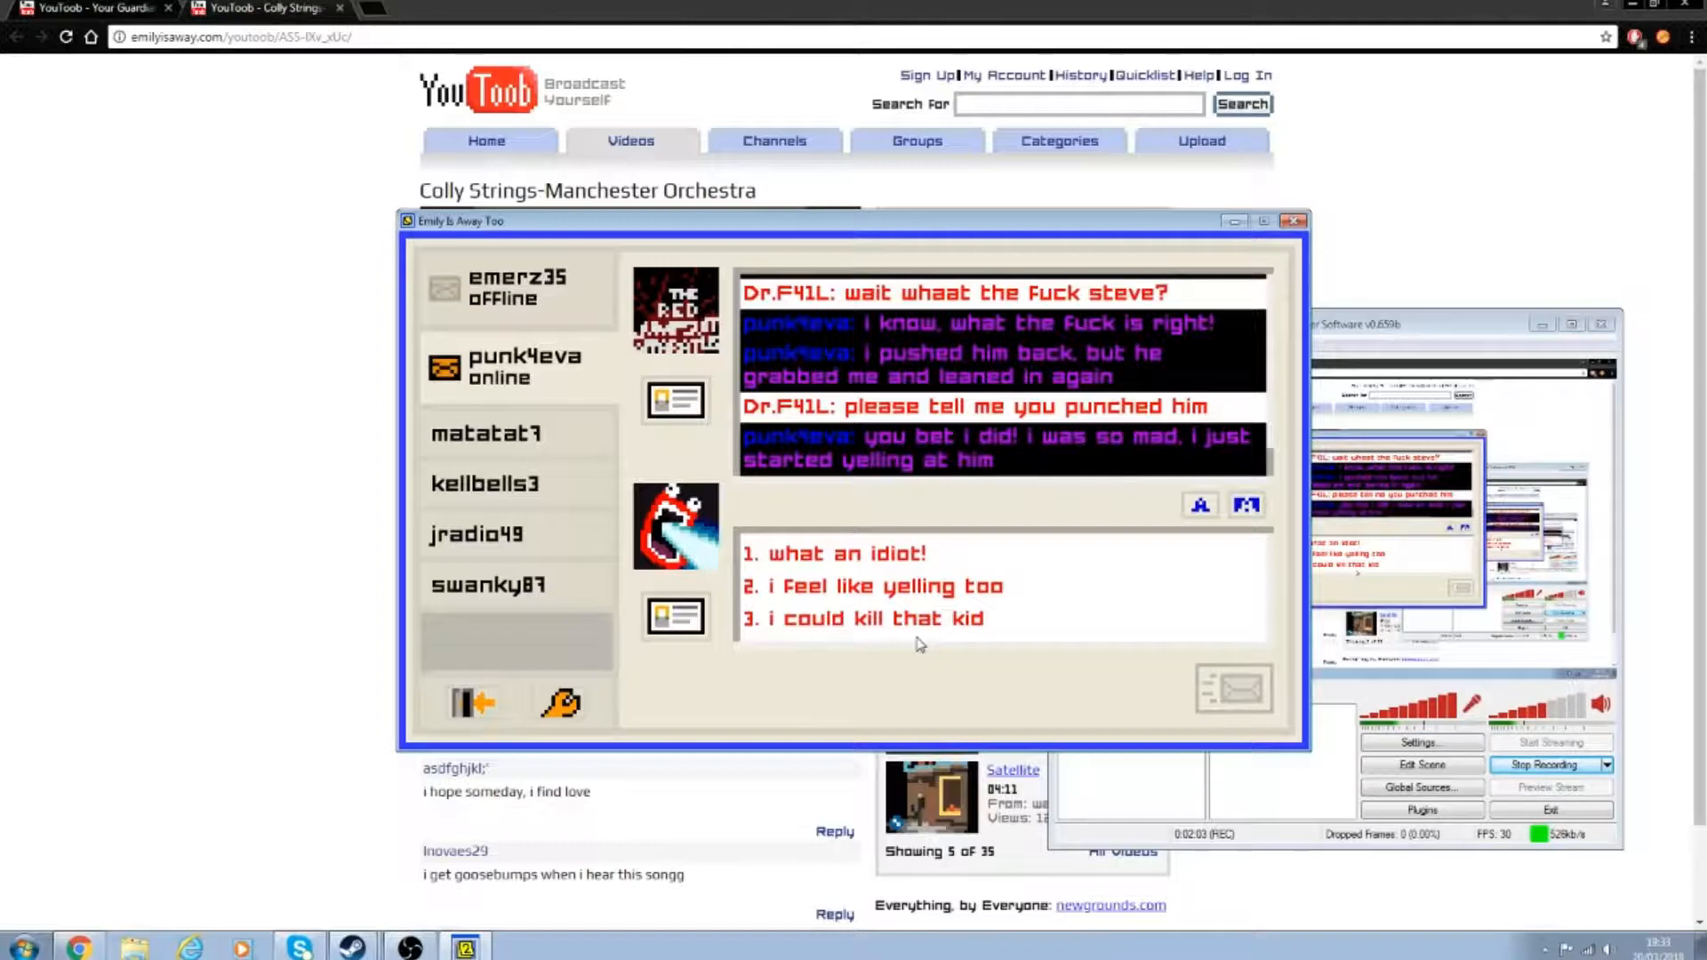
left_click(839, 553)
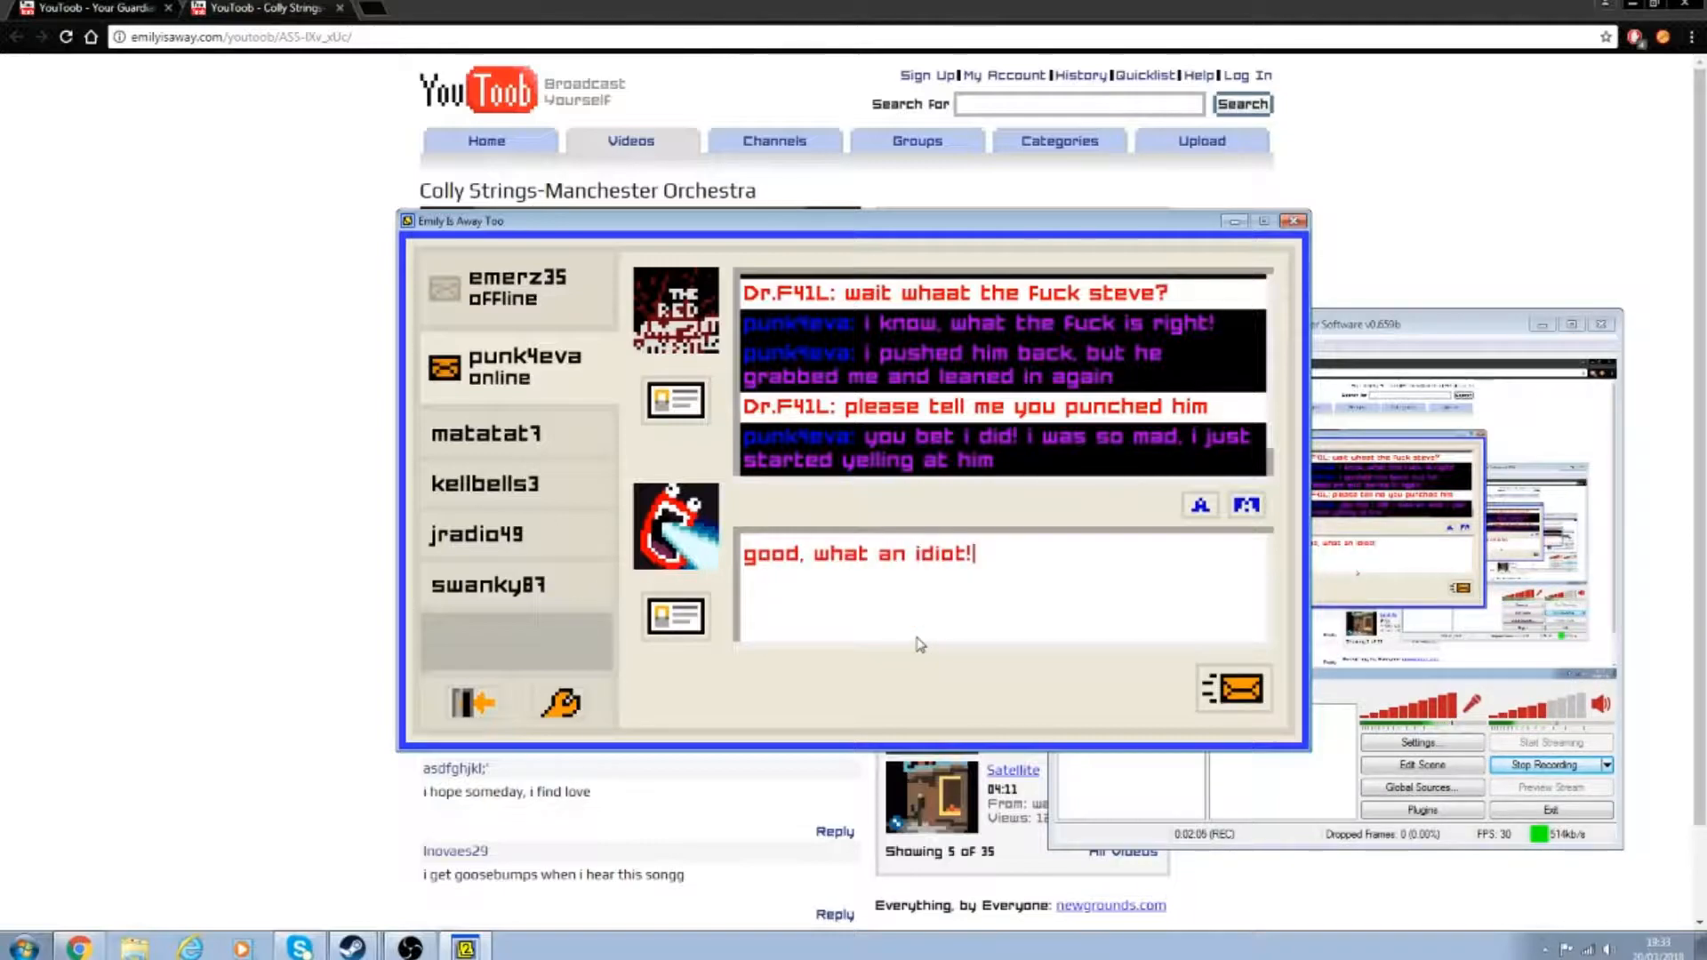
Step: Send 'good, what an idiot!' and choose the 'i'm so sorry about what happened' reply
left_click(1234, 690)
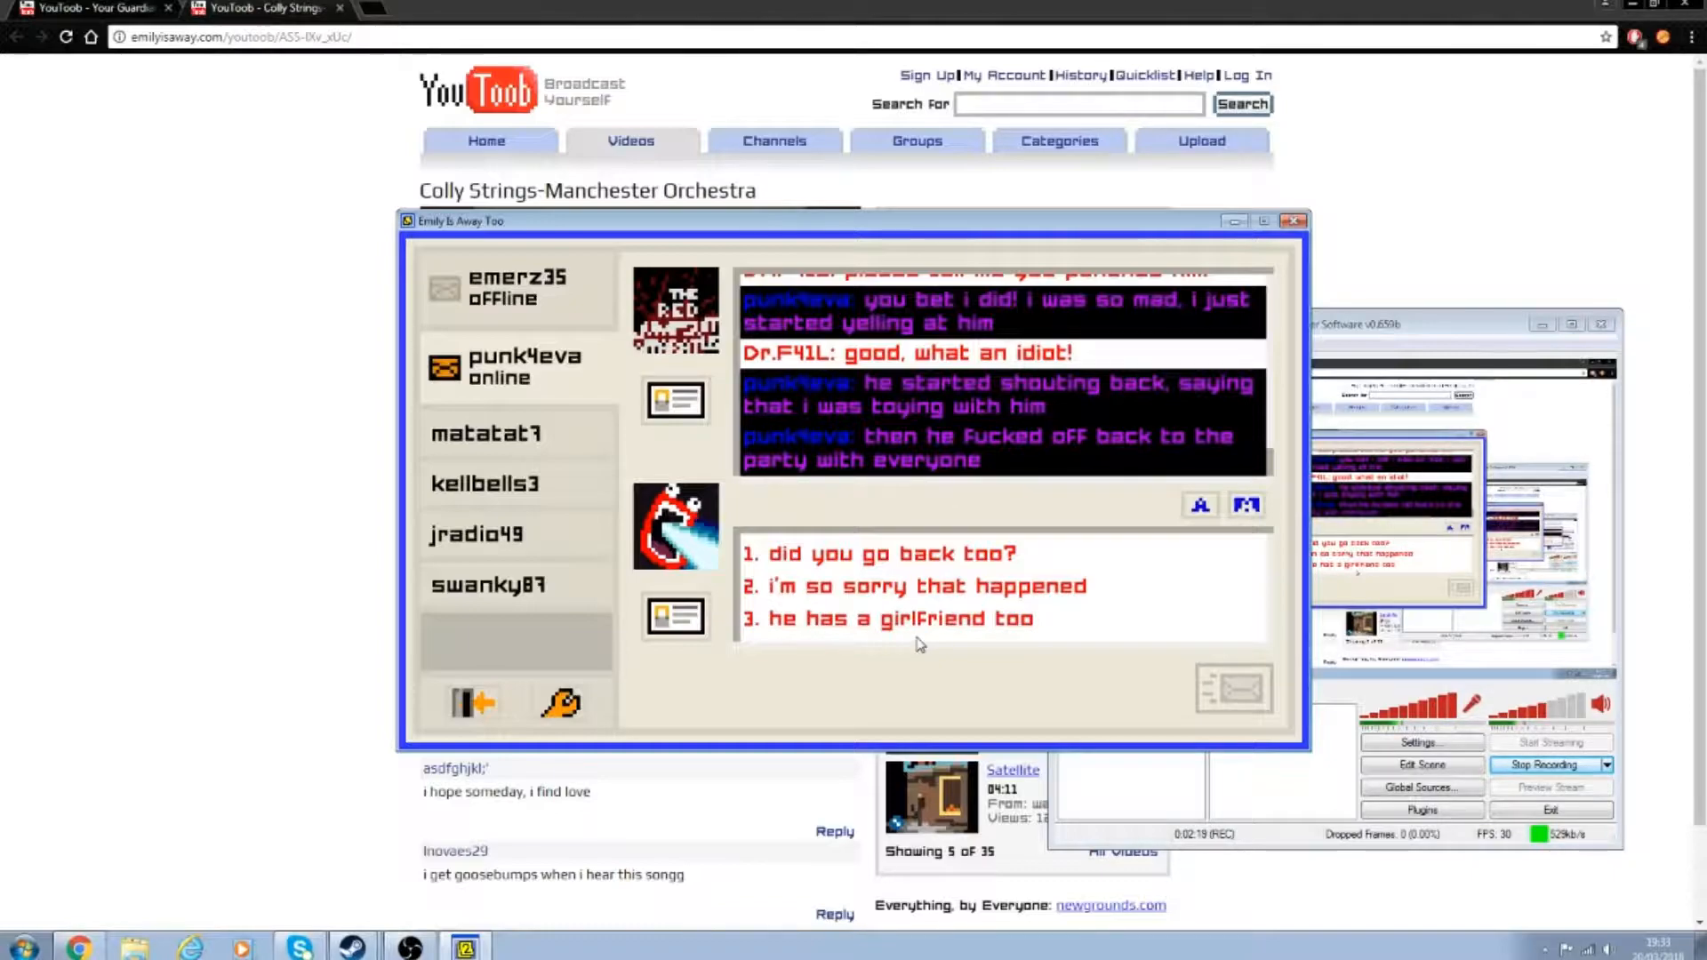
left_click(915, 586)
type("oh no, what happened?")
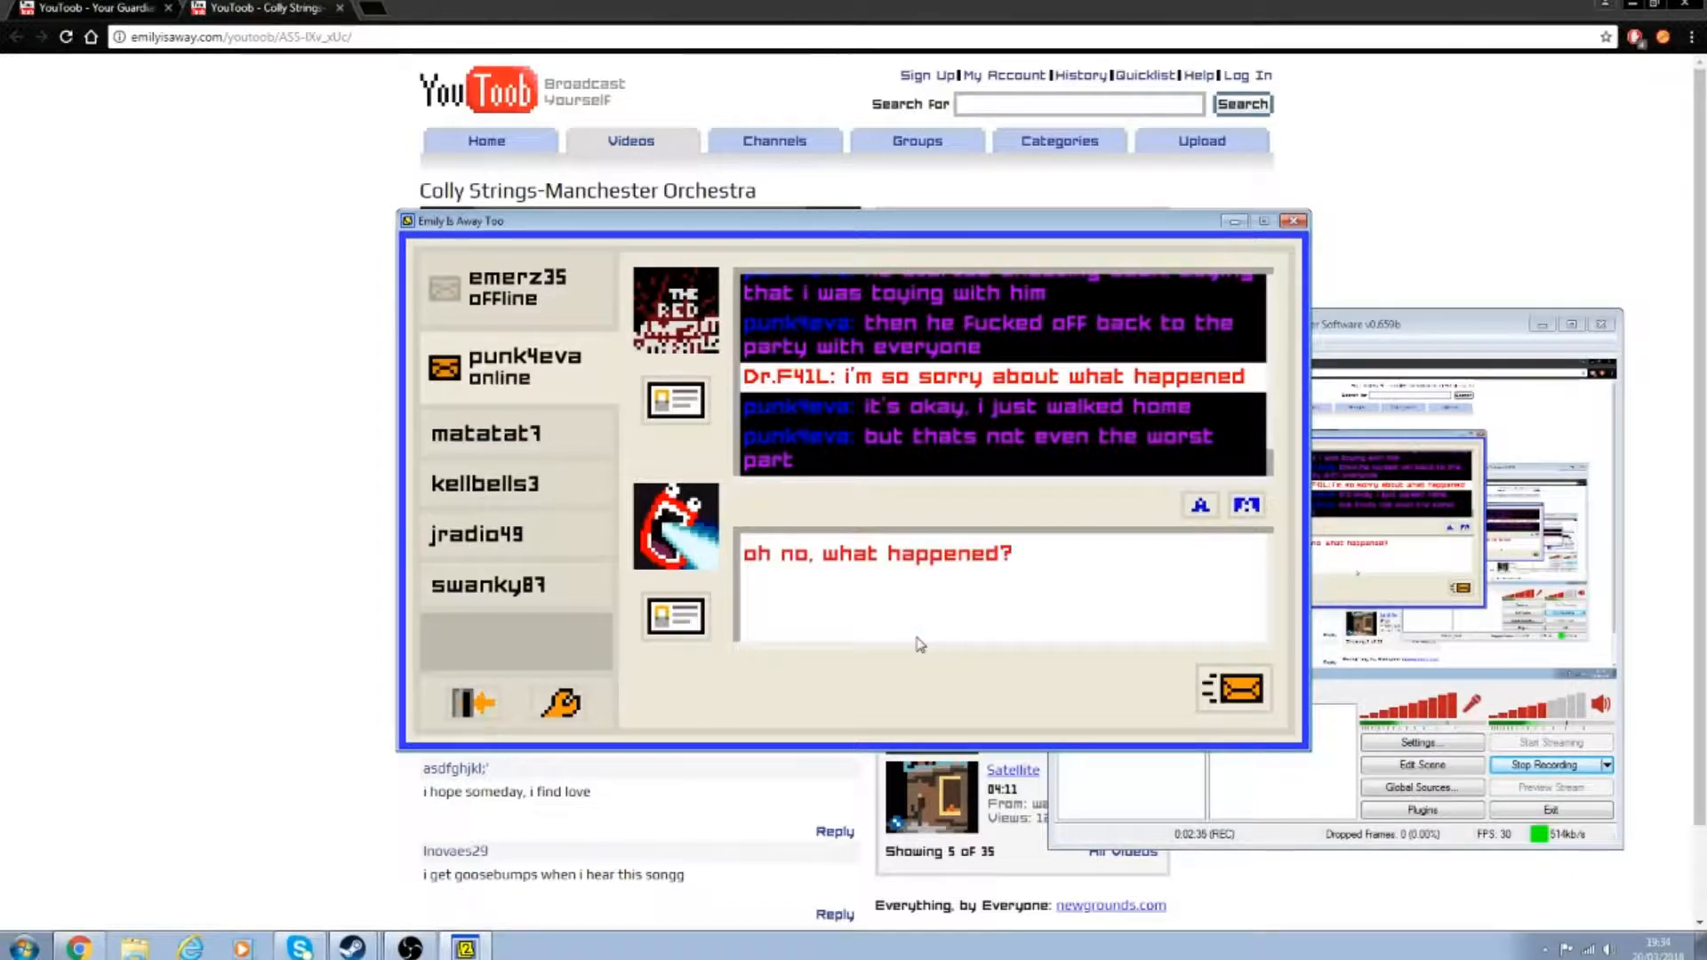
Step: Send 'oh no, what happened?' and draft 'what does jackie think?'
left_click(1232, 689)
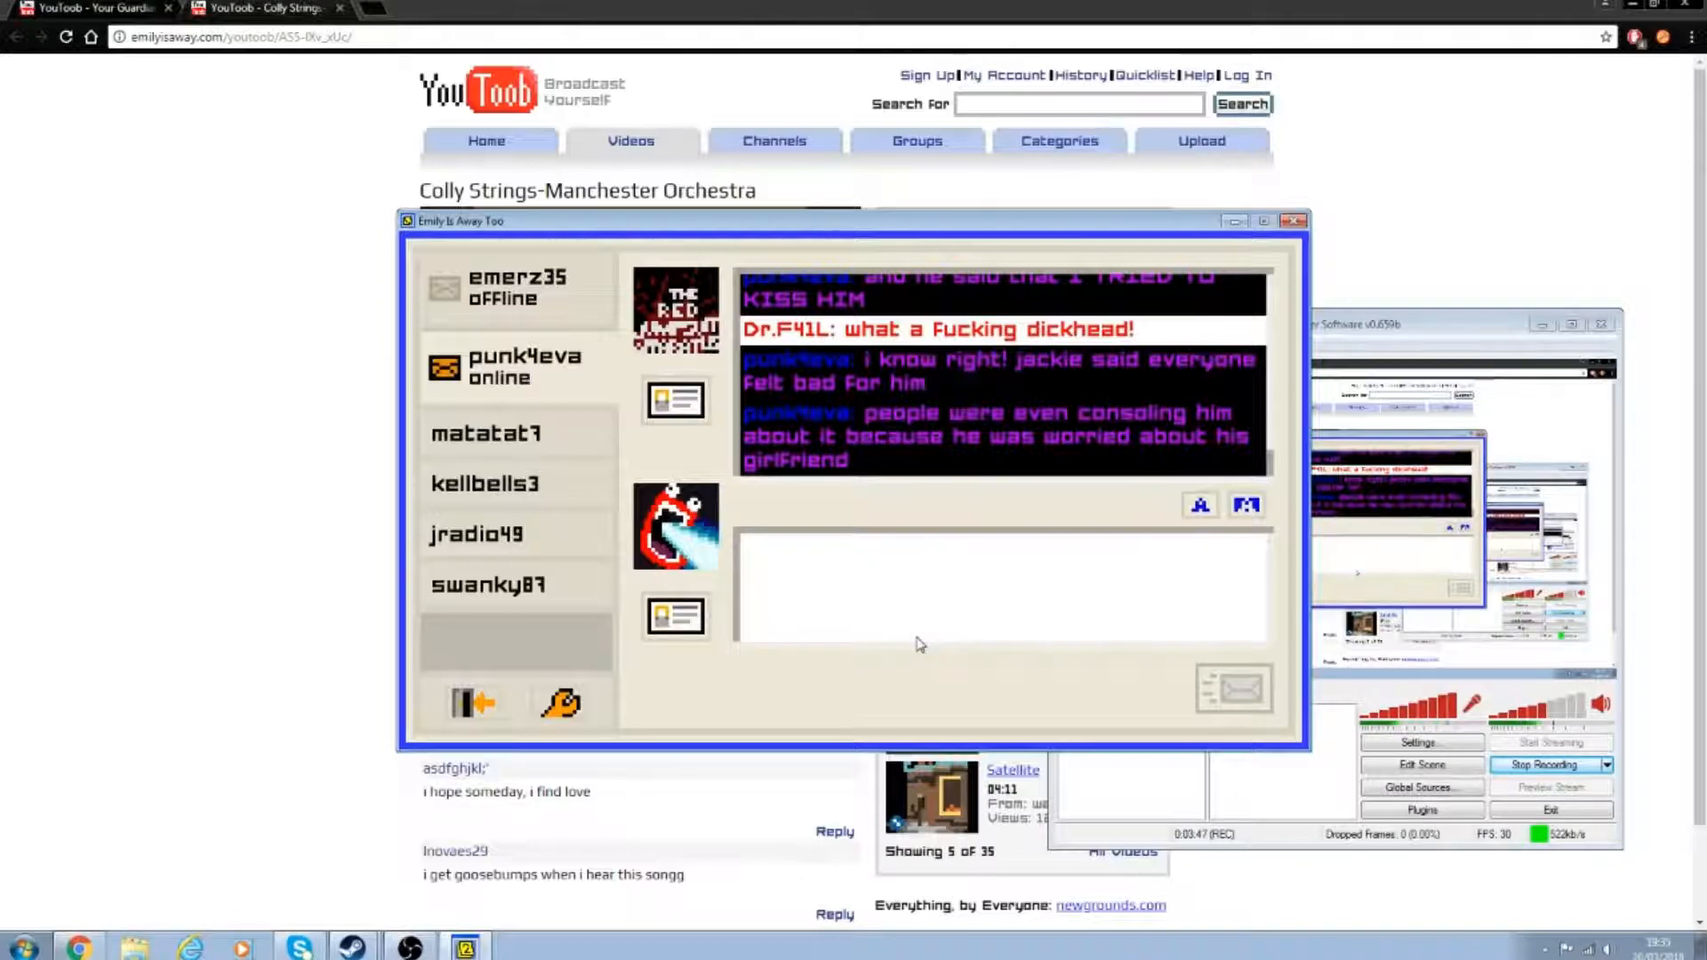
type("what does jackie think?")
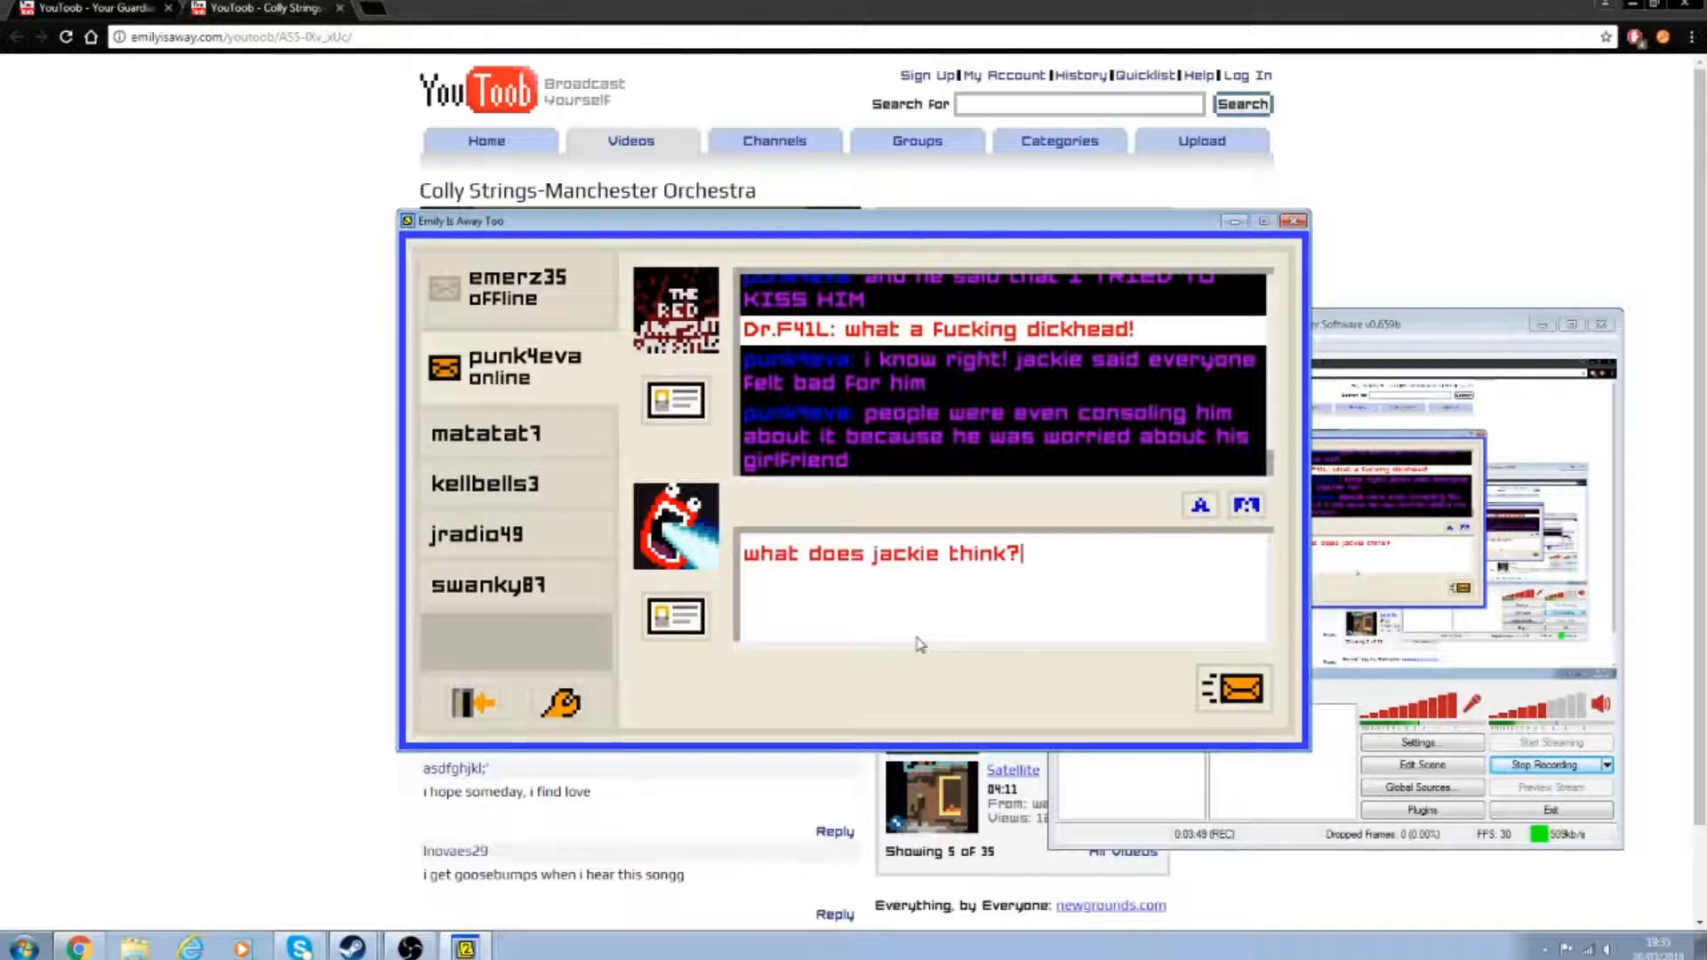
Step: Send the question 'what does jackie think?' to punk4eva
left_click(1234, 689)
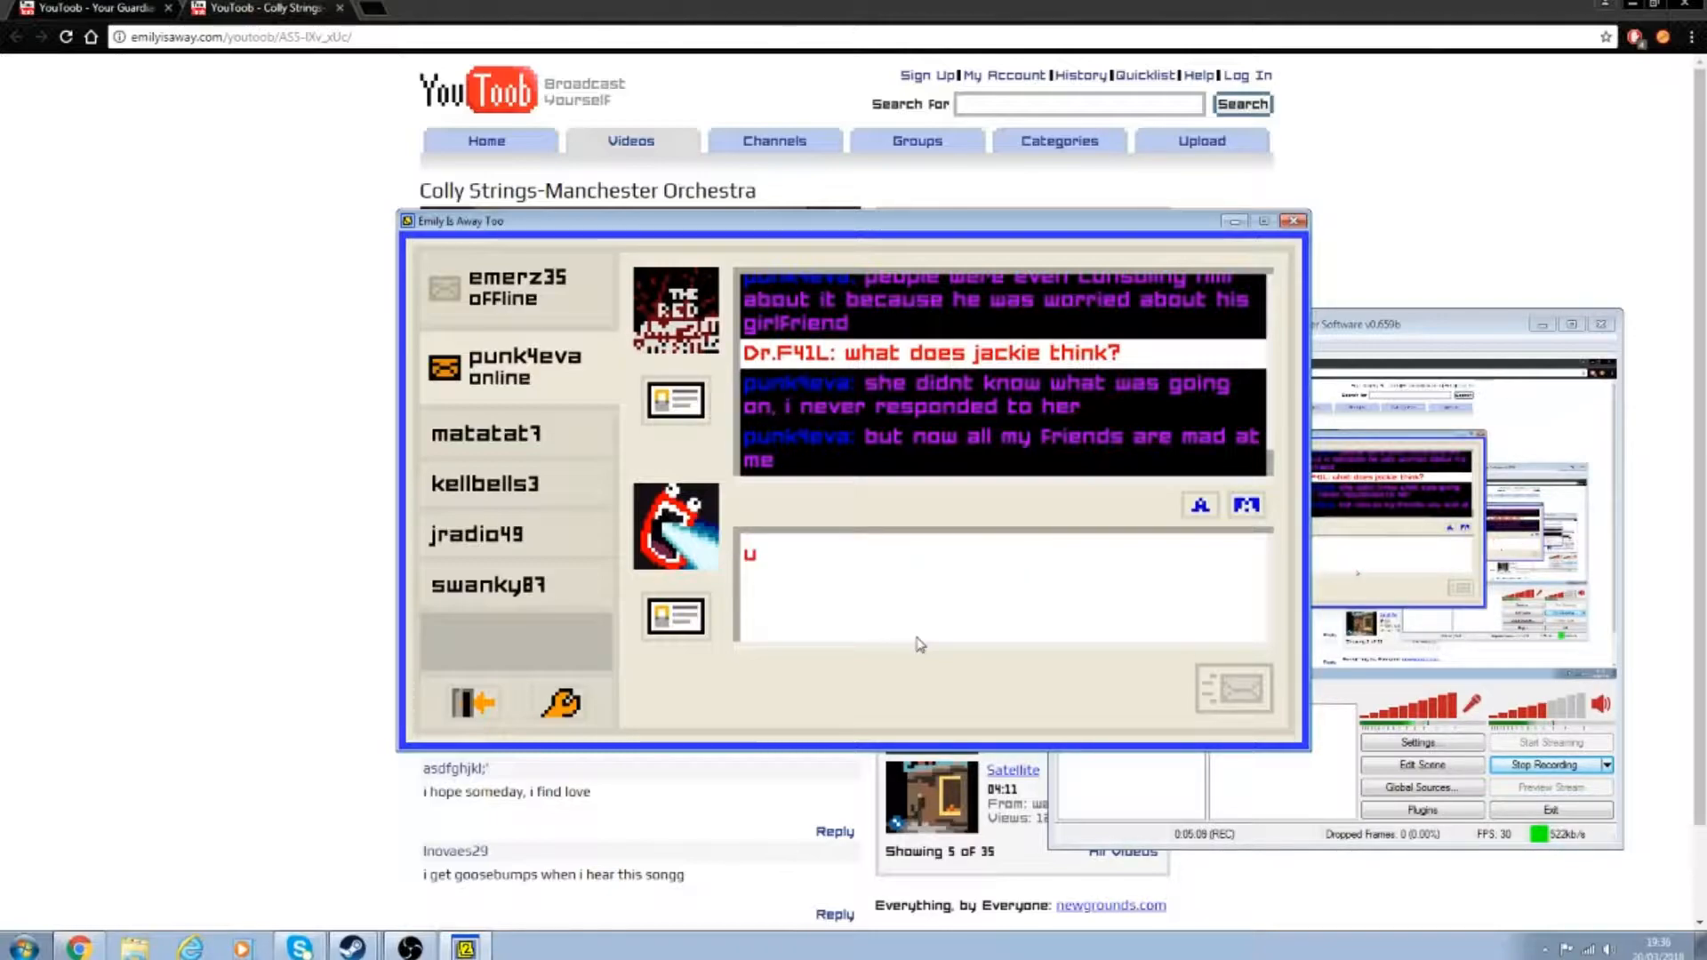
Step: Send 'ugh, fucking people sometimes' and 'you won't lose any real friends'
type("ugh, fucking people sometimes")
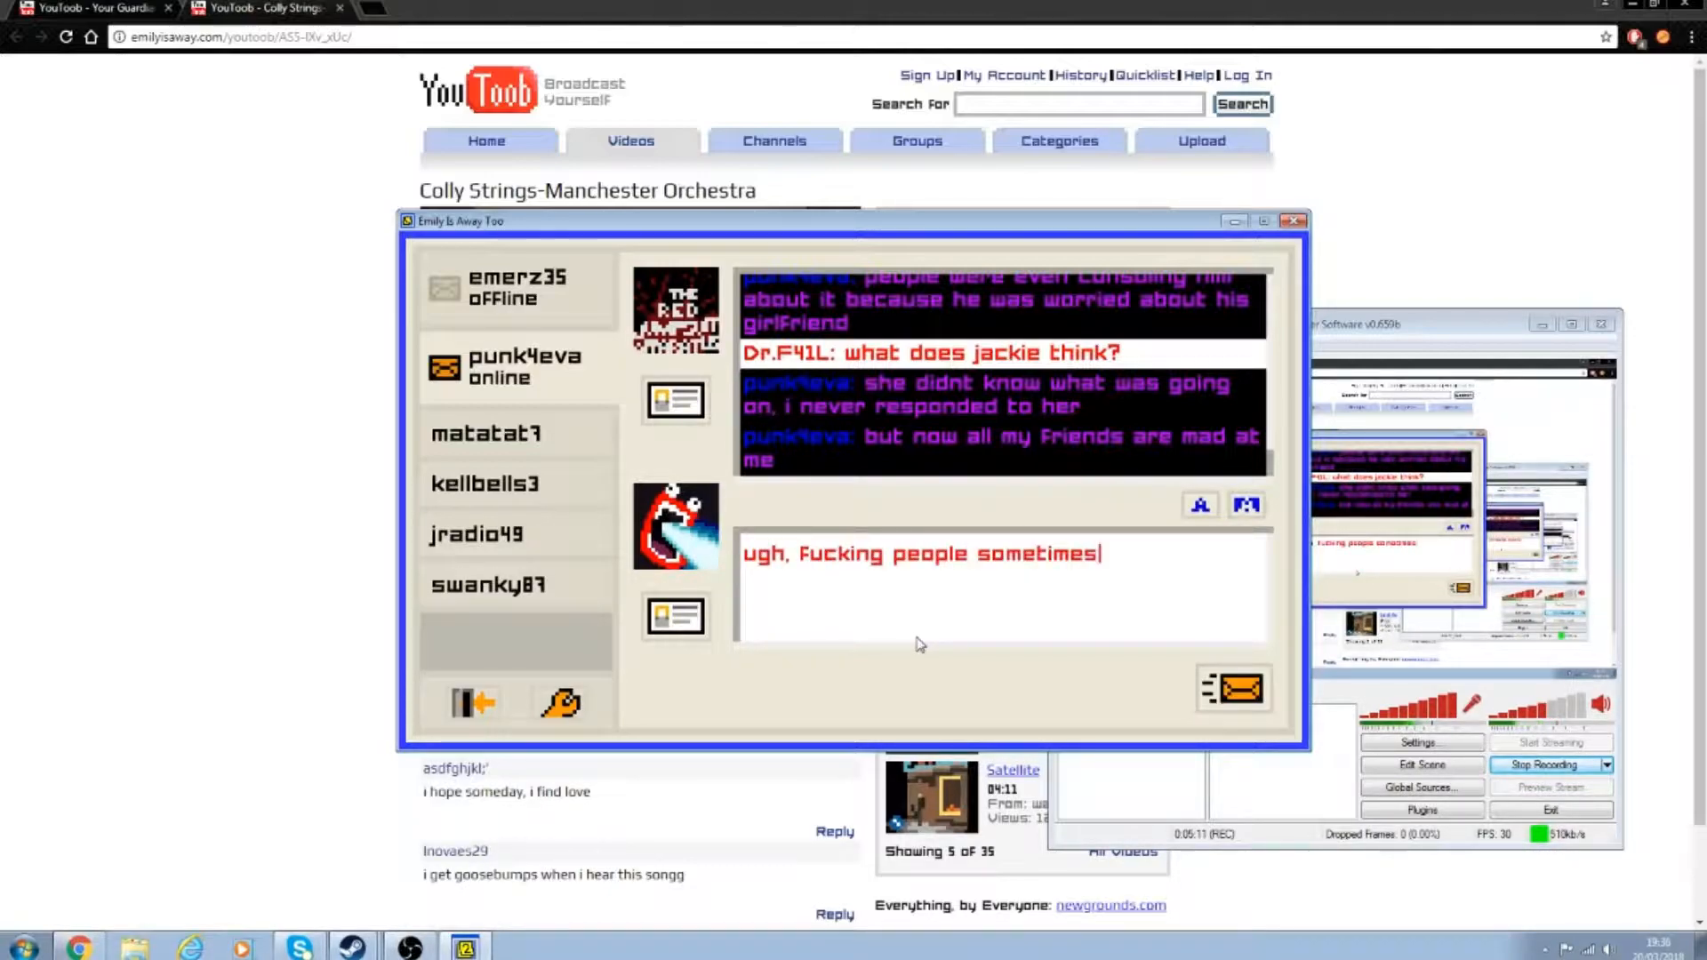
left_click(1233, 689)
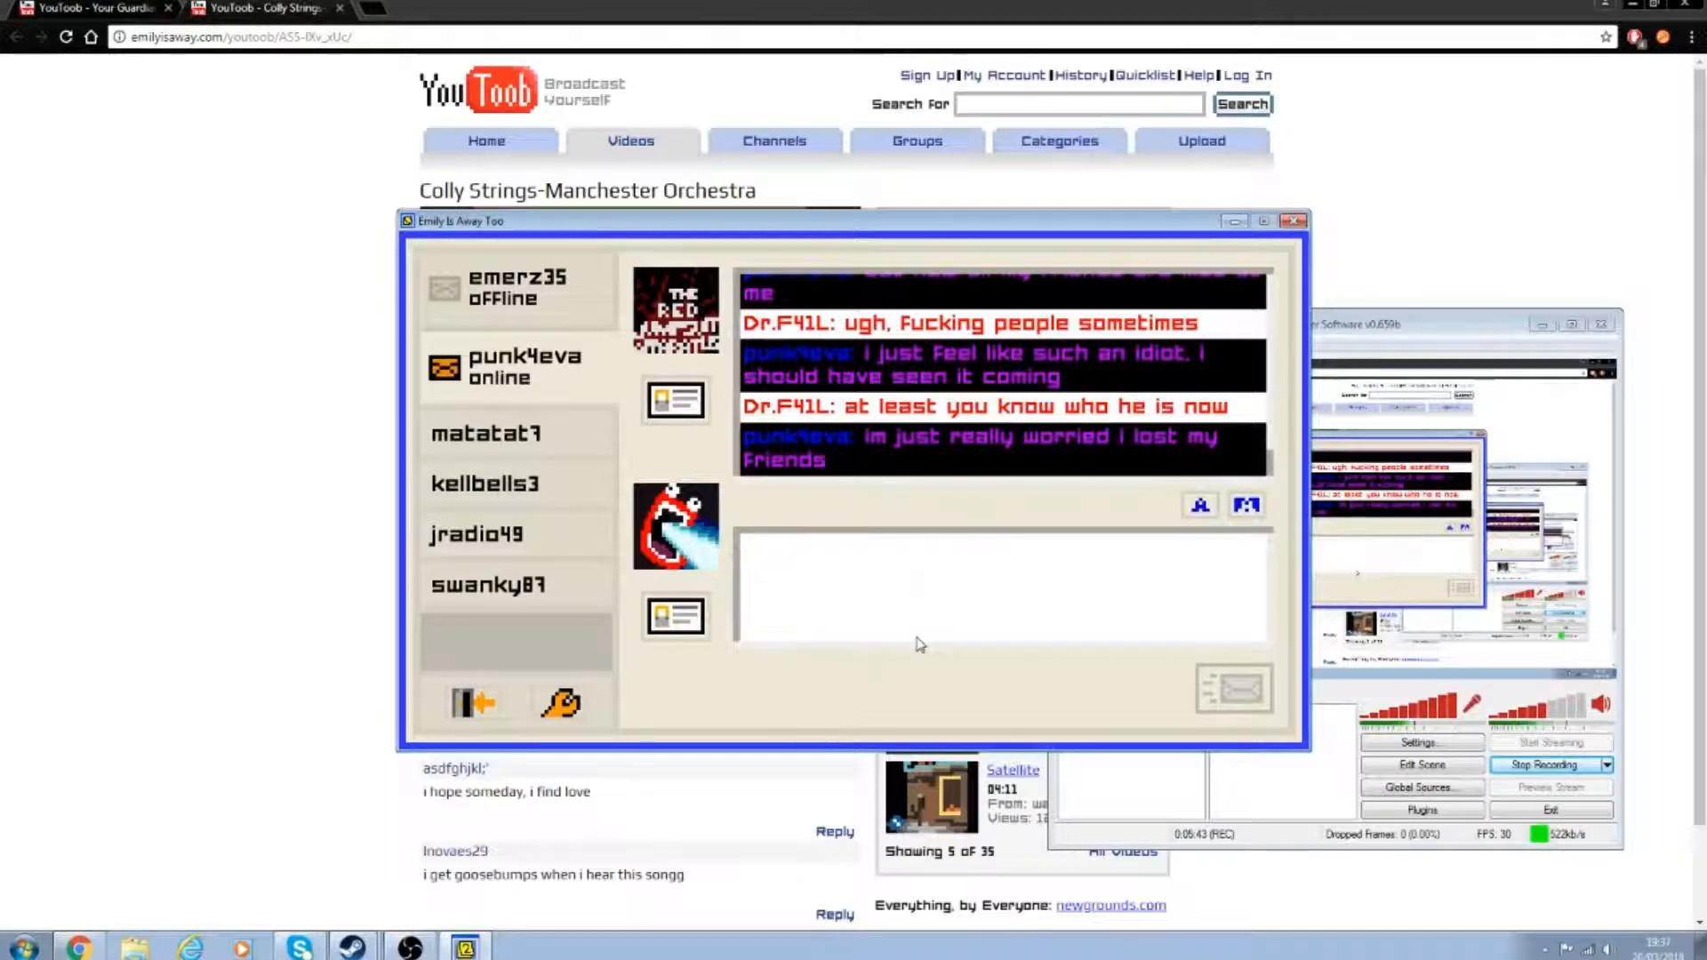
type("you won't lose any real friends")
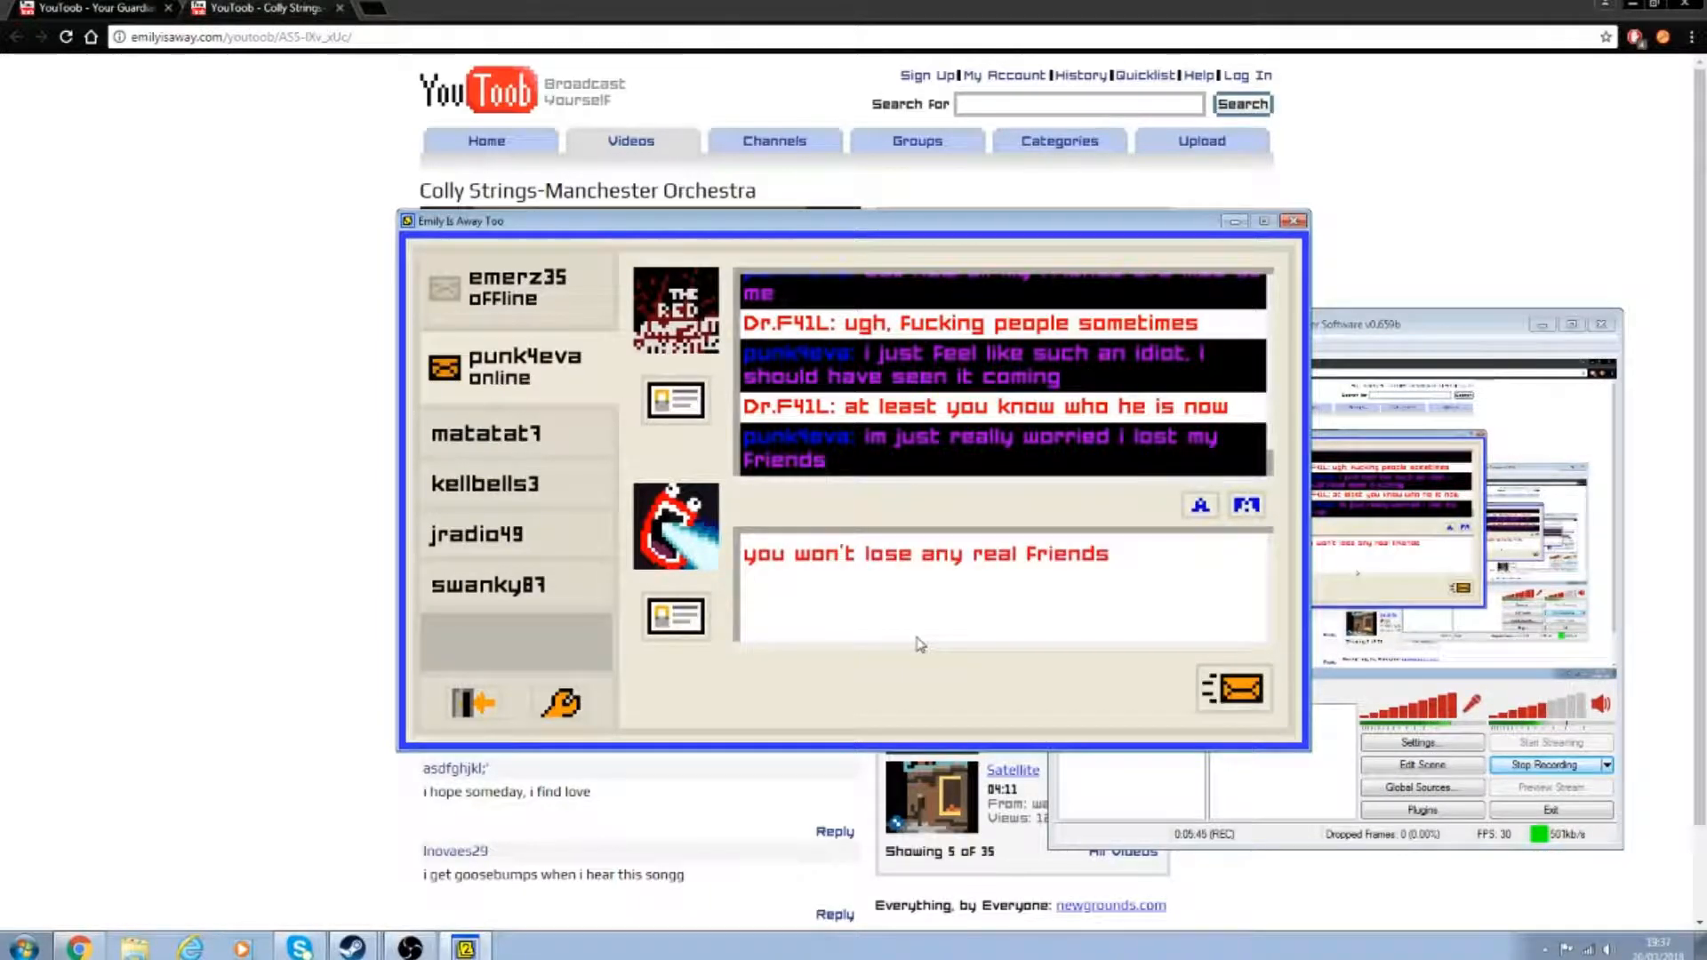
left_click(1235, 688)
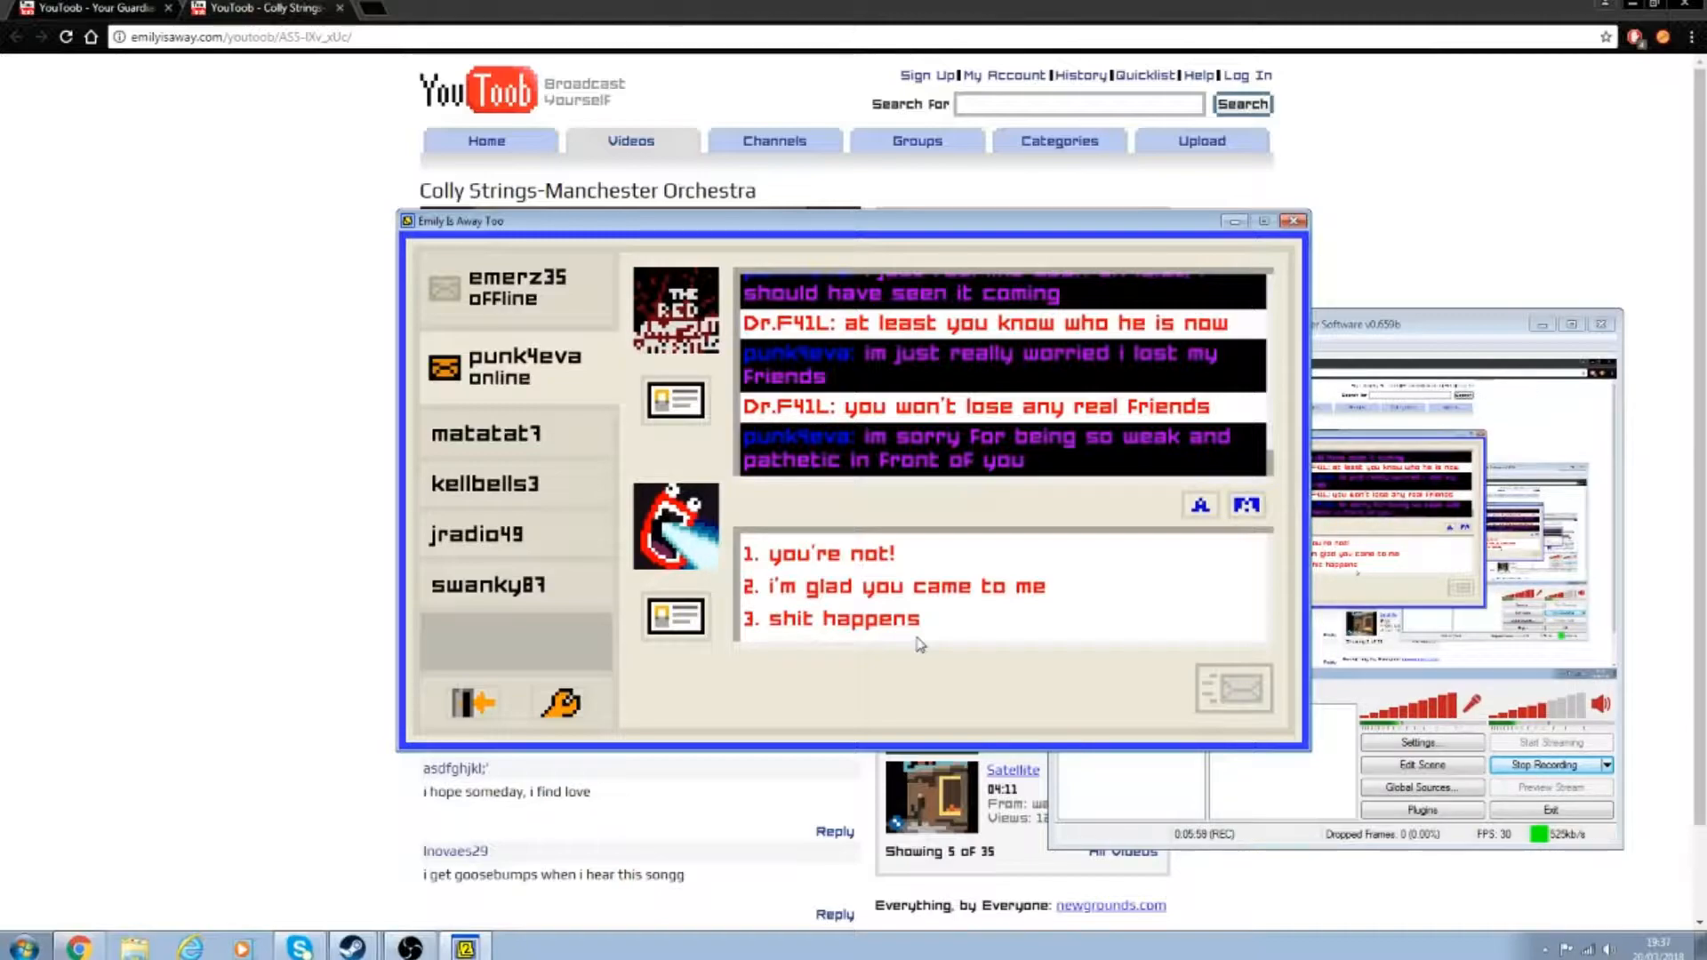
Step: Reply 'you're not!' to her feeling pathetic, then send 'steve's an asshole, plain and simple'
left_click(822, 553)
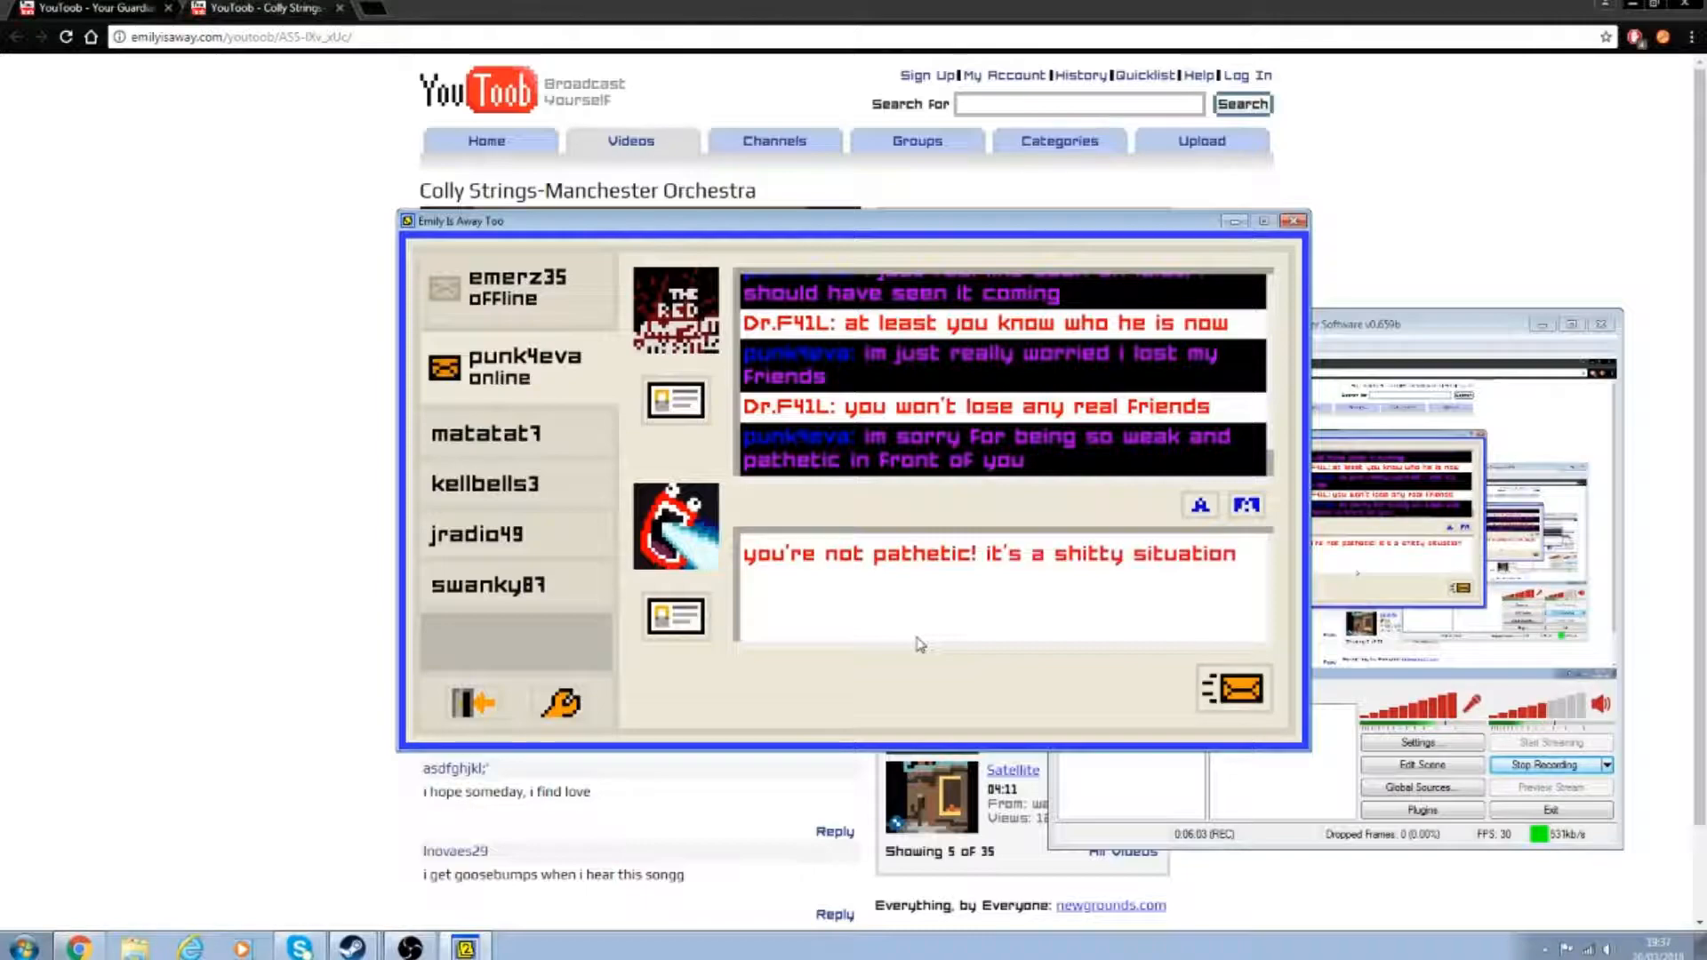
left_click(1234, 689)
type("steve's an asshole, plain and simple")
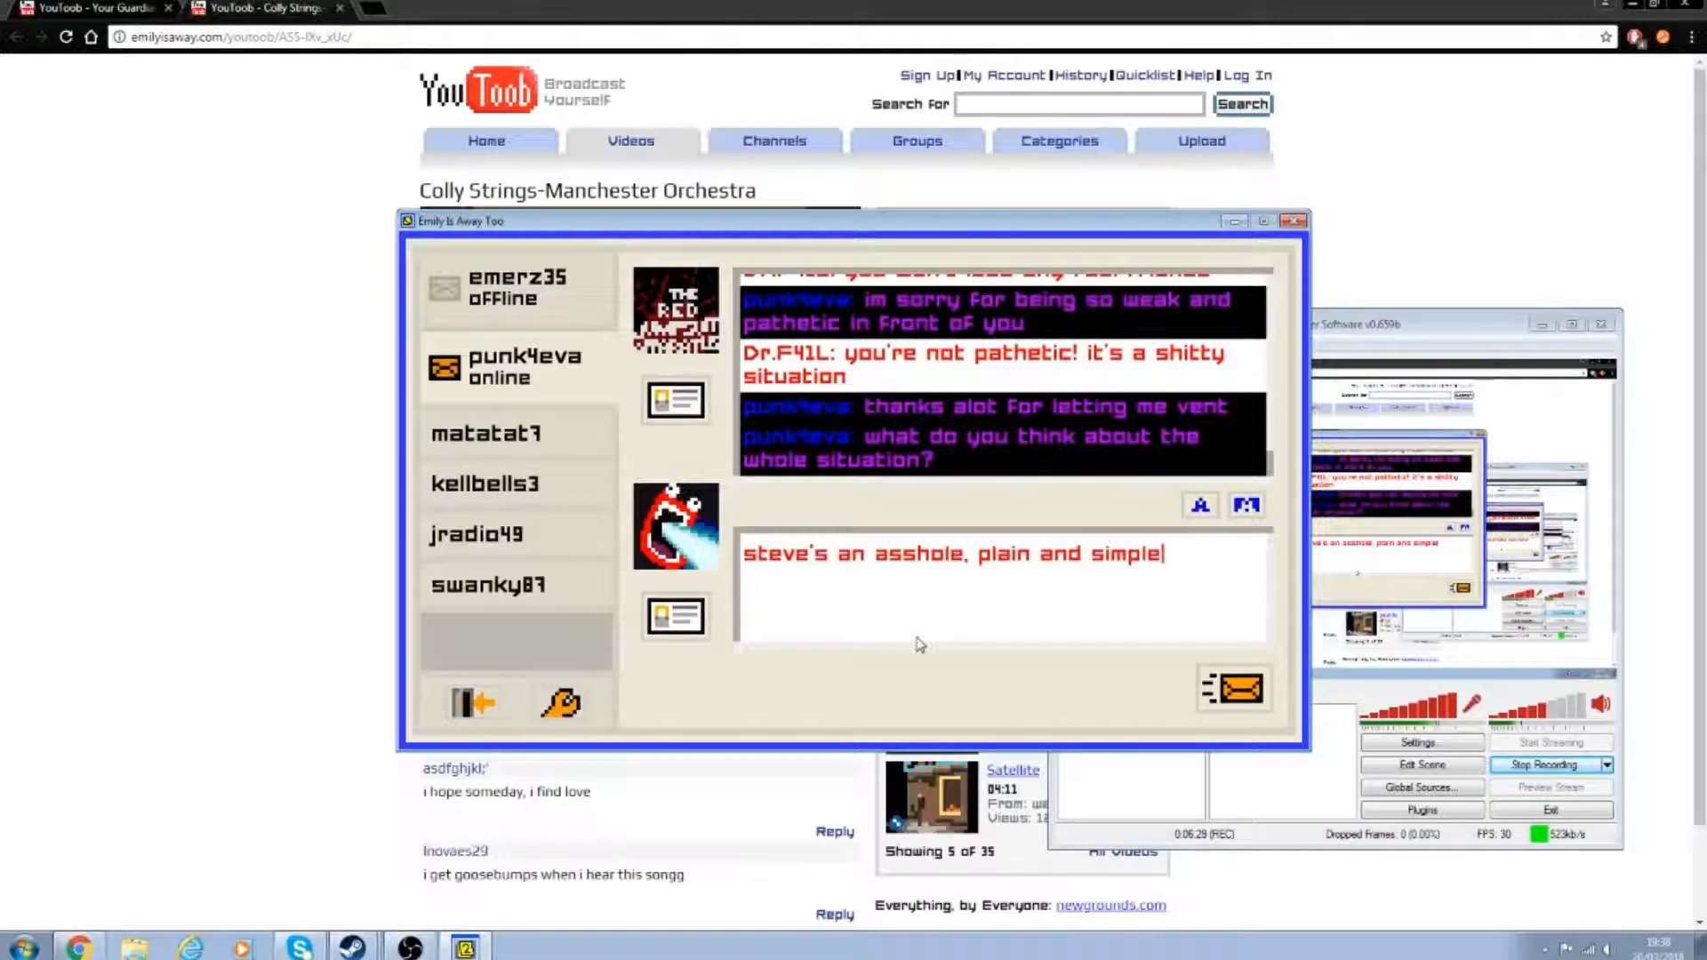
left_click(1232, 688)
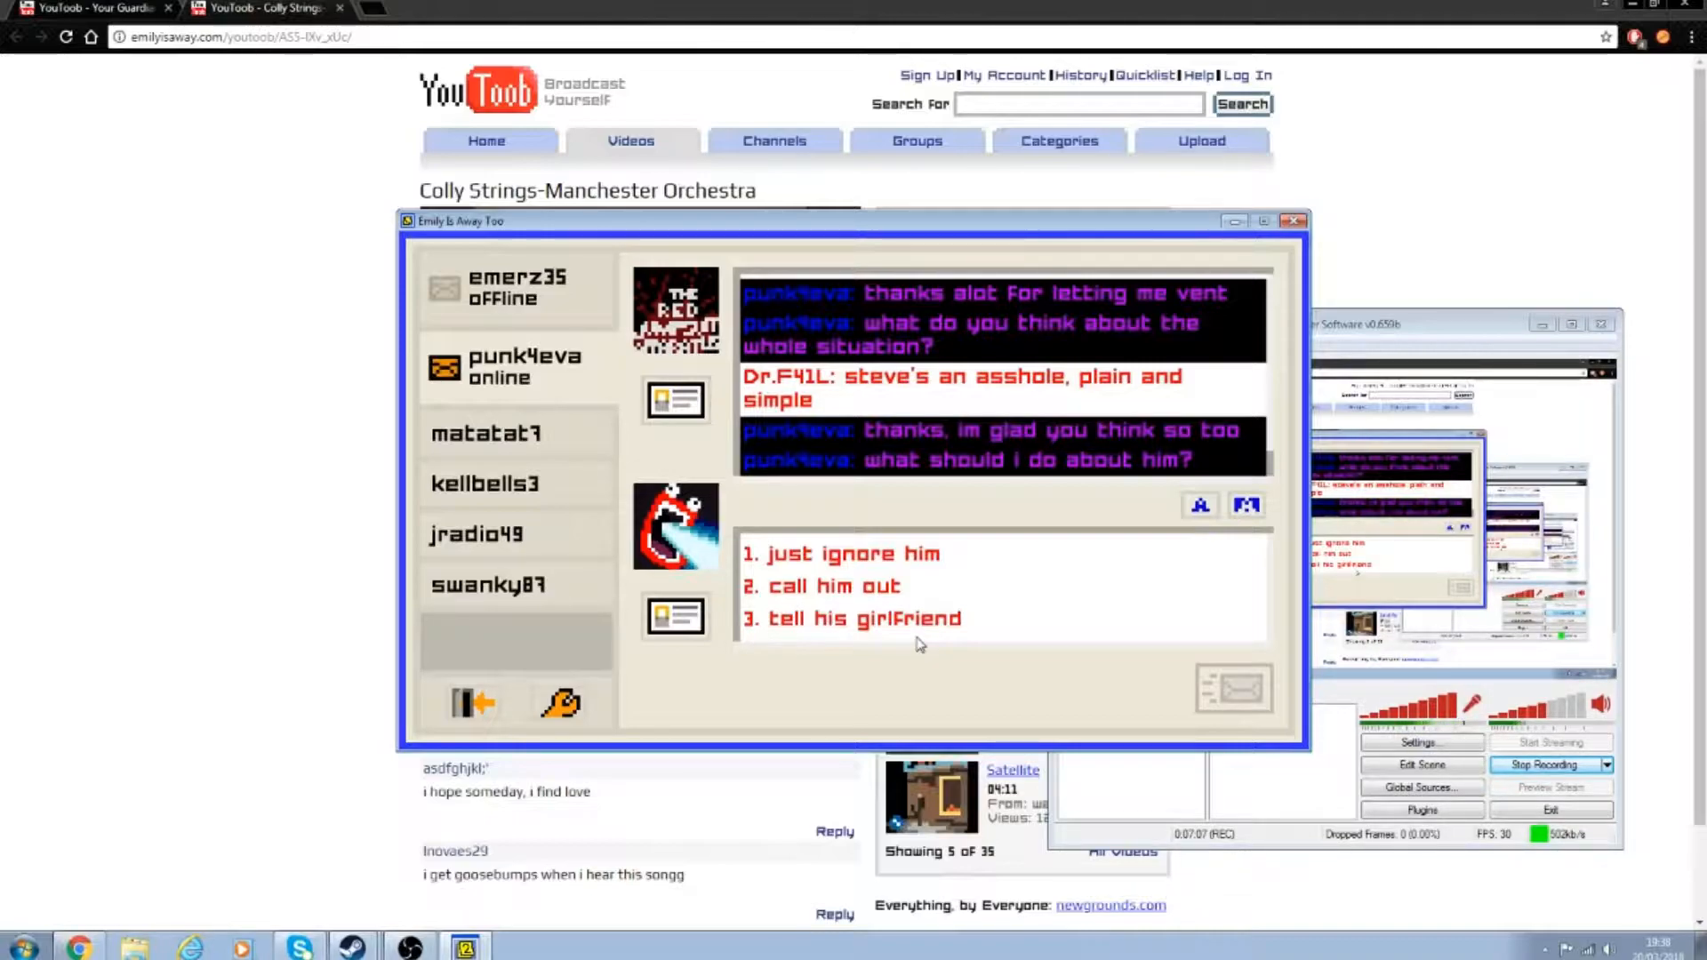
Step: Send the advice to call him out, the more public the better
type("you should call him out on the shit he p")
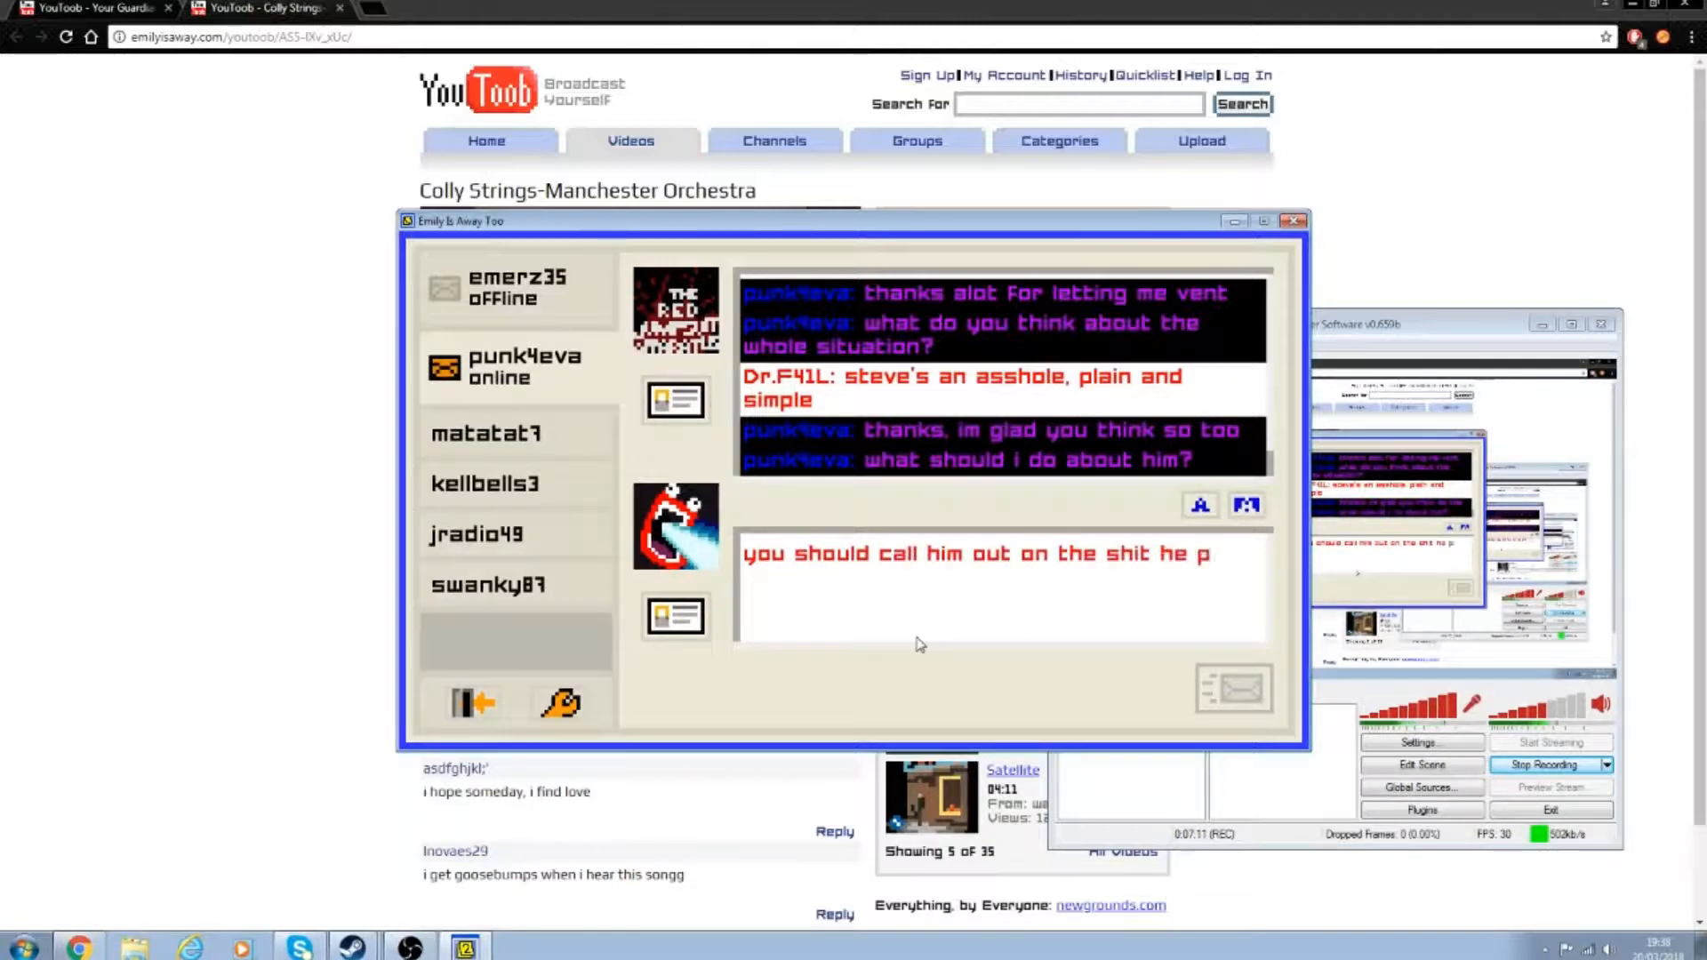
key("enter")
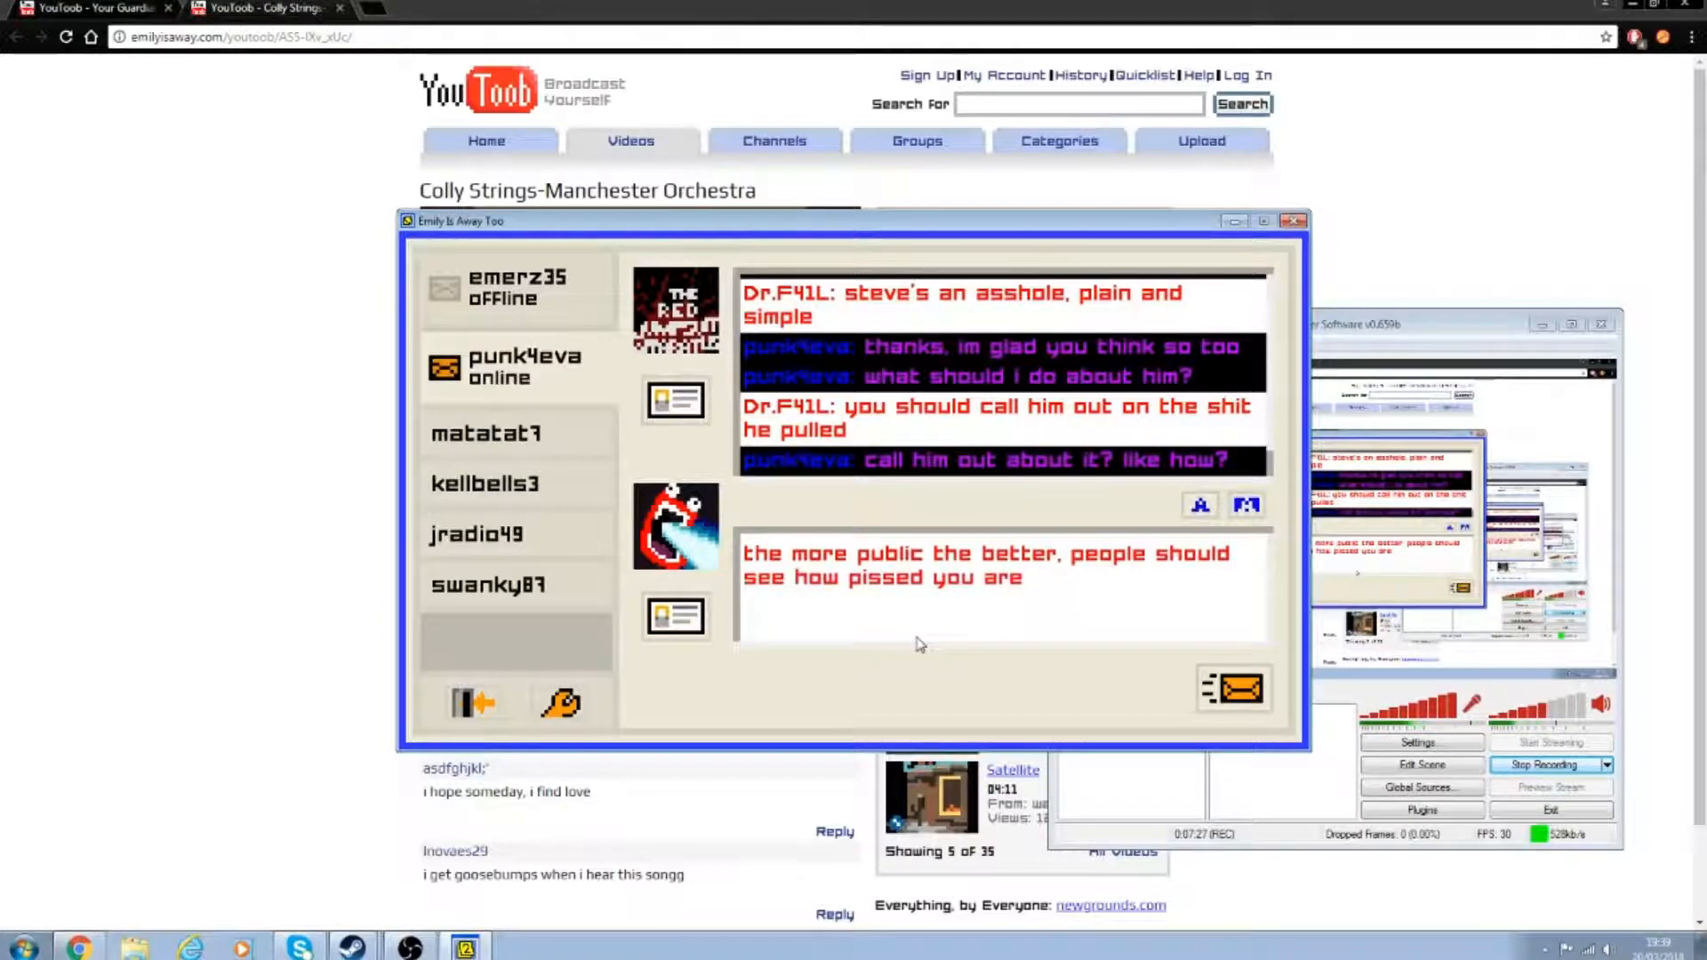
left_click(1234, 688)
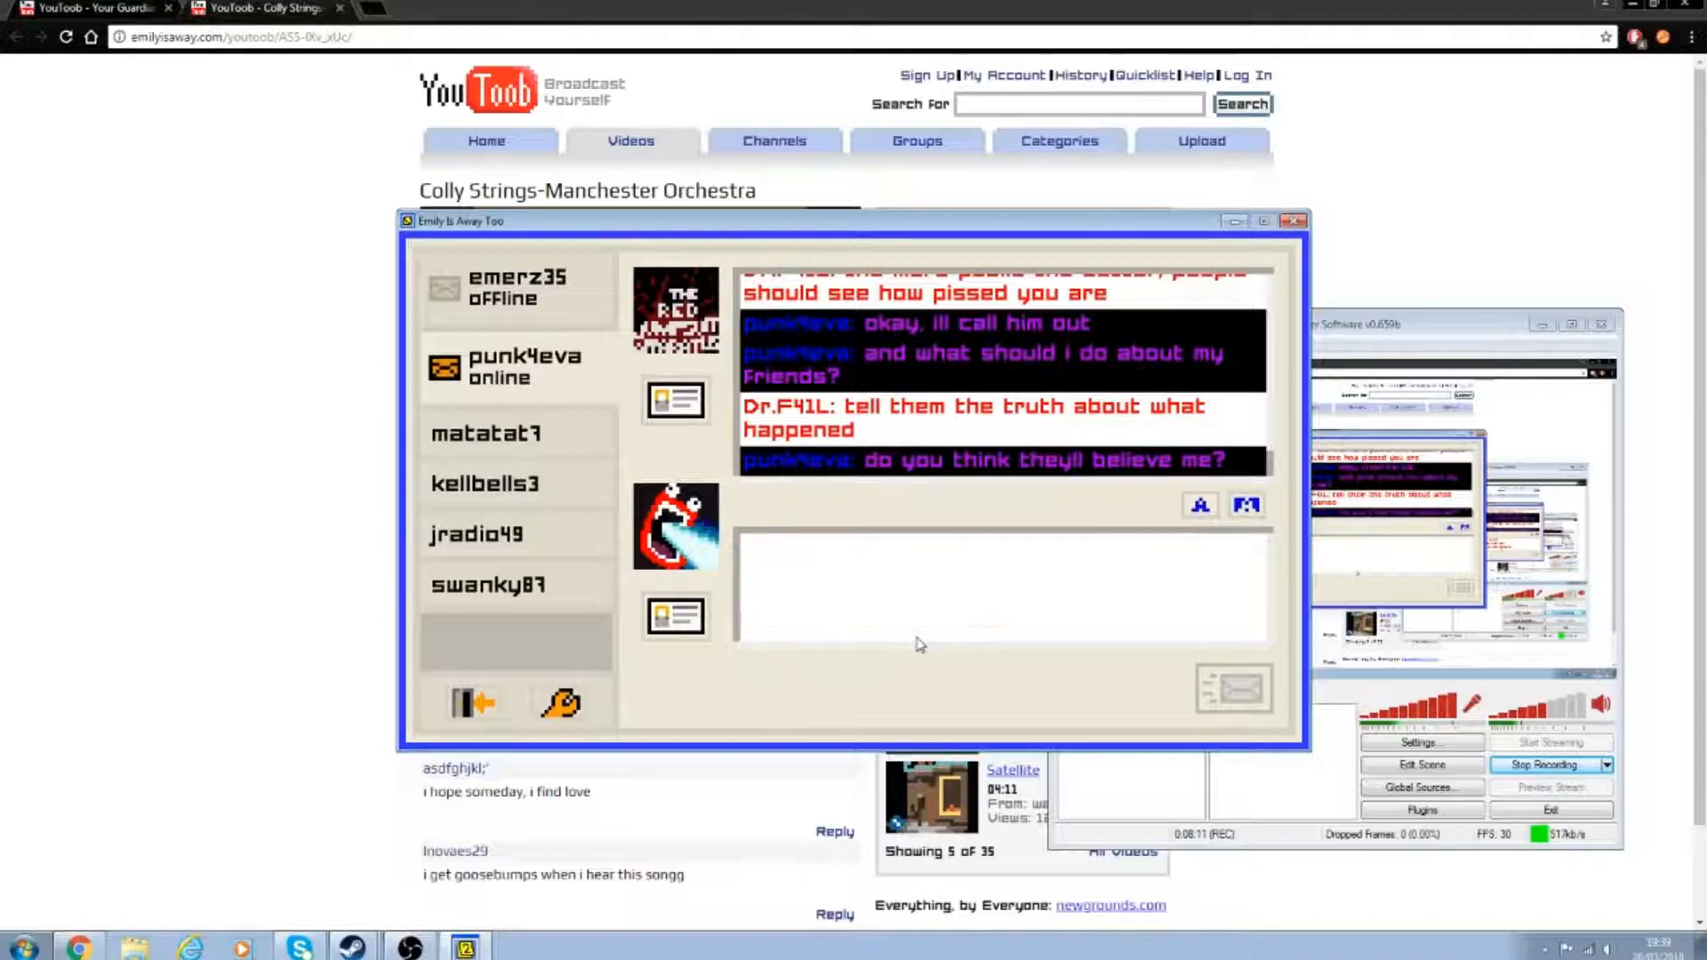
Step: Send 'that's on them, giving them the choice is the important thing' and 'anytime! i'm always here for you'
type("that's on them, giving them the")
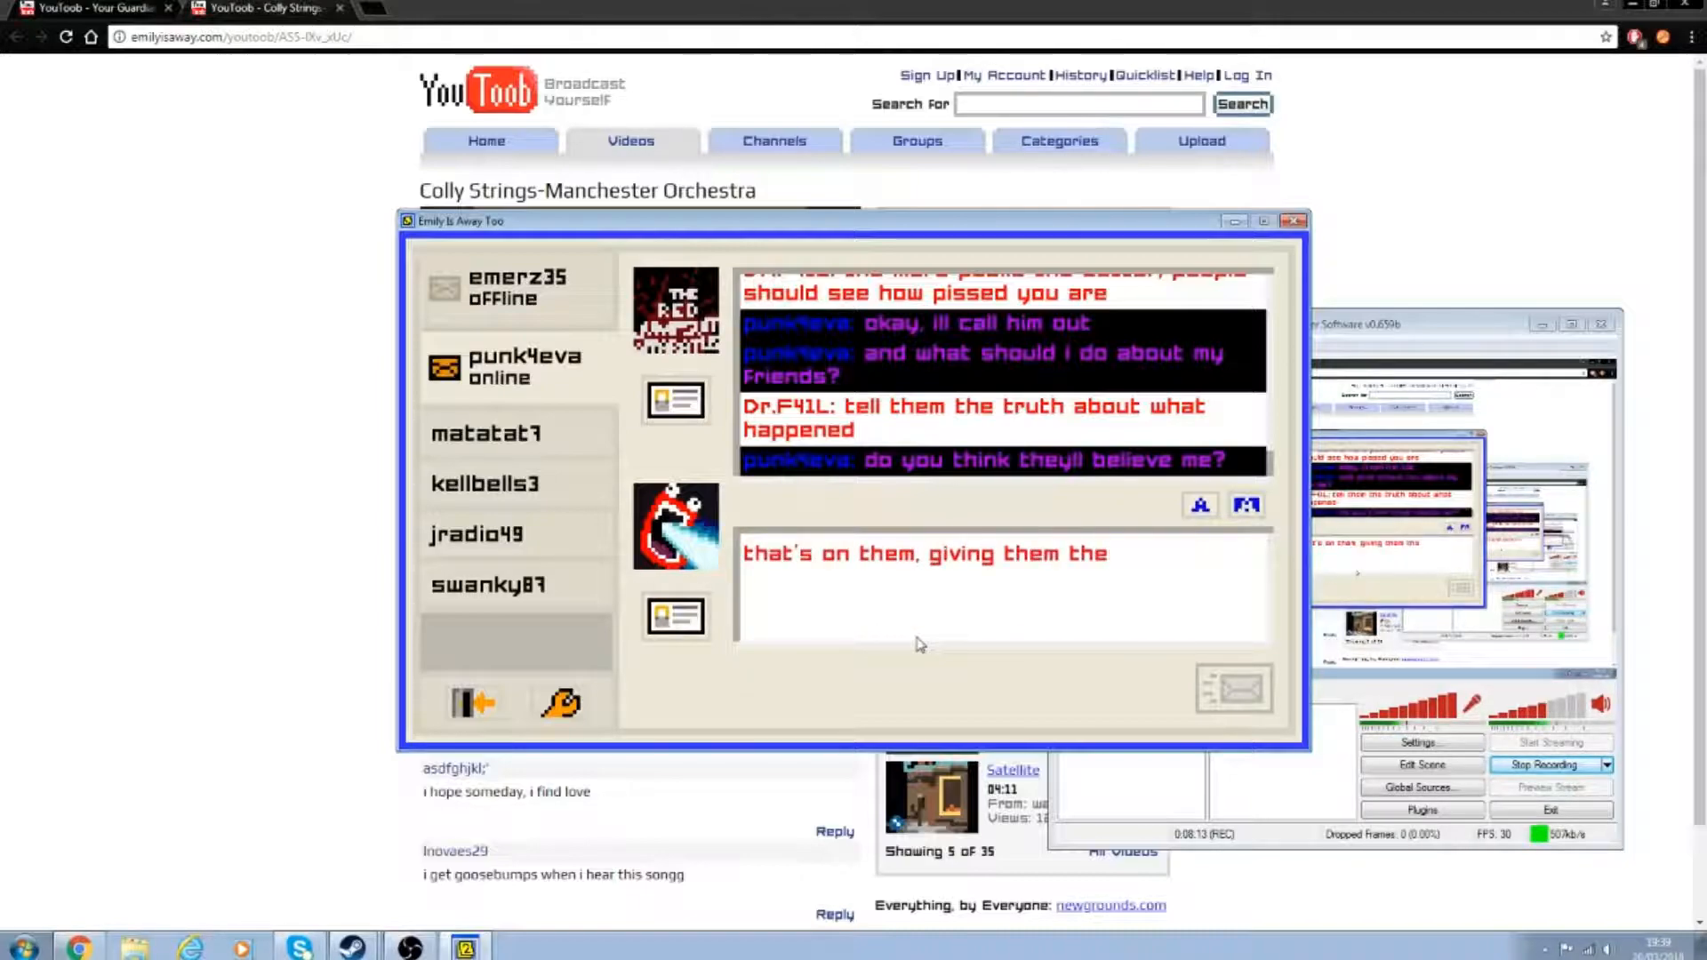
type("choice is the important thing")
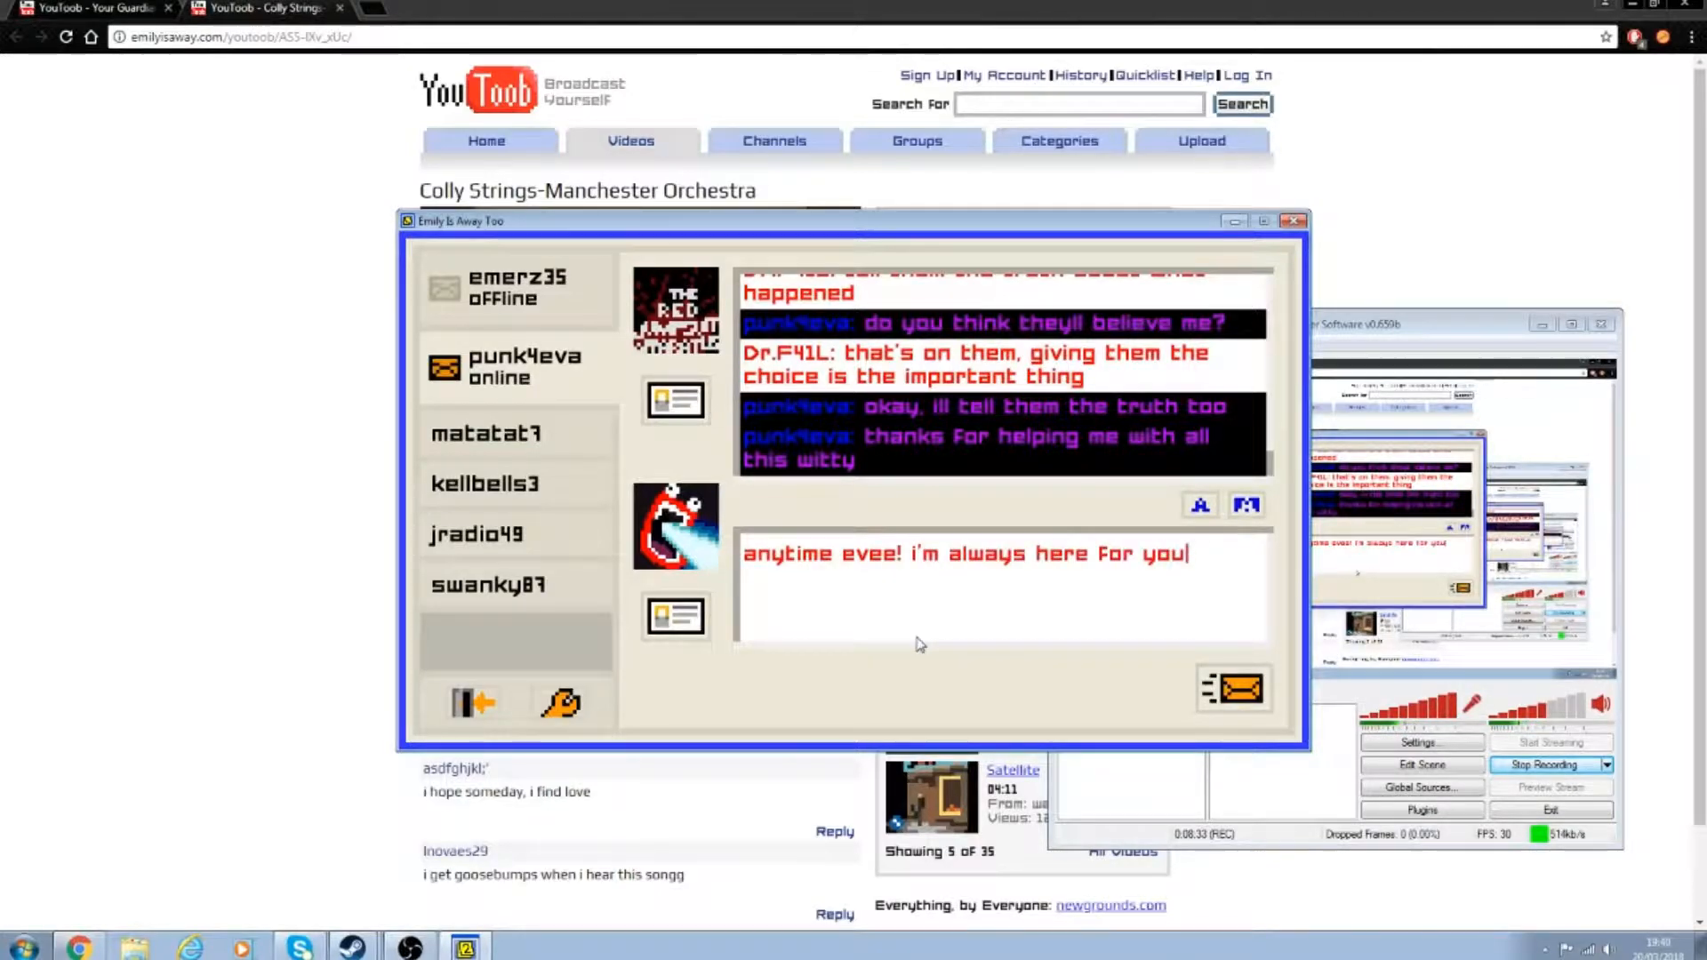
left_click(1234, 688)
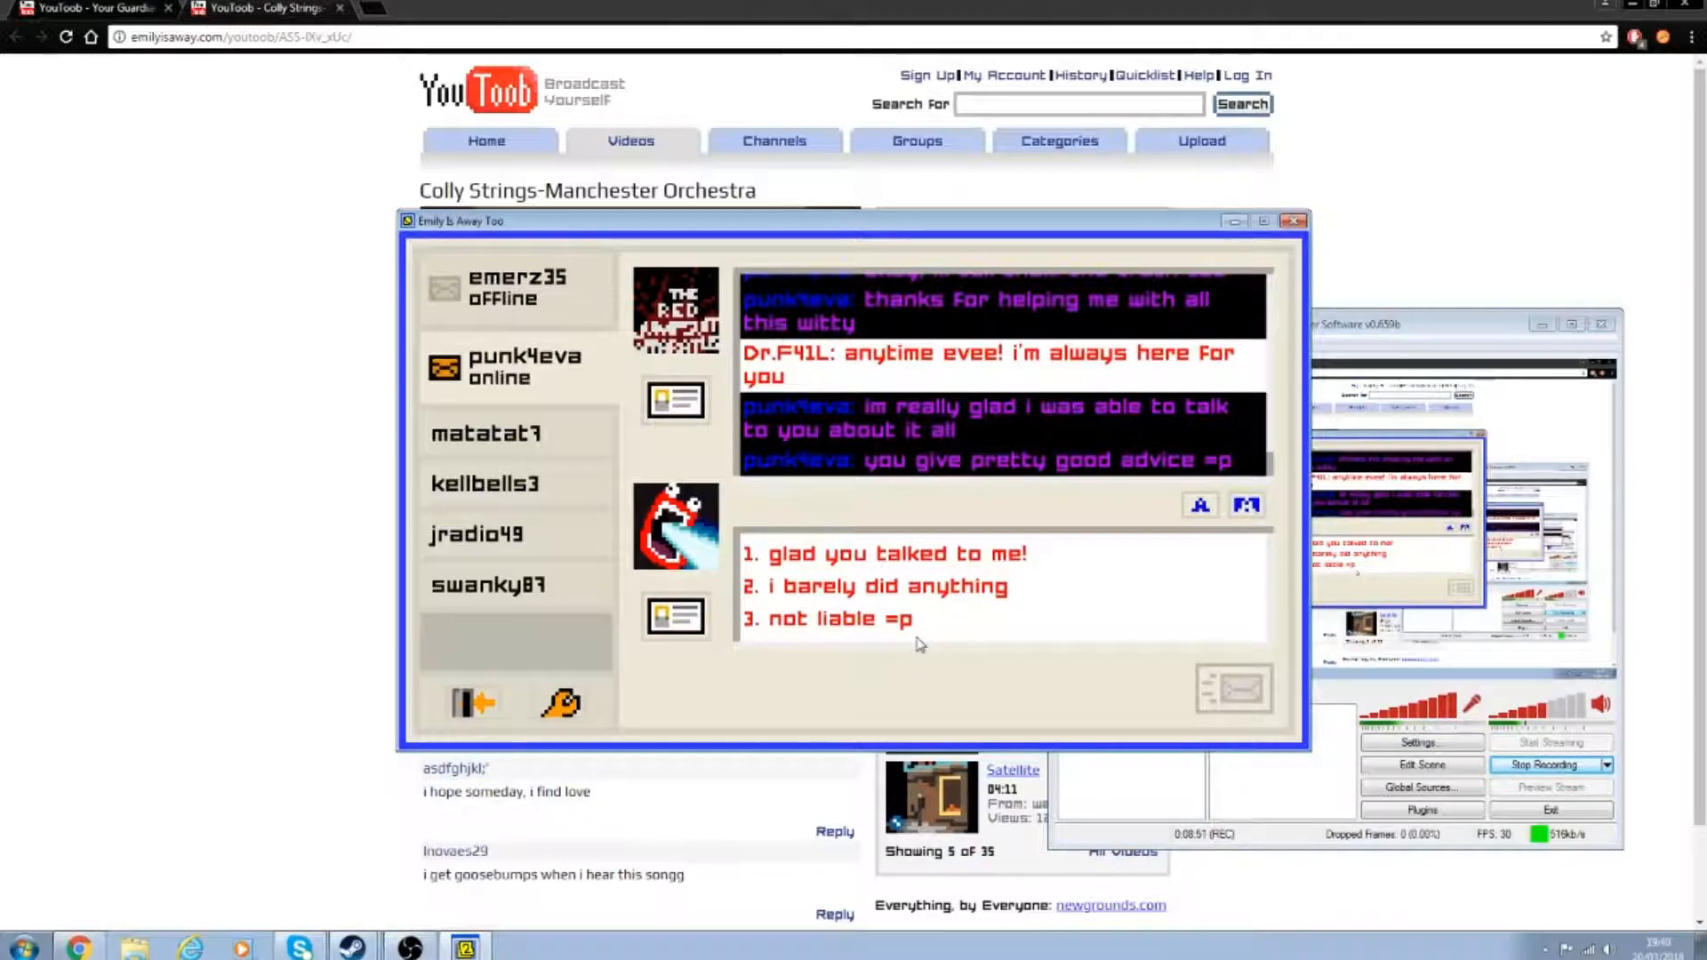
Step: Pick replies to her thanks and emotional-wreck remark, sending 'hey, don't mention it' and 'lol where would i go!'
left_click(834, 619)
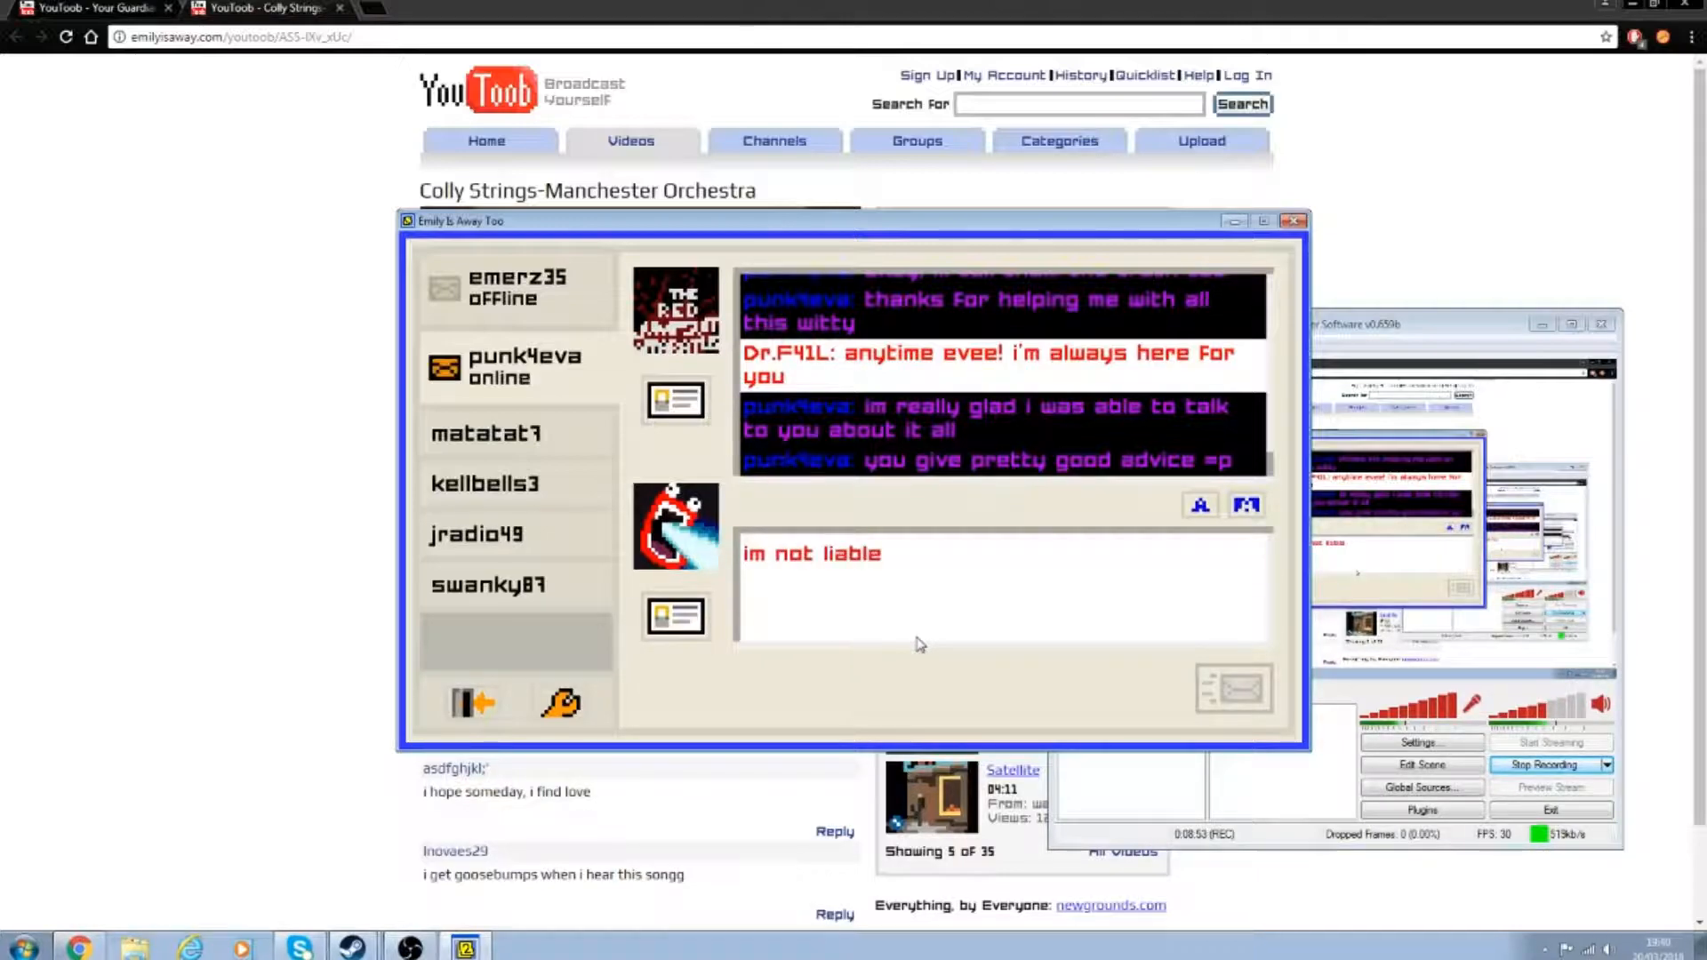
type("for that advice by the wayy")
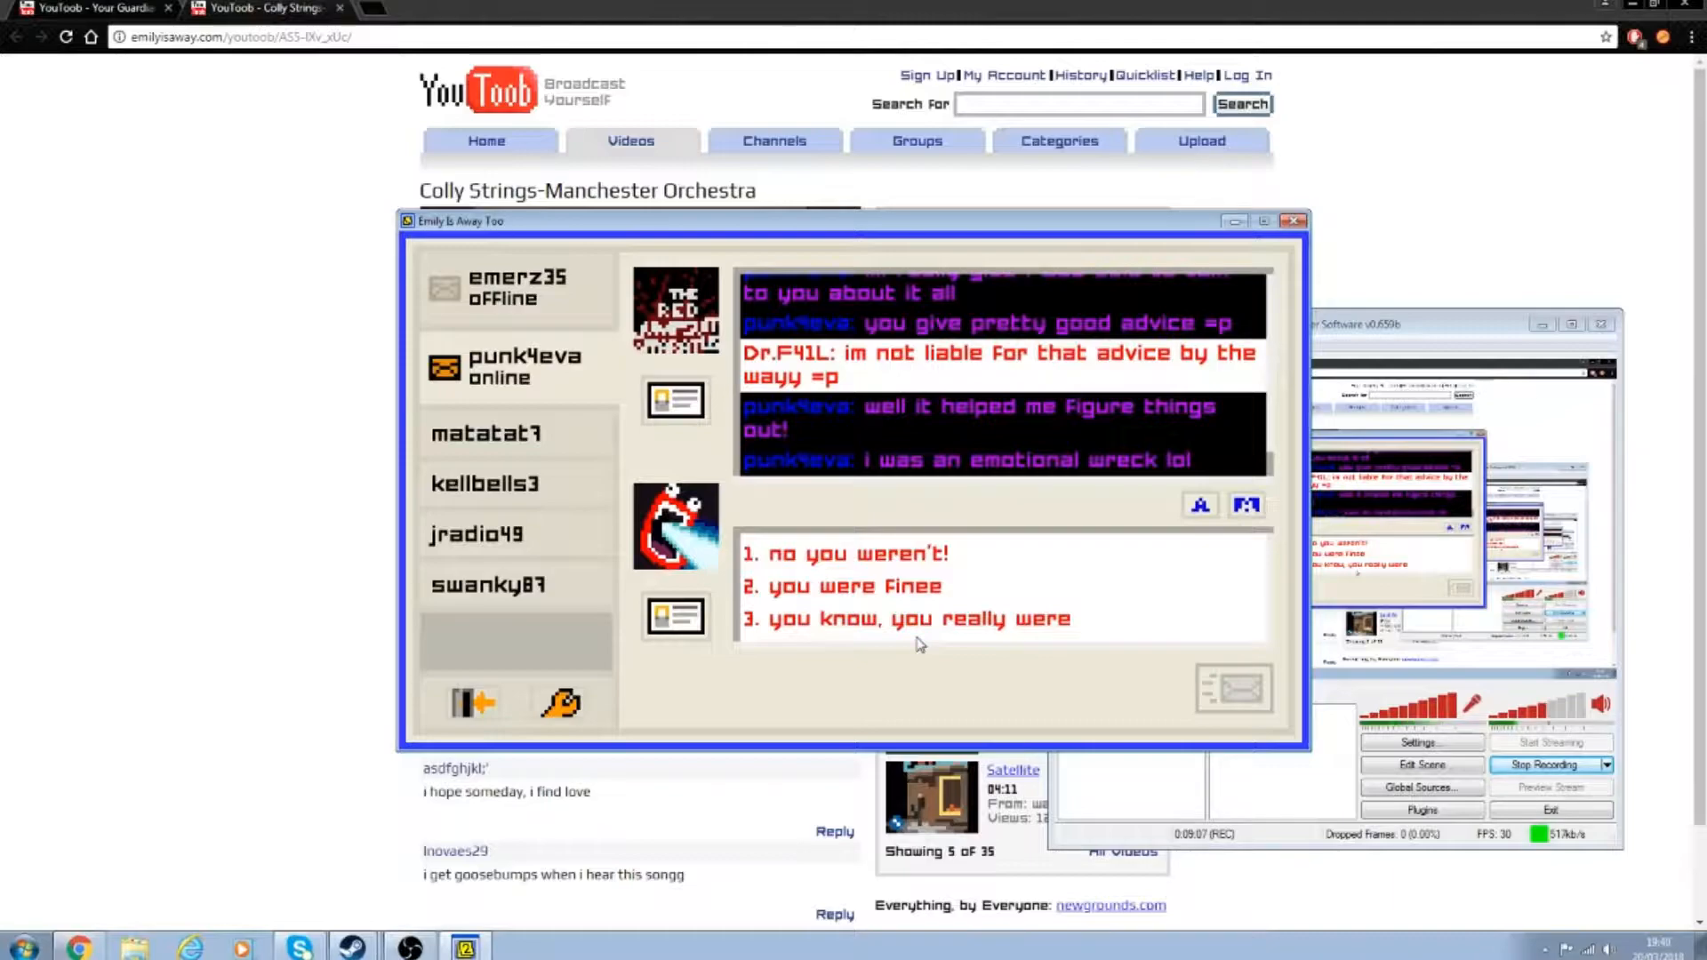
left_click(848, 553)
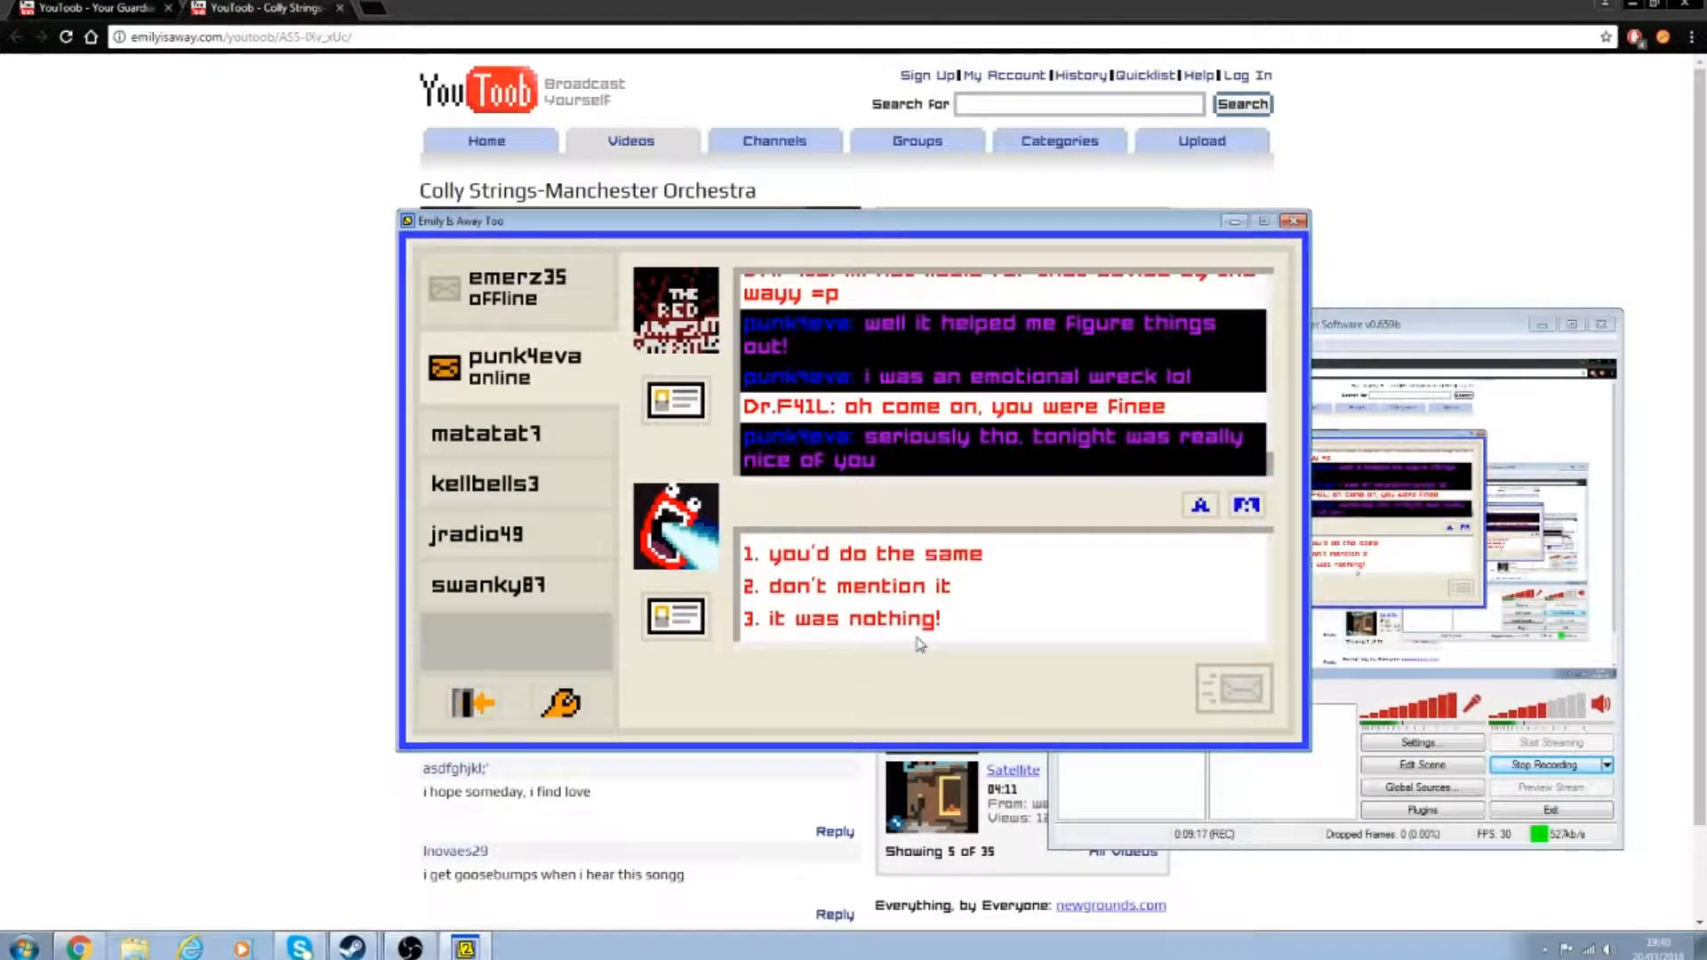
type("hey, don't mention it")
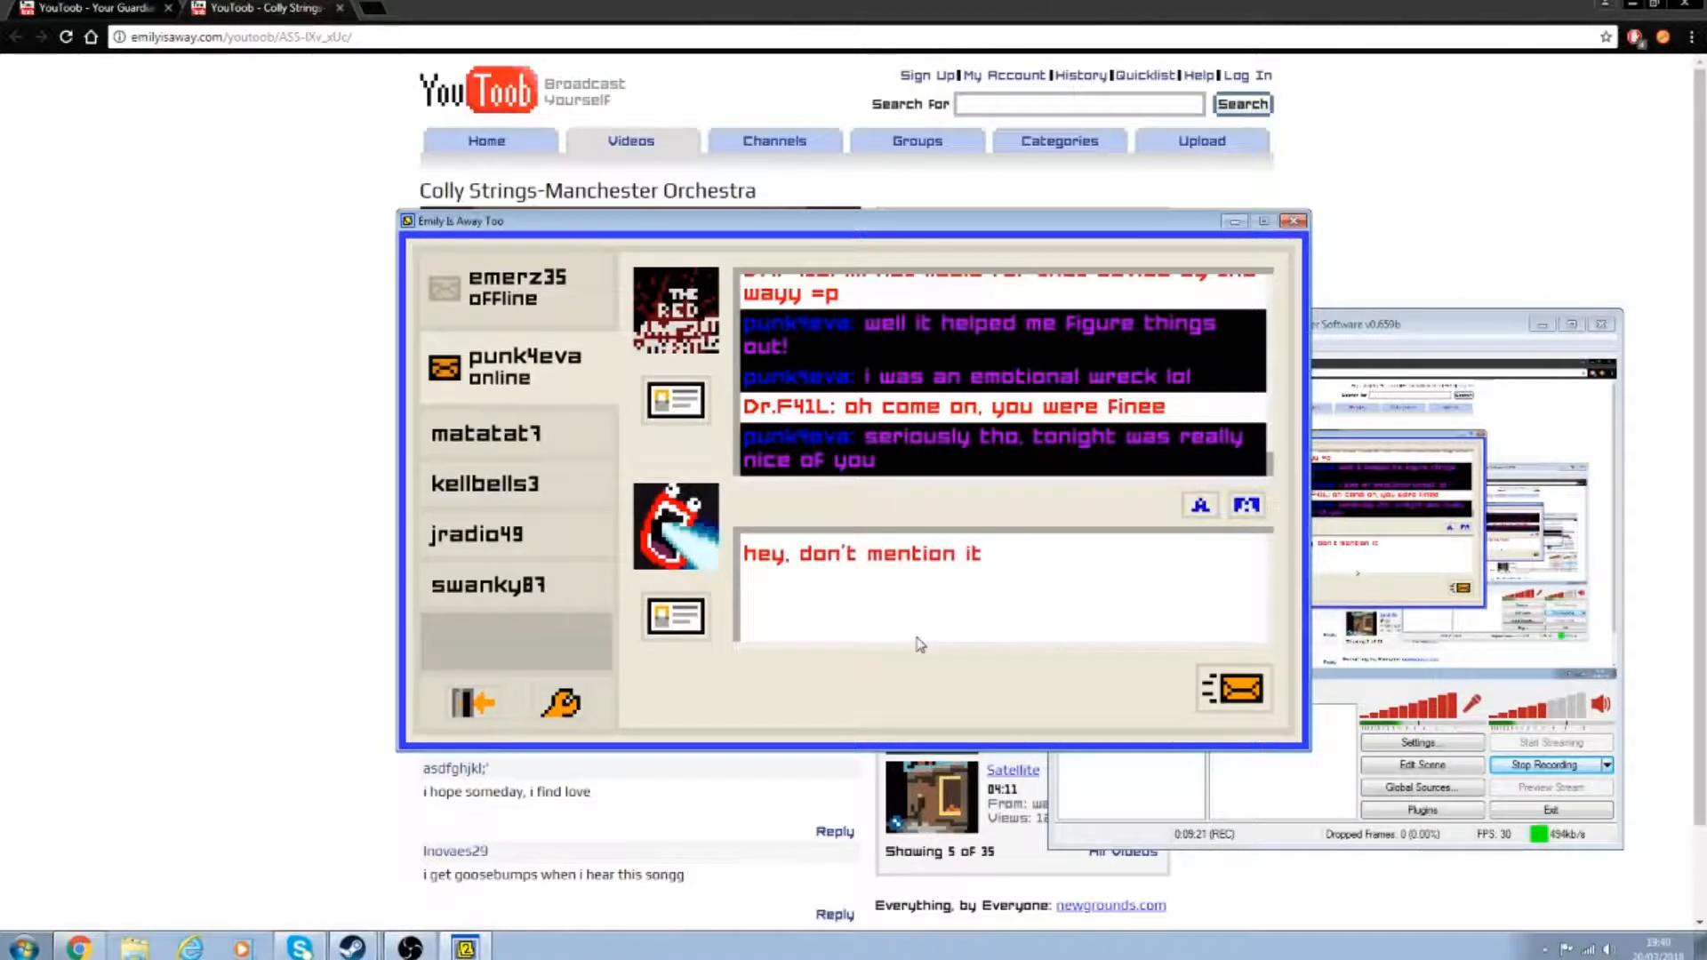
left_click(1234, 688)
type("lol where would i go!")
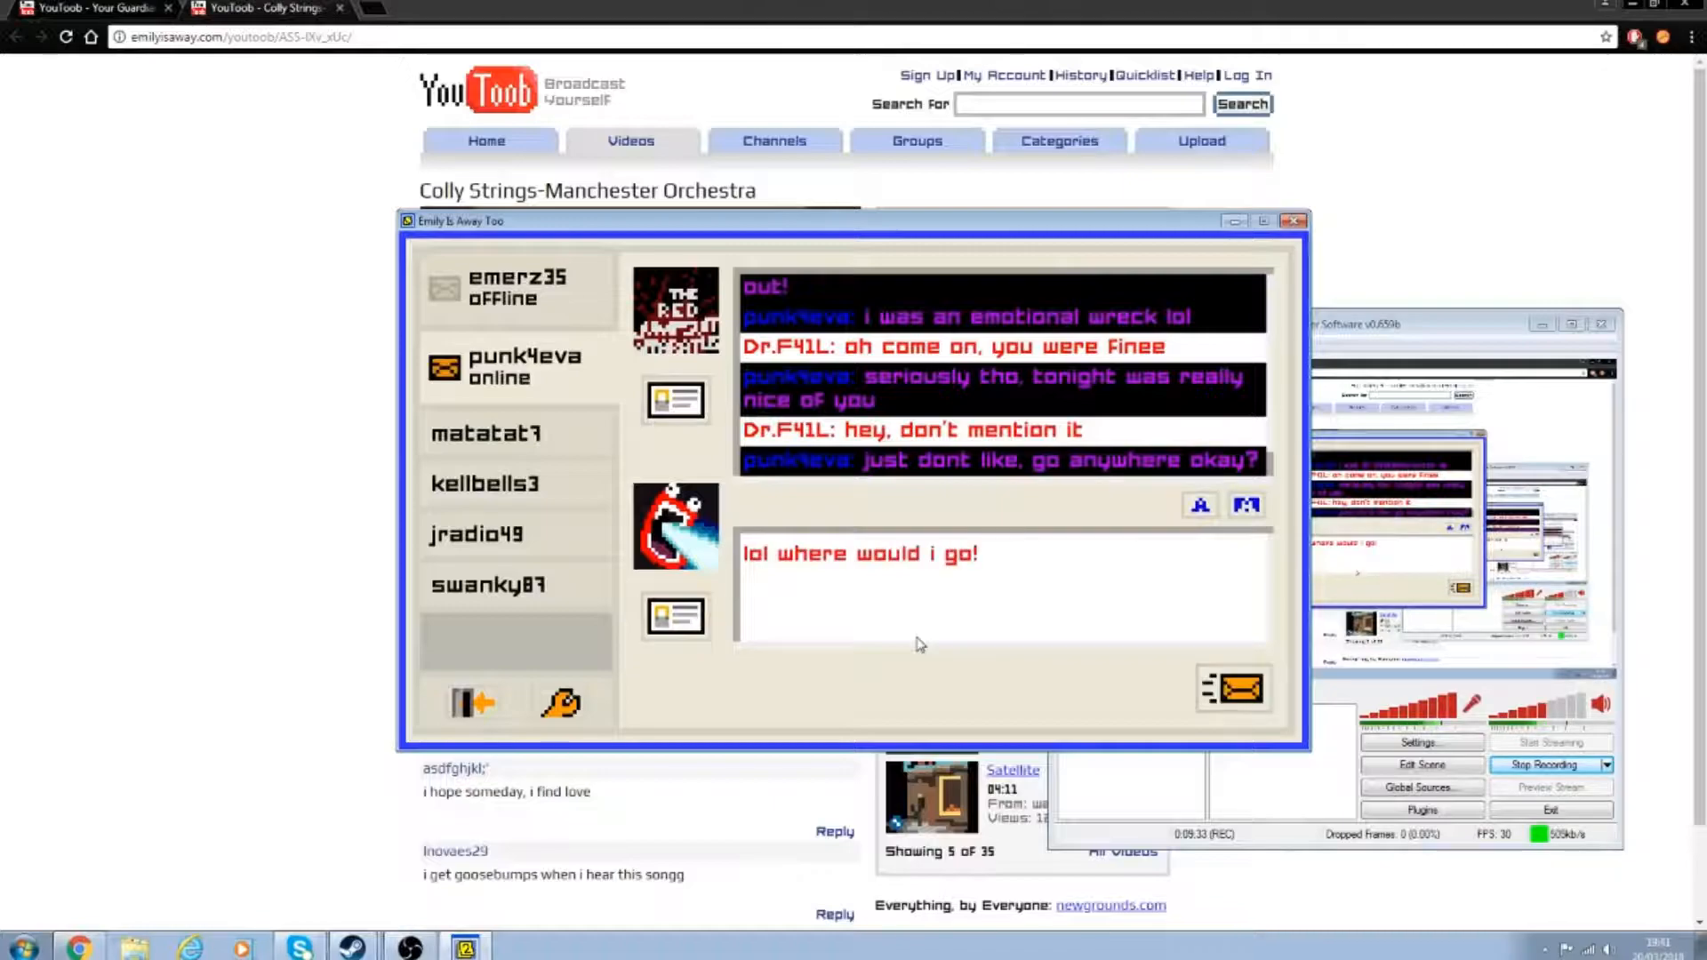
left_click(1233, 688)
type("s")
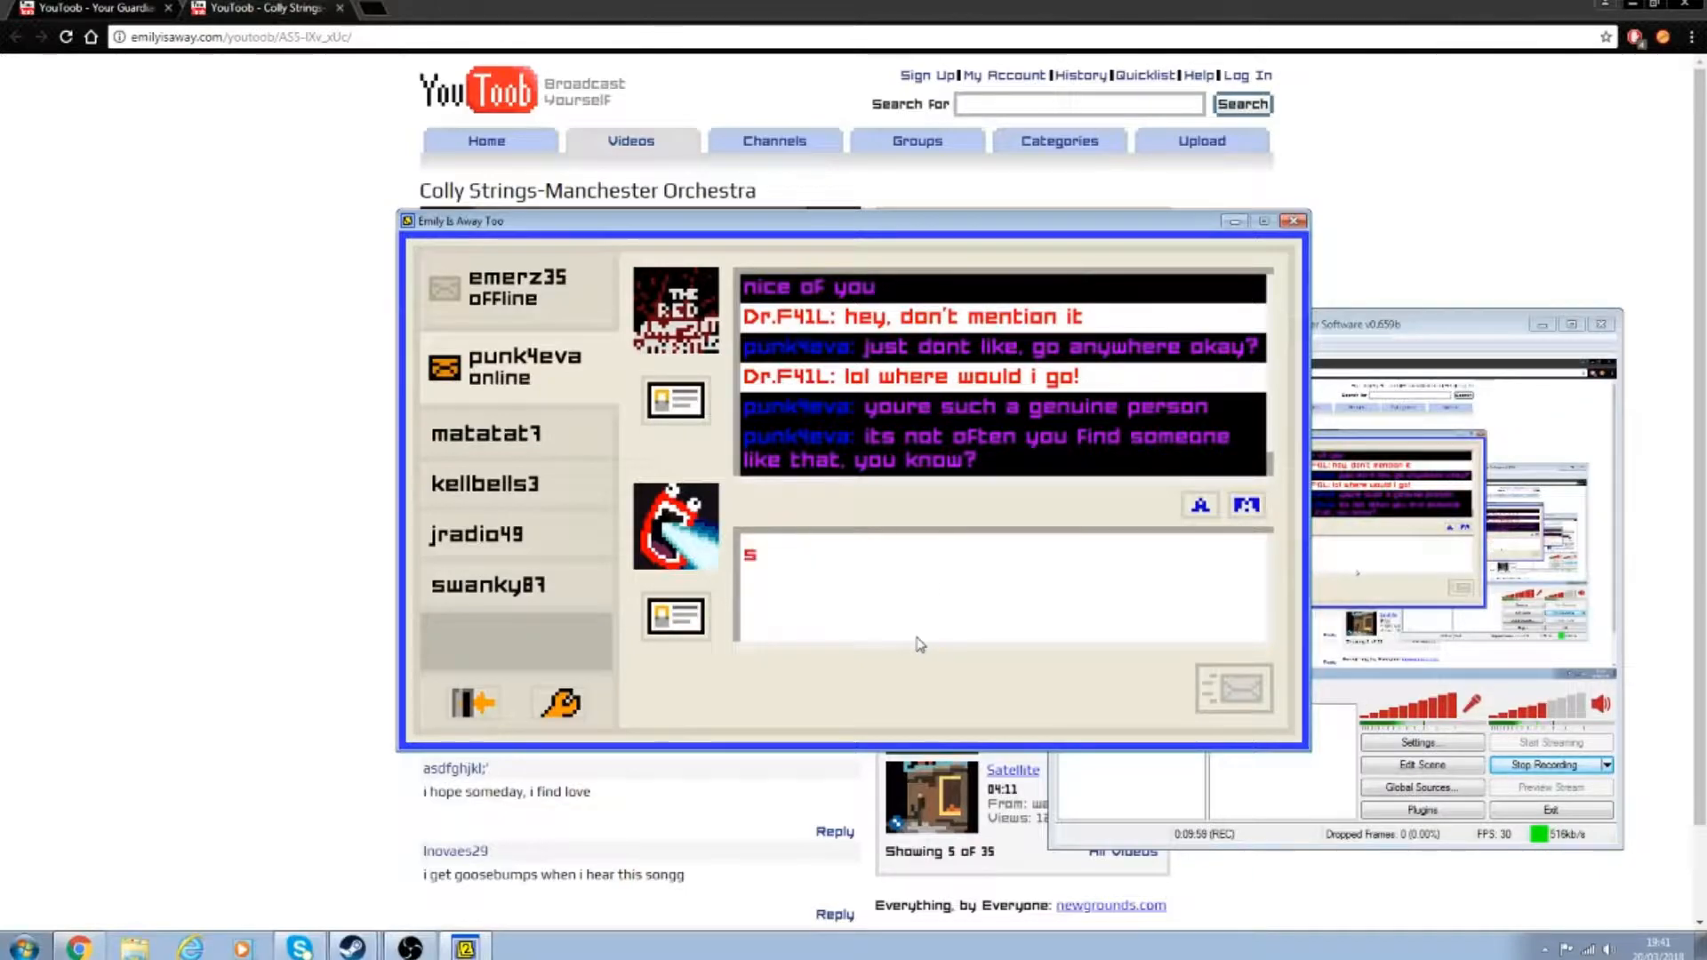
Step: Send 'stoopp lol, youre awesome too' in reply to her compliment
type("toopp lol, youre awesome too")
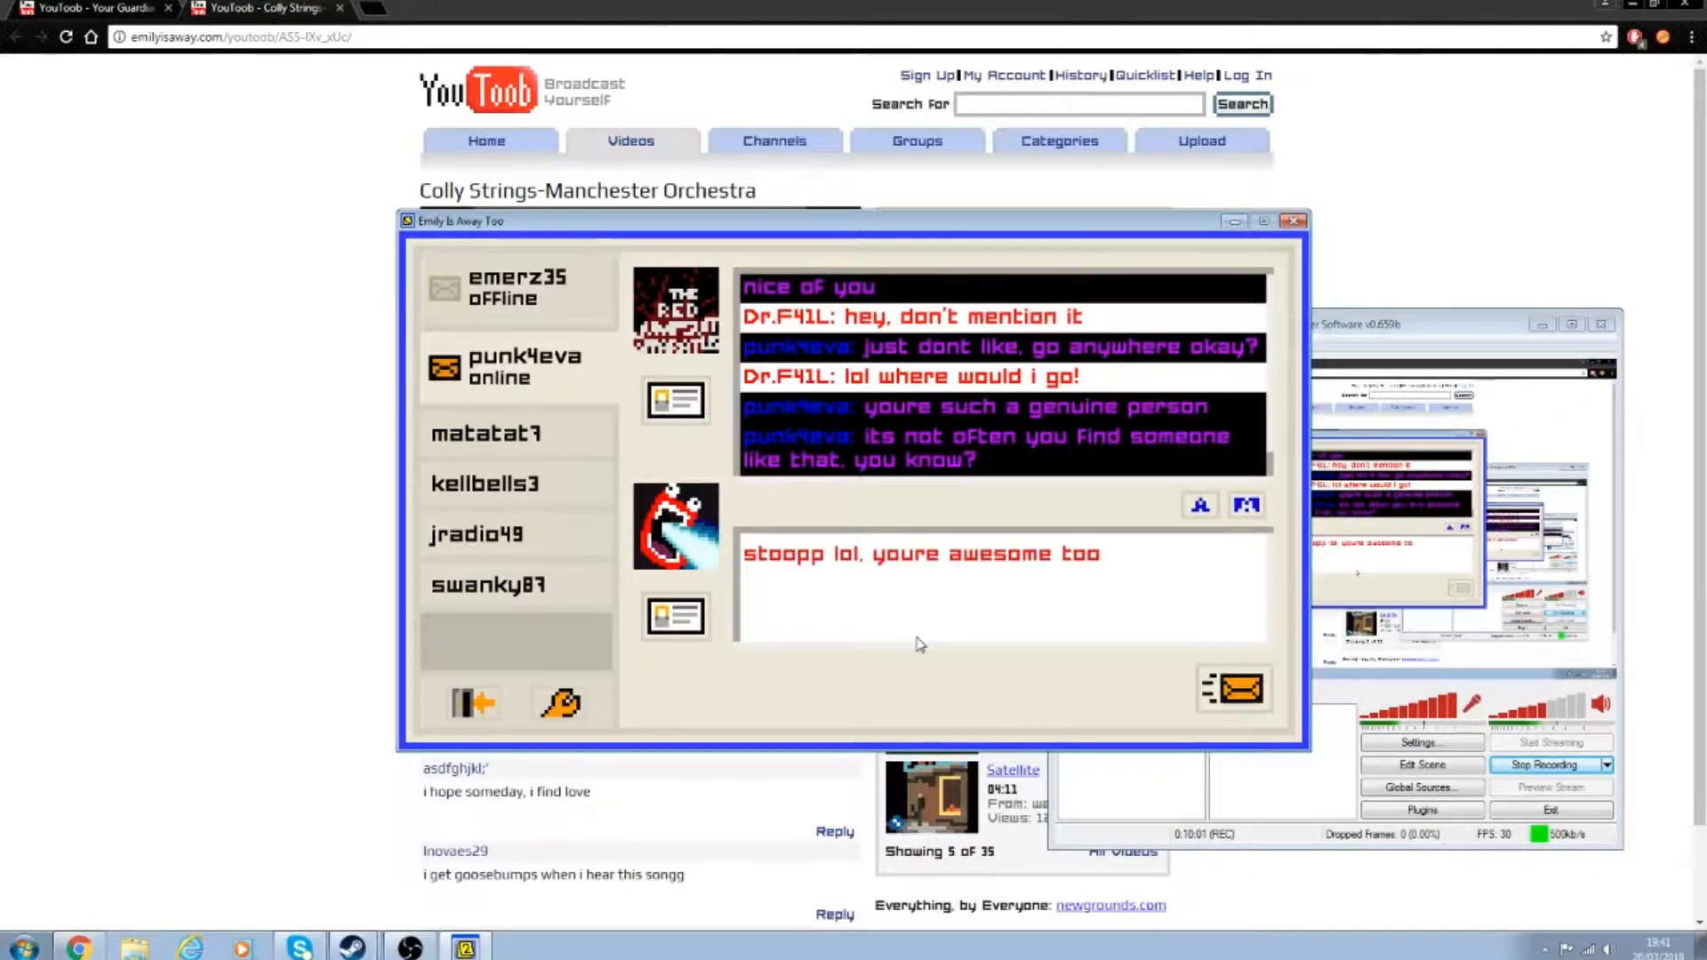
left_click(1234, 688)
type("yeah, i don't")
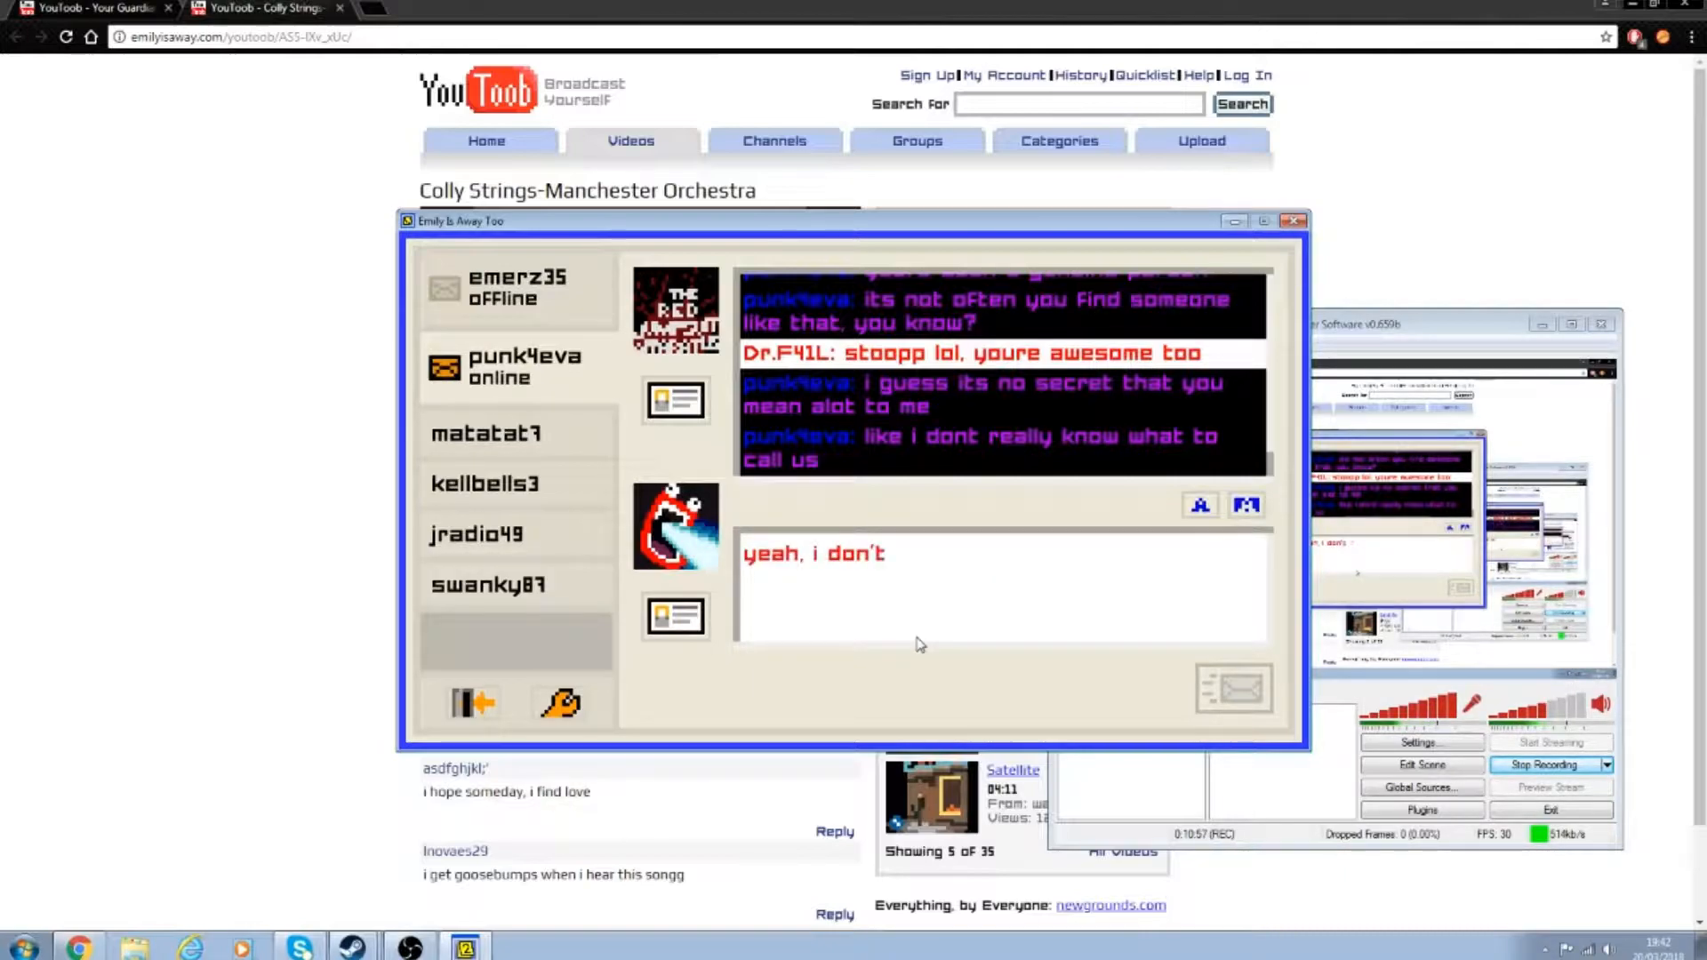
Step: Finish and send 'yeah, i don't really know either'
type("really know either")
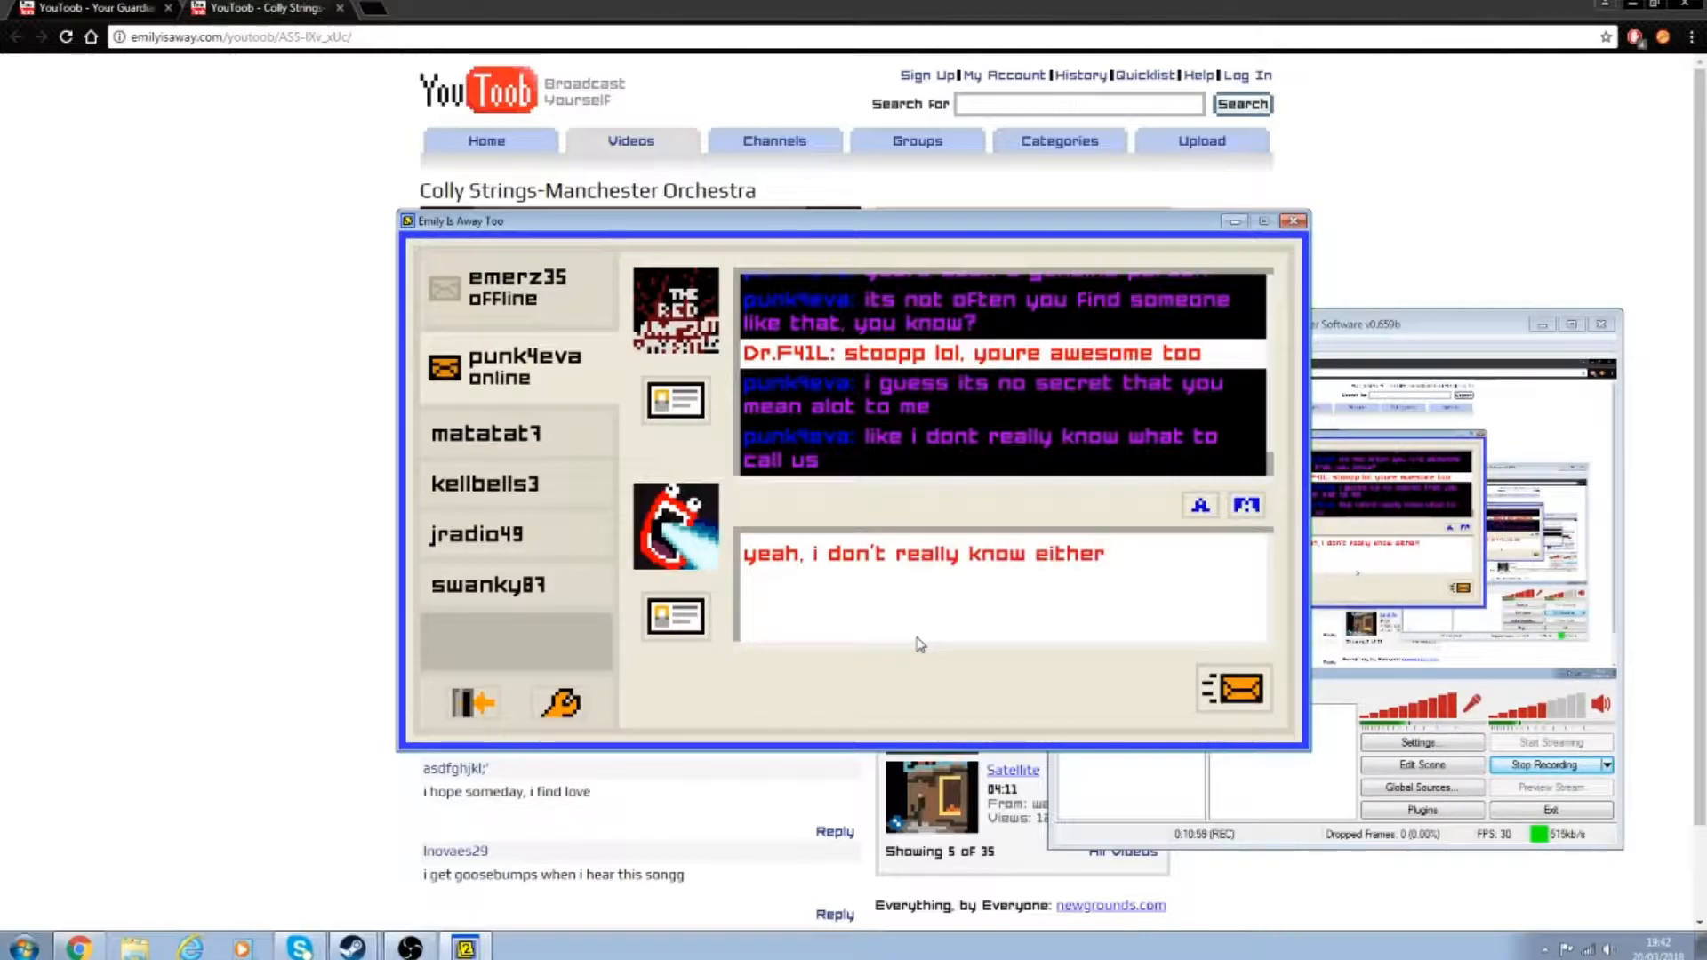
left_click(1233, 688)
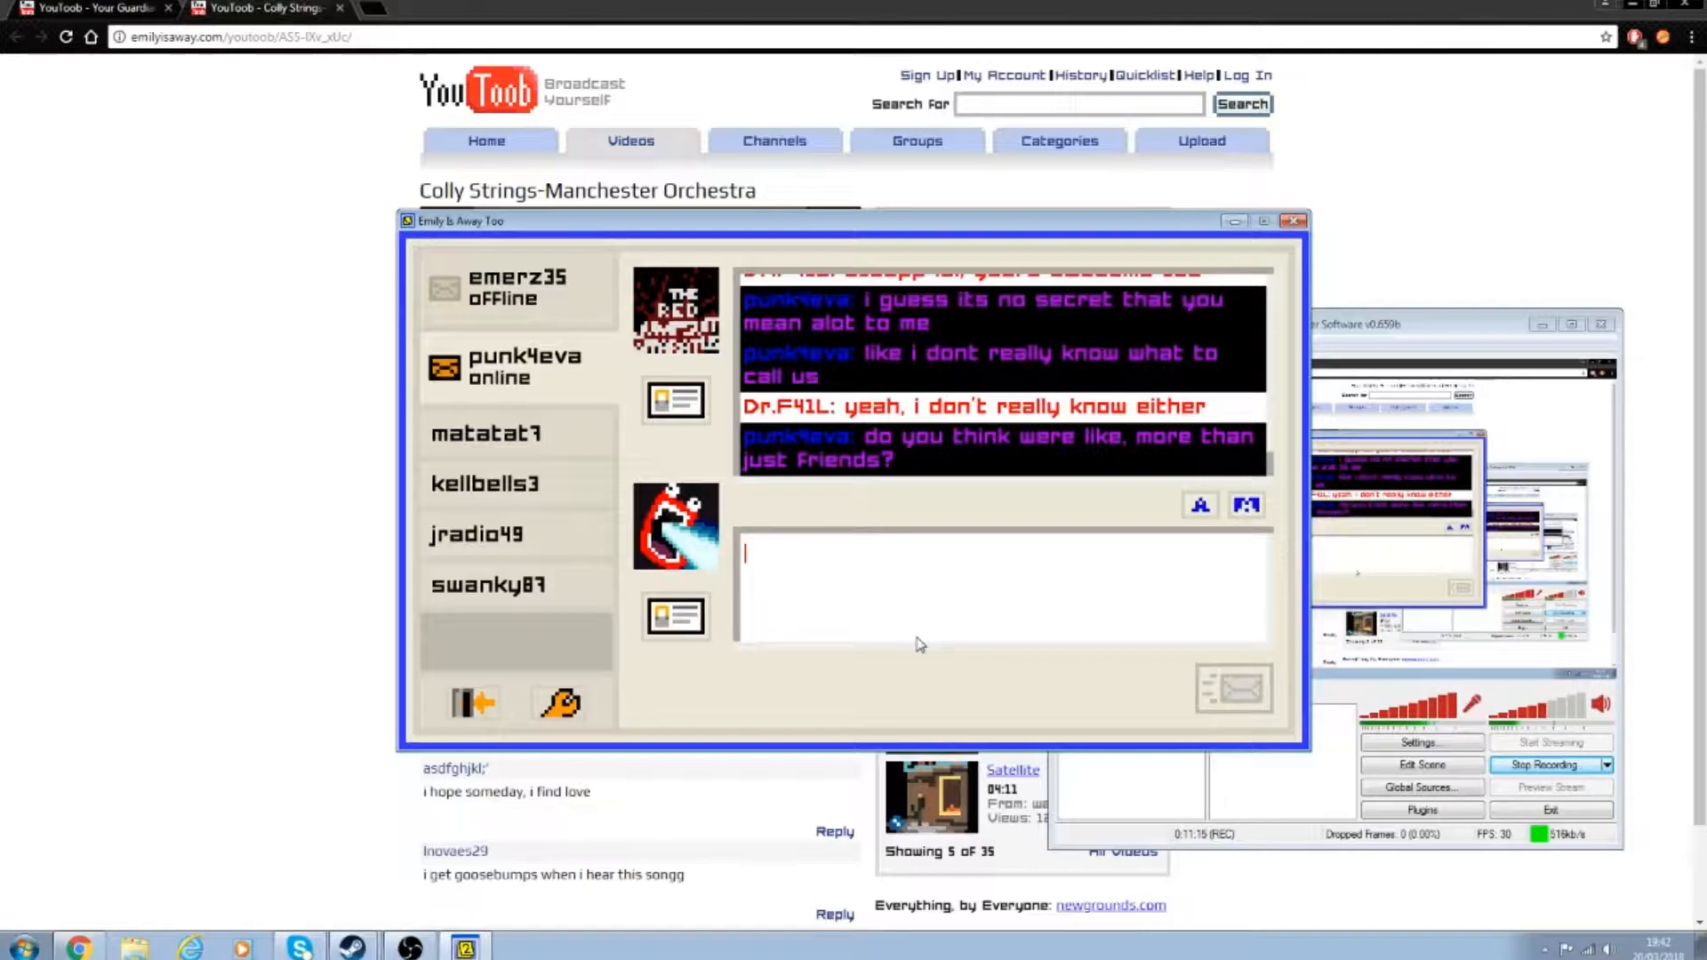
Step: Send punk4eva 'yeah, i feel we're like, more than friends', then 'lol, i'm glad too'
type("yeah, i feel we're like, mre than friends")
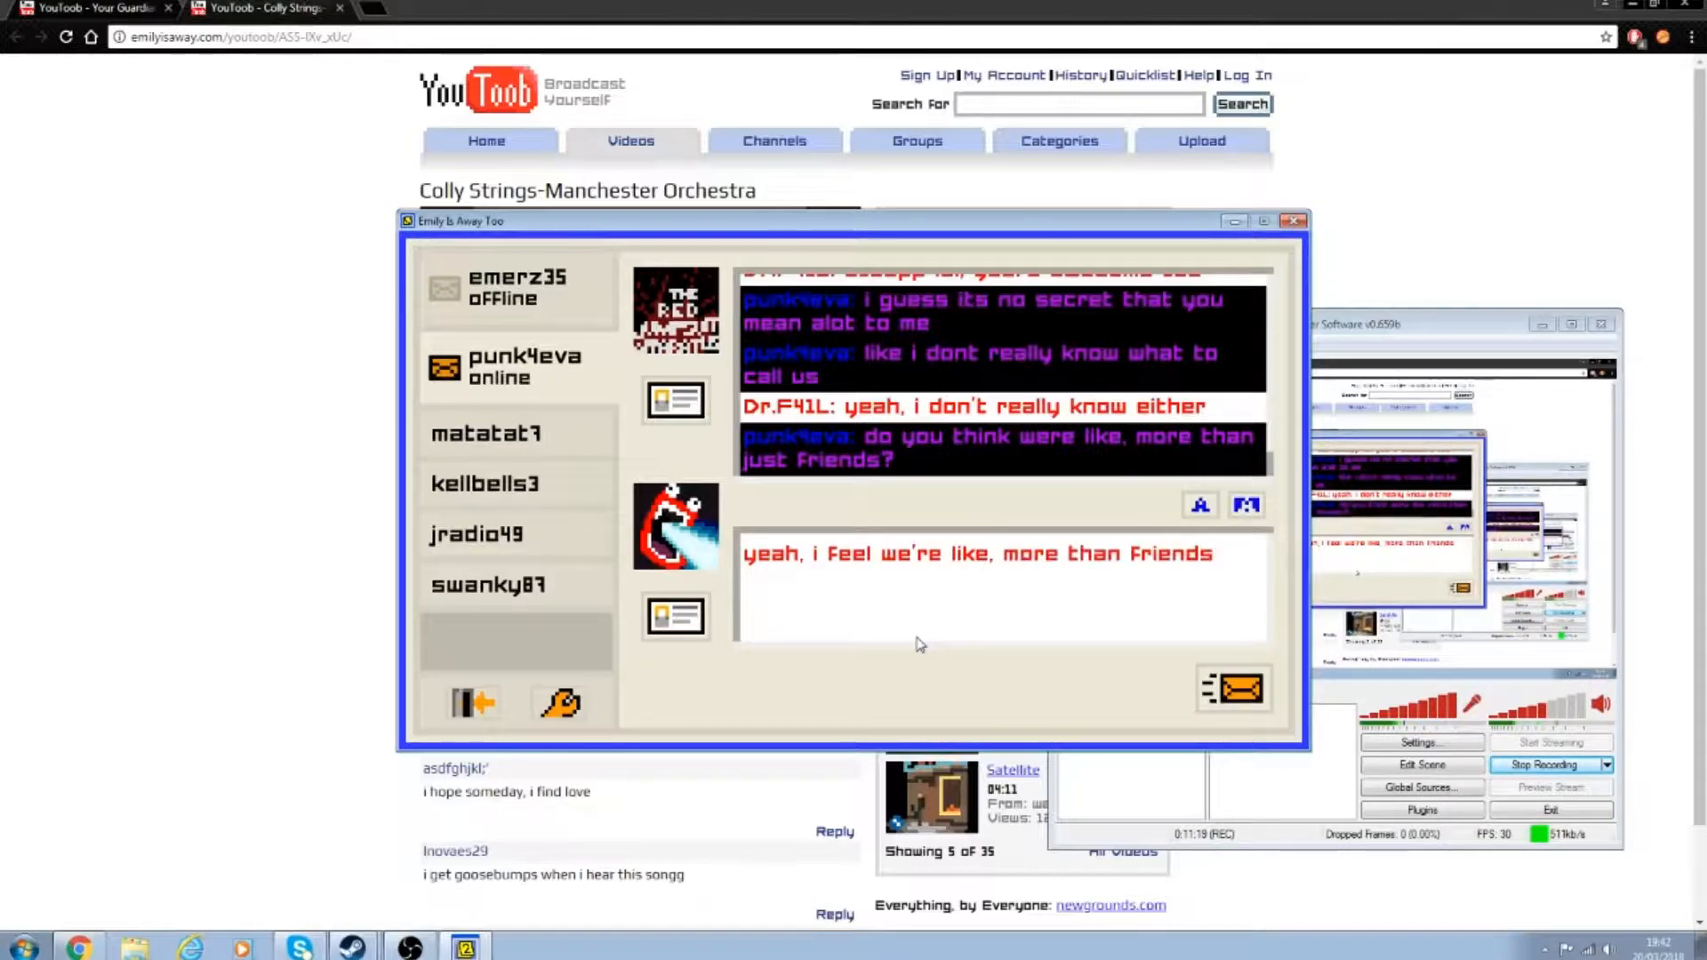
left_click(1234, 688)
type("lol, i'm glad too")
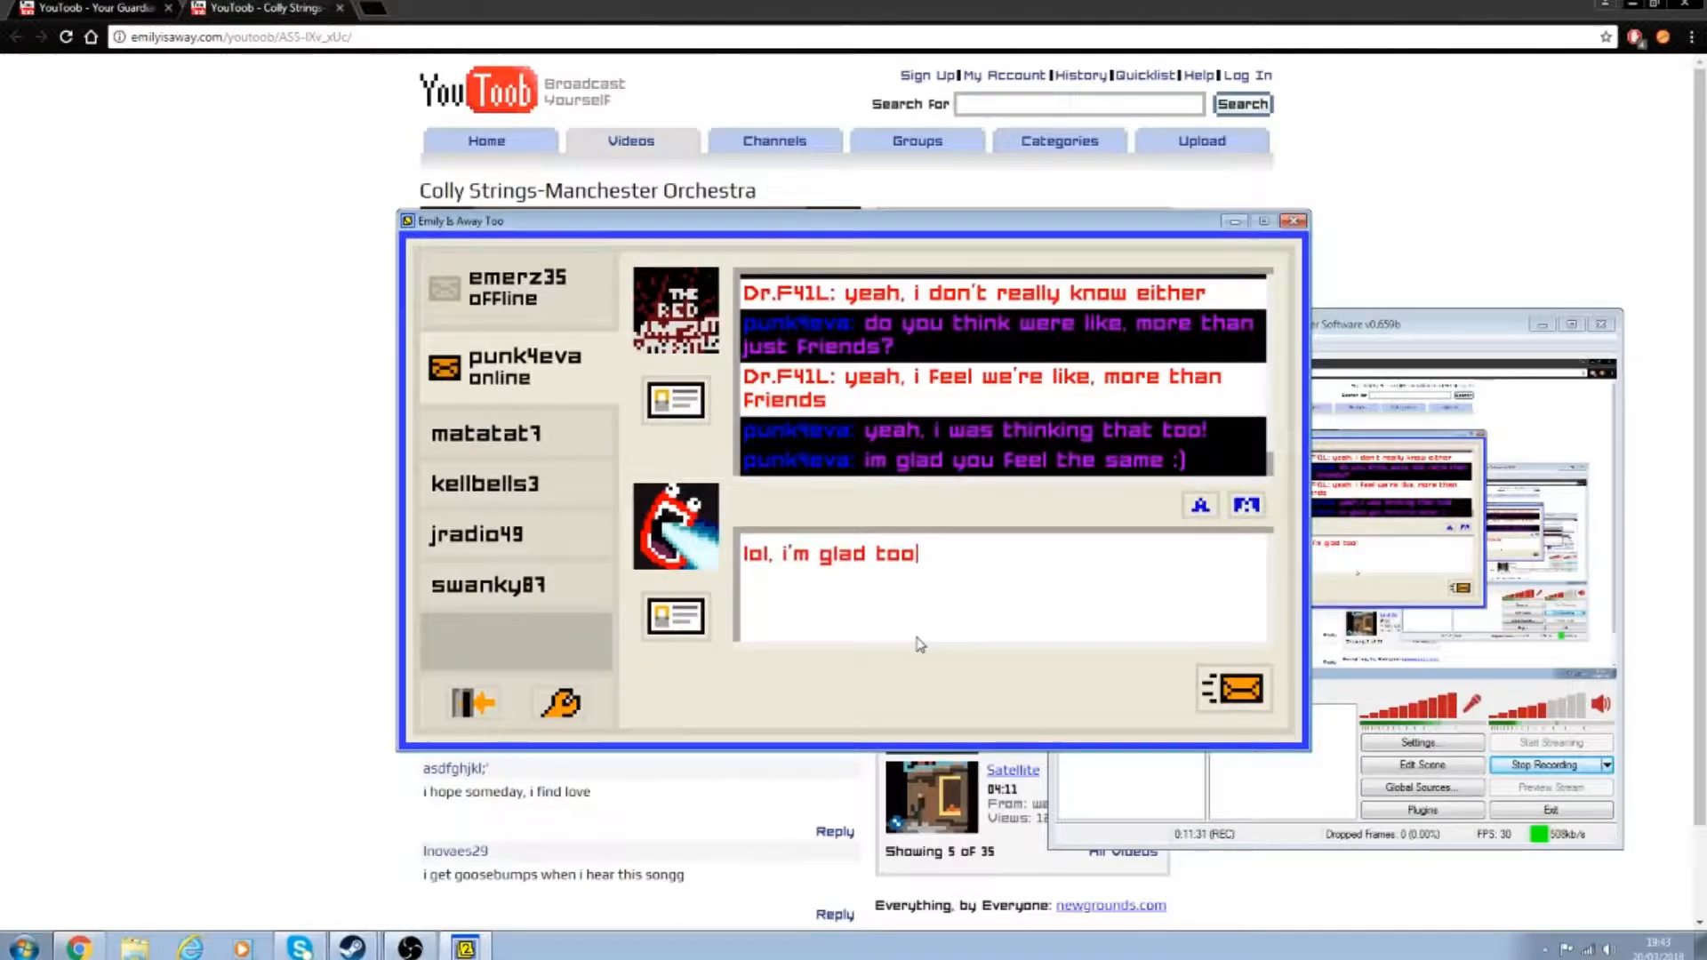
left_click(1233, 688)
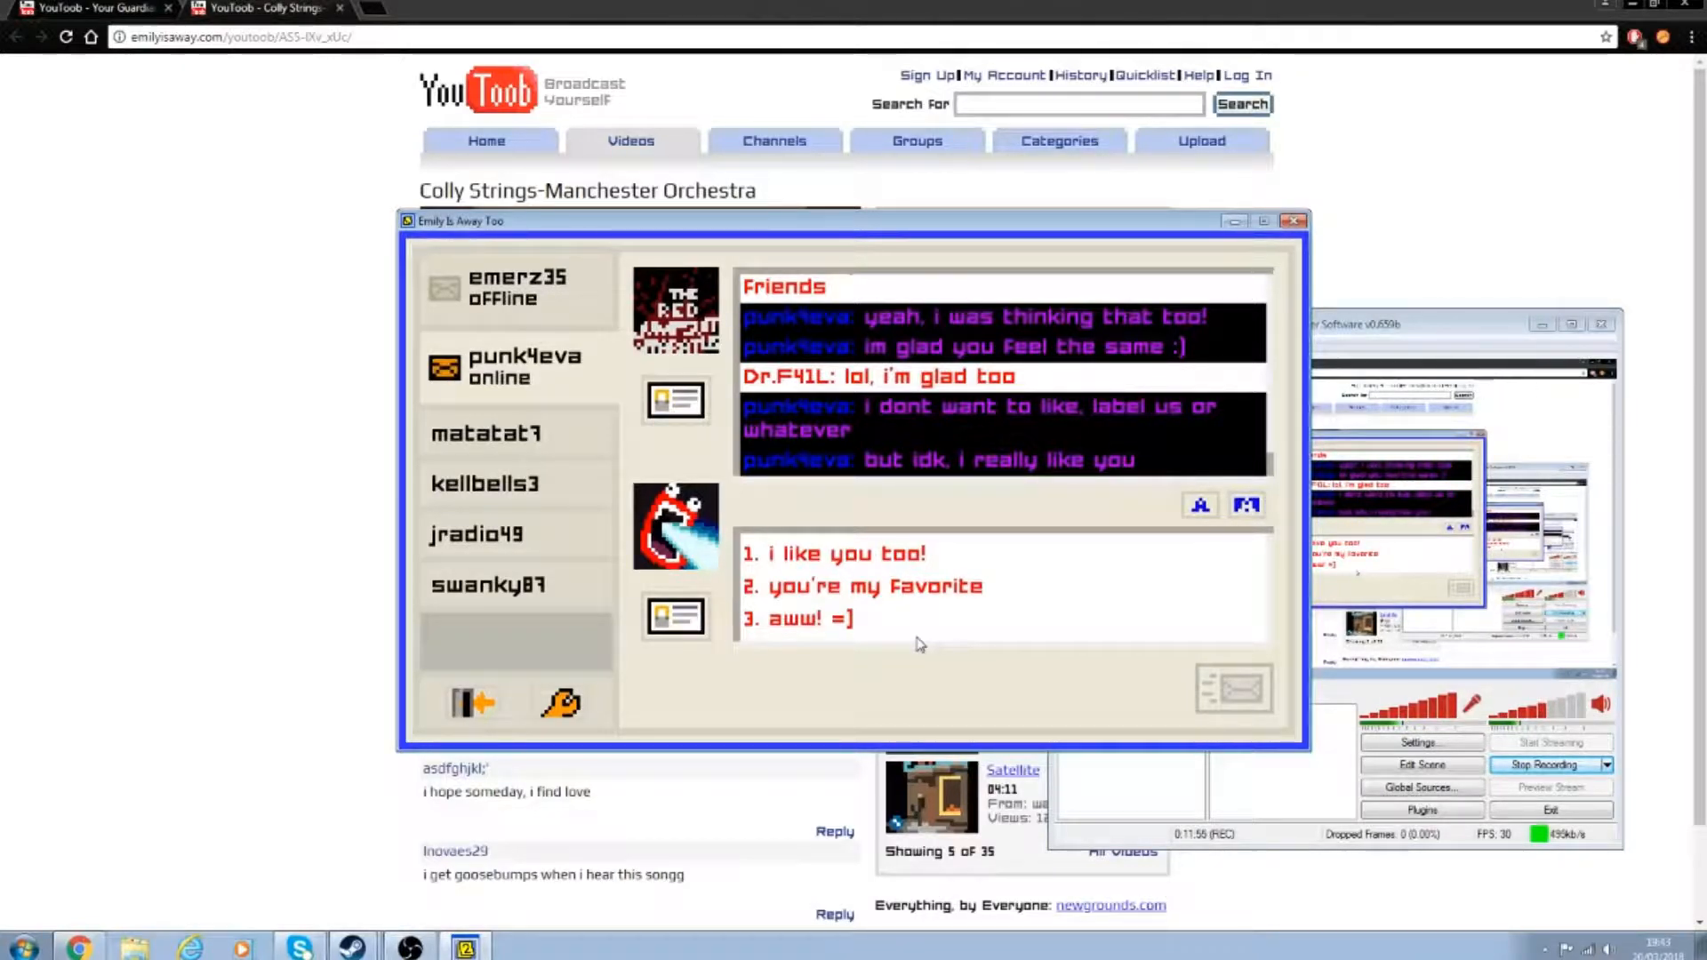
Step: Reply 'hey, i like you too!' and then 'i know we will be!' to punk4eva
left_click(835, 553)
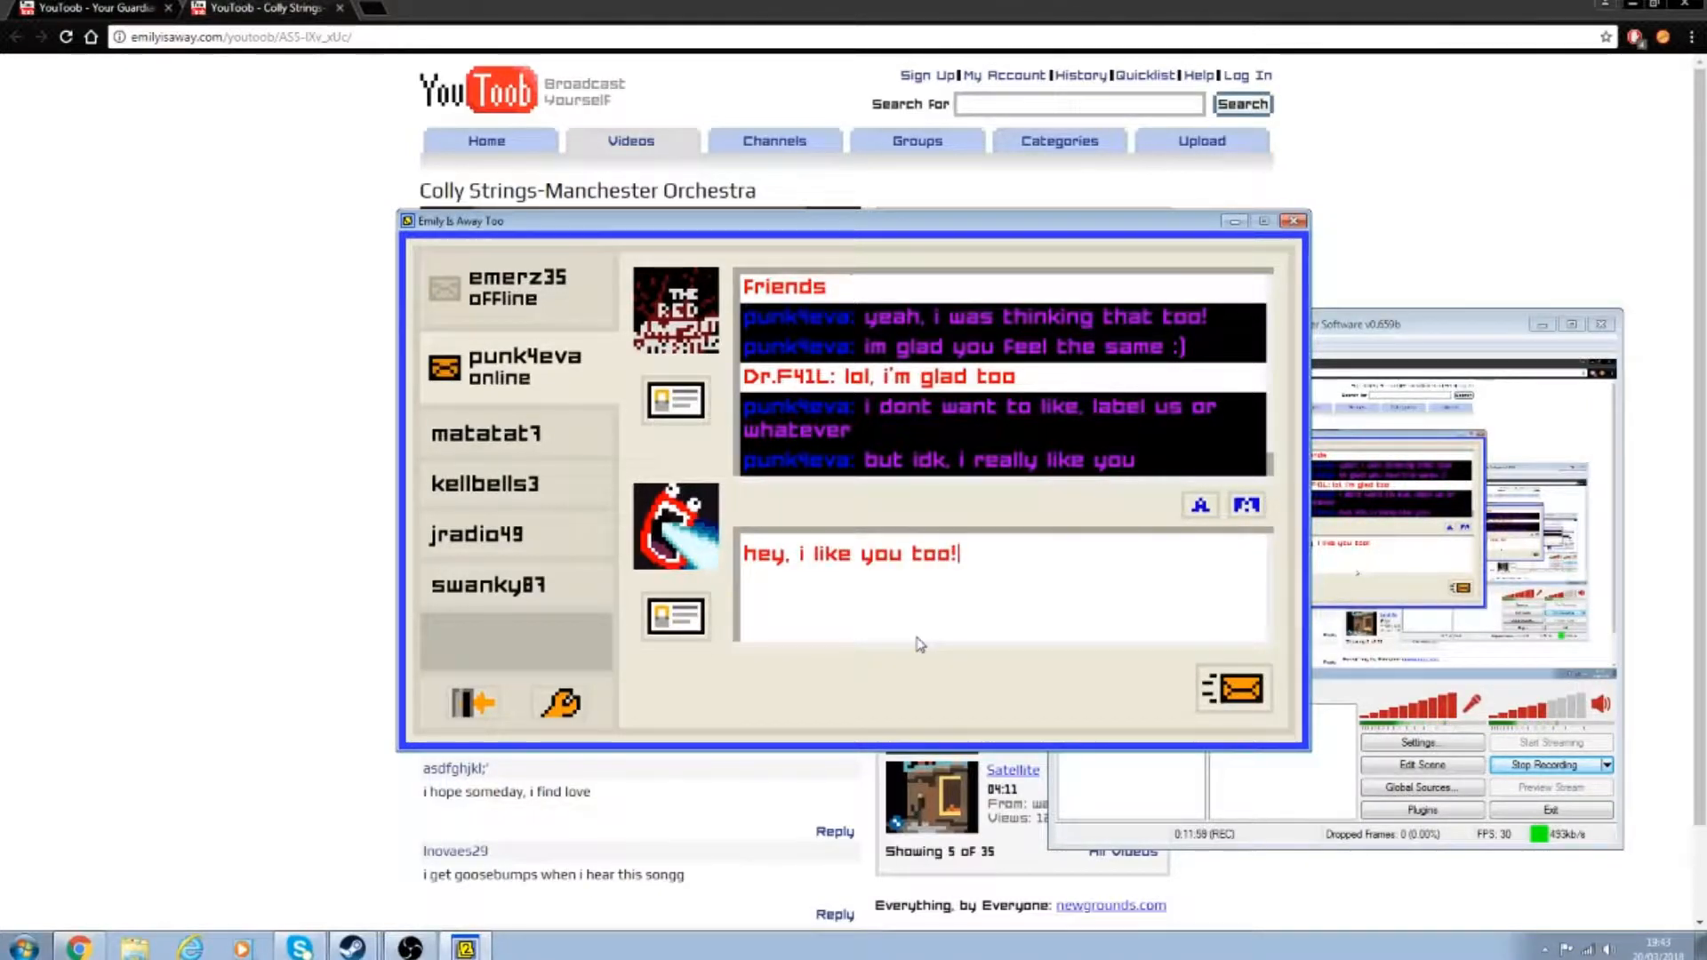
left_click(1234, 690)
type("i know we will b")
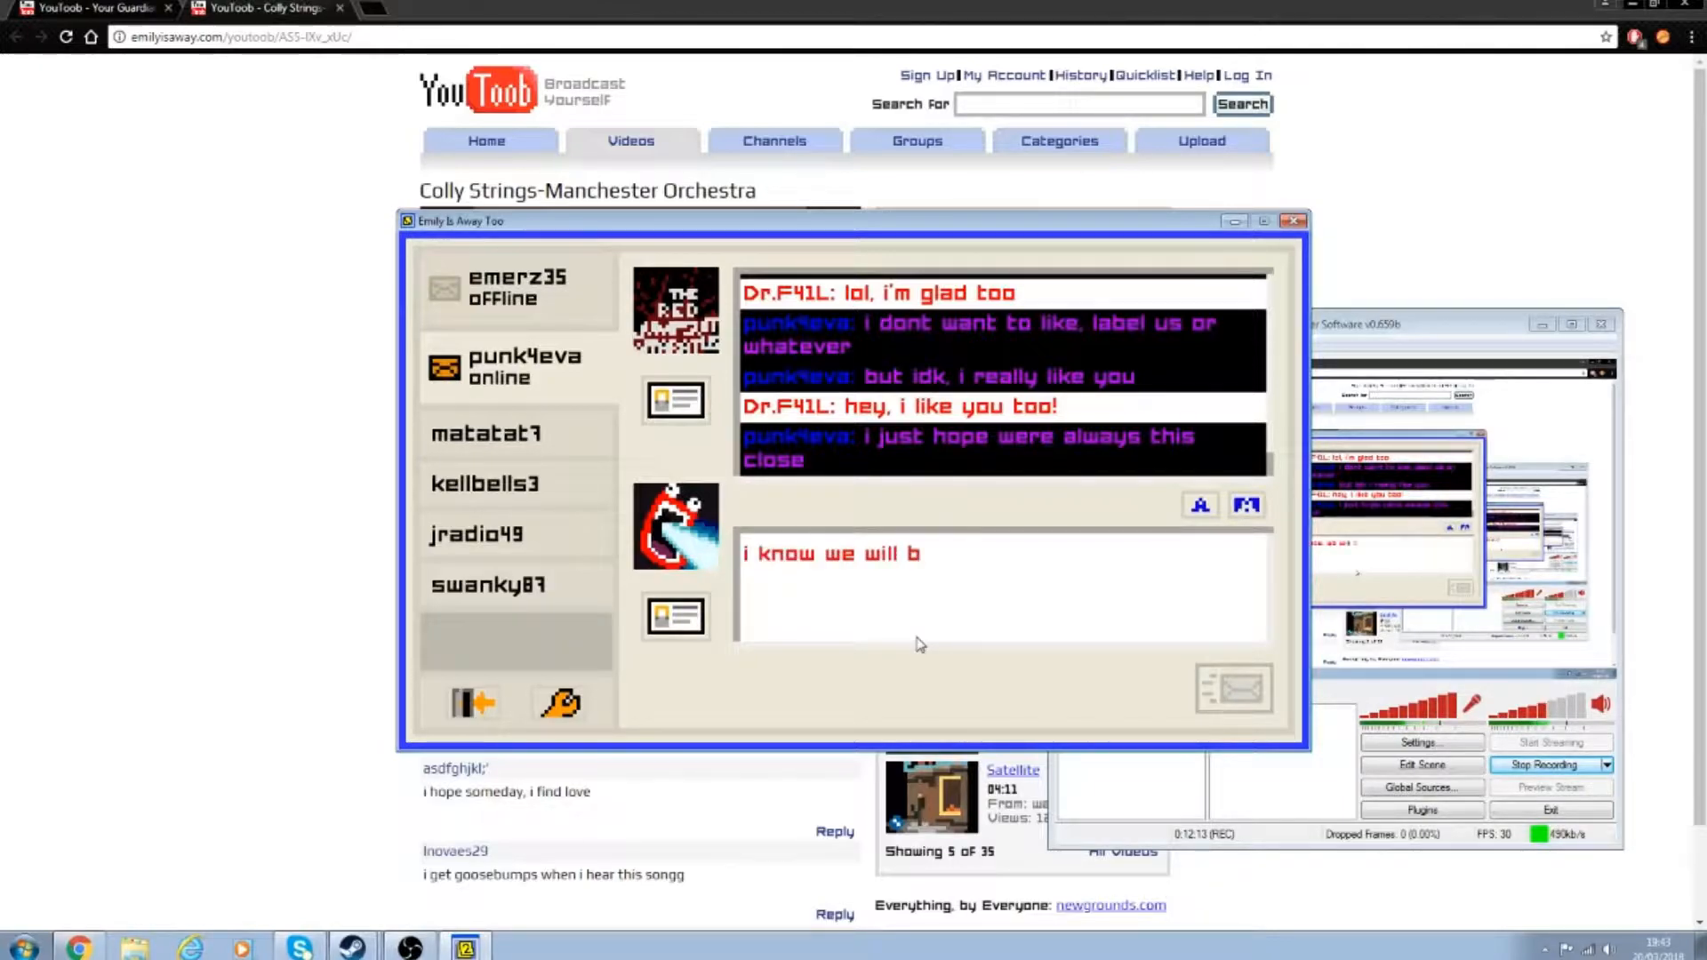
key("Return")
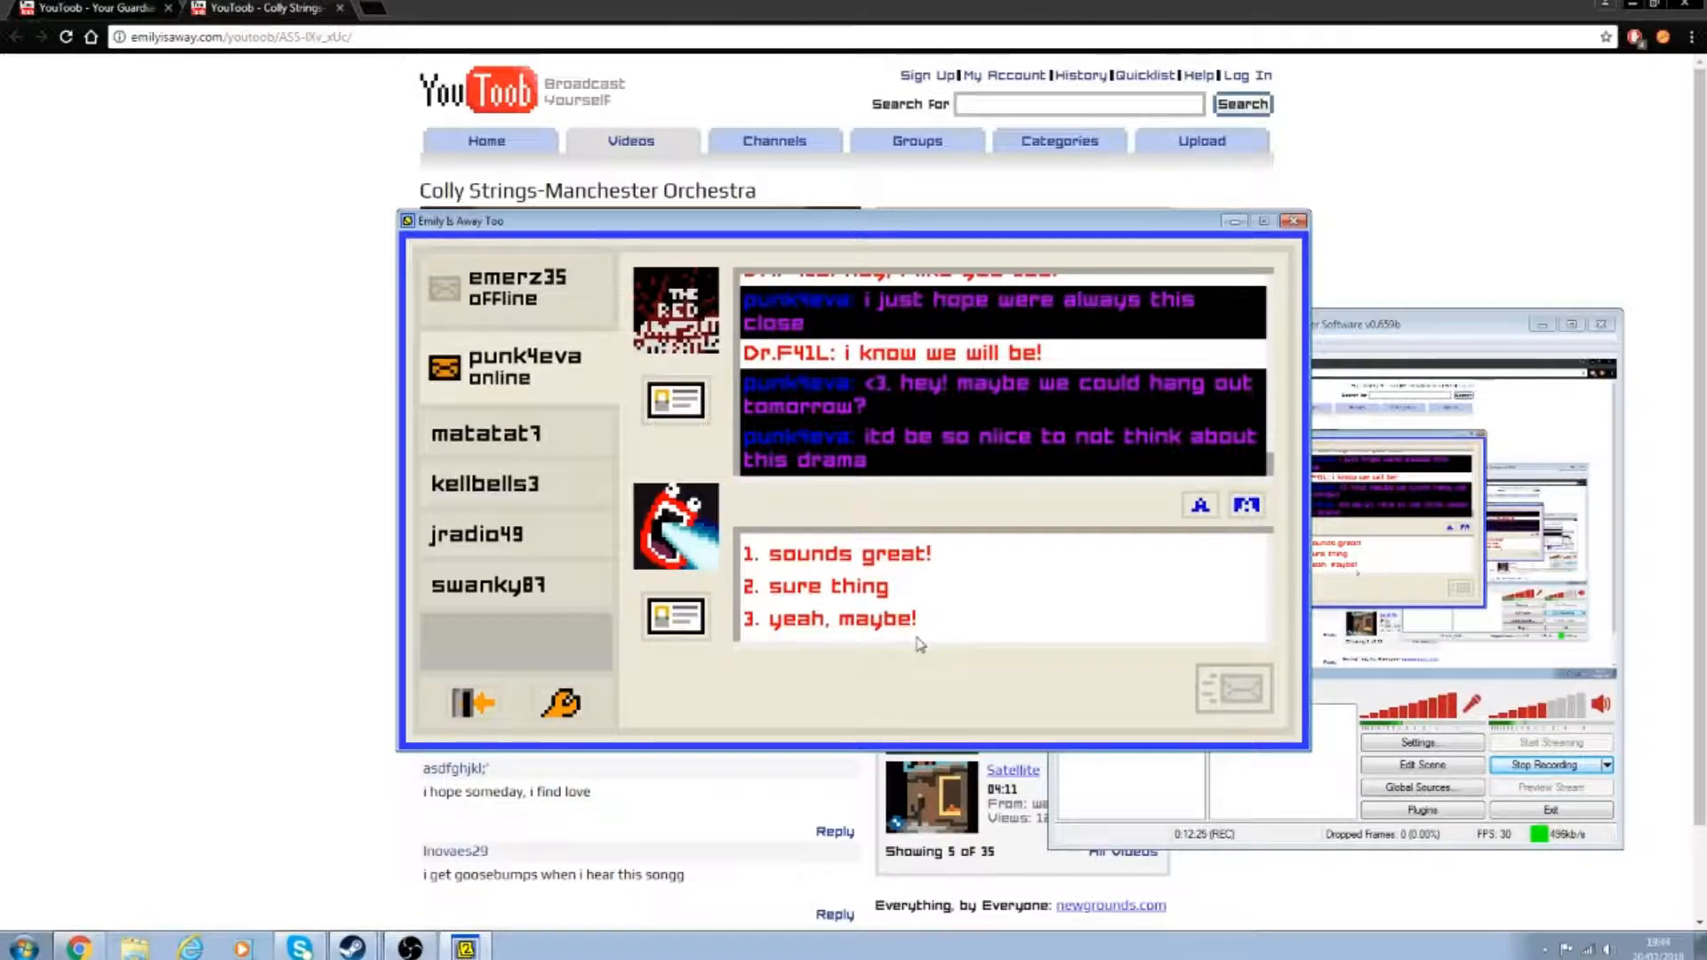
Step: Agree to hang out tomorrow, asking punk4eva 'what do you wanna do?'
left_click(836, 553)
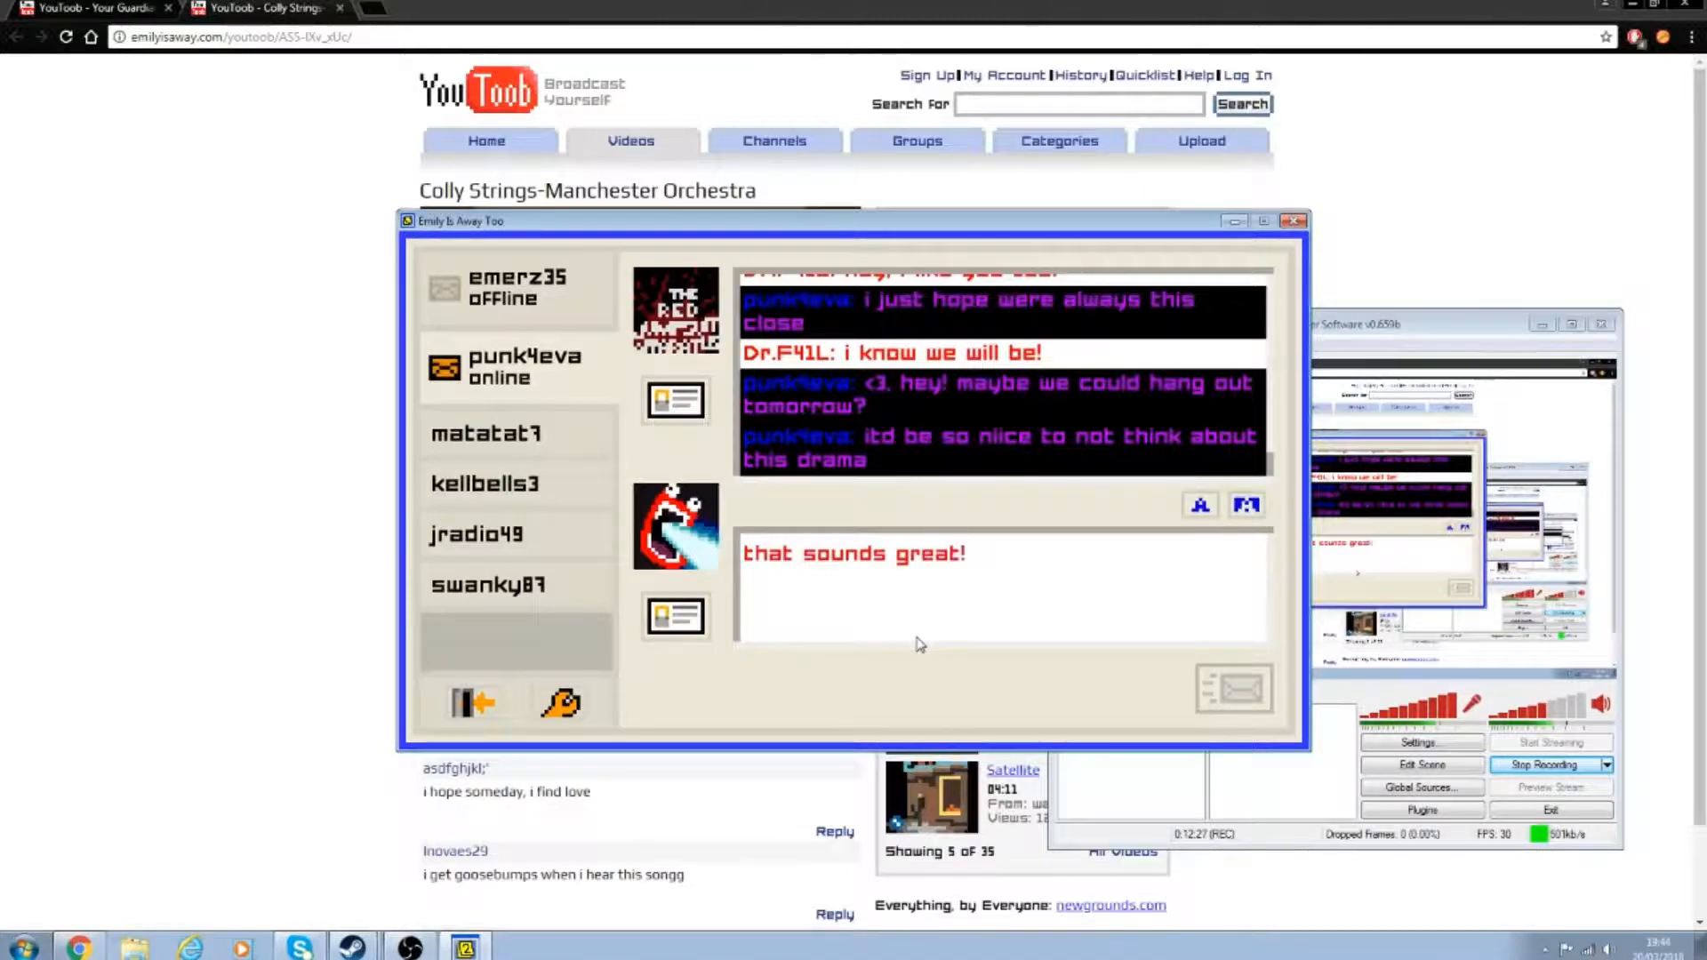
type("what do you wanna do?")
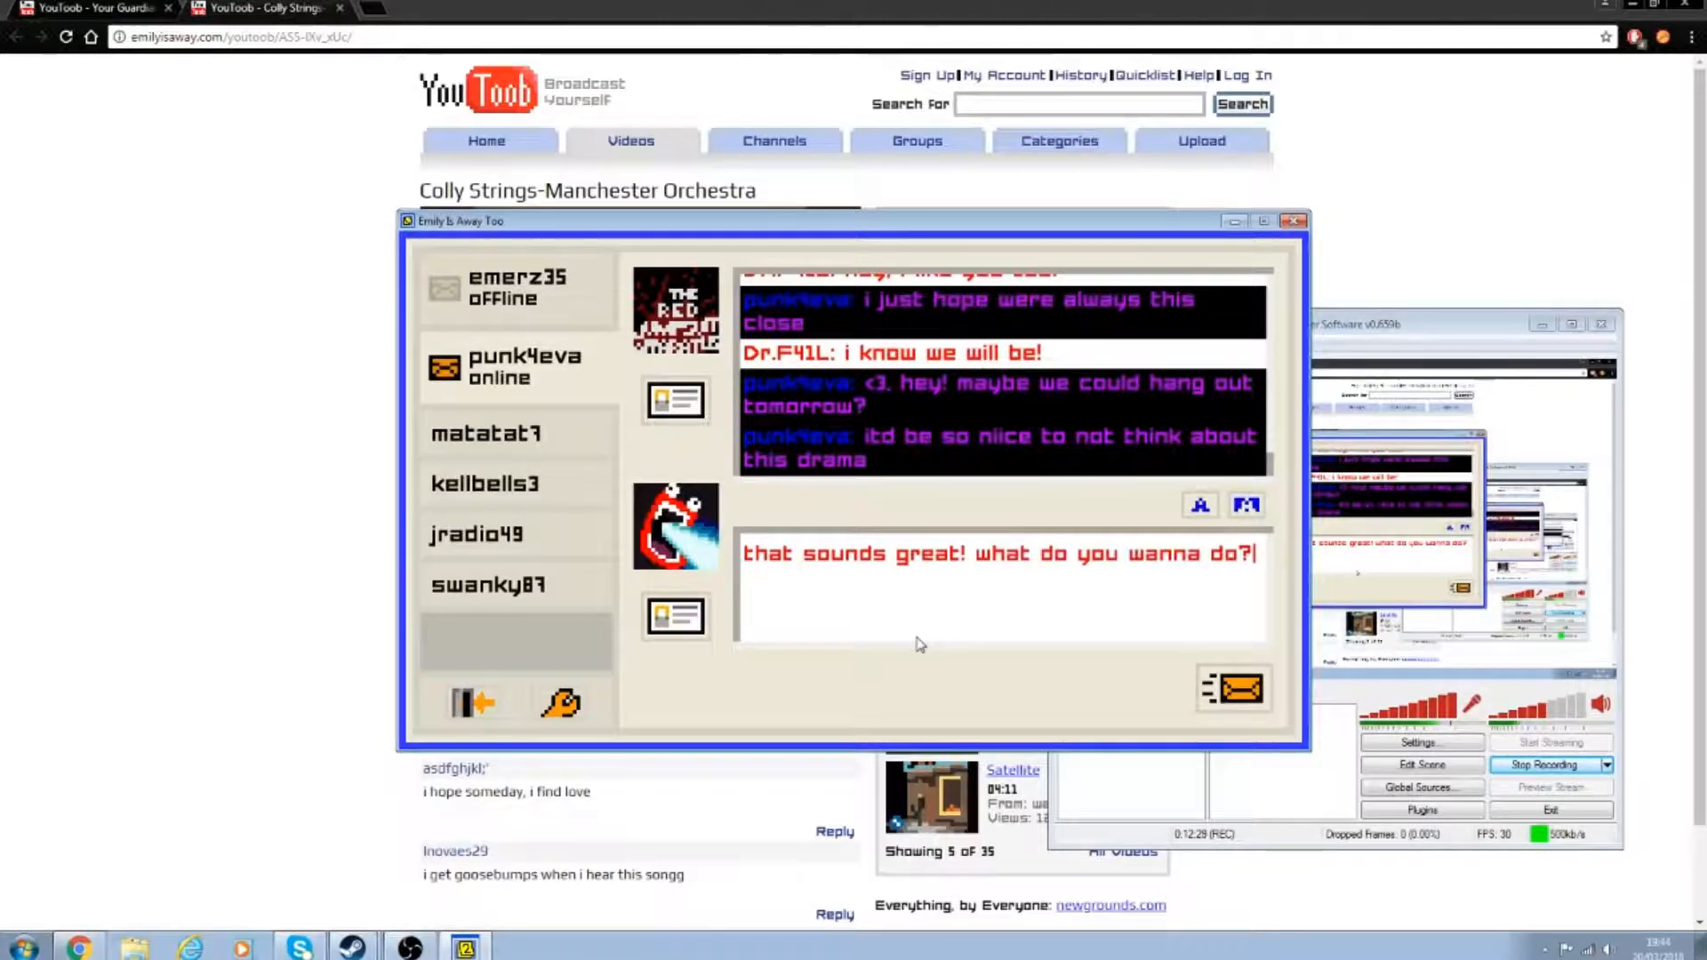
left_click(1234, 689)
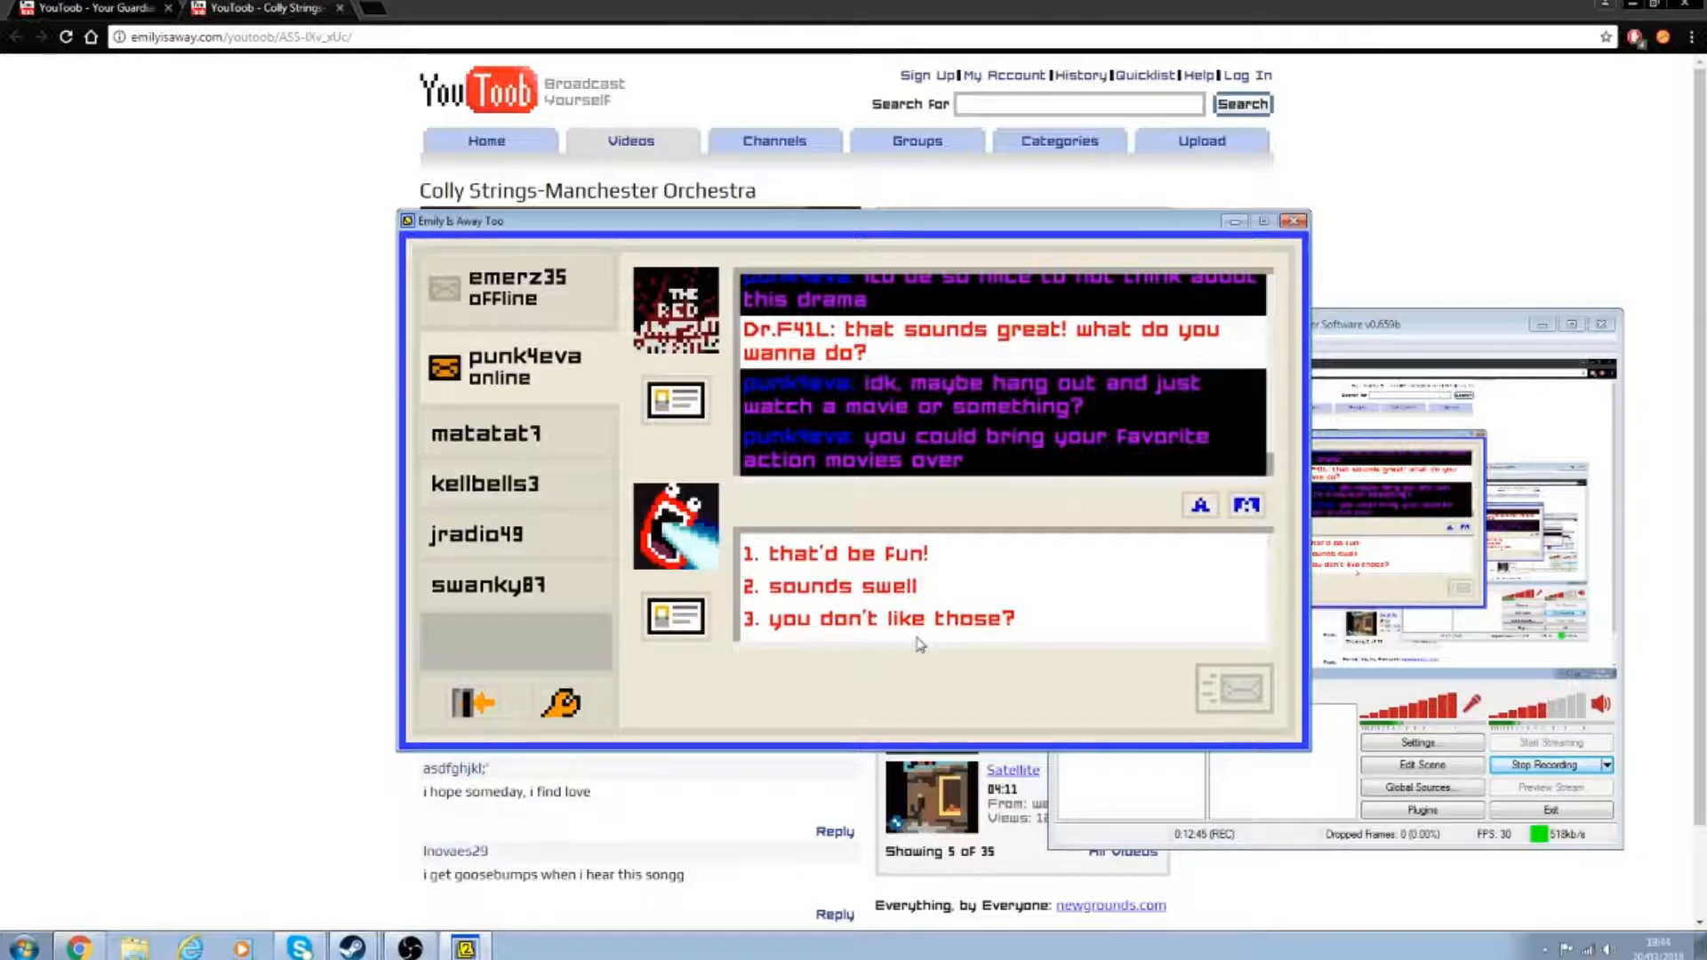
Step: Answer the movie night idea with 'yeah, that'd be a ton of fun!'
left_click(839, 553)
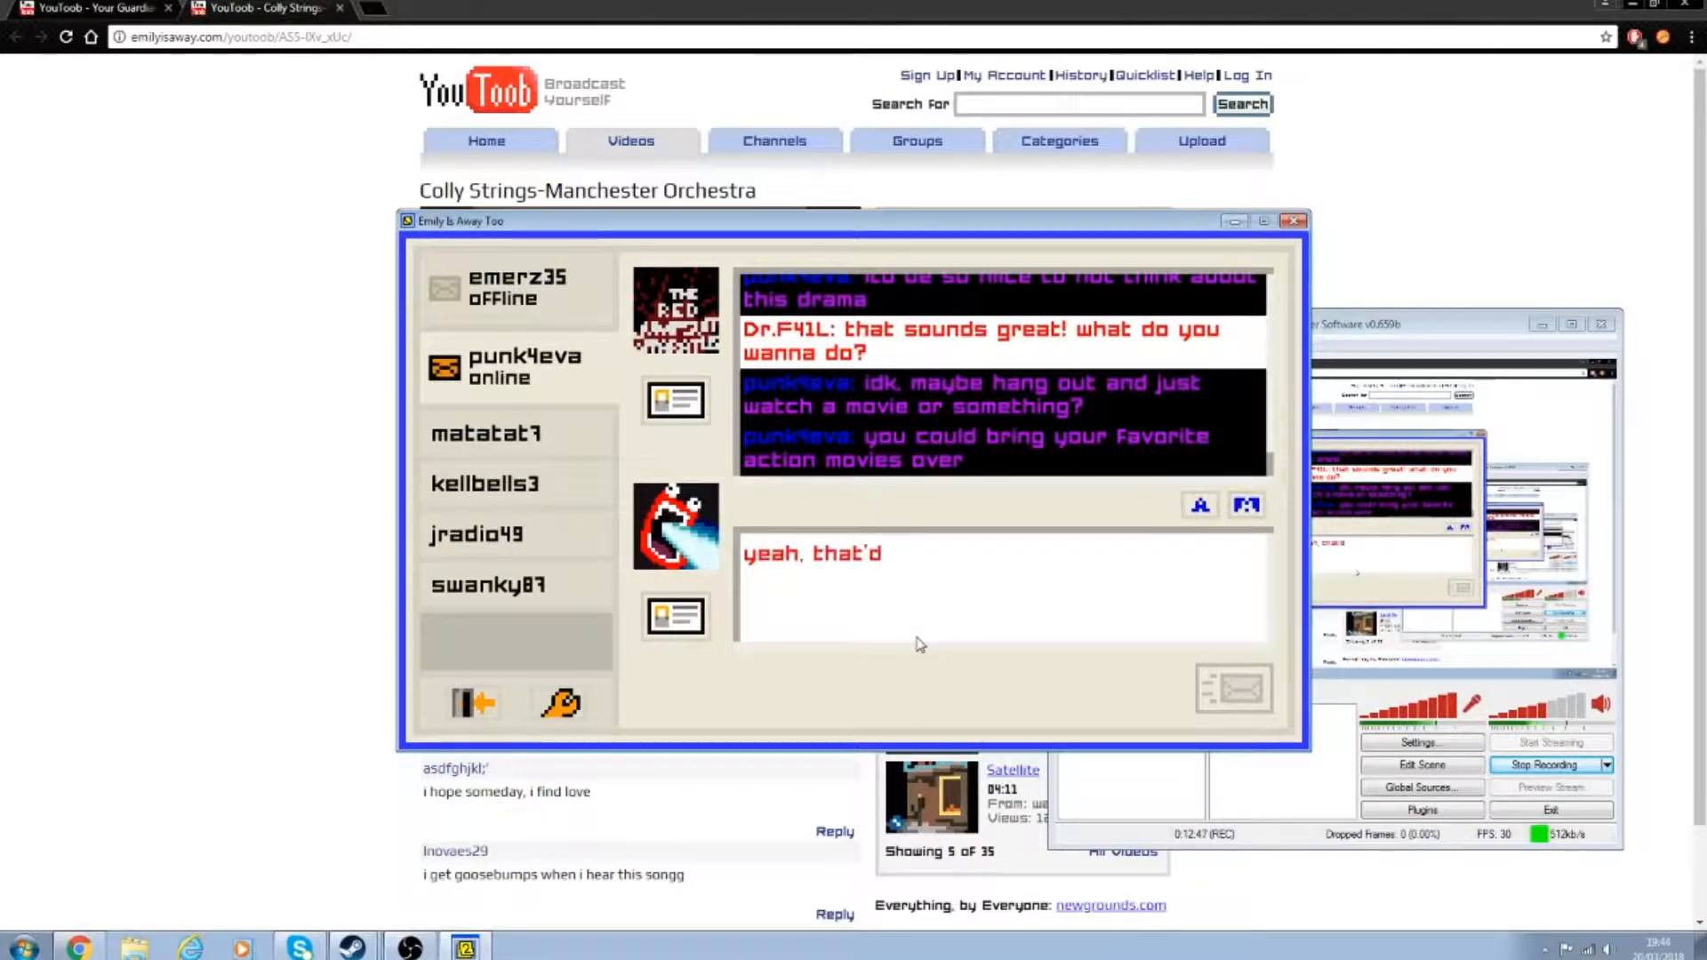
type("be a ton of fun!")
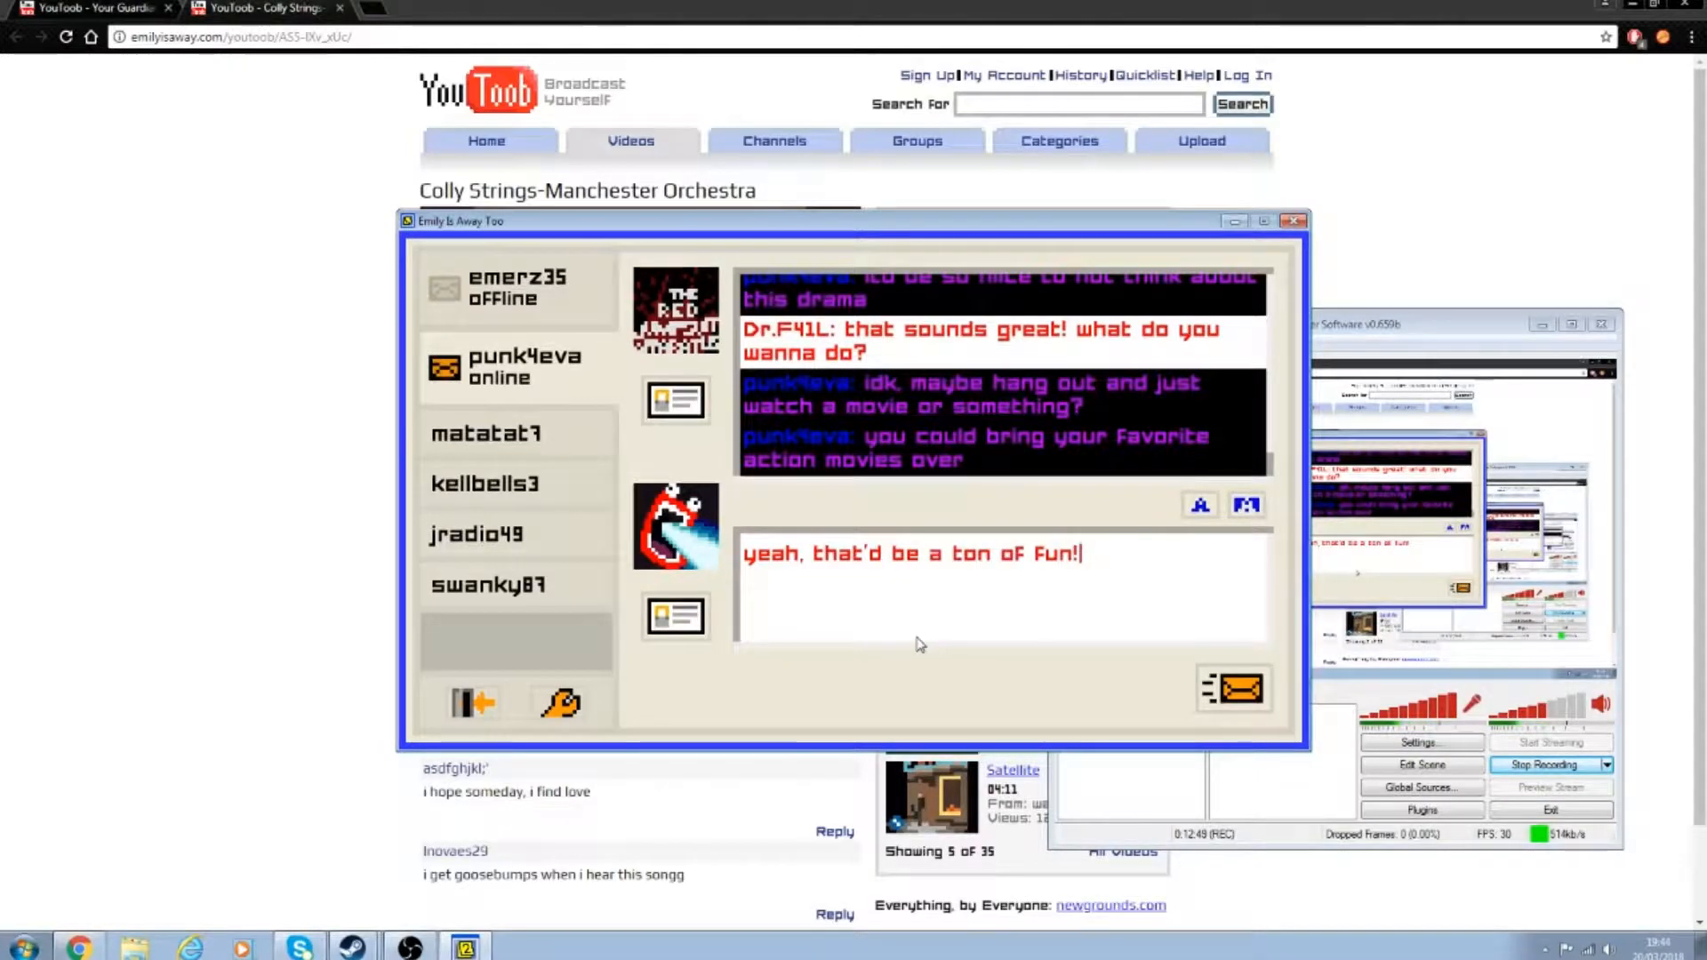
left_click(1233, 688)
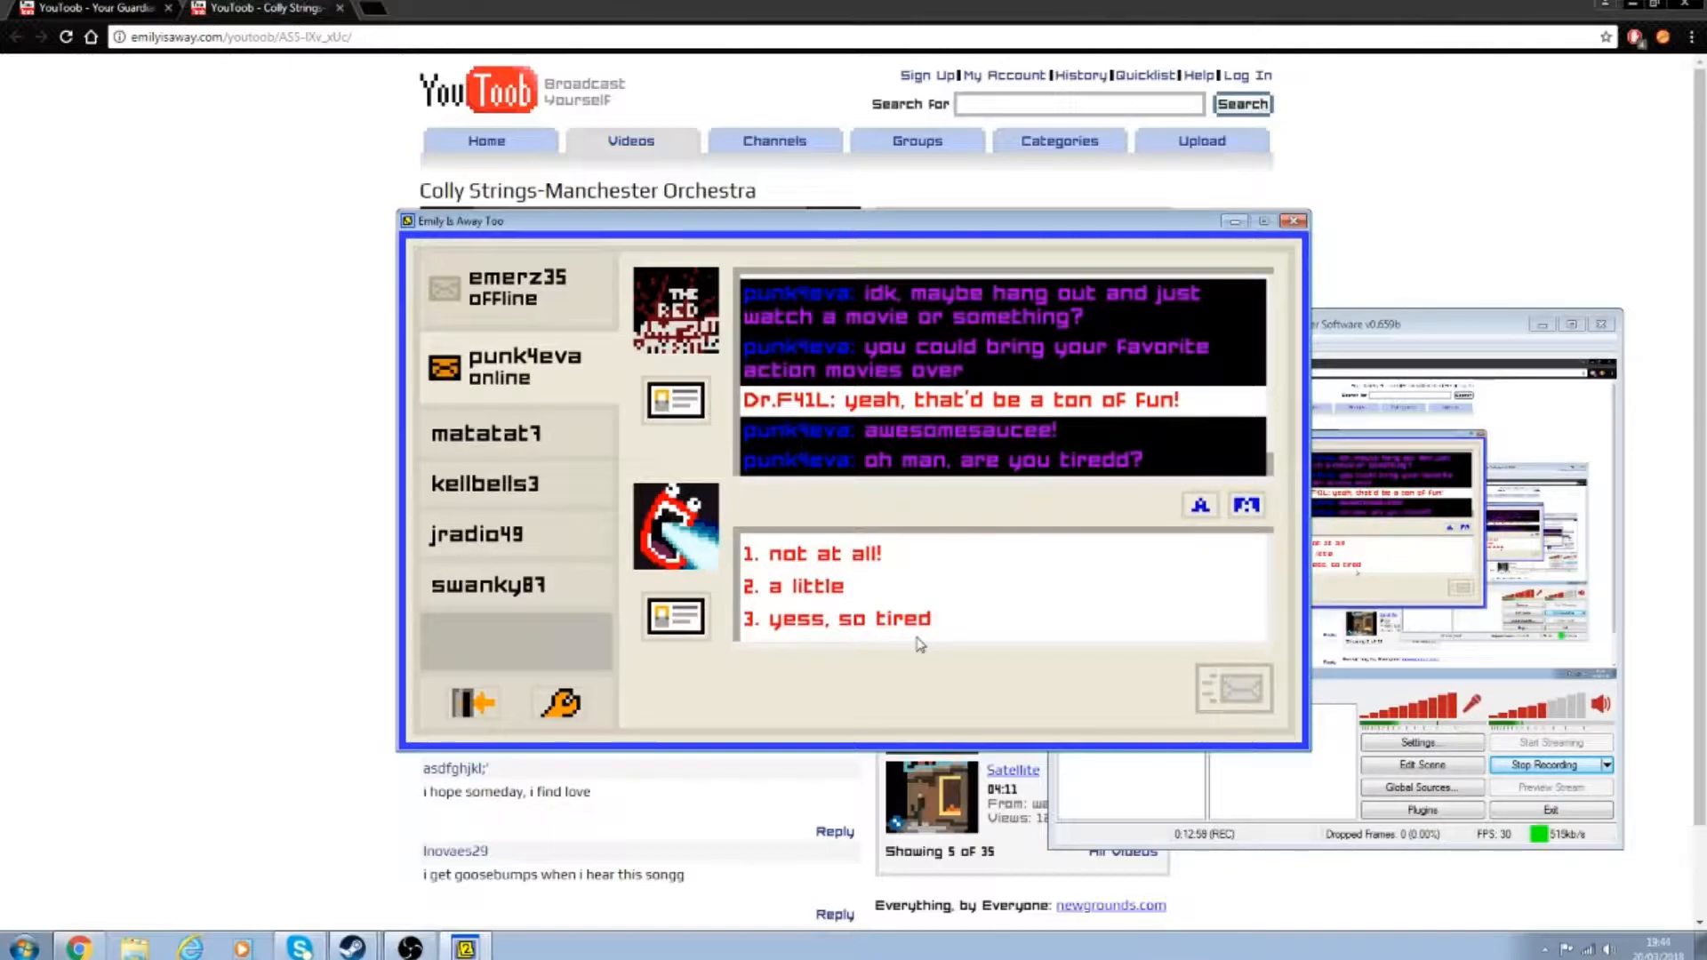
Step: Say you're not tired, send 'g'night evee!', and sign out of the messenger
left_click(811, 554)
type("g'night evee!")
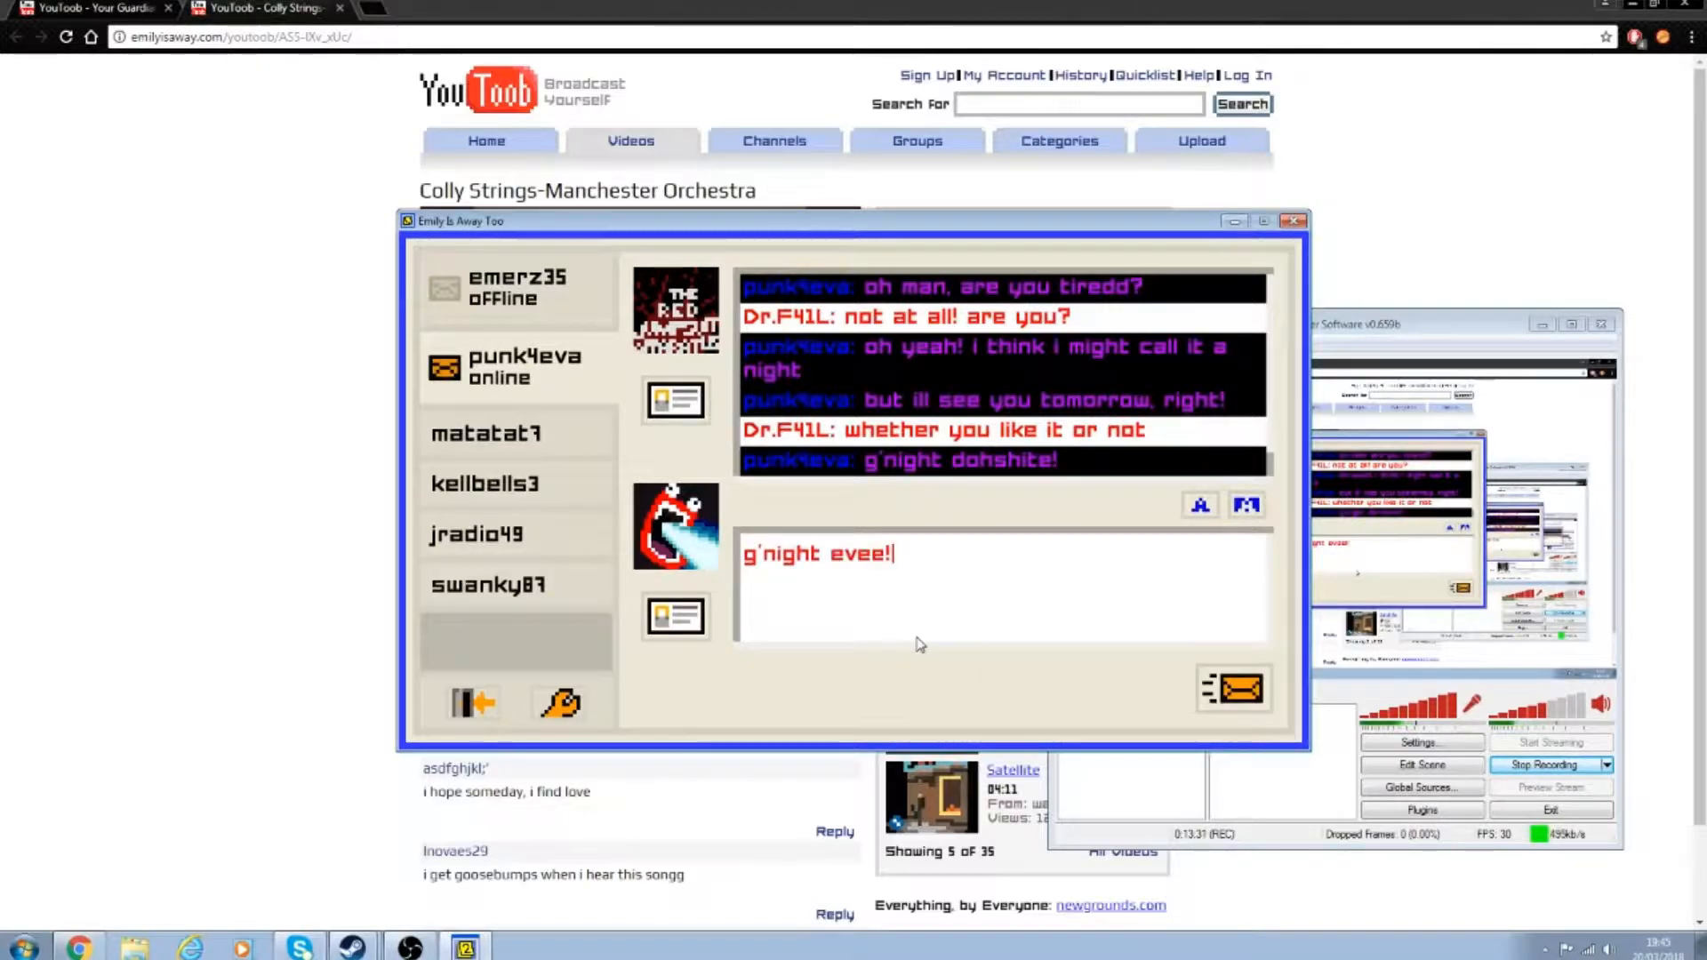
left_click(1234, 690)
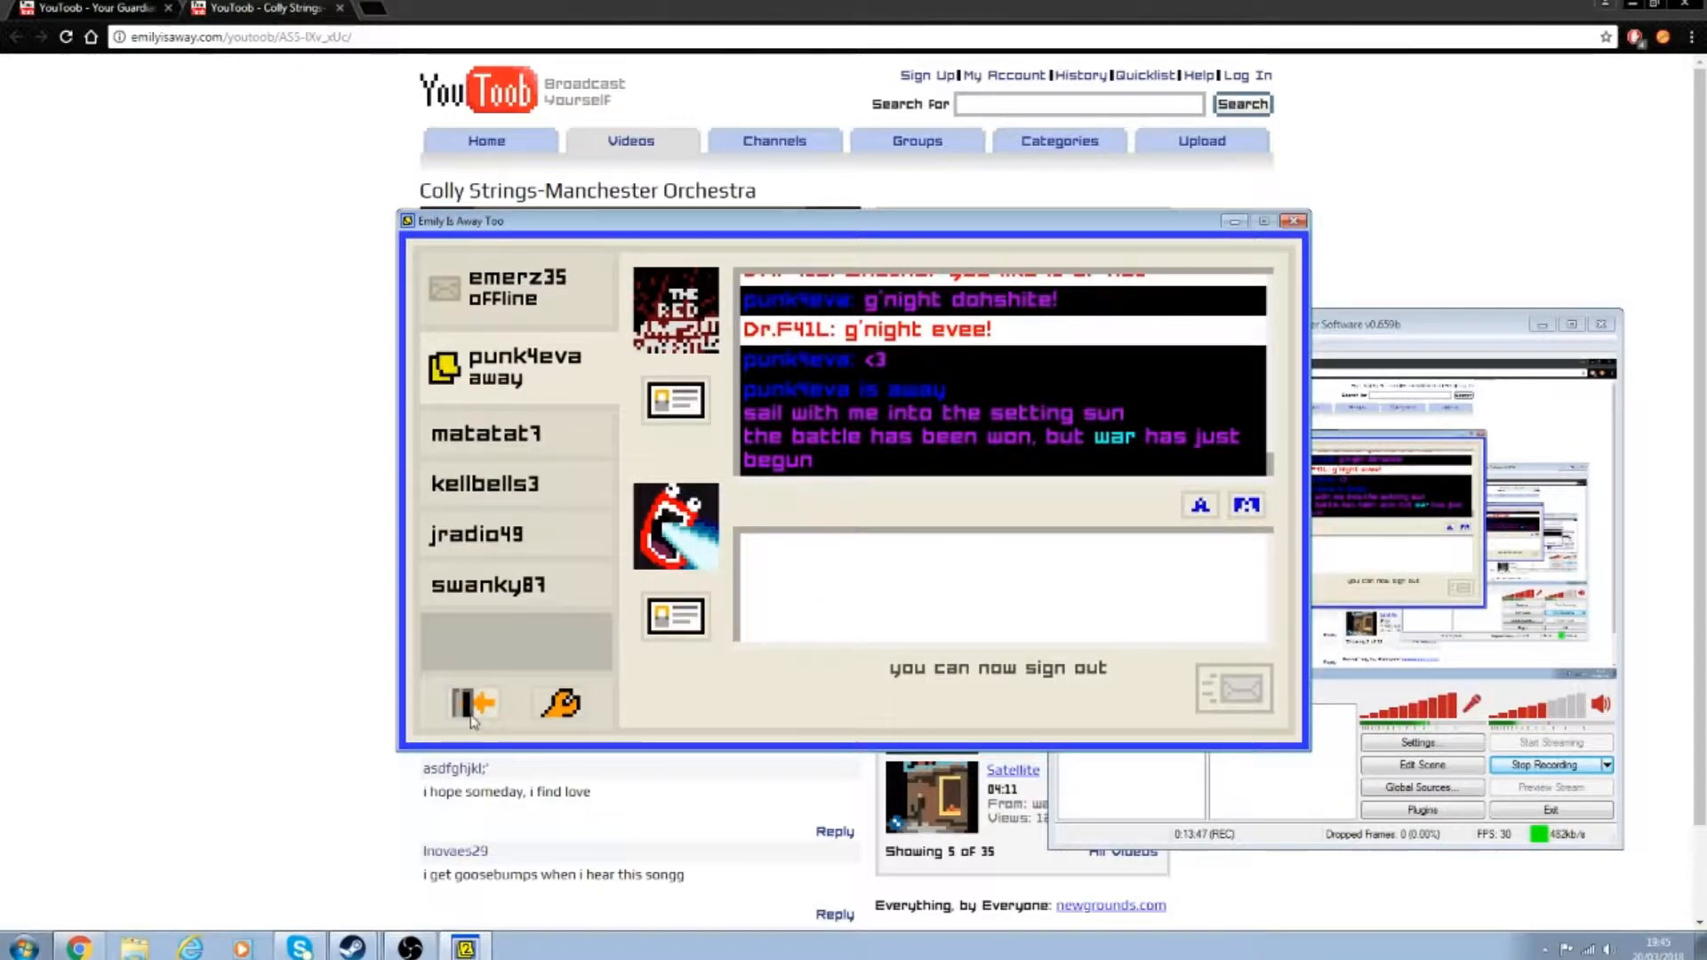
left_click(471, 705)
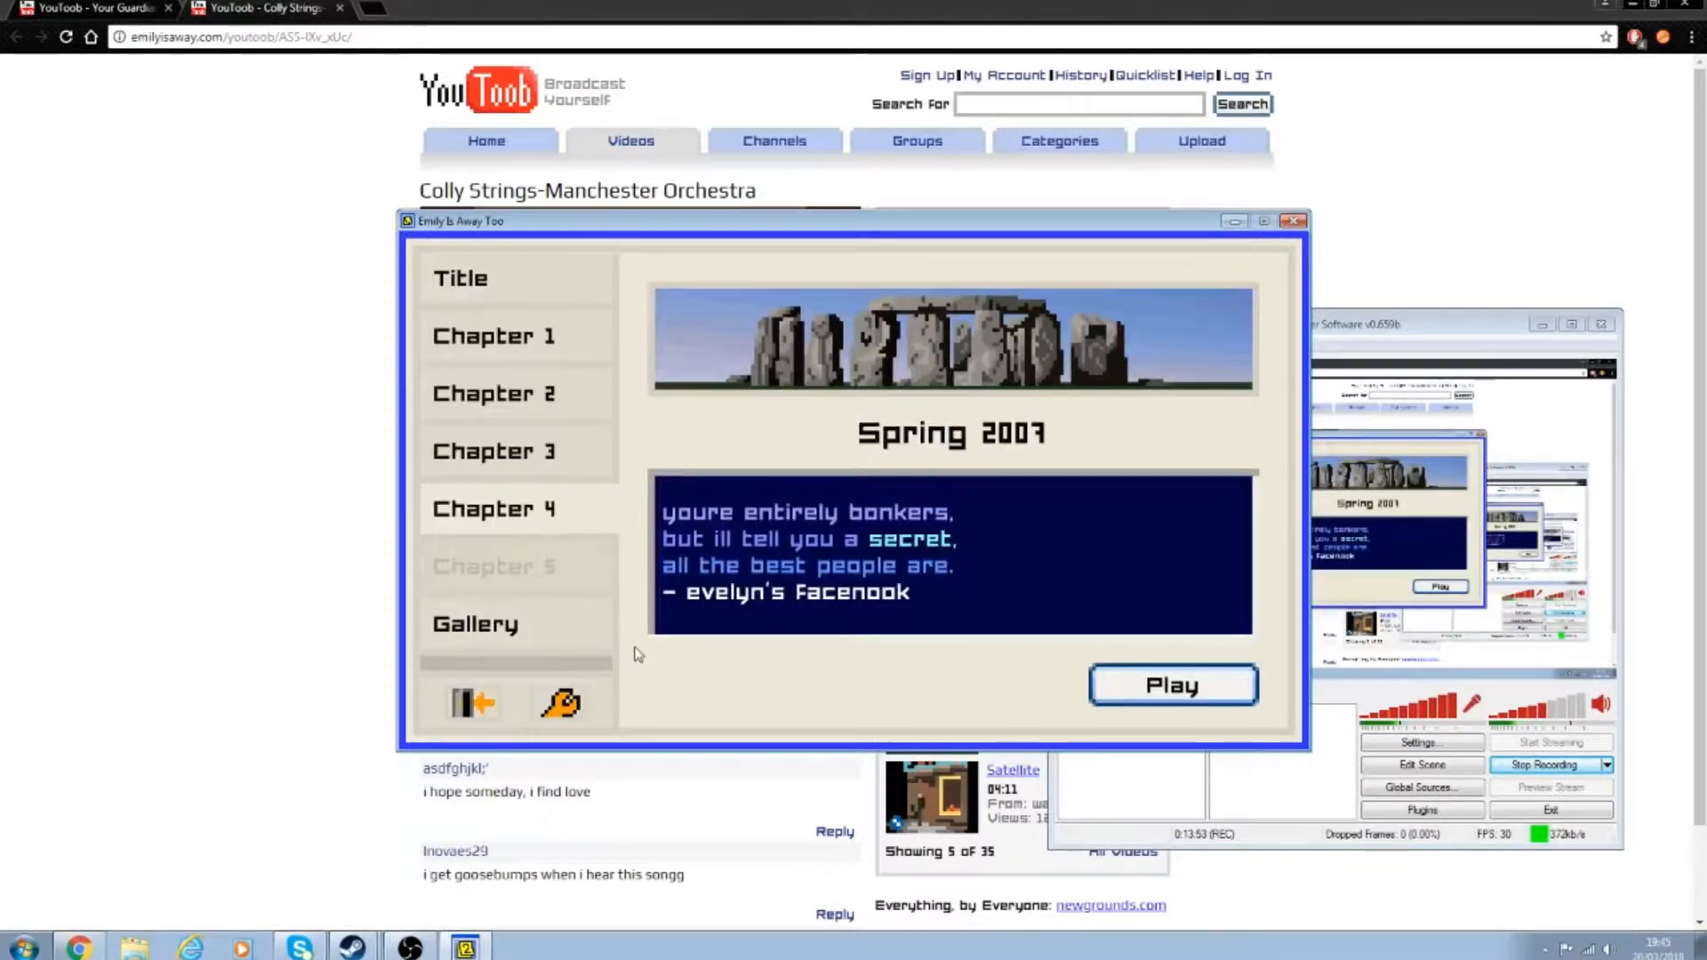
mouse_move(675, 683)
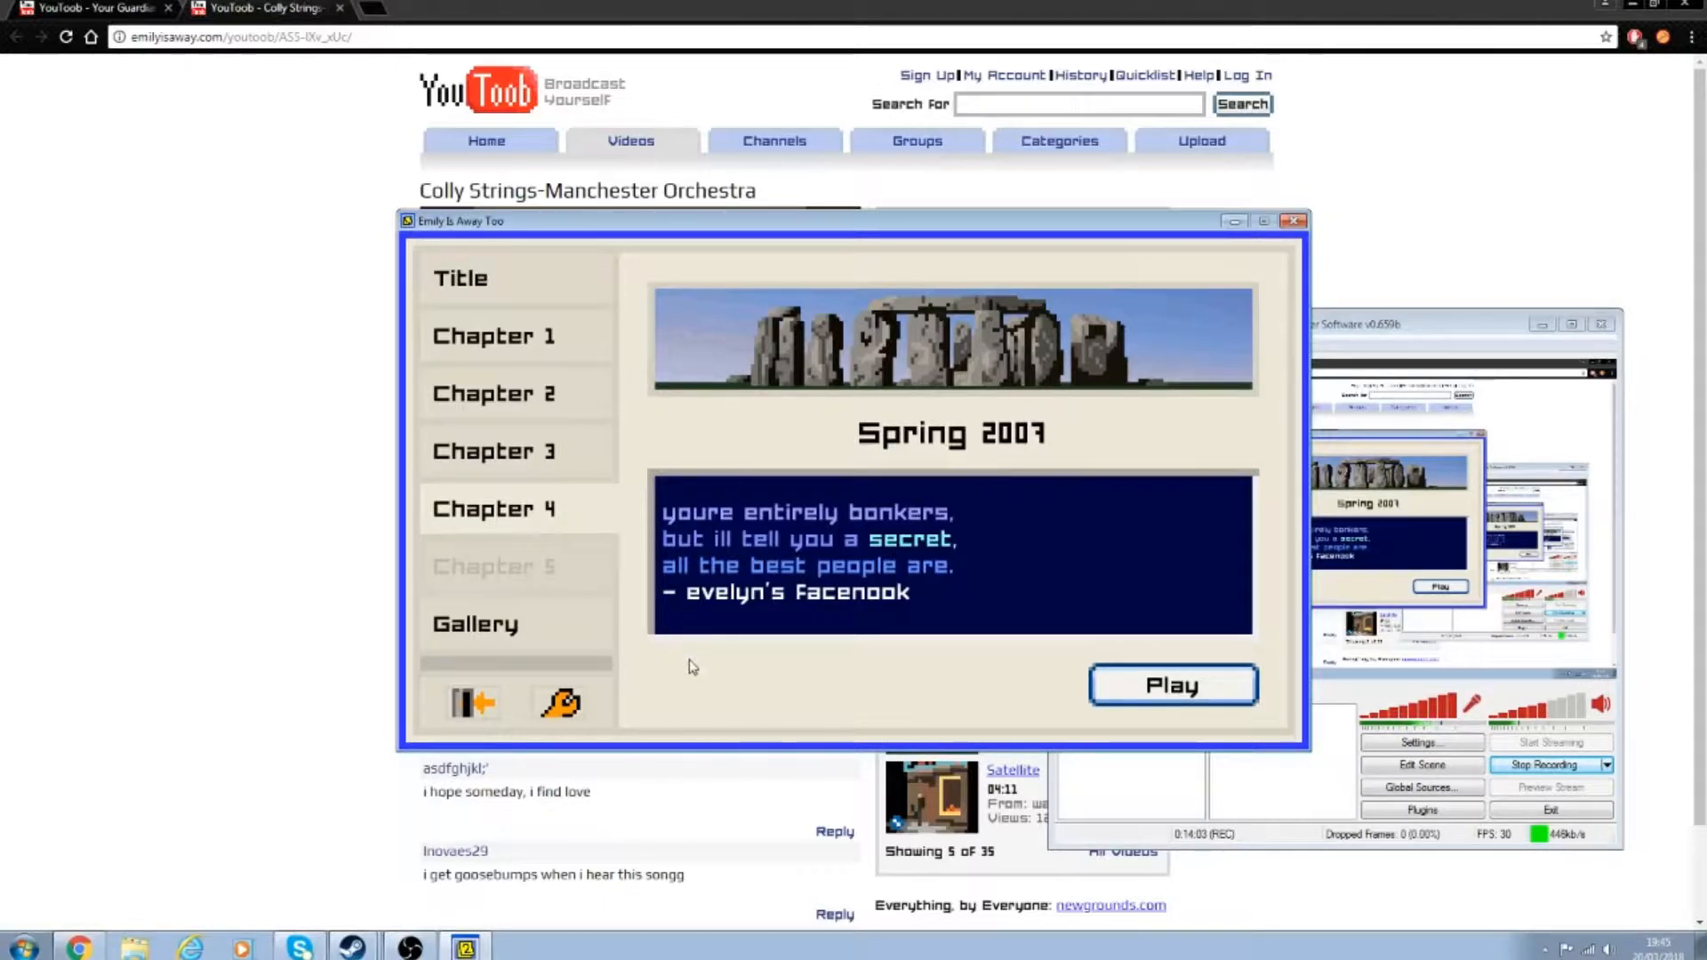
mouse_move(712, 675)
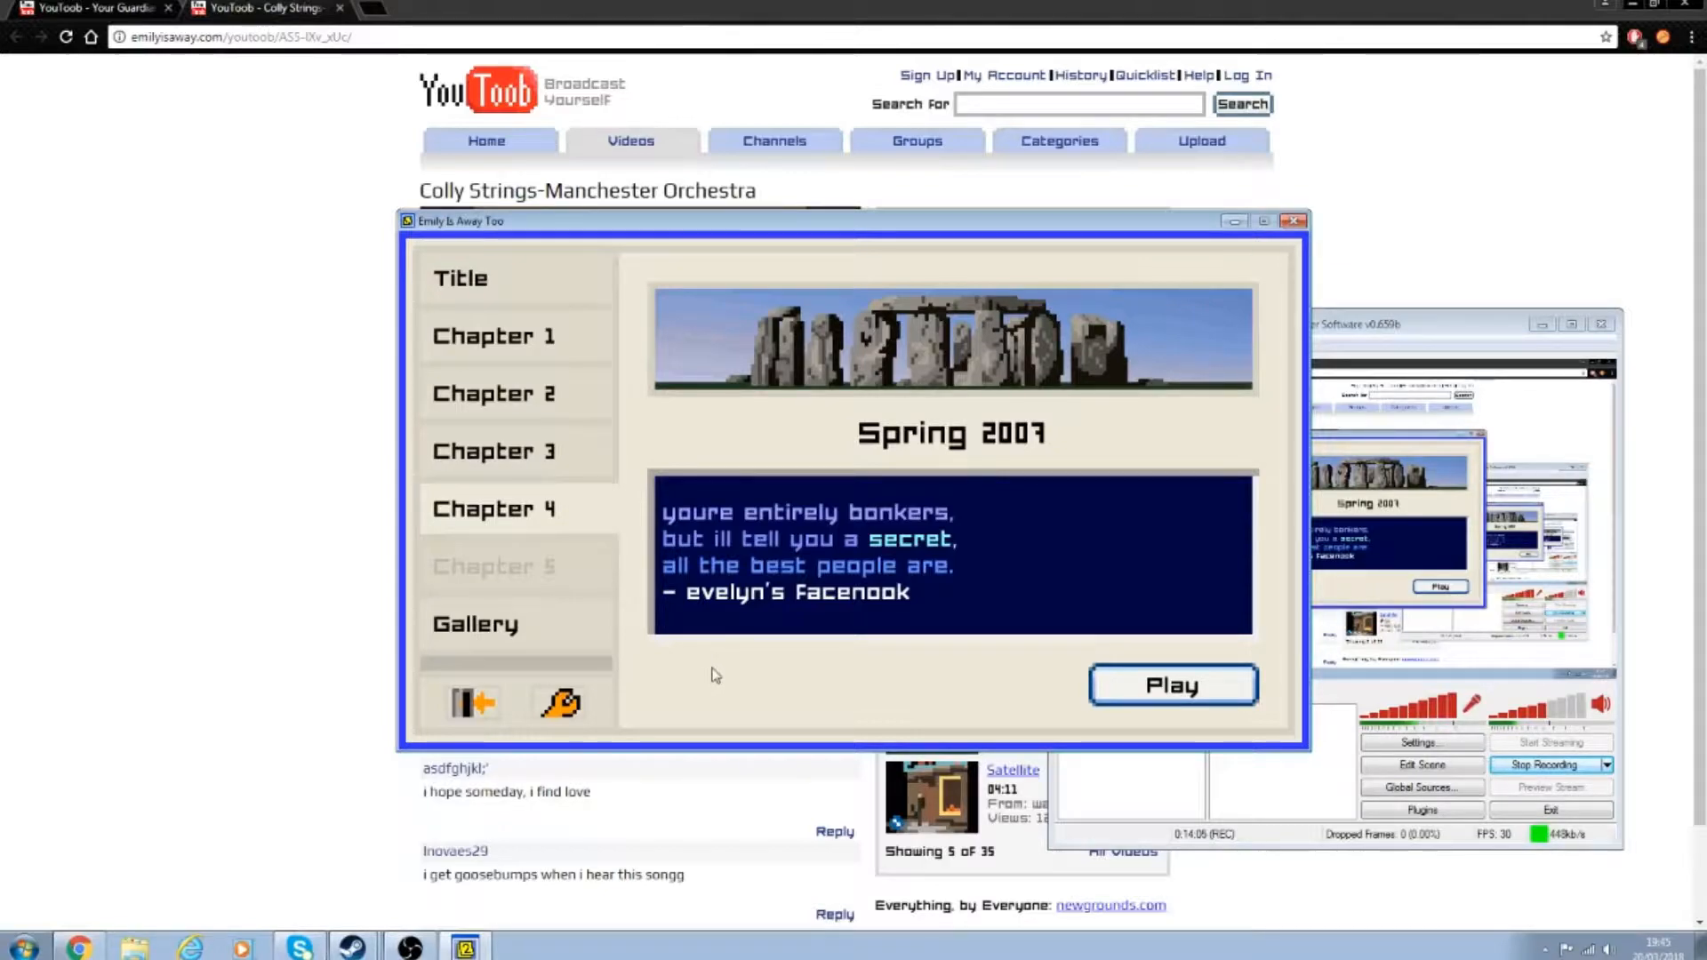
mouse_move(744, 675)
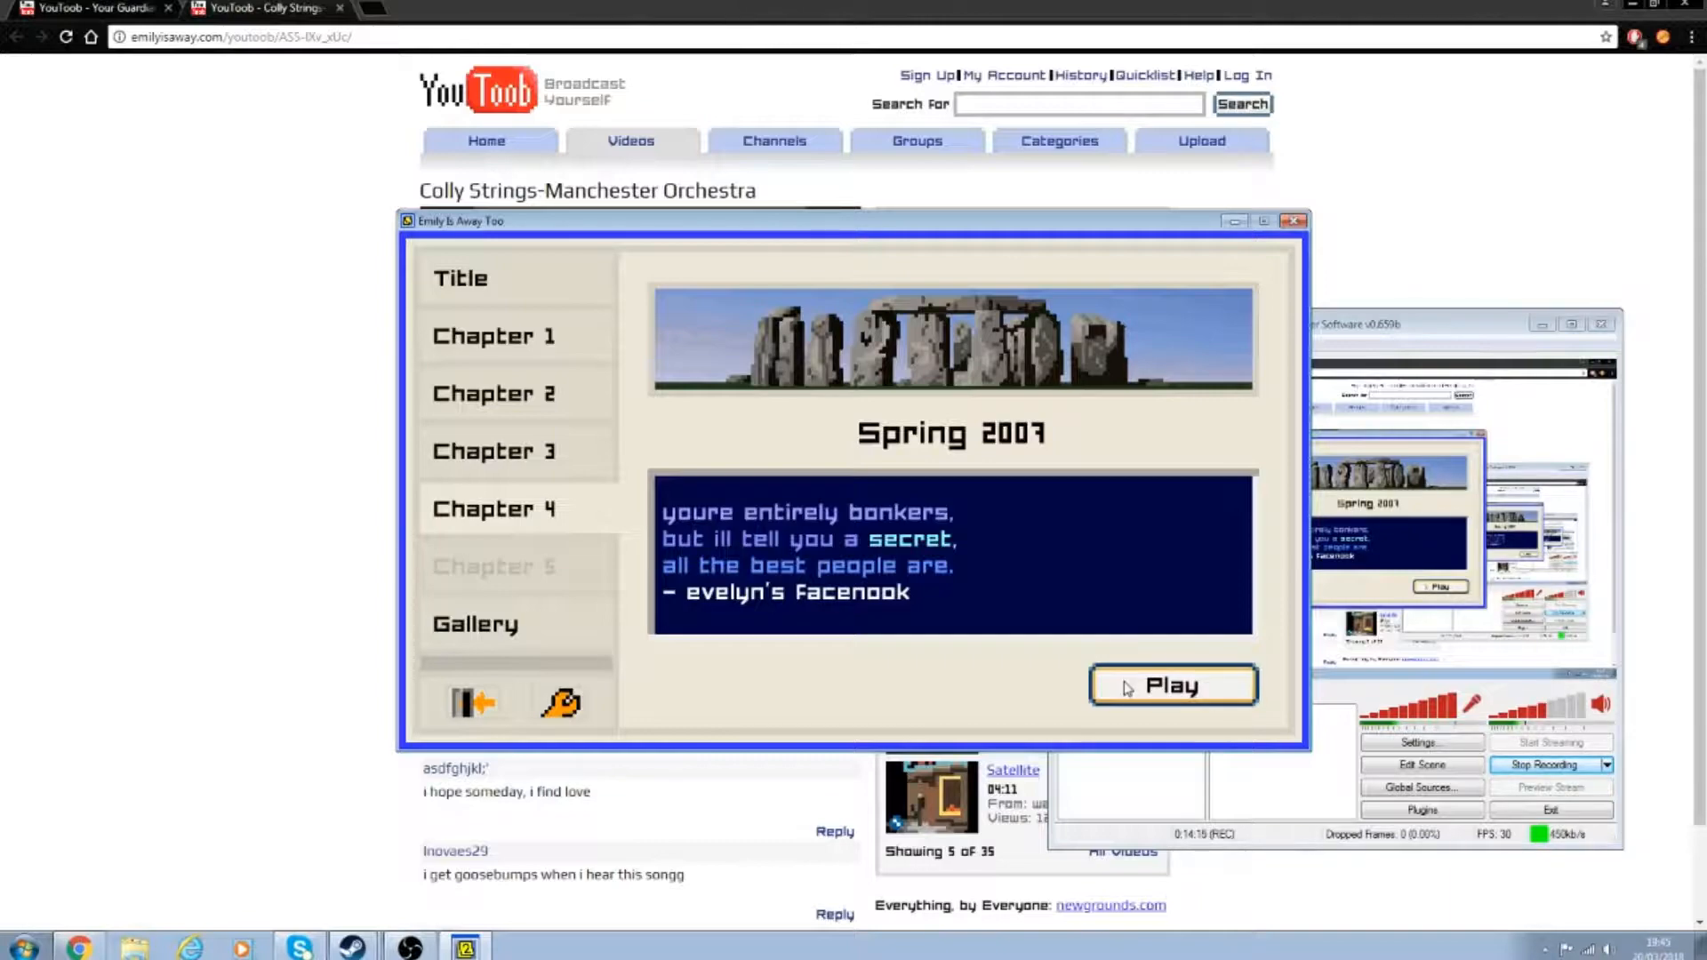
Step: Sign in through the profile card for the Sunday, April 22nd, Senior Year chapter
left_click(1173, 686)
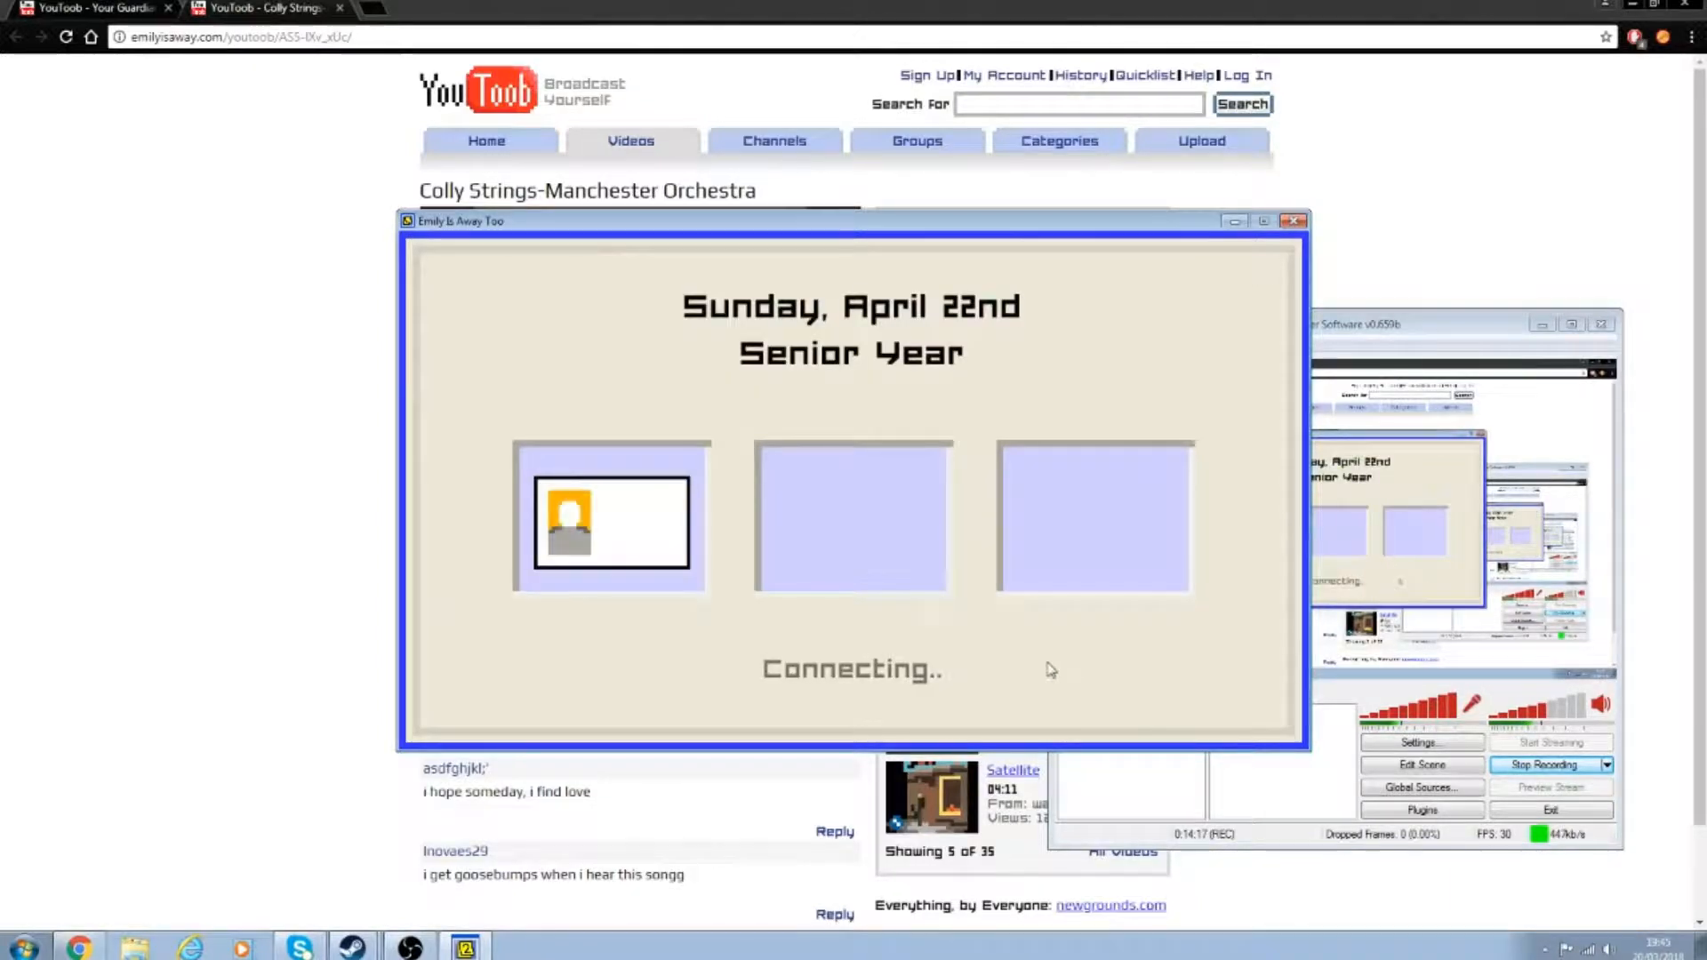
mouse_move(549, 350)
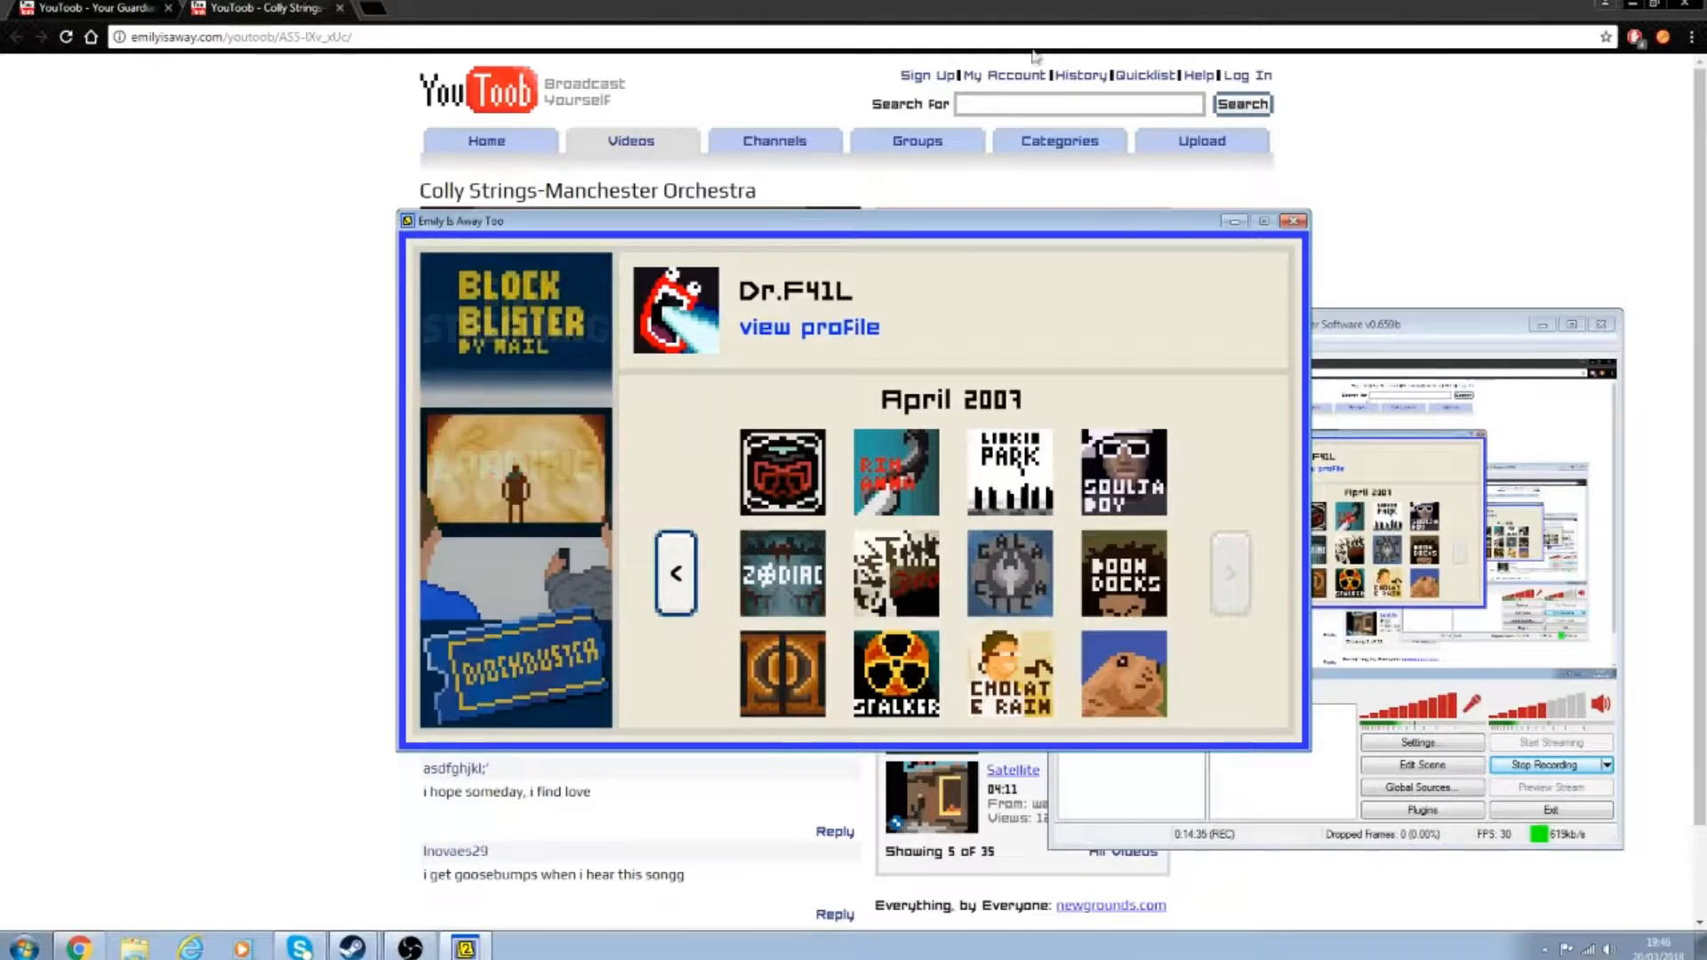
Step: Browse the April 2007 buddy icons and confirm the groundhog picture for Dr.F41L
left_click(1122, 574)
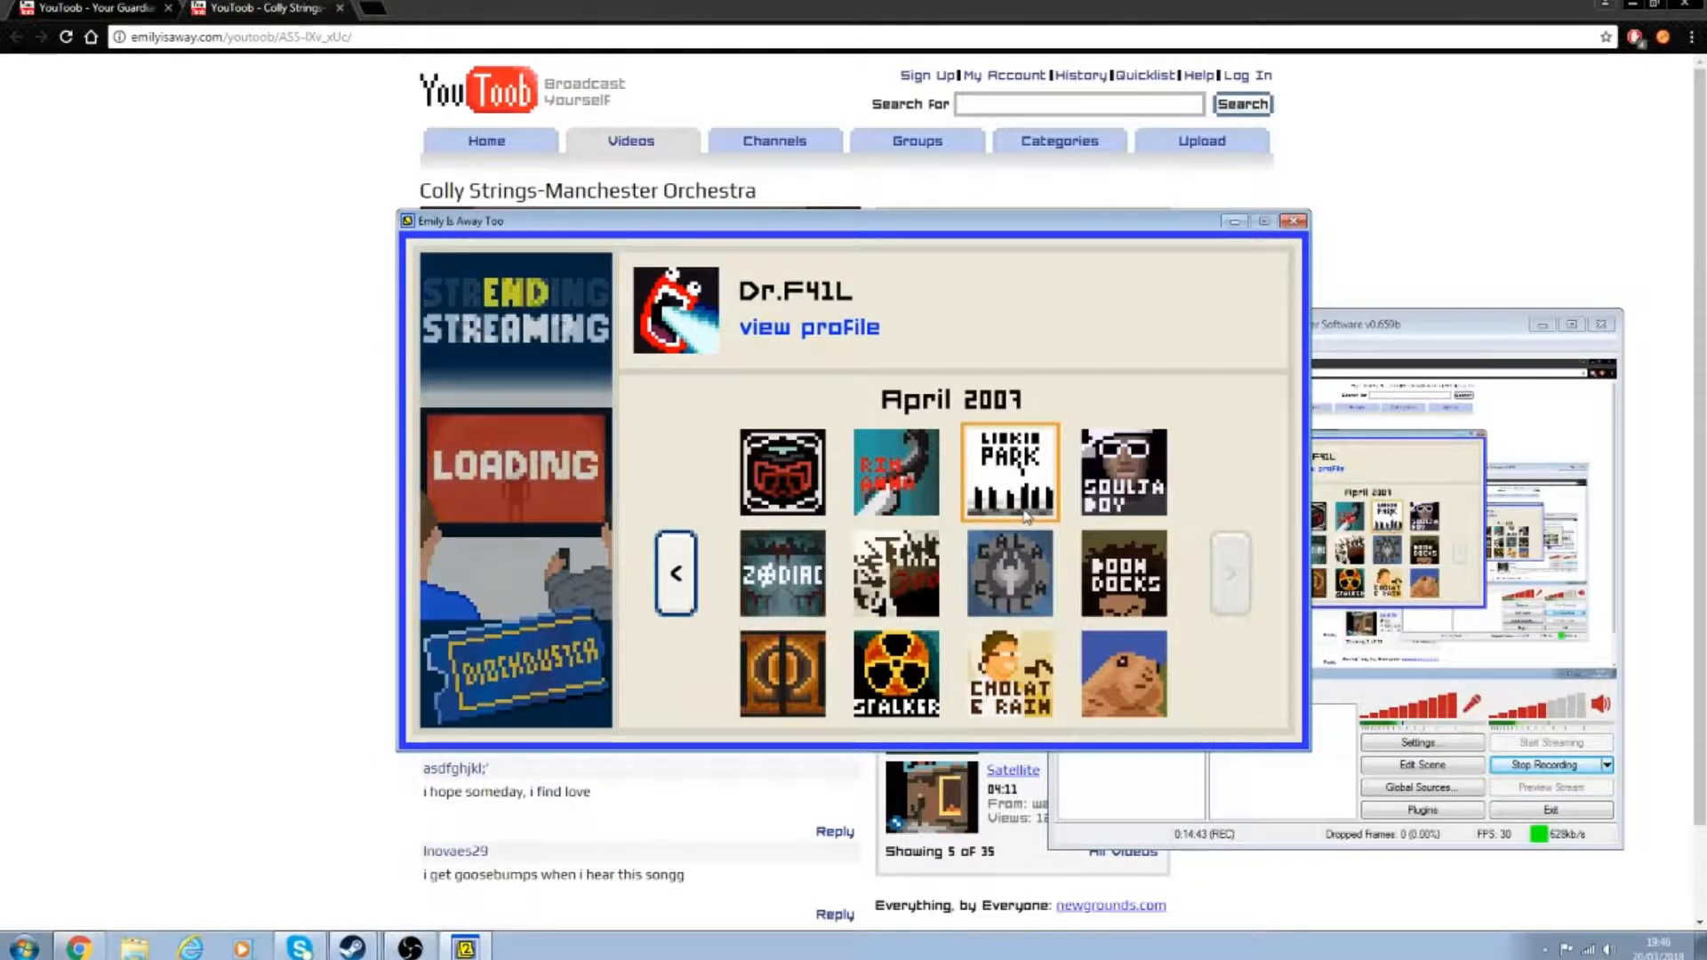
left_click(893, 472)
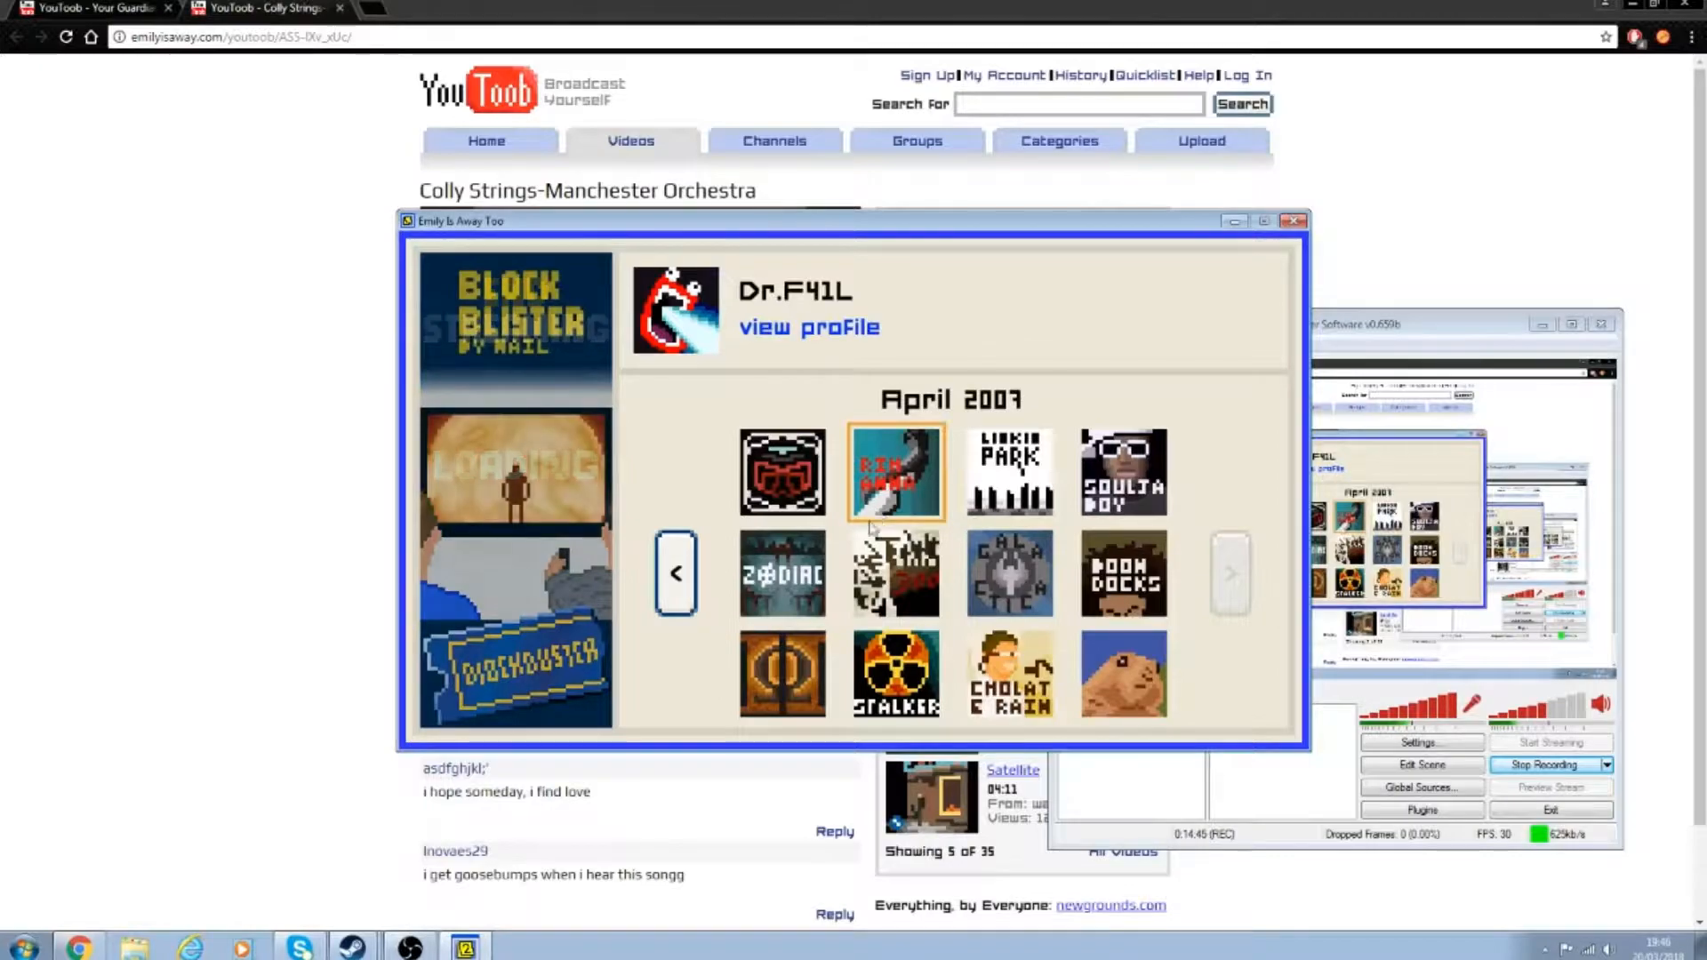
left_click(782, 573)
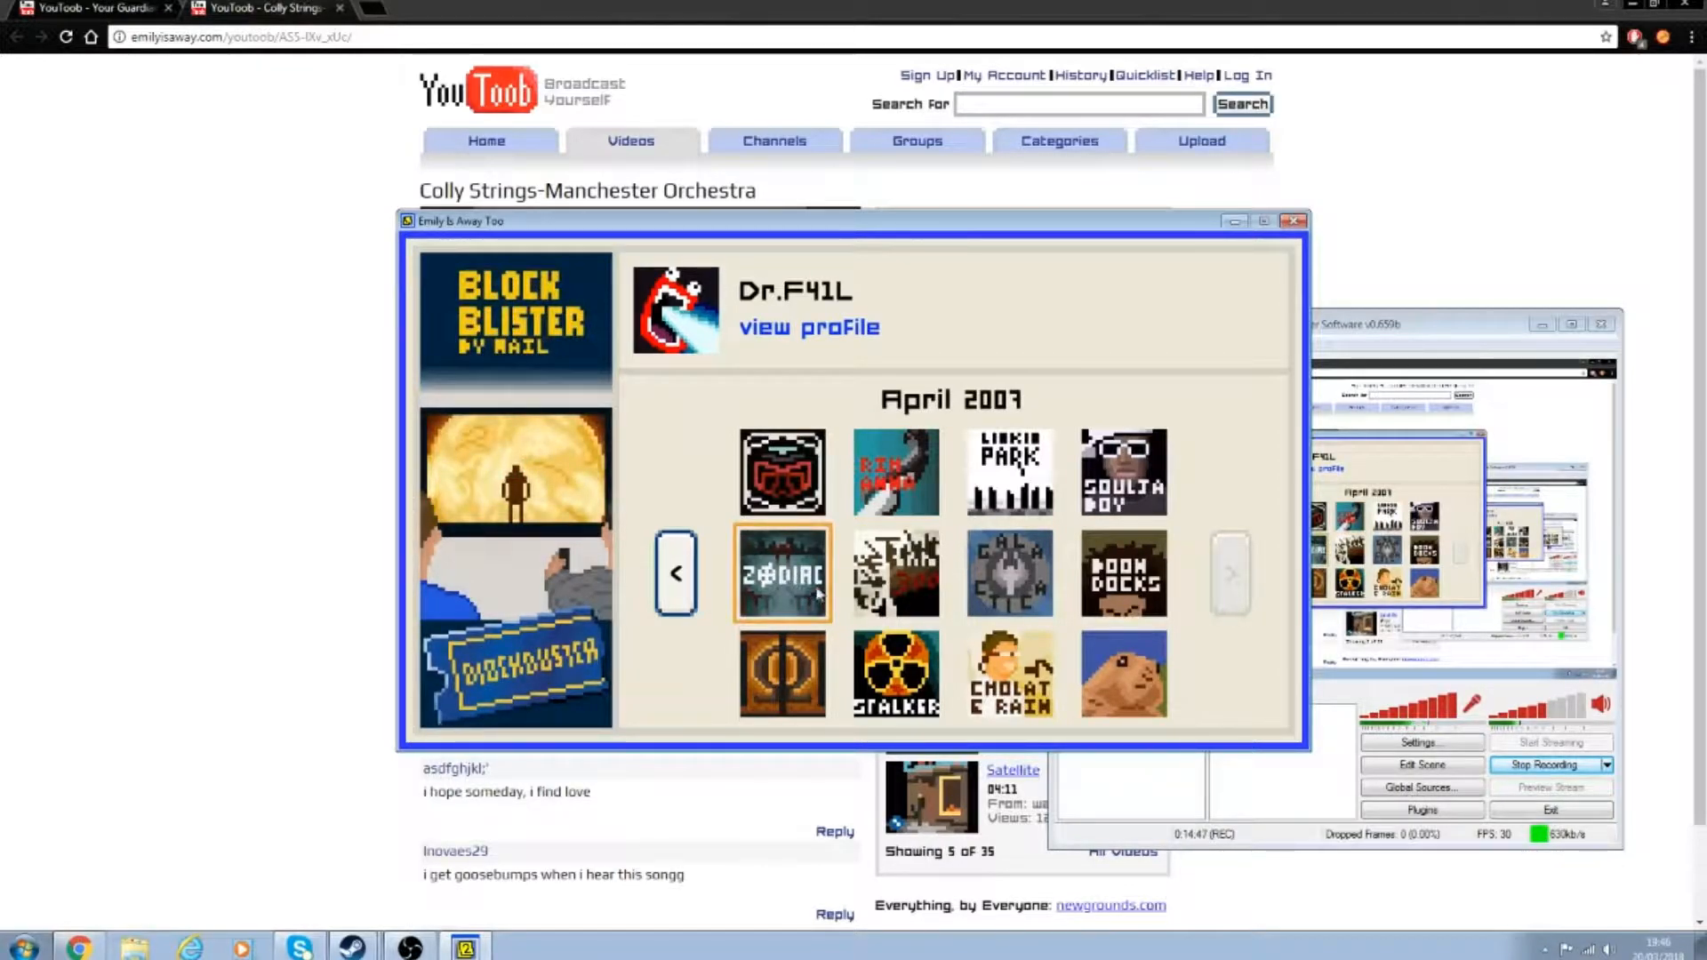
left_click(895, 574)
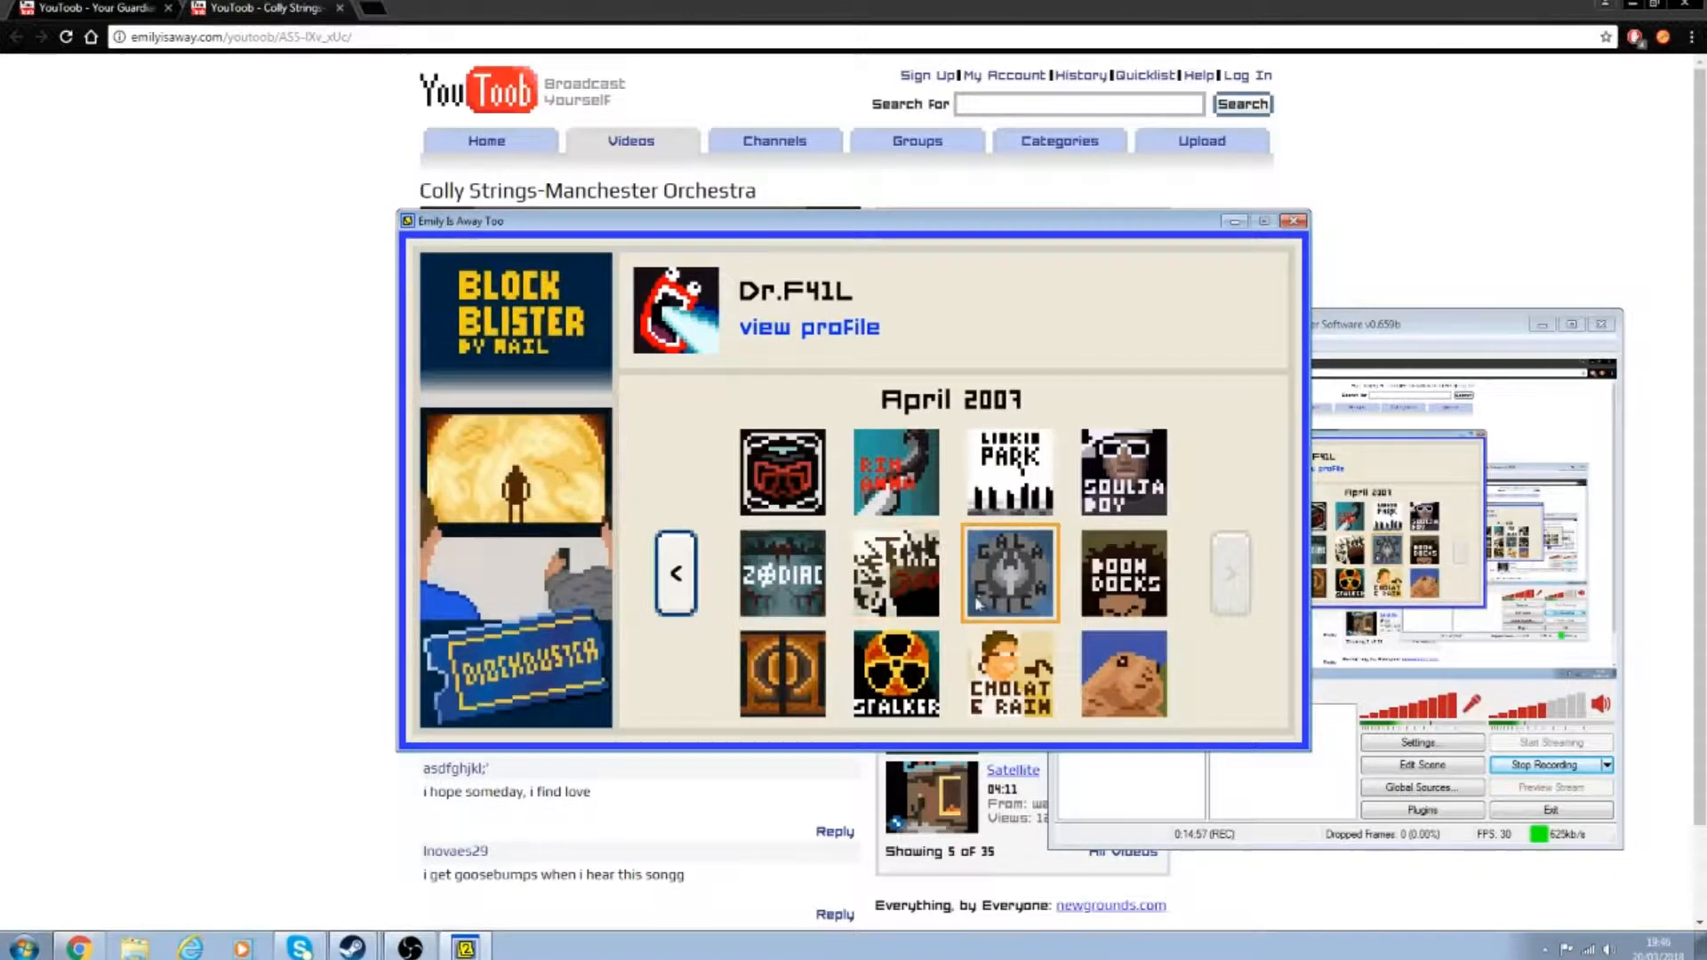
left_click(781, 471)
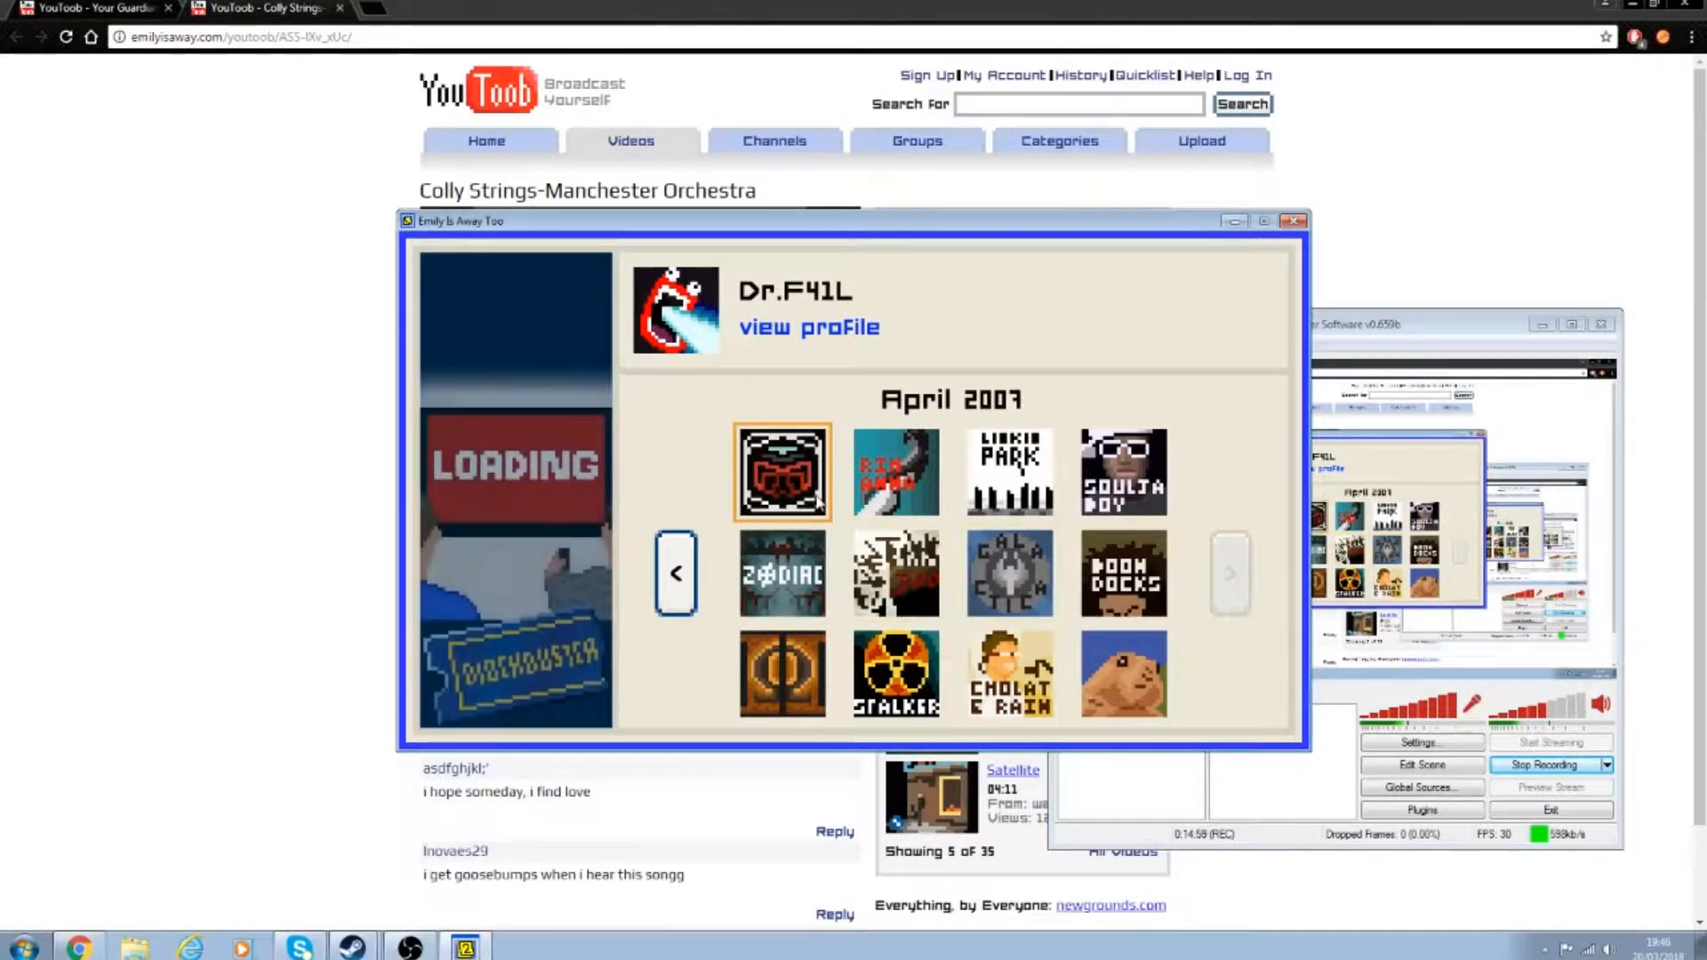
left_click(1122, 672)
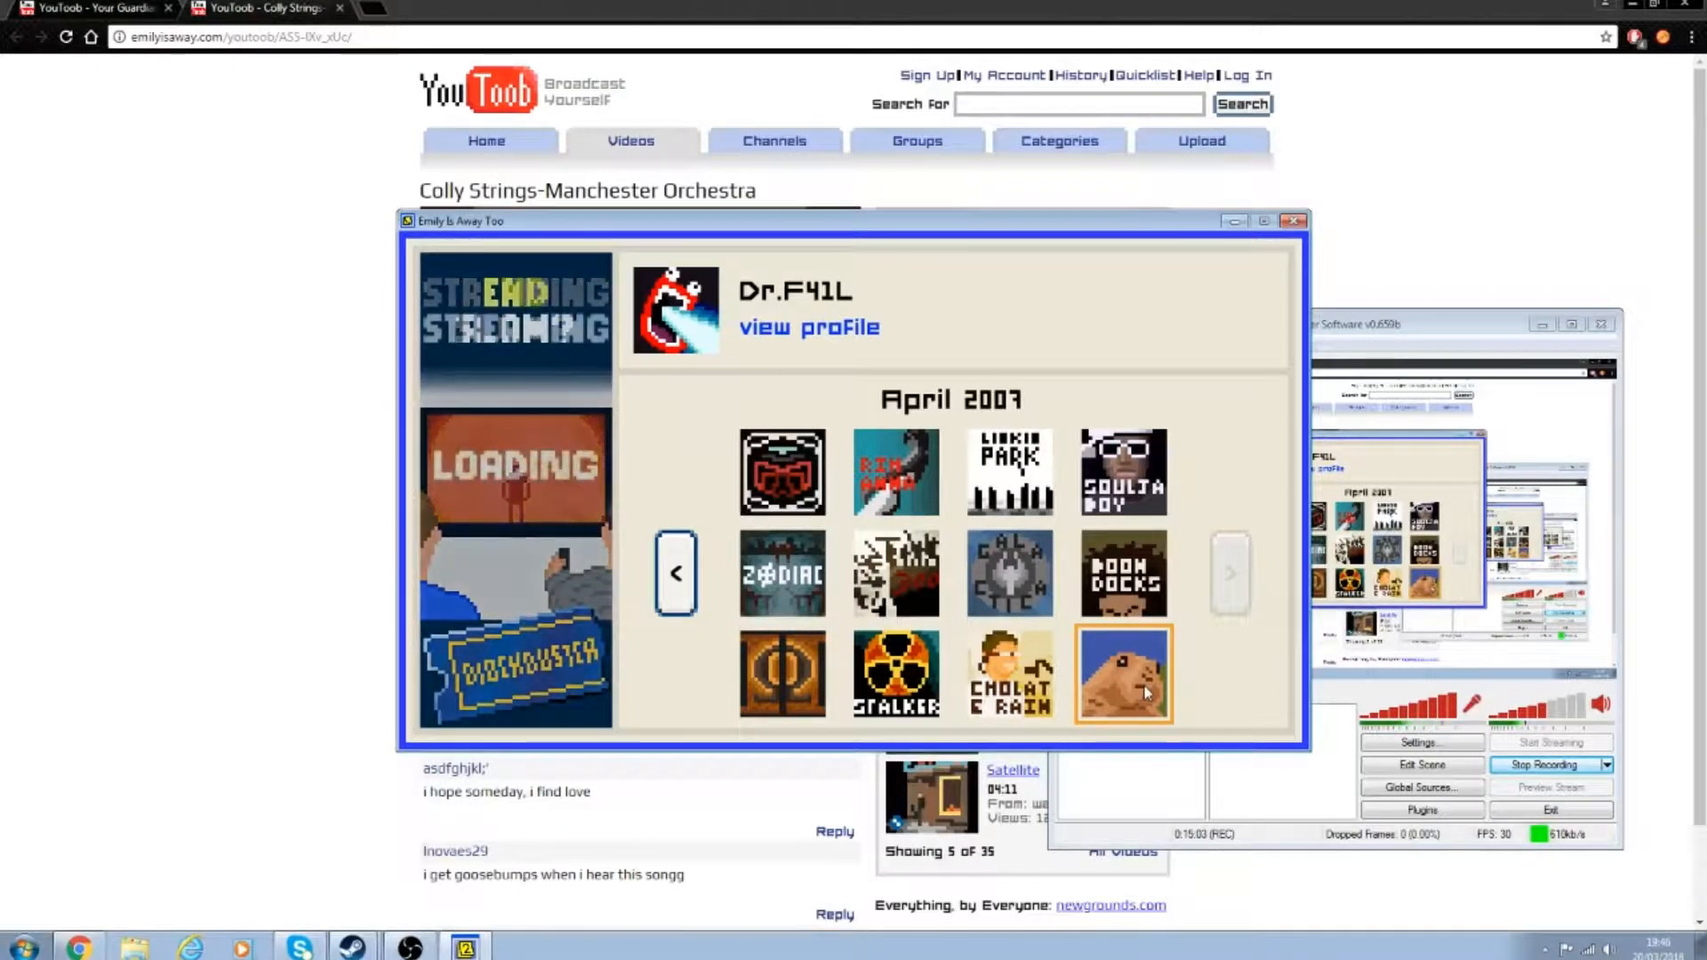
left_click(1009, 673)
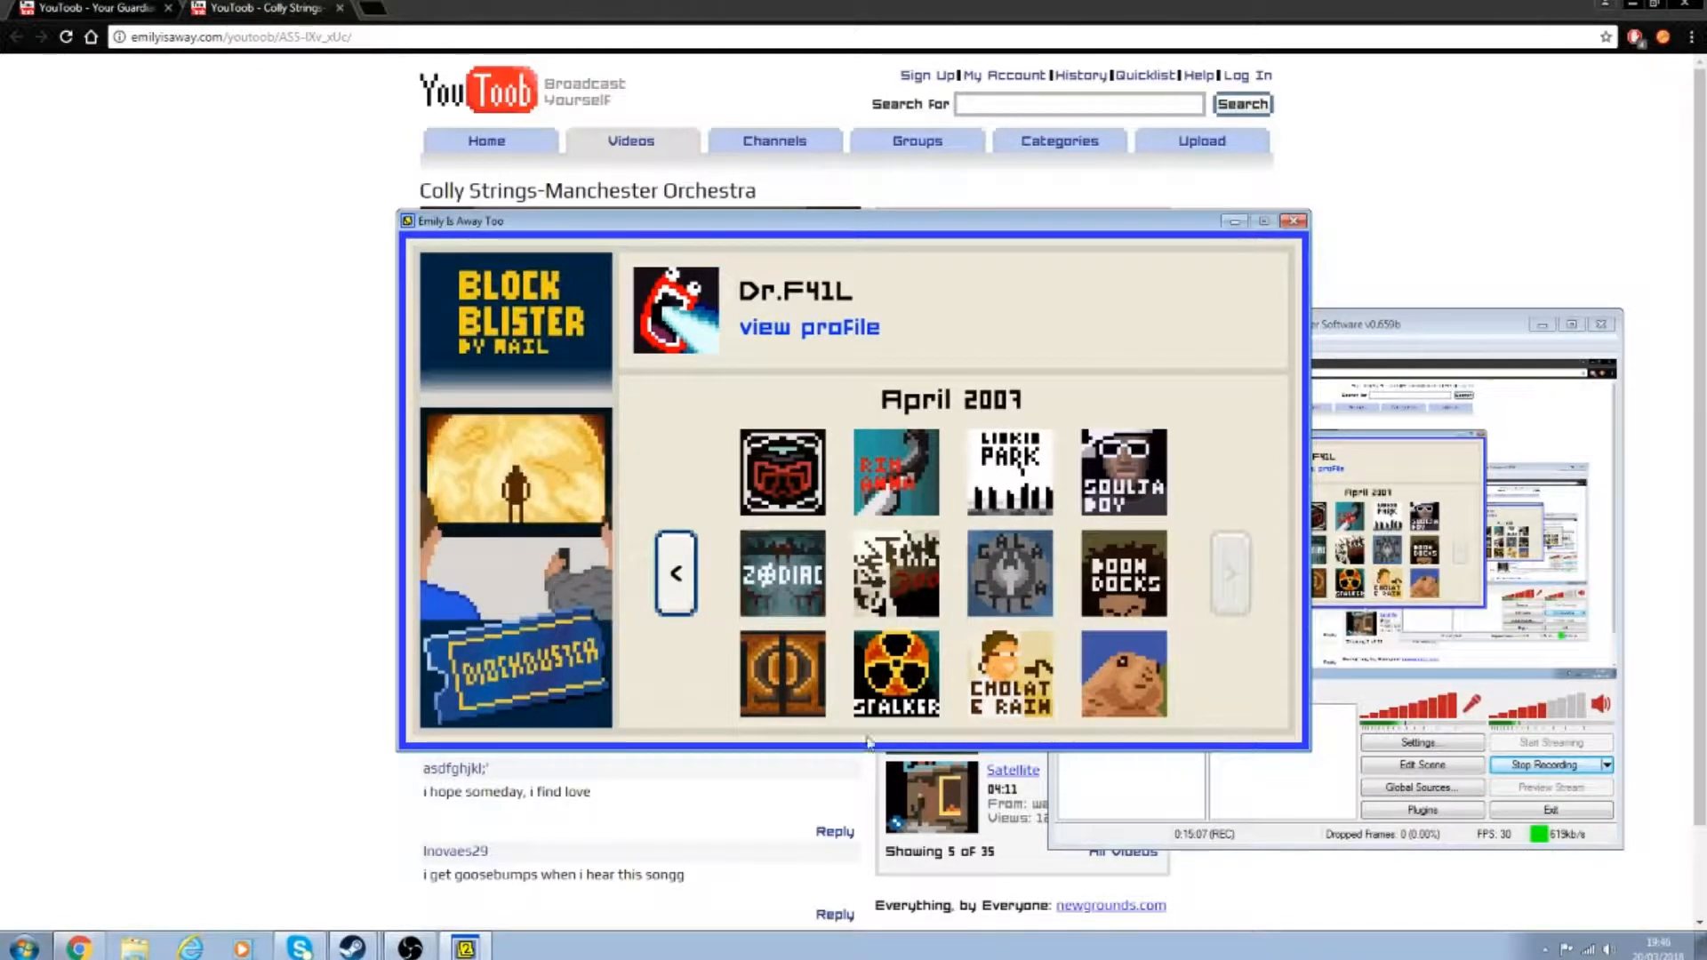
left_click(781, 673)
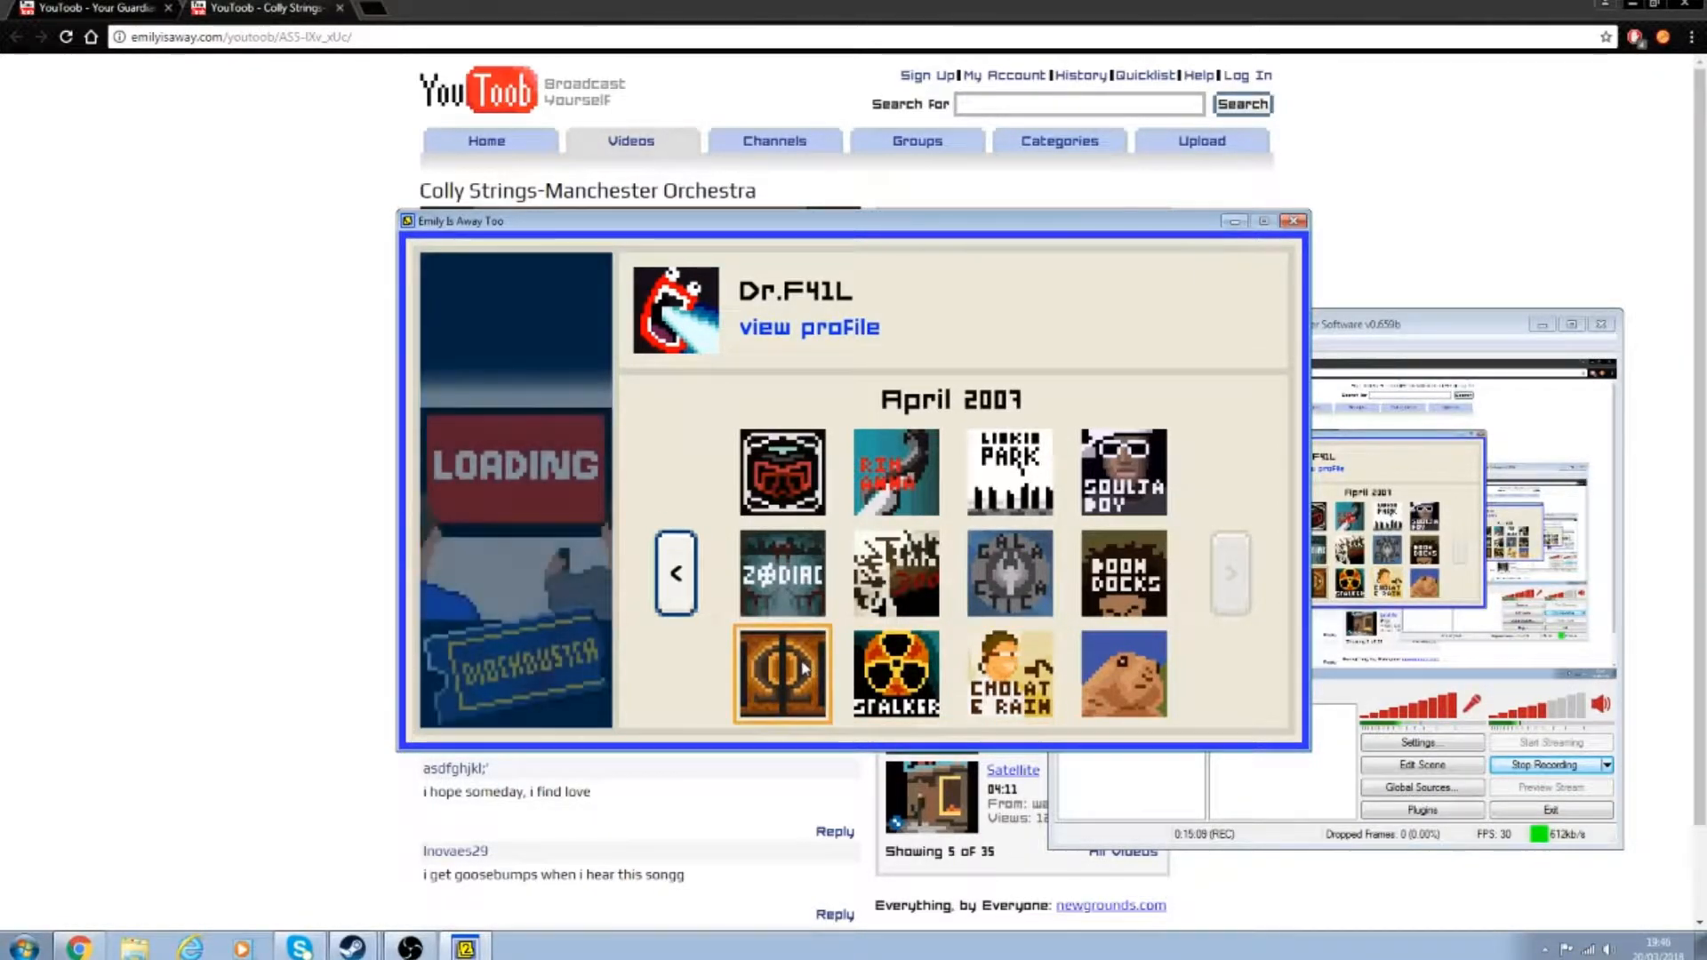
left_click(1010, 674)
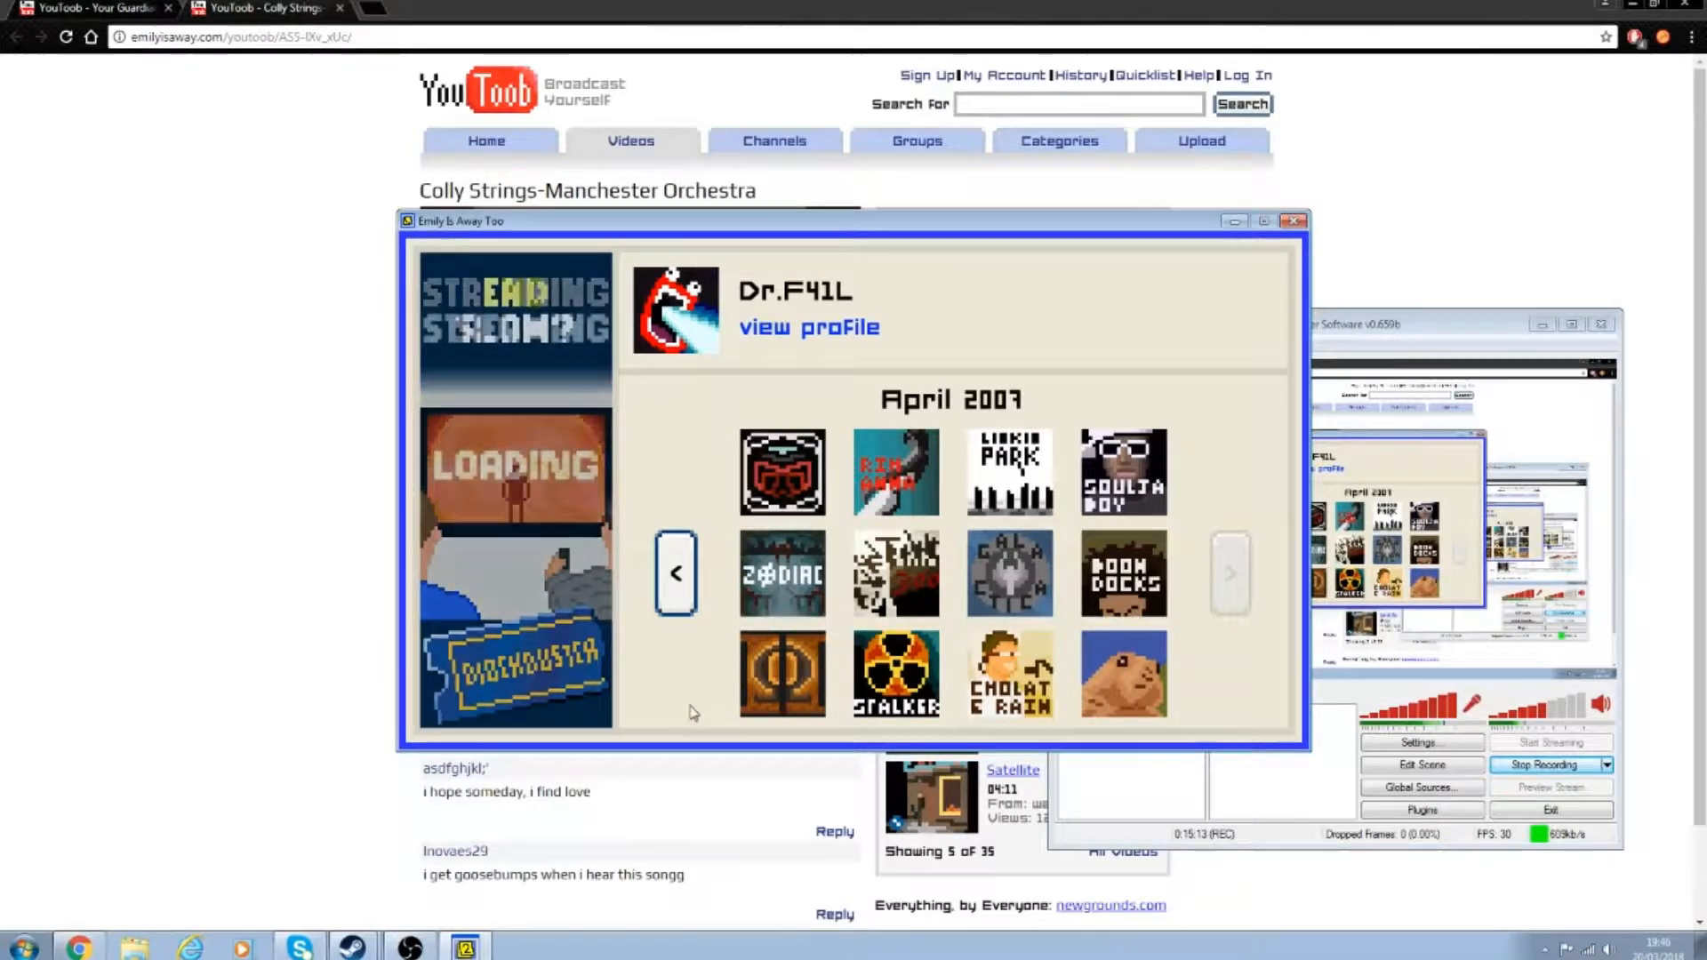
left_click(781, 673)
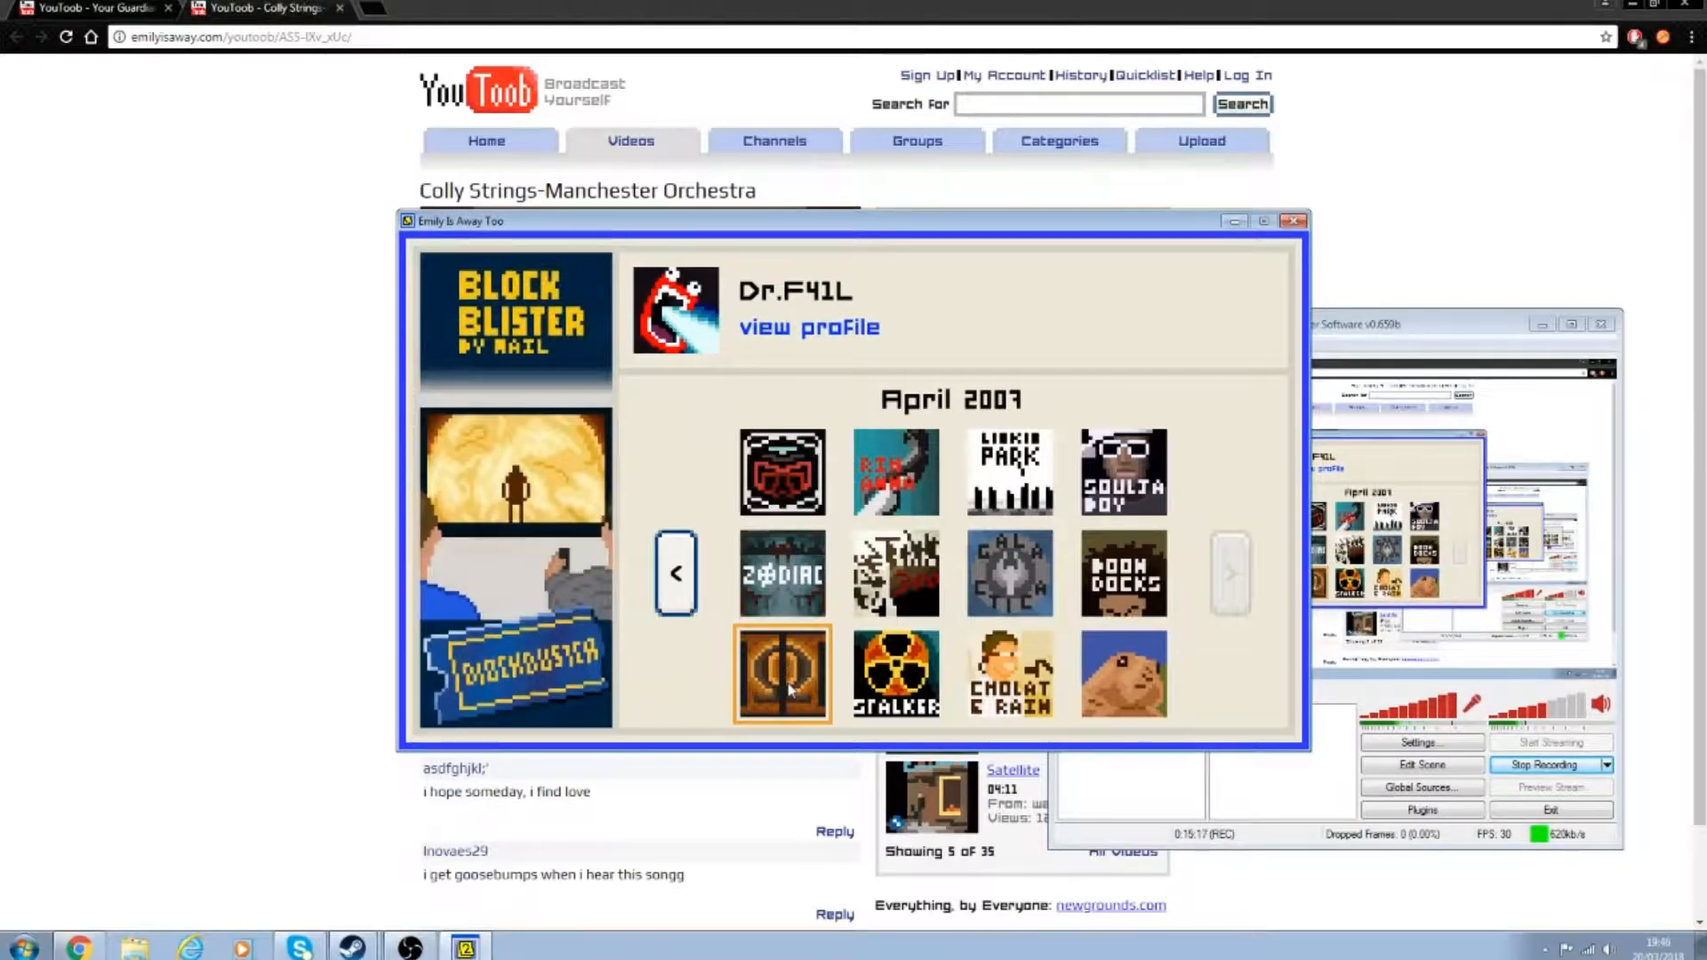
left_click(1010, 574)
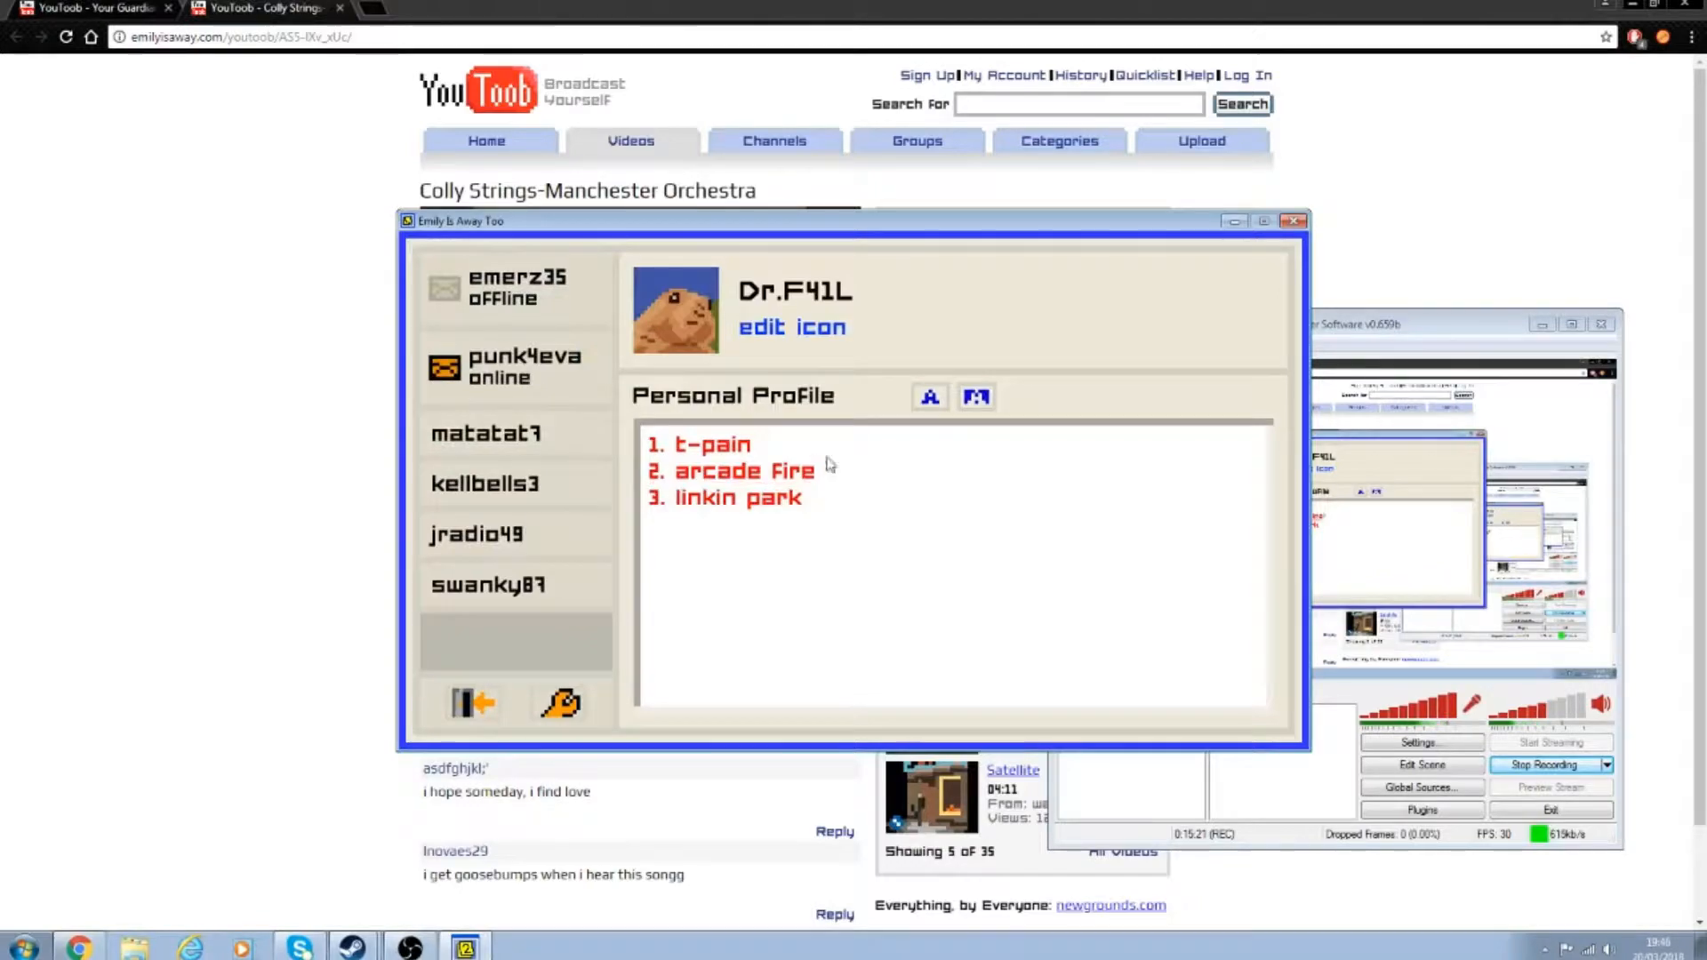
mouse_move(882, 413)
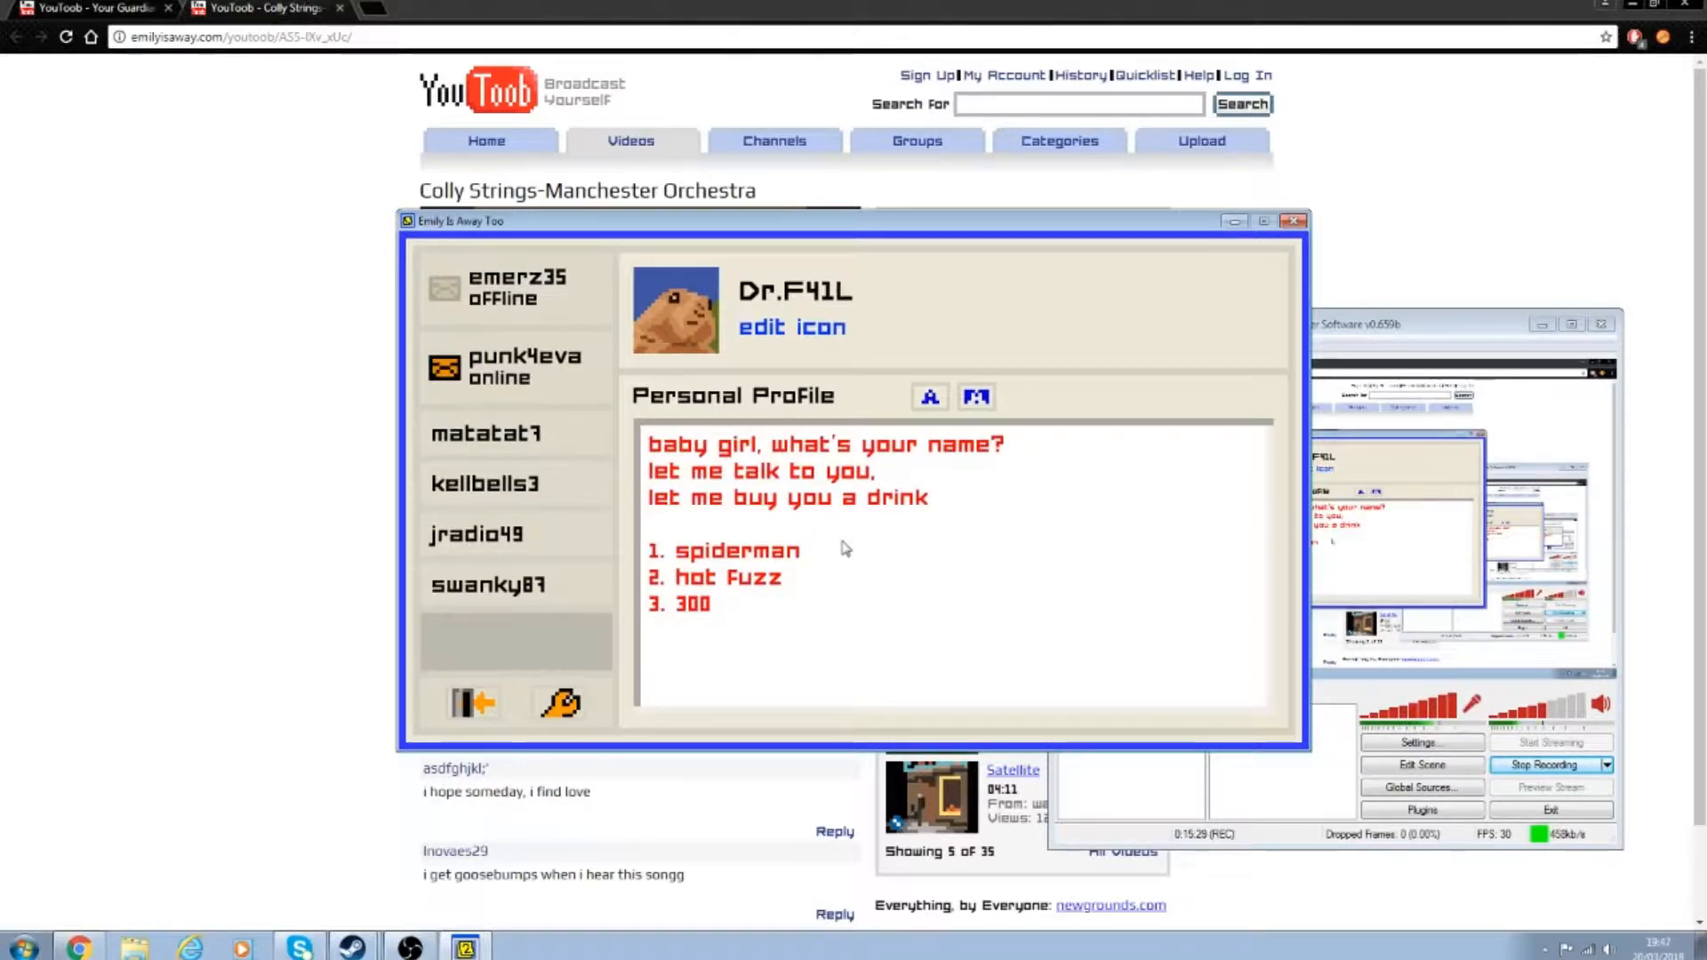
Step: Add the 300 quote and the lyric 'i'll face myself, erase myself…' to the profile
left_click(515, 367)
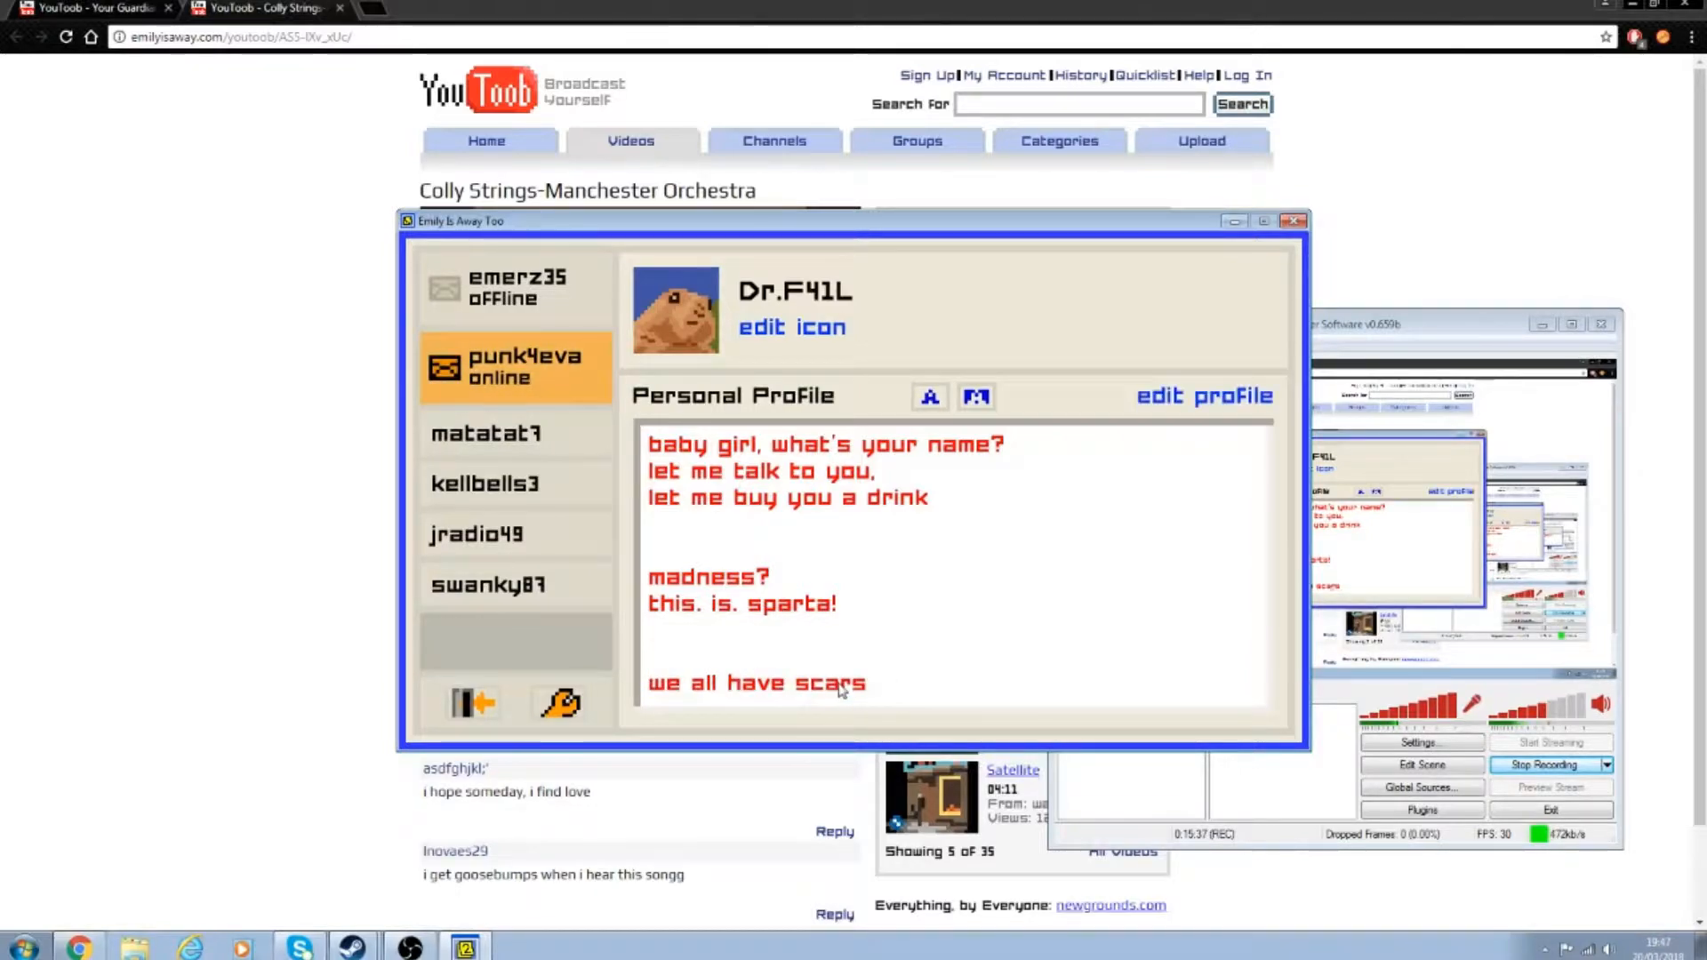
left_click(1205, 395)
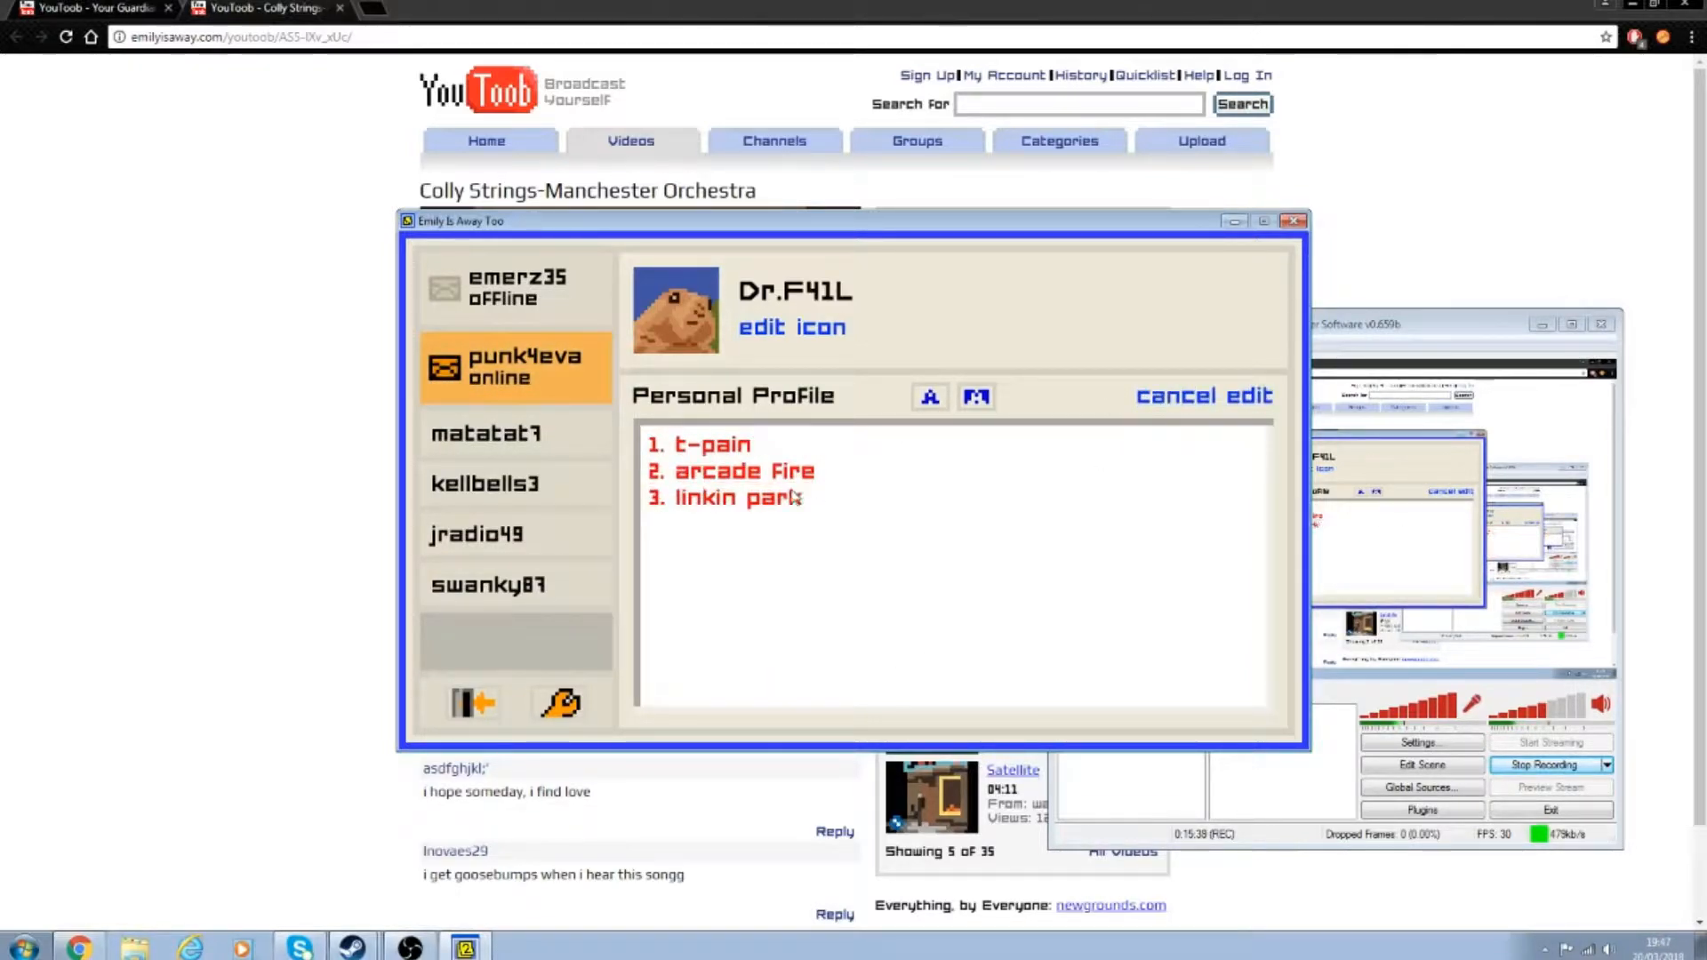
type("i'll face myself, erase myself, and let go of what i've done")
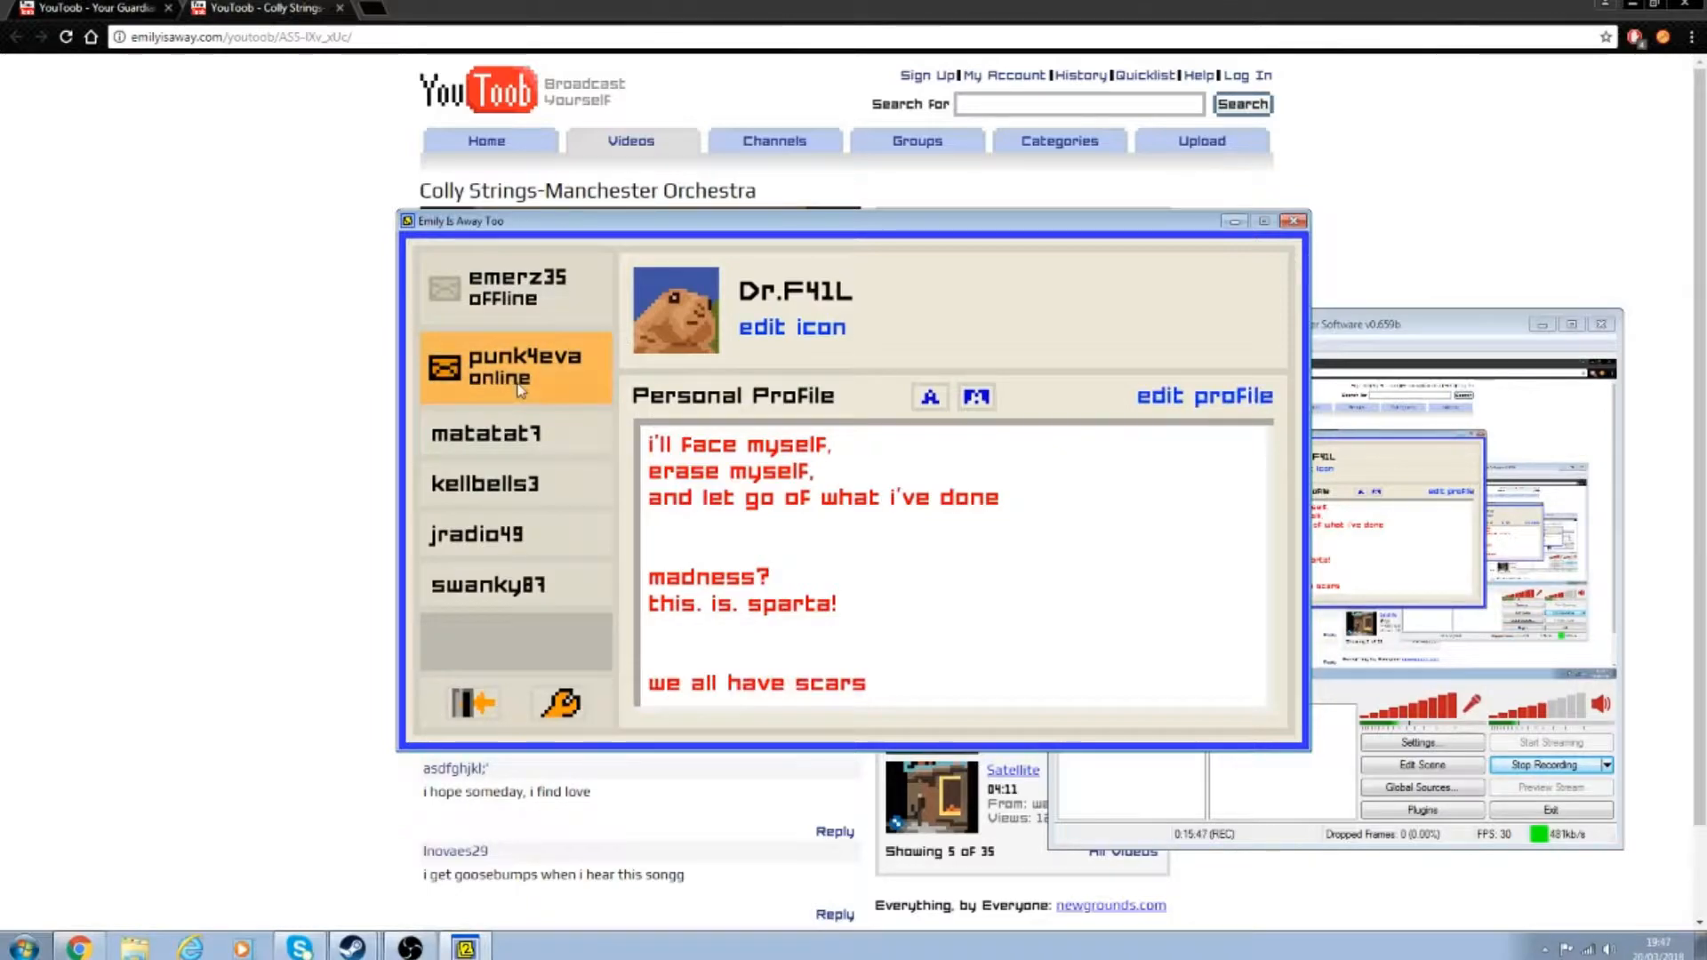
left_click(512, 367)
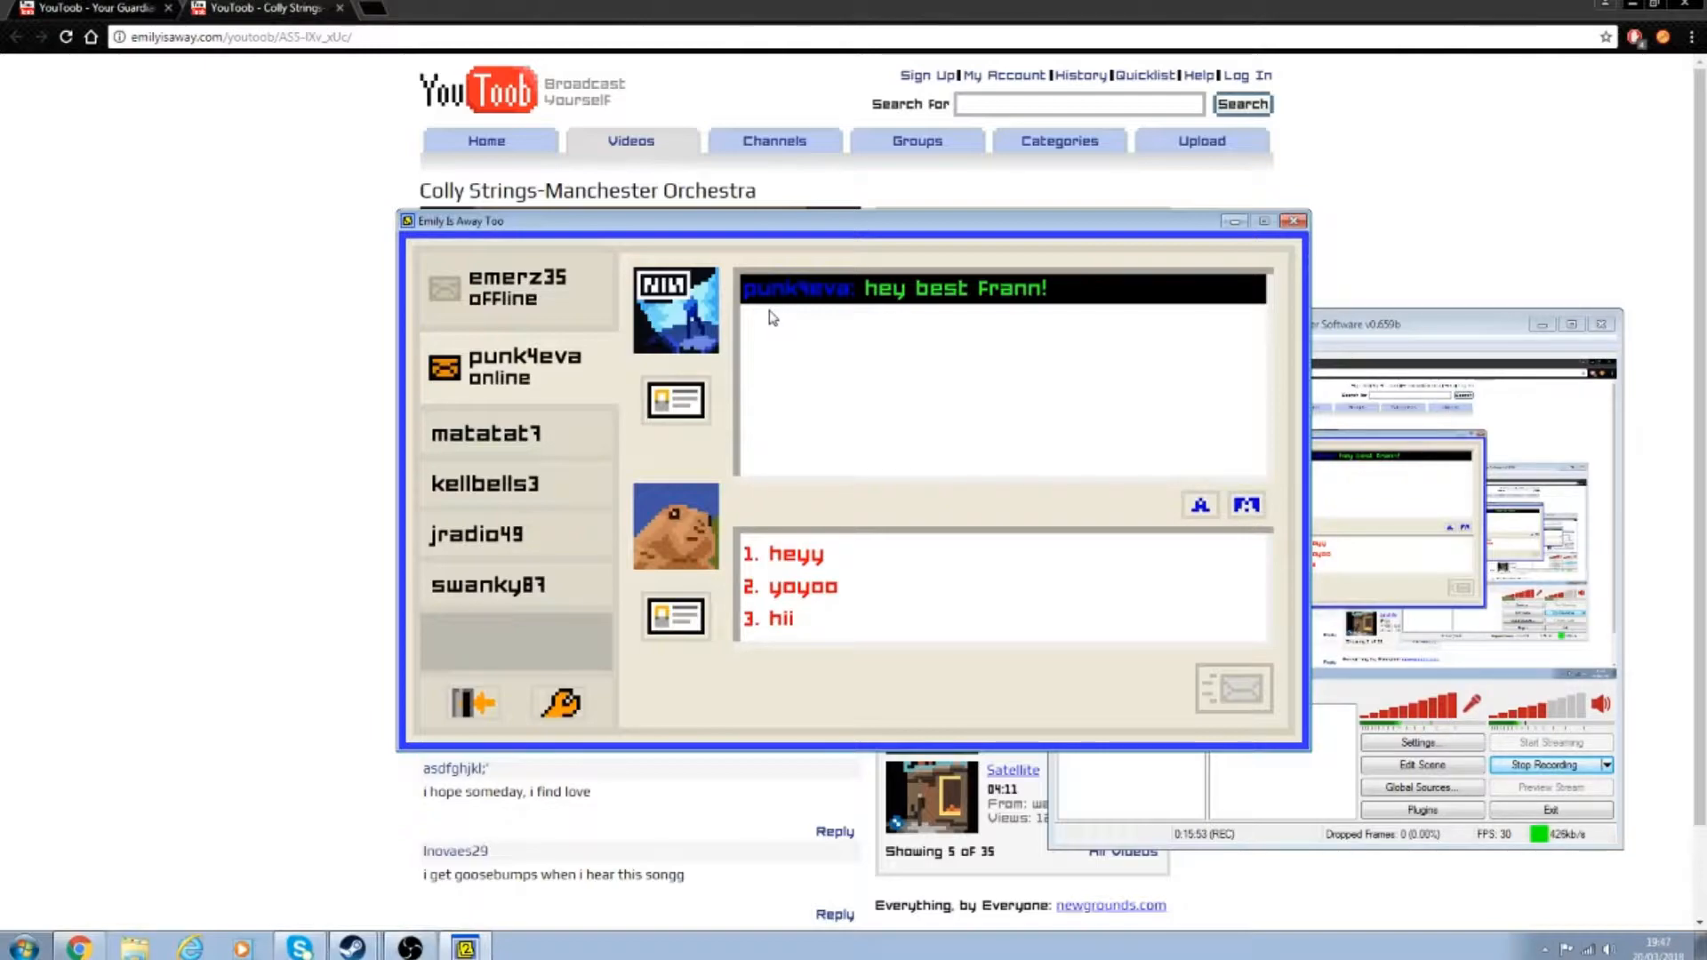
left_click(795, 553)
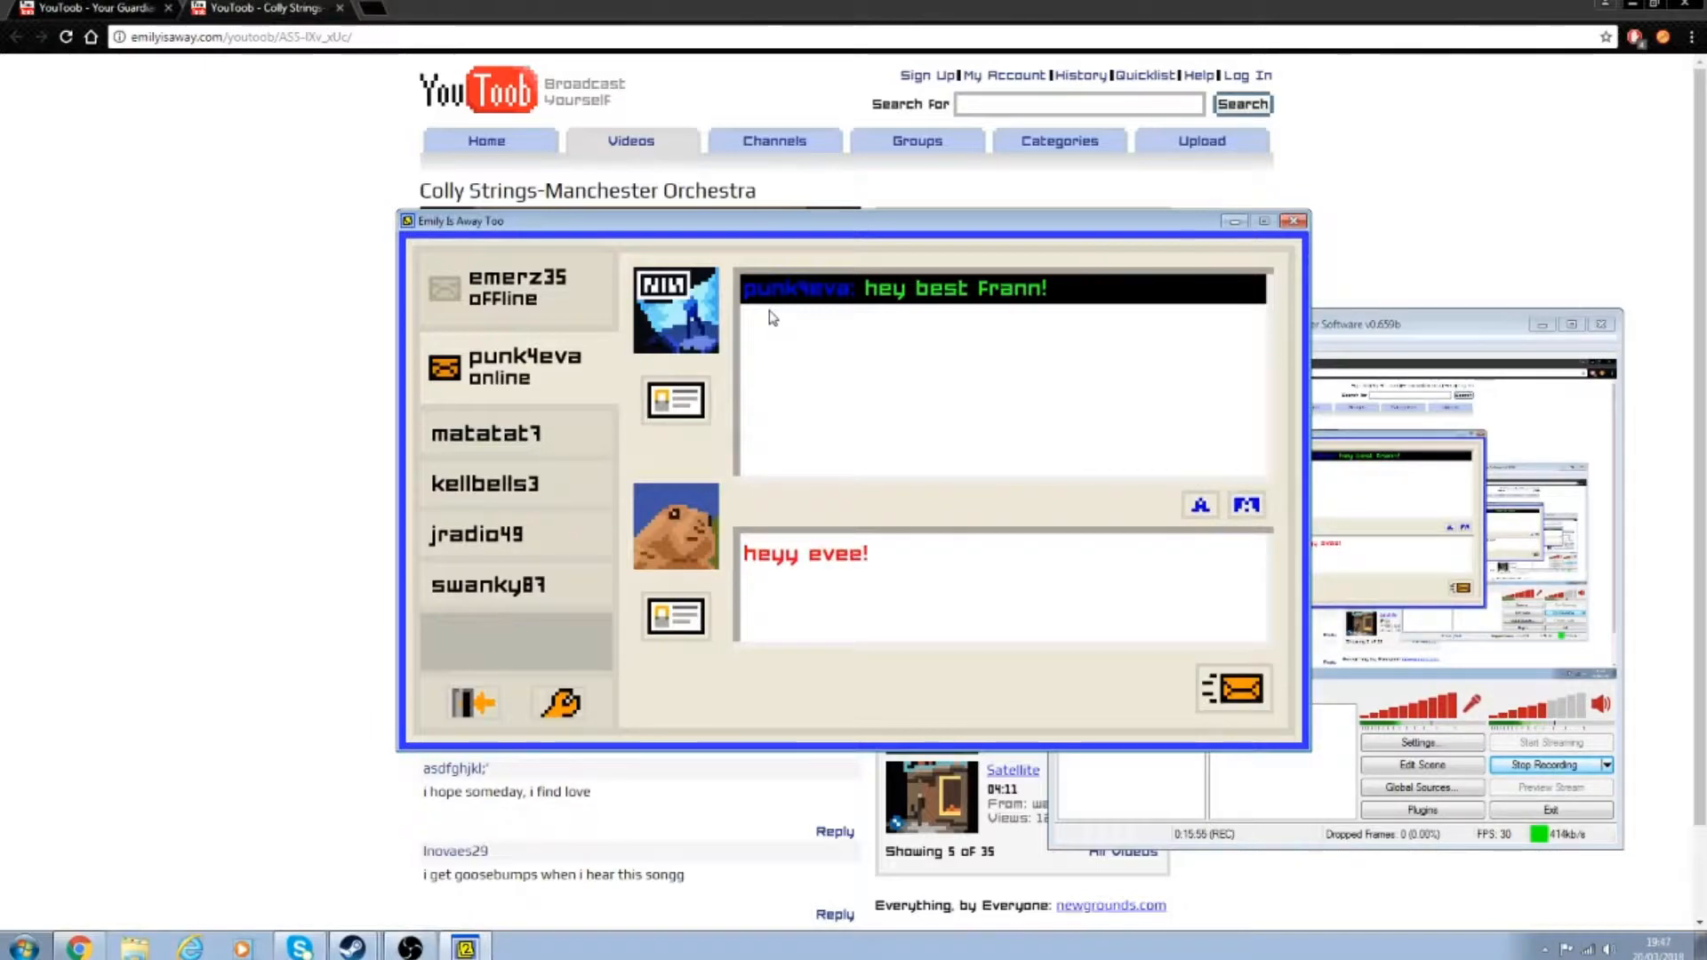
left_click(1233, 687)
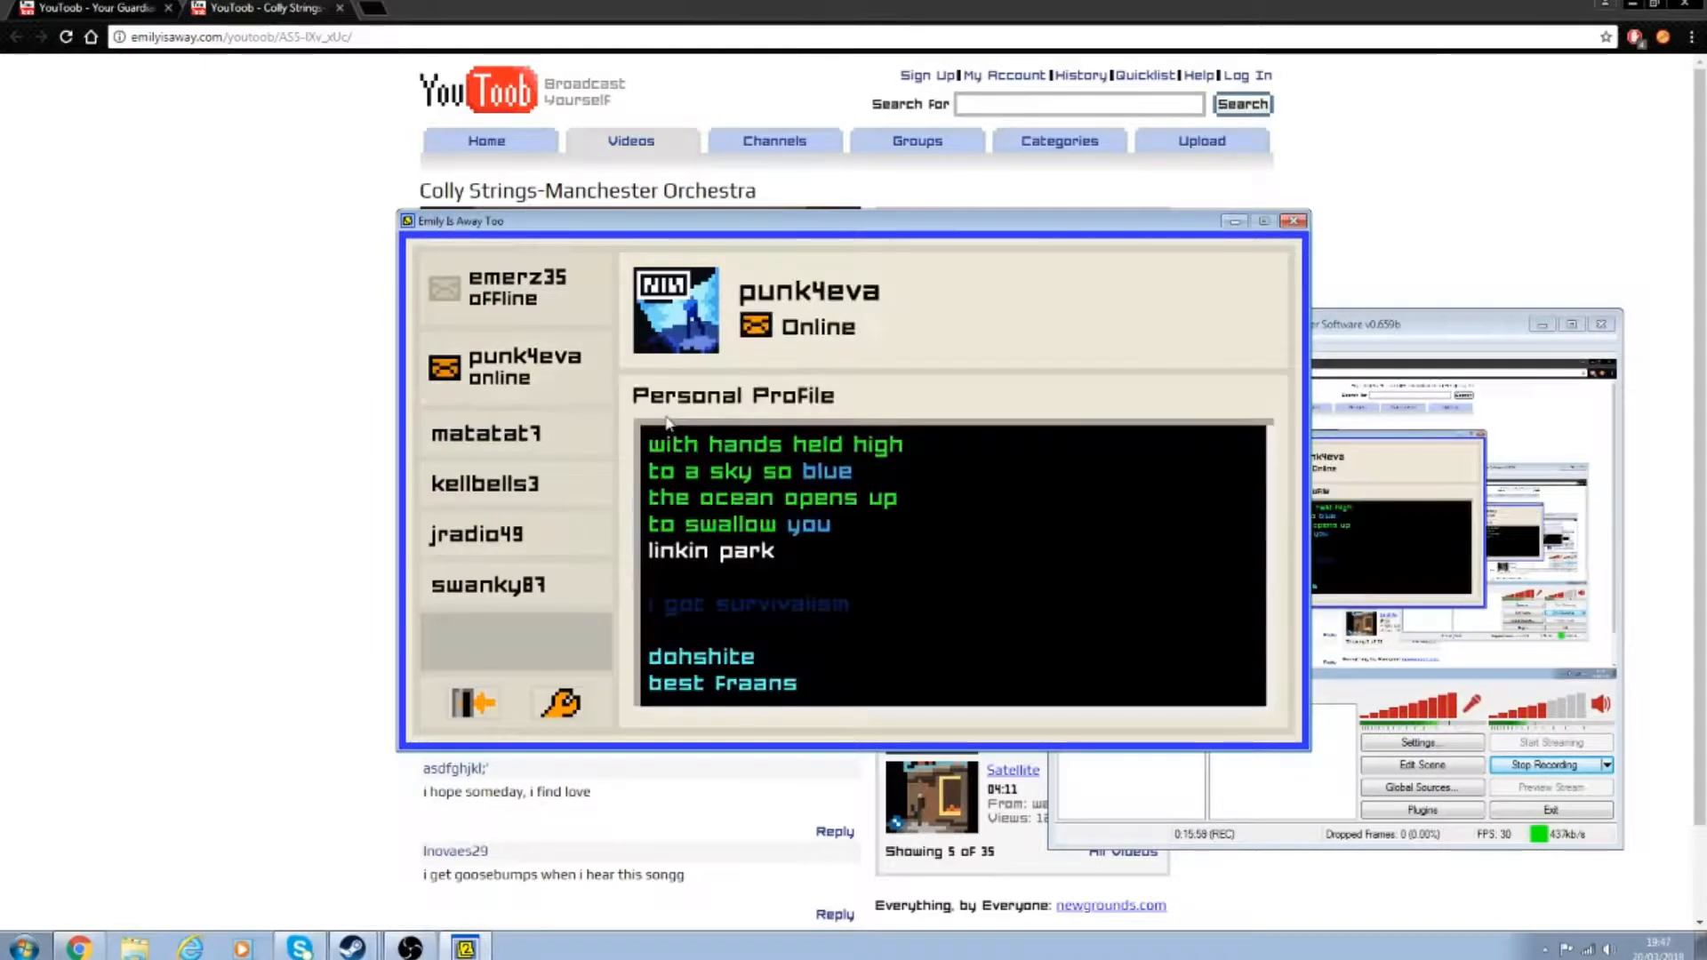
Step: Read punk4eva's profile, then return to the chat where 'heyy evee!' is sent
left_click(517, 368)
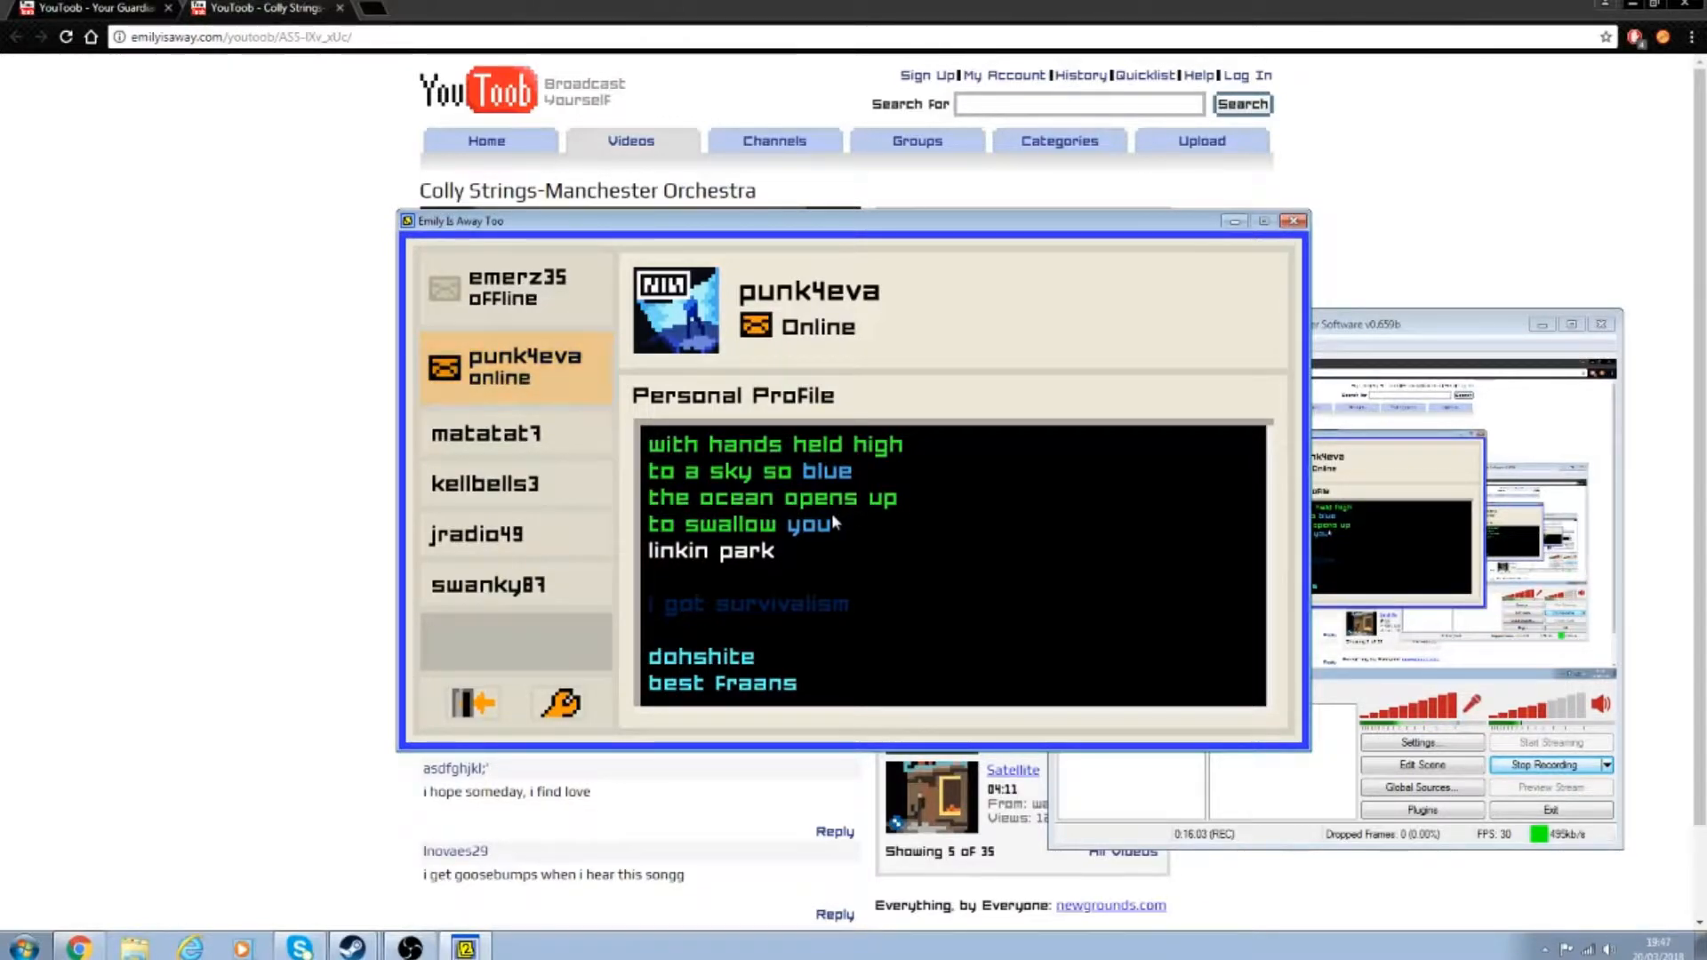
mouse_move(802, 559)
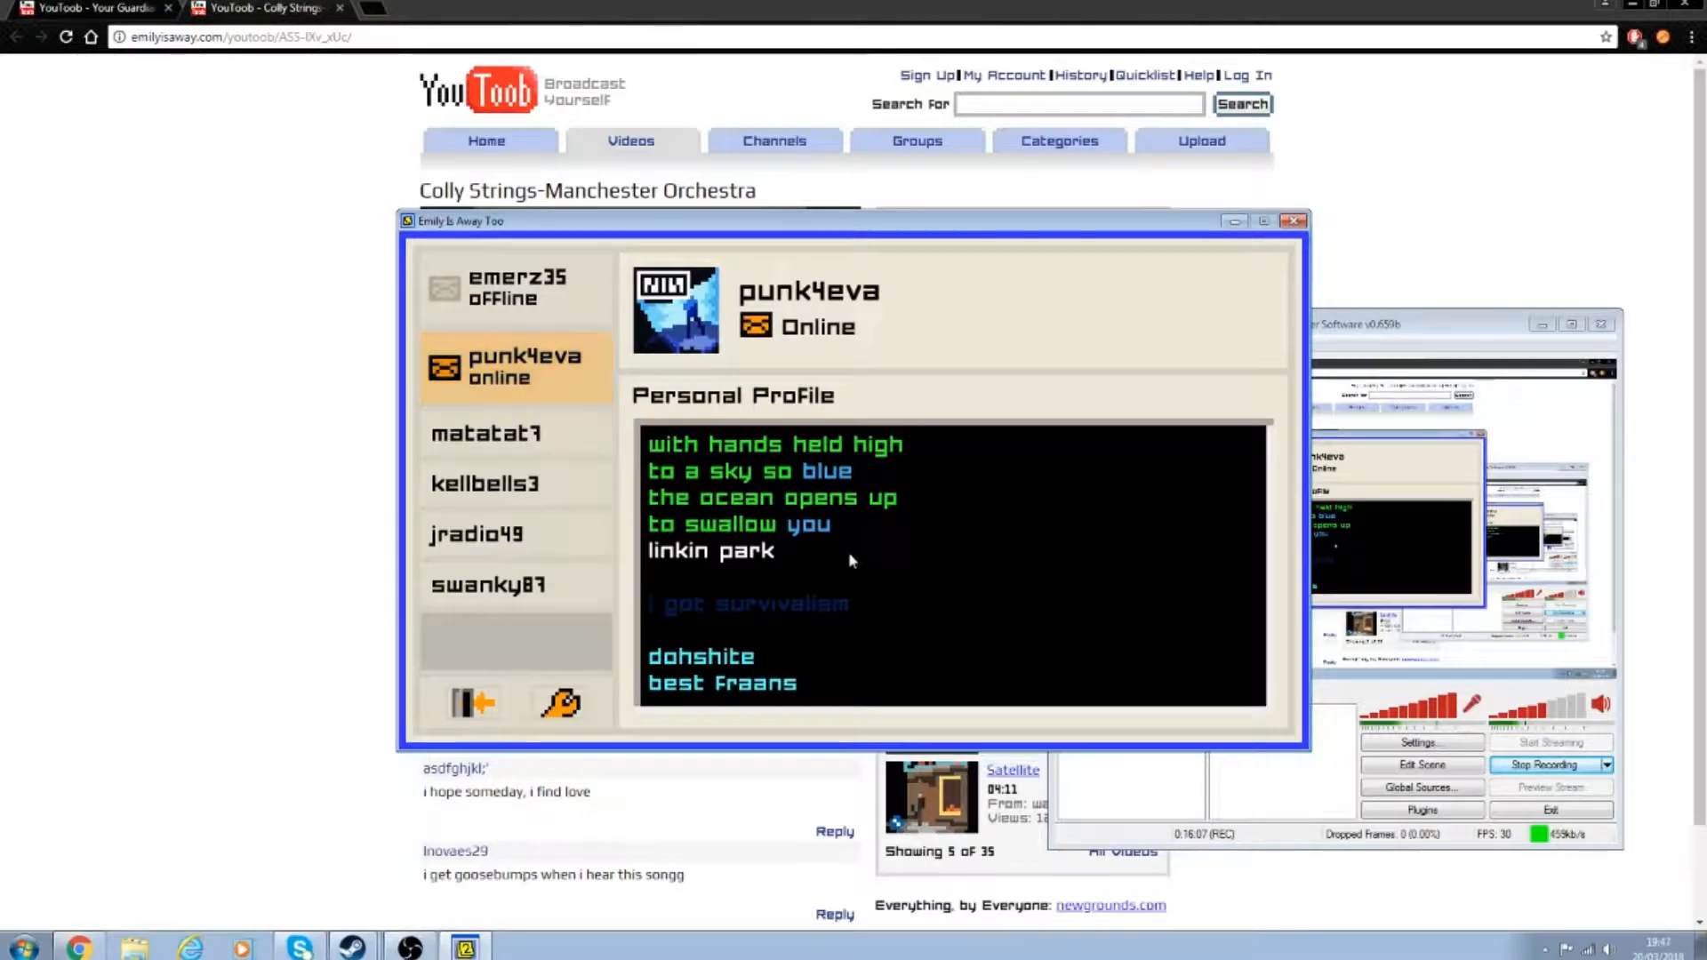
mouse_move(838, 566)
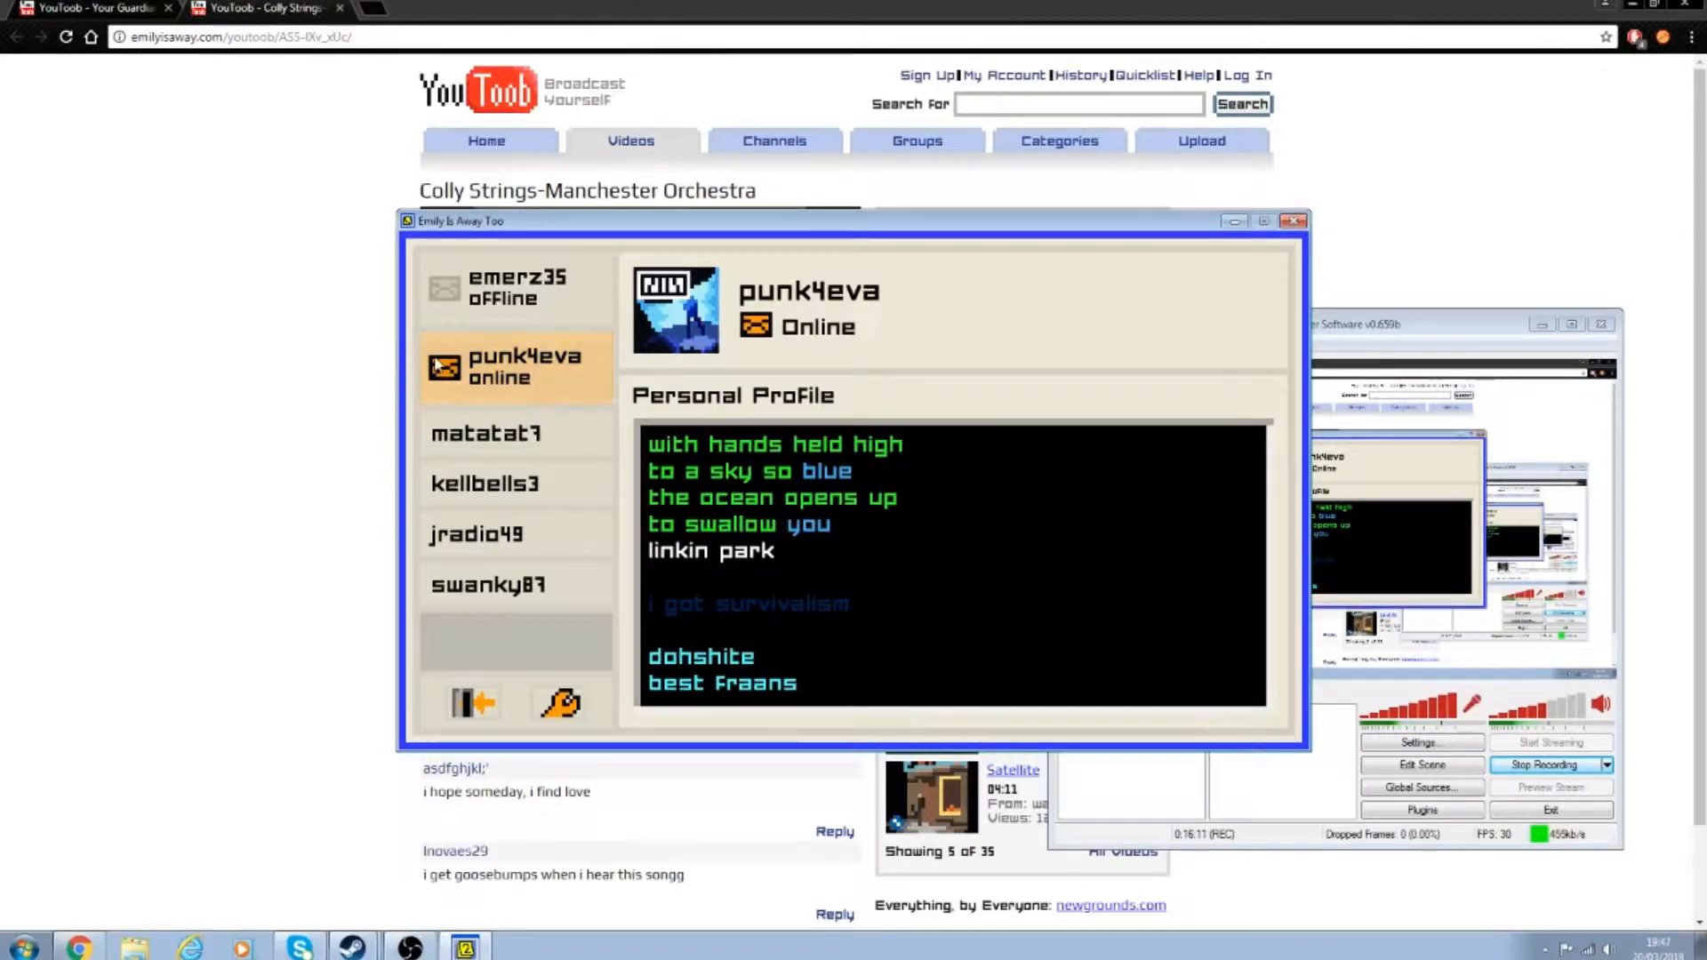
left_click(514, 367)
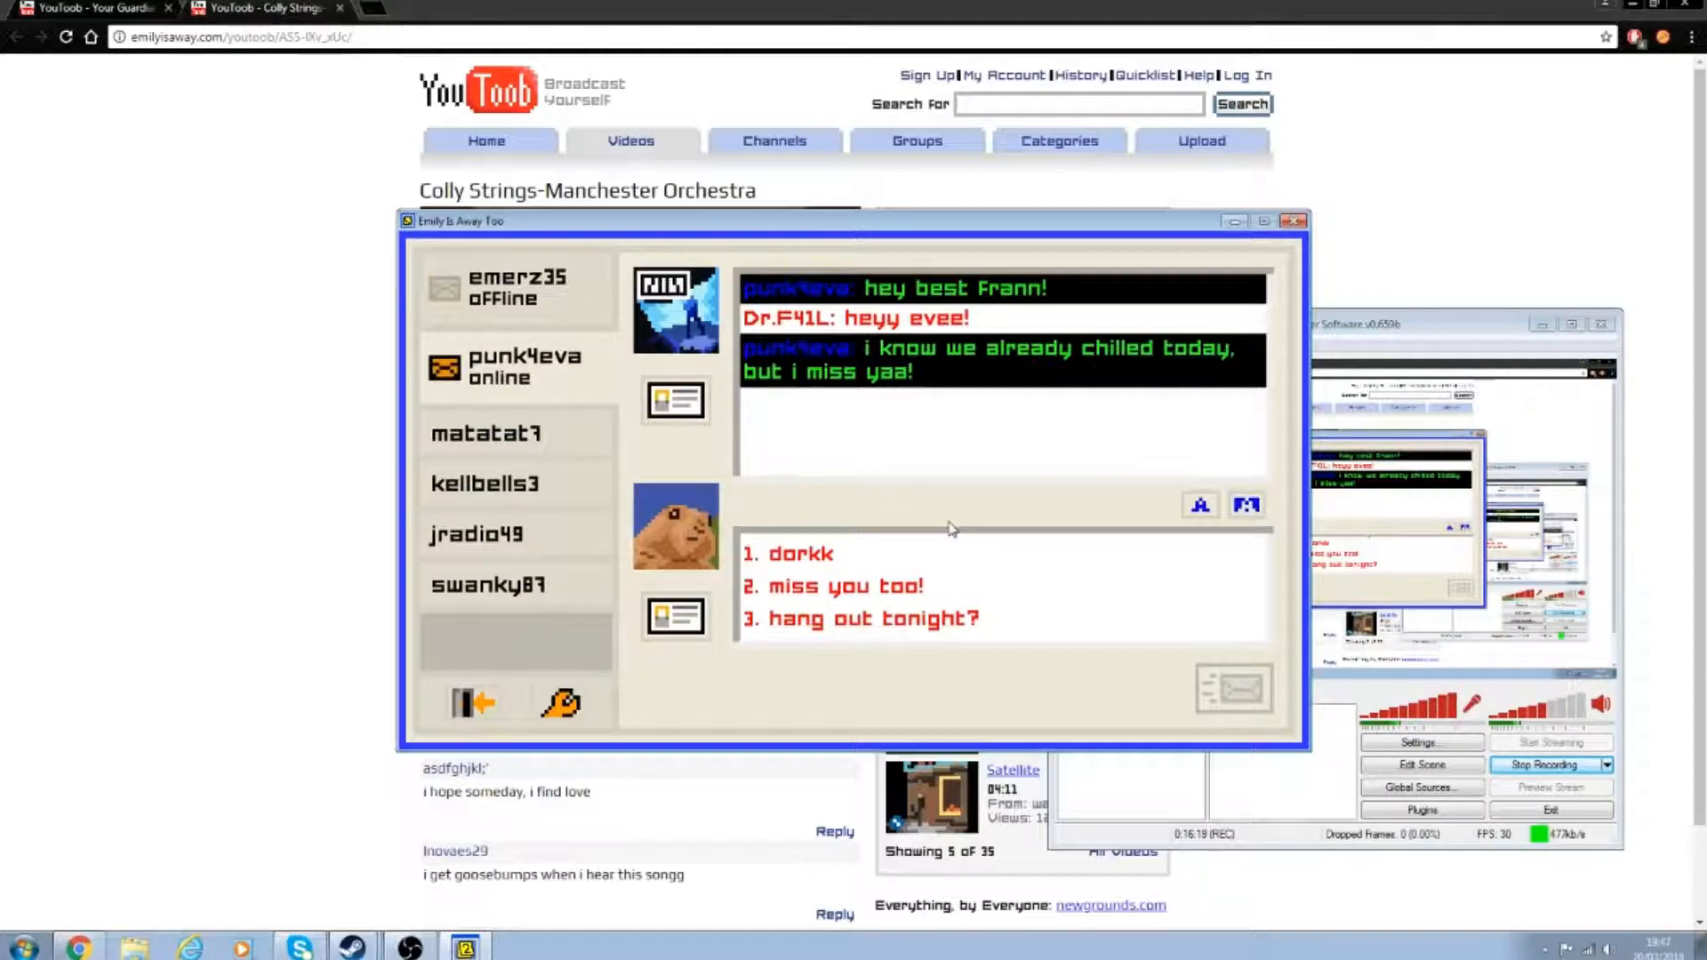
mouse_move(952, 514)
type("absolutely")
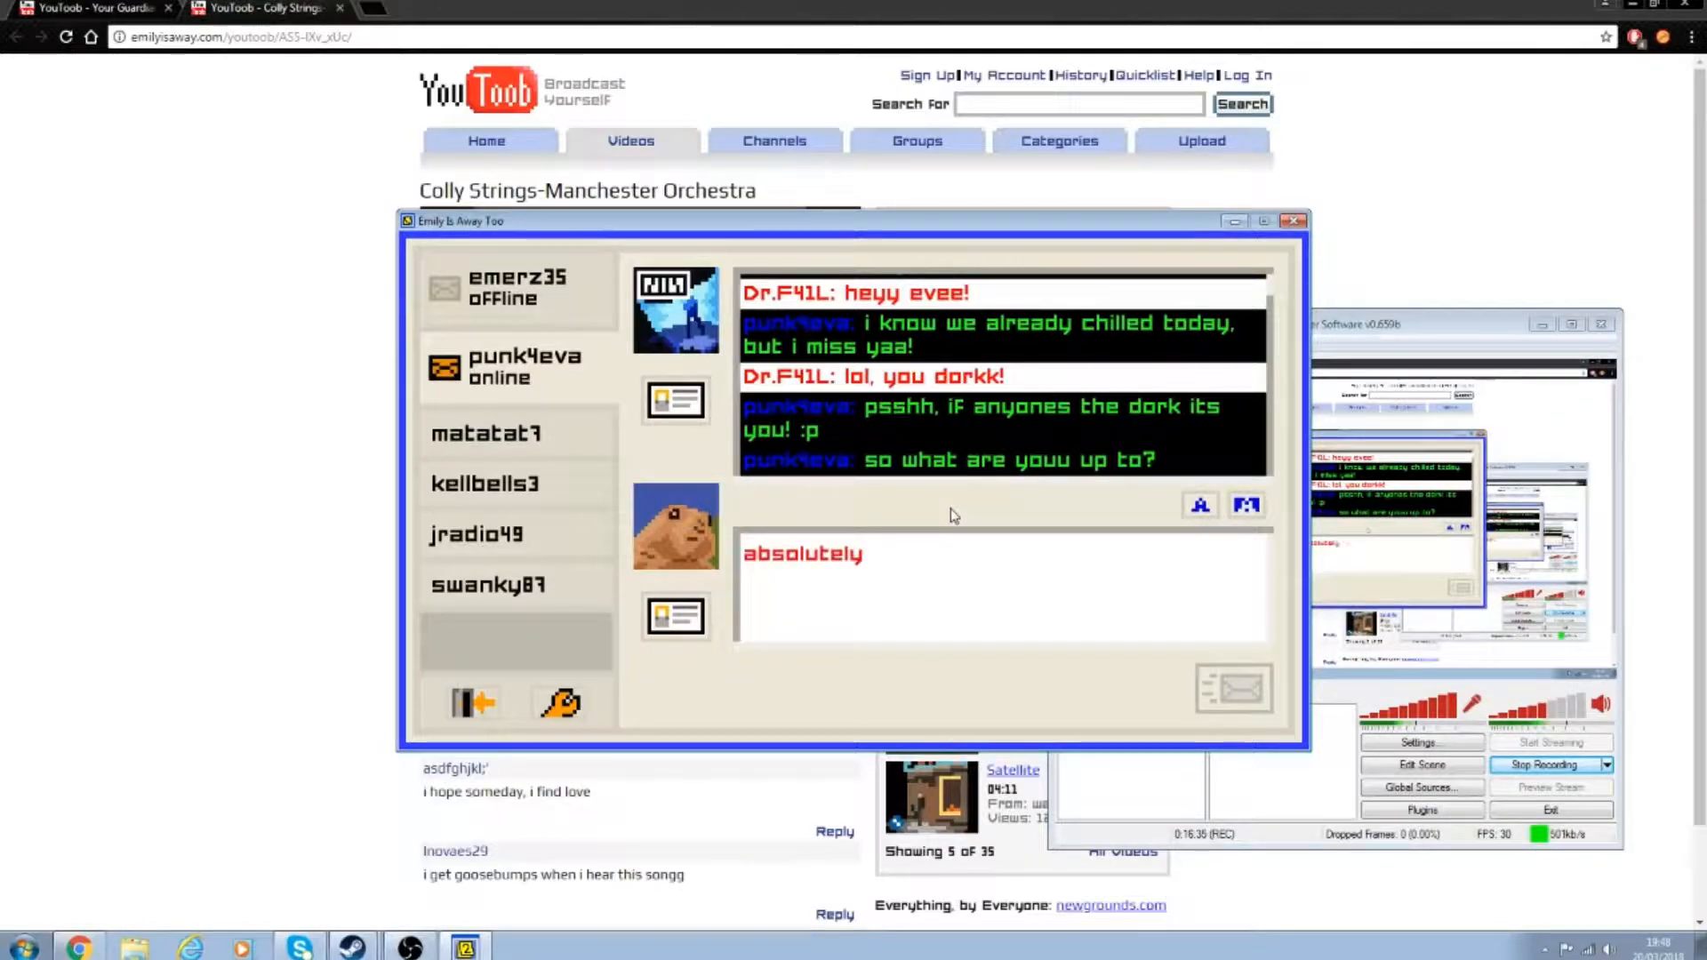
Step: Ask punk4eva about her poem prompt and reply 'i dunno, some deep shitt or someth'
key("enter")
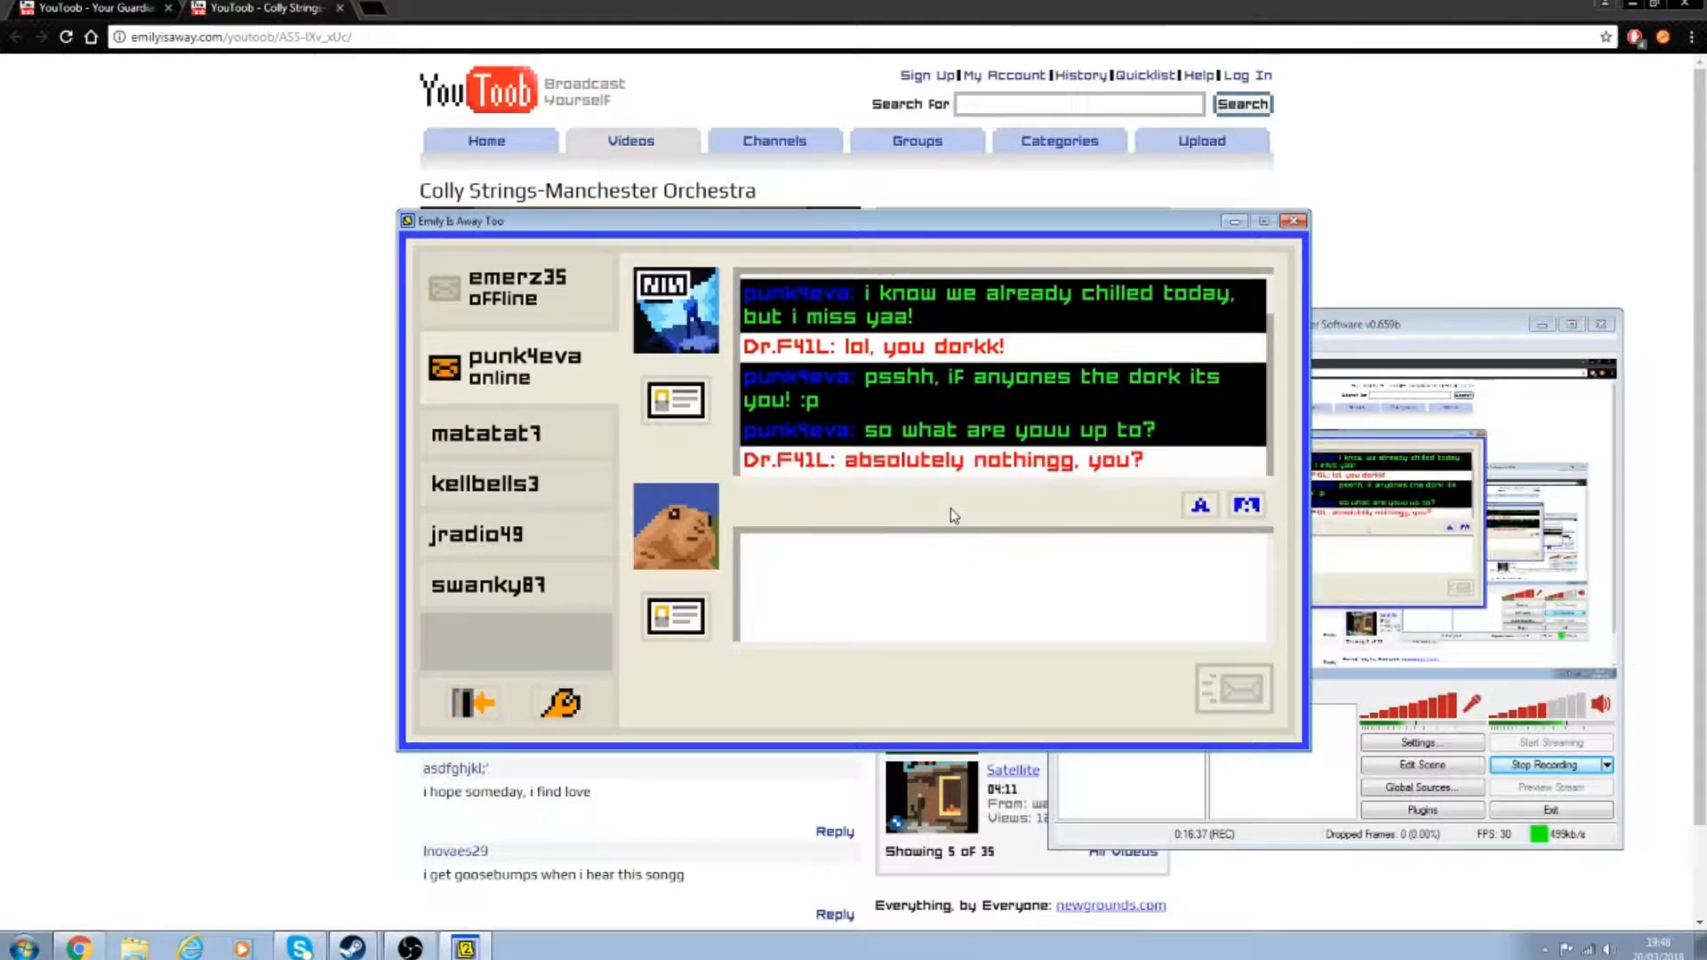
left_click(515, 484)
type("is there like a prompt for it?")
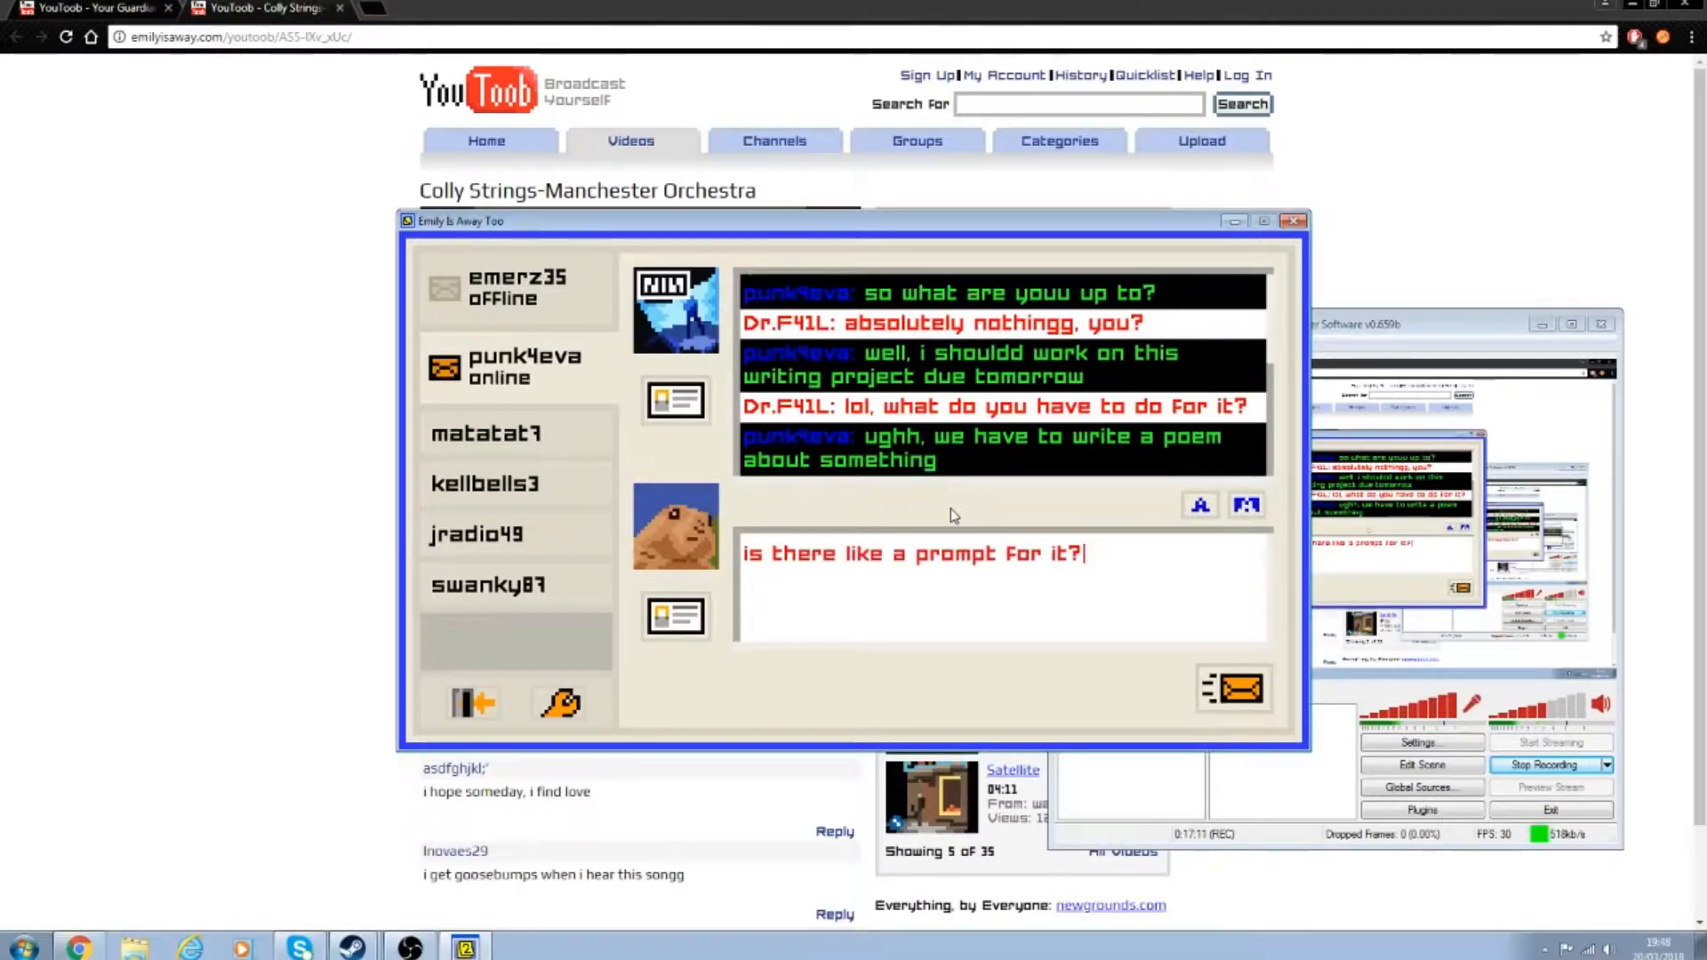
left_click(1234, 689)
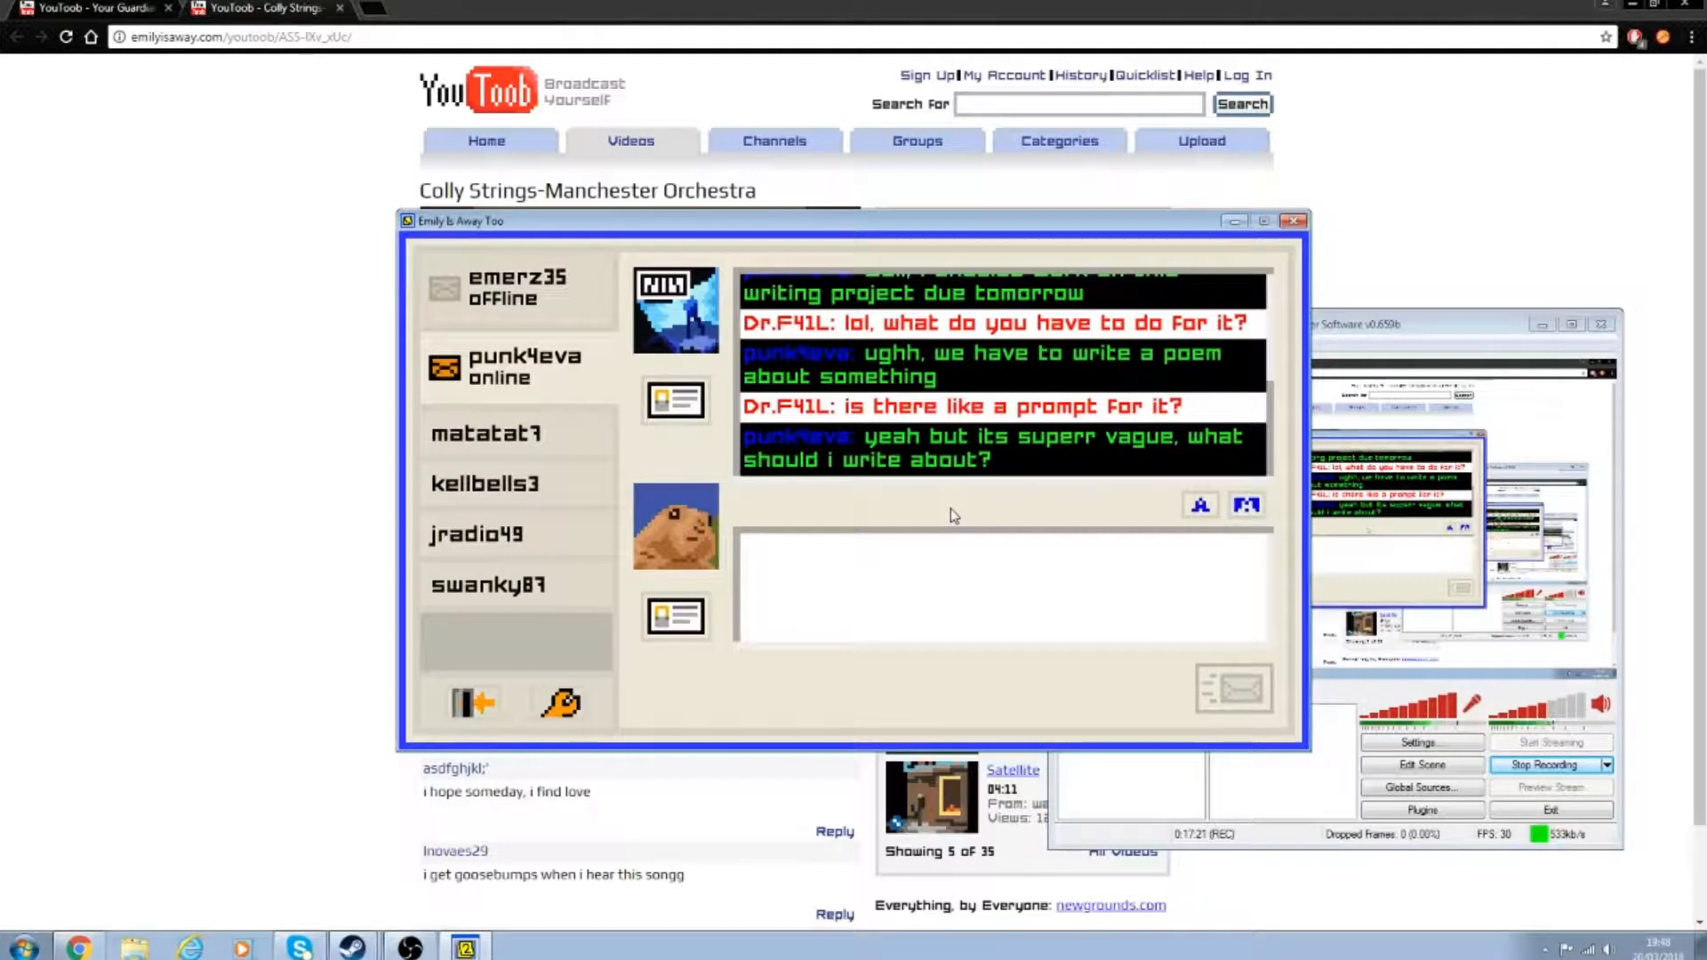
type("i dunno, some deep shitt or someth")
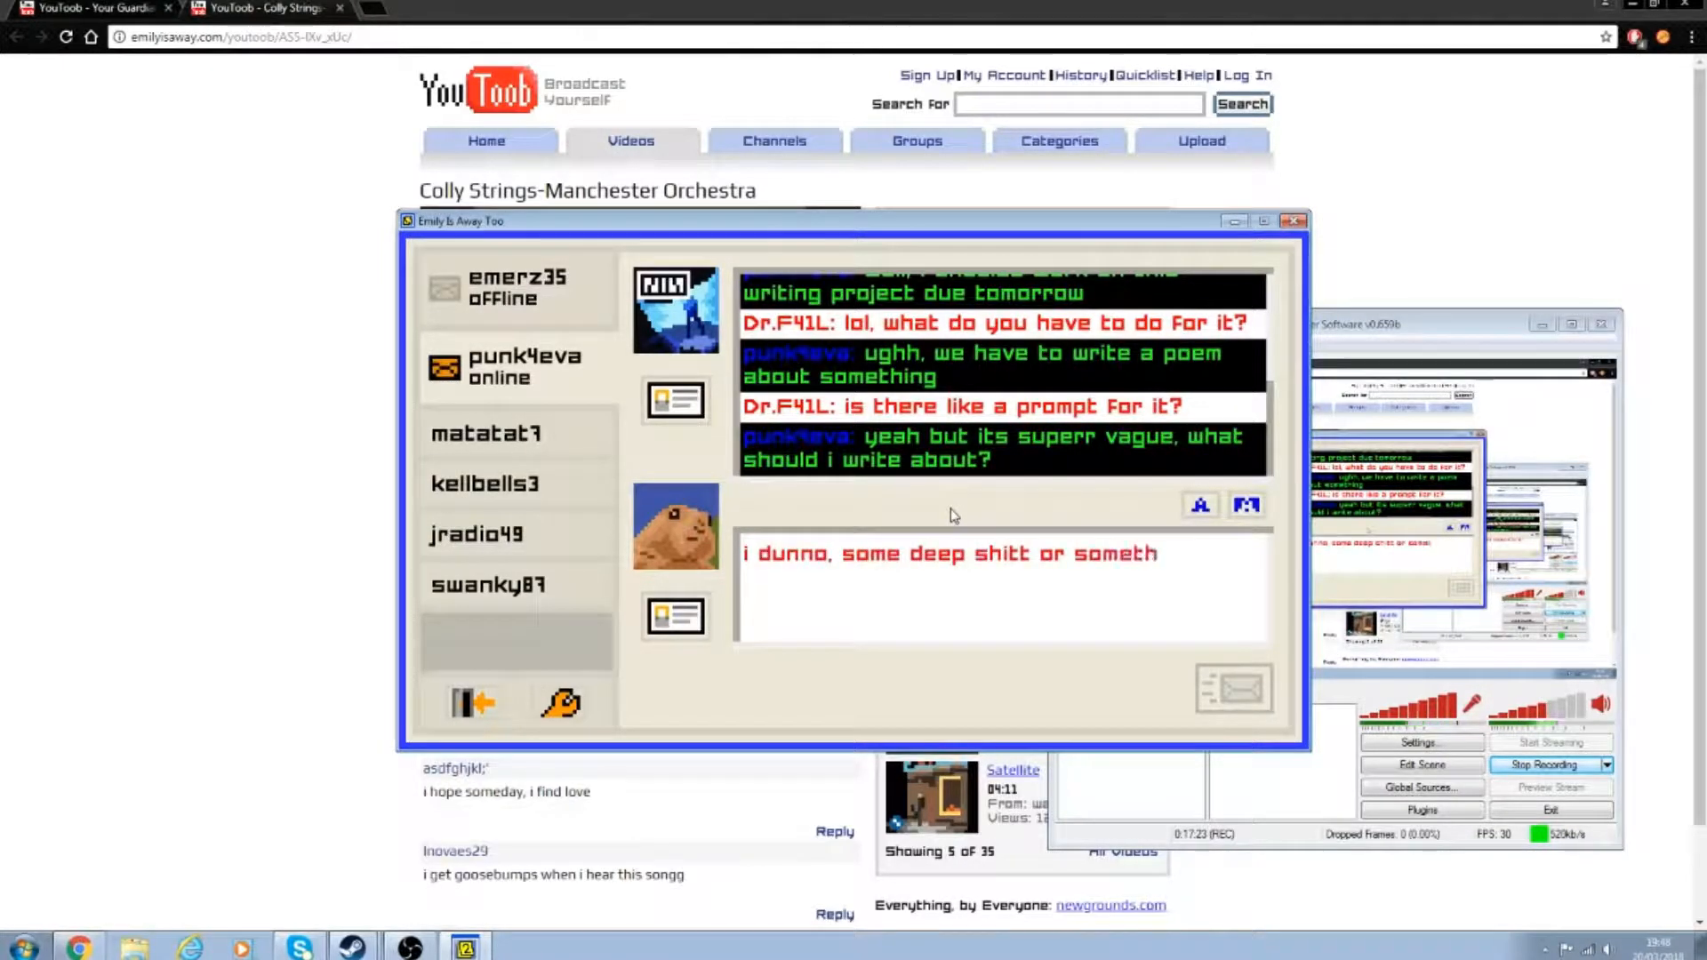
key("enter")
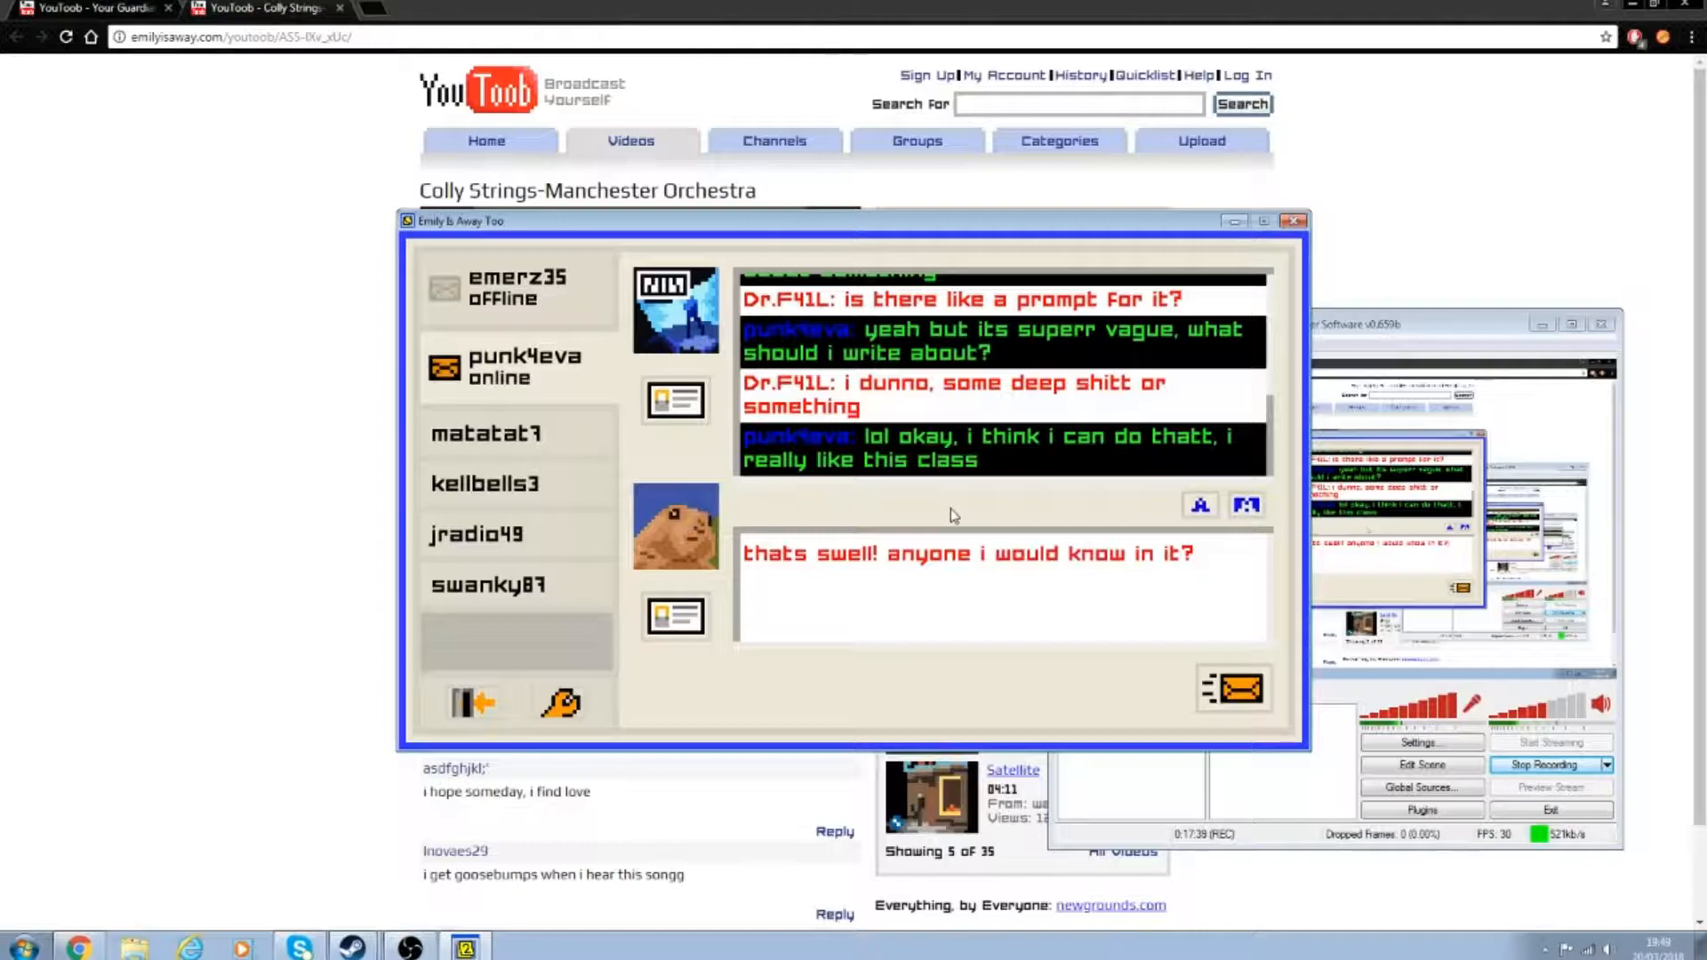
Step: Ask about her class, replying 'not as cool as me', 'whatt?', then 'send it to me!'
left_click(1233, 689)
type("hey, not as")
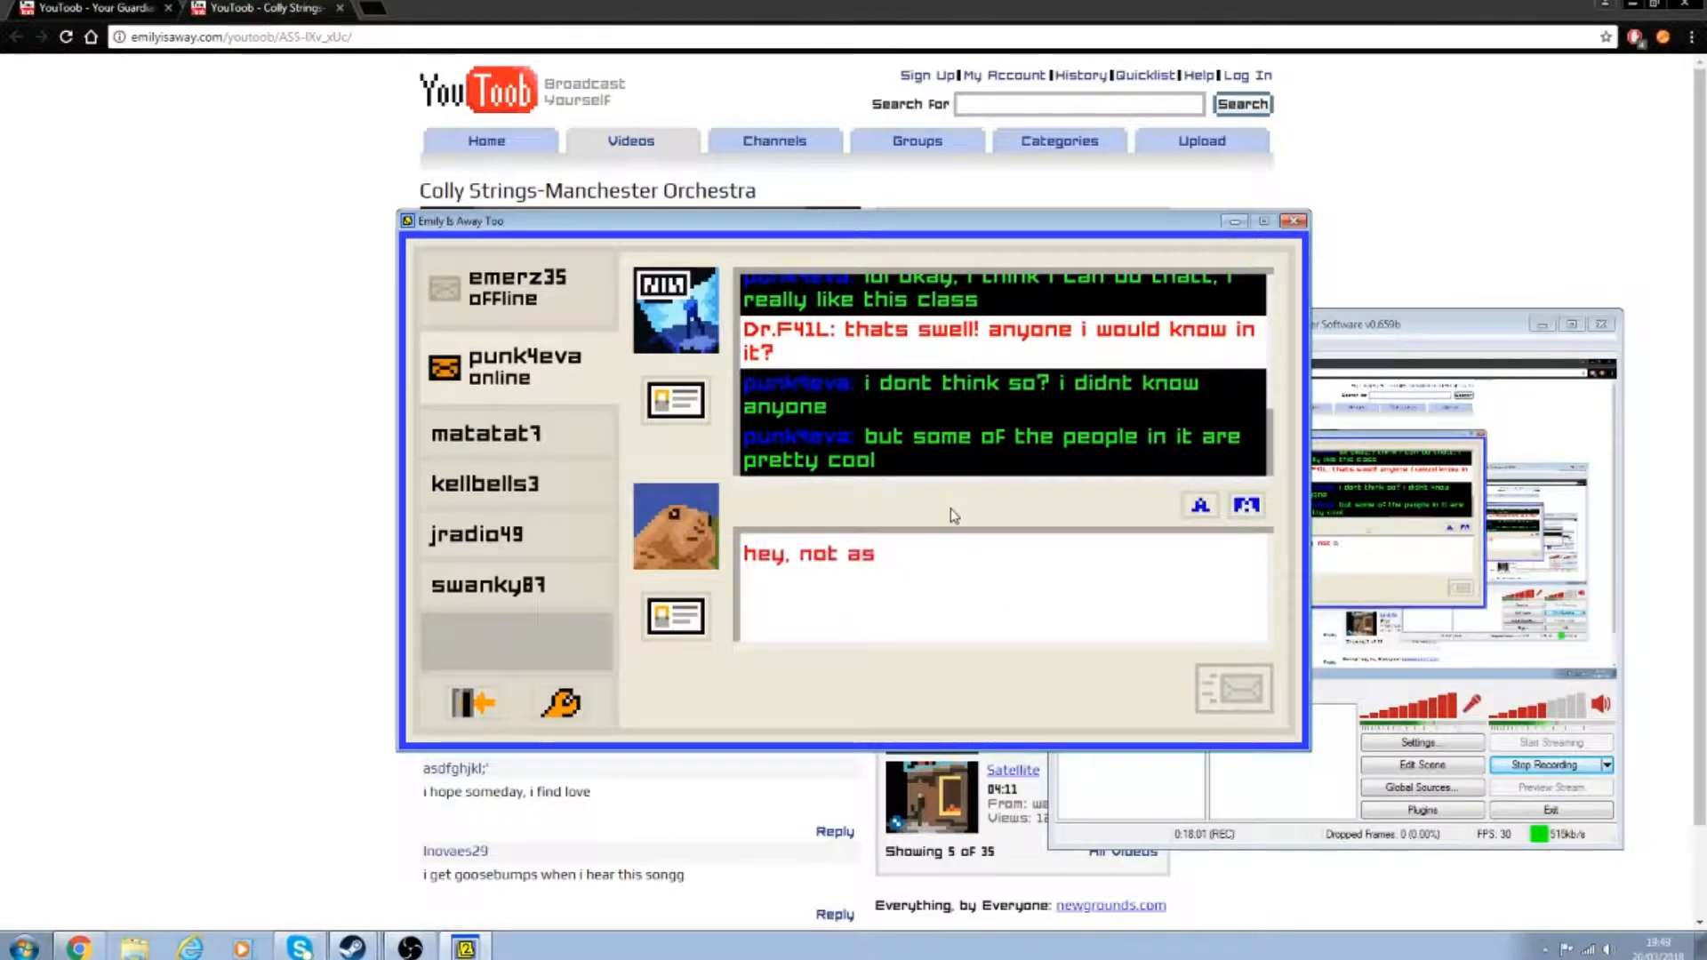
key("enter")
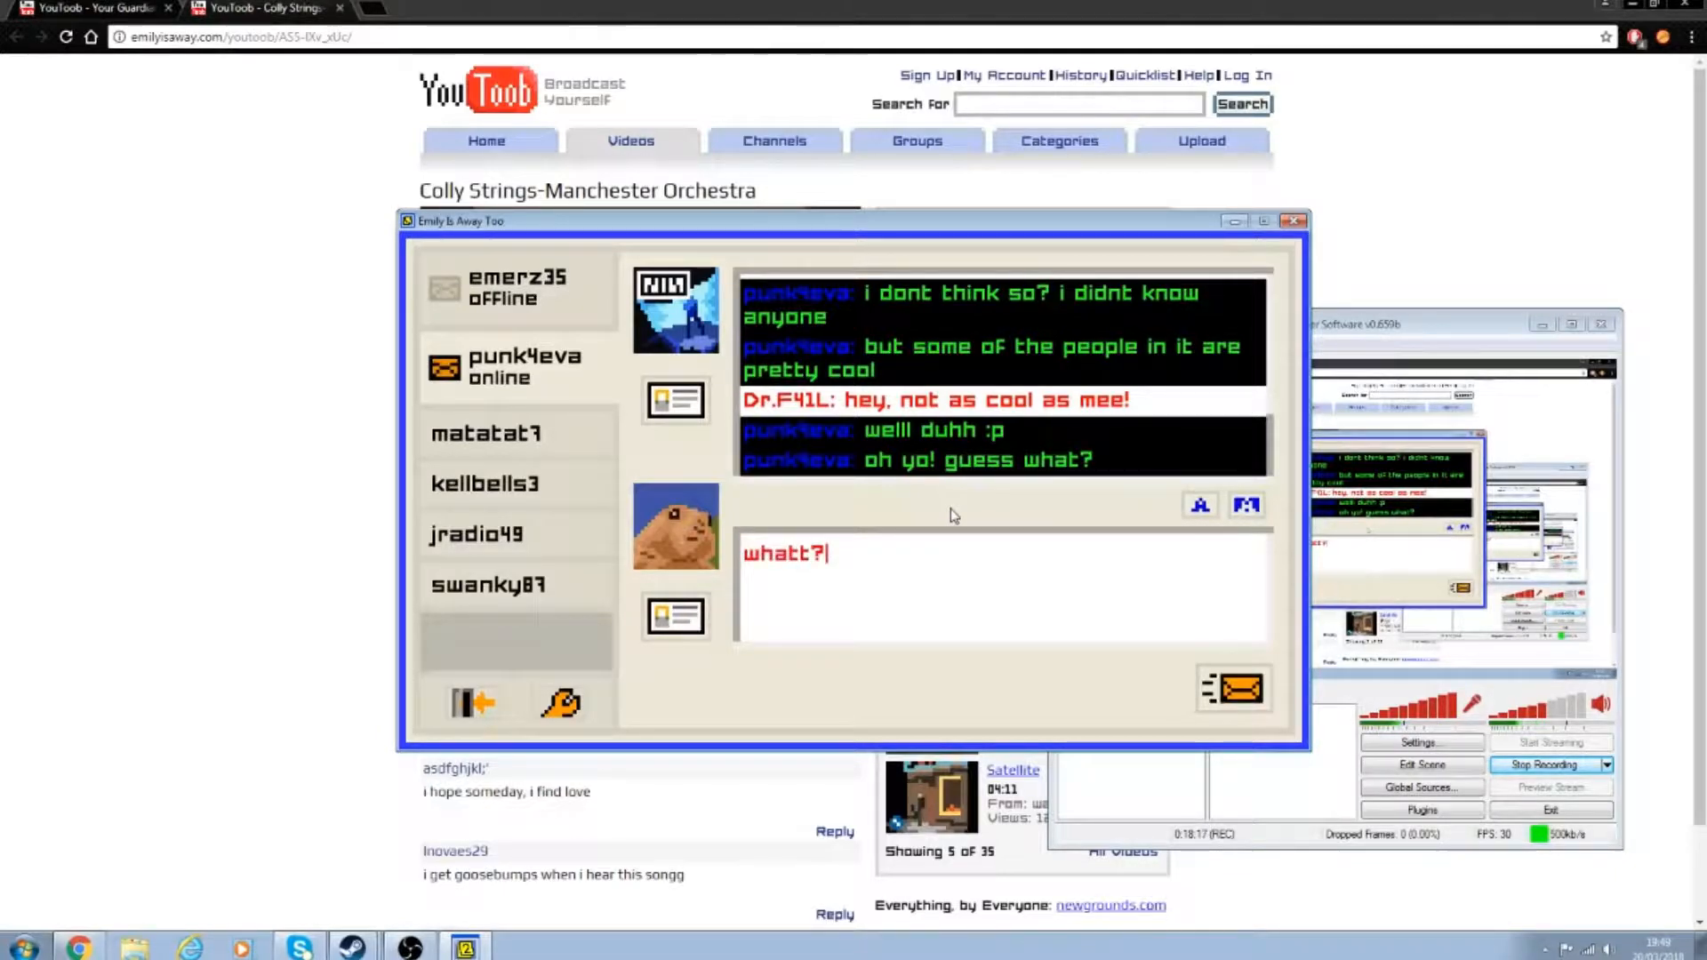
left_click(1234, 688)
type("send it to me!")
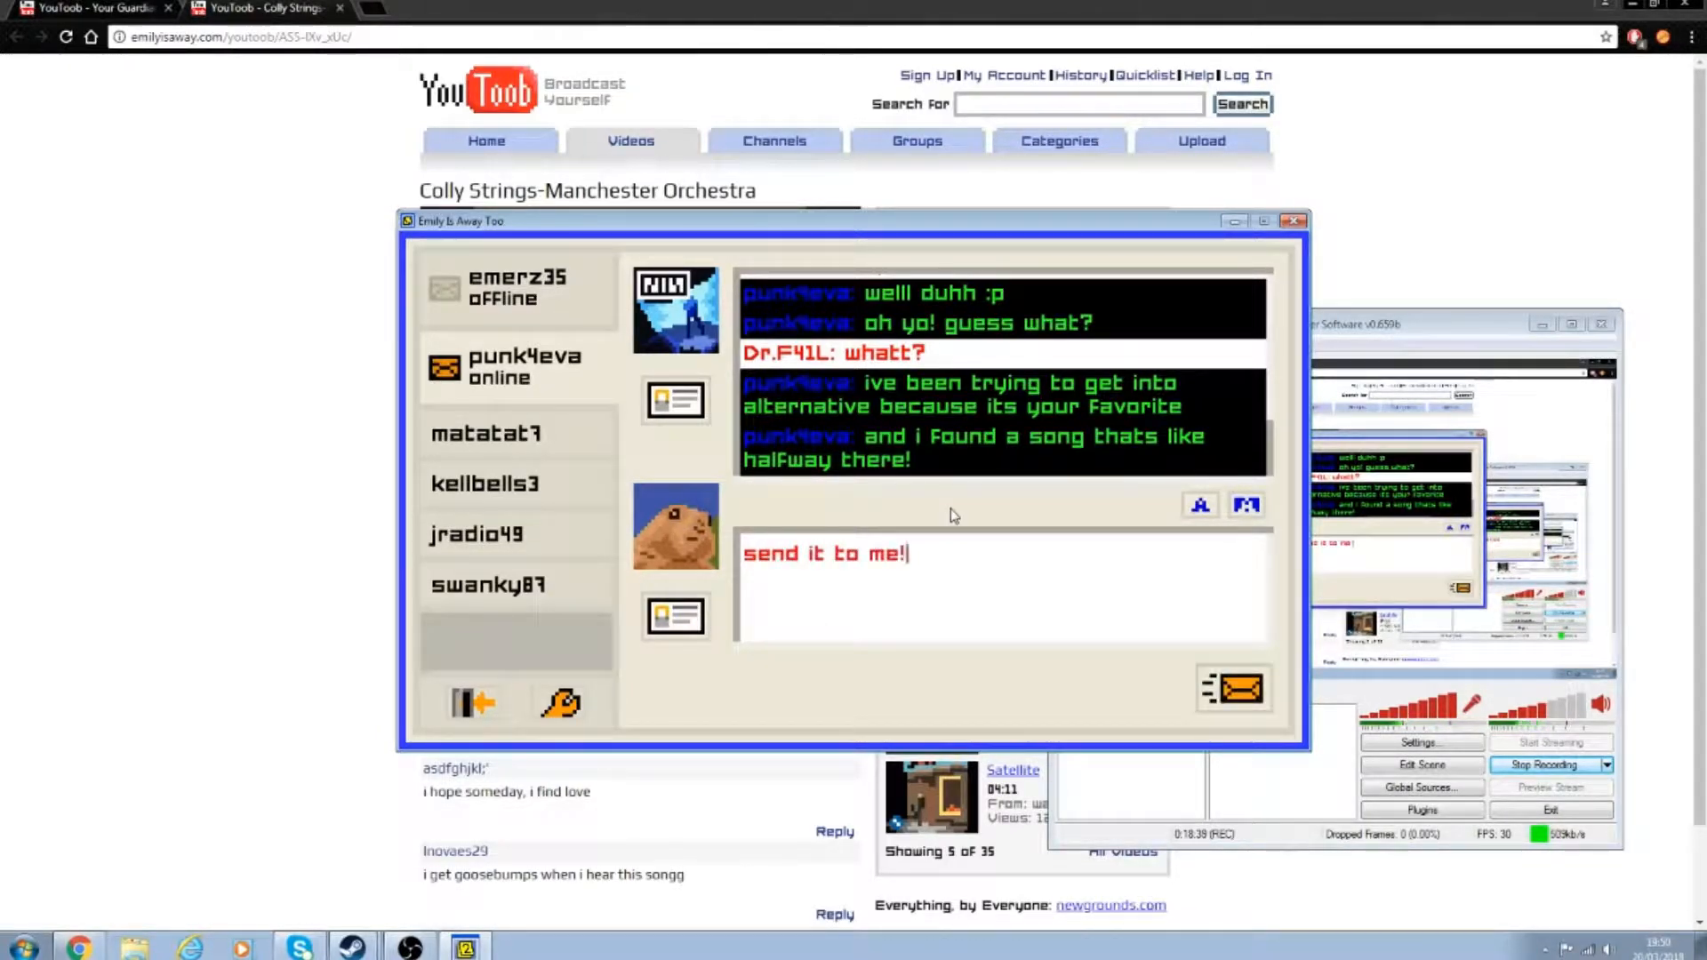
left_click(1233, 688)
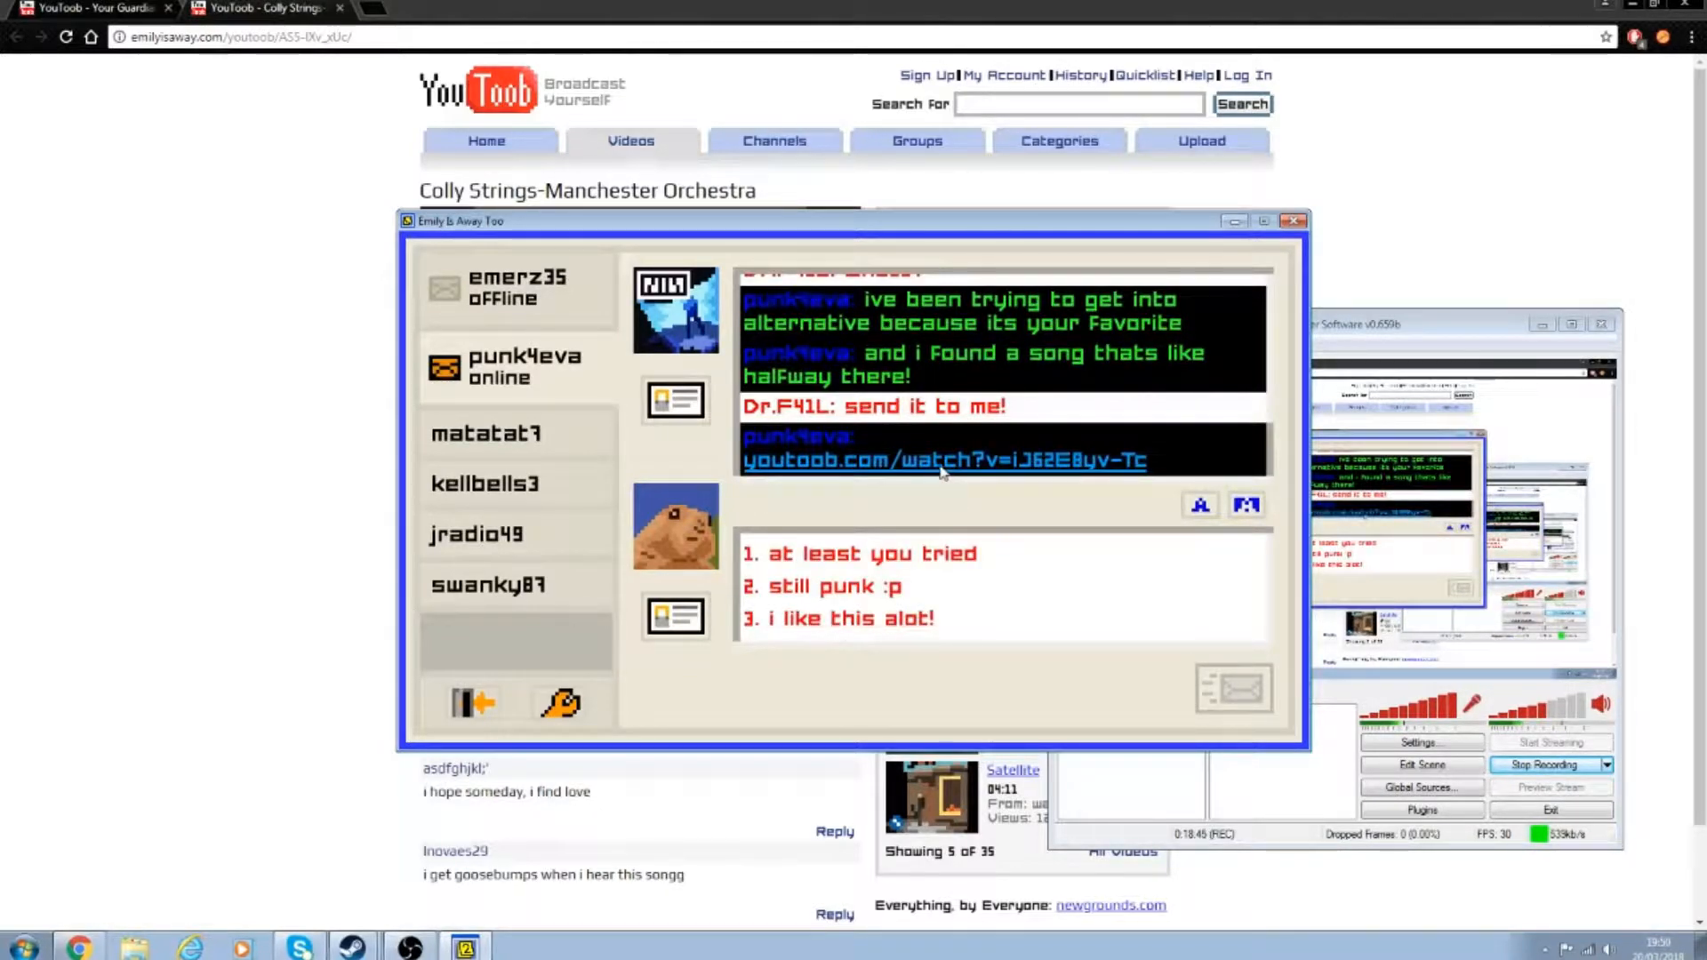
Step: Open punk4eva's youtoob link and play A Day to Remember's 'Over My Head (Cable Car)'
left_click(942, 459)
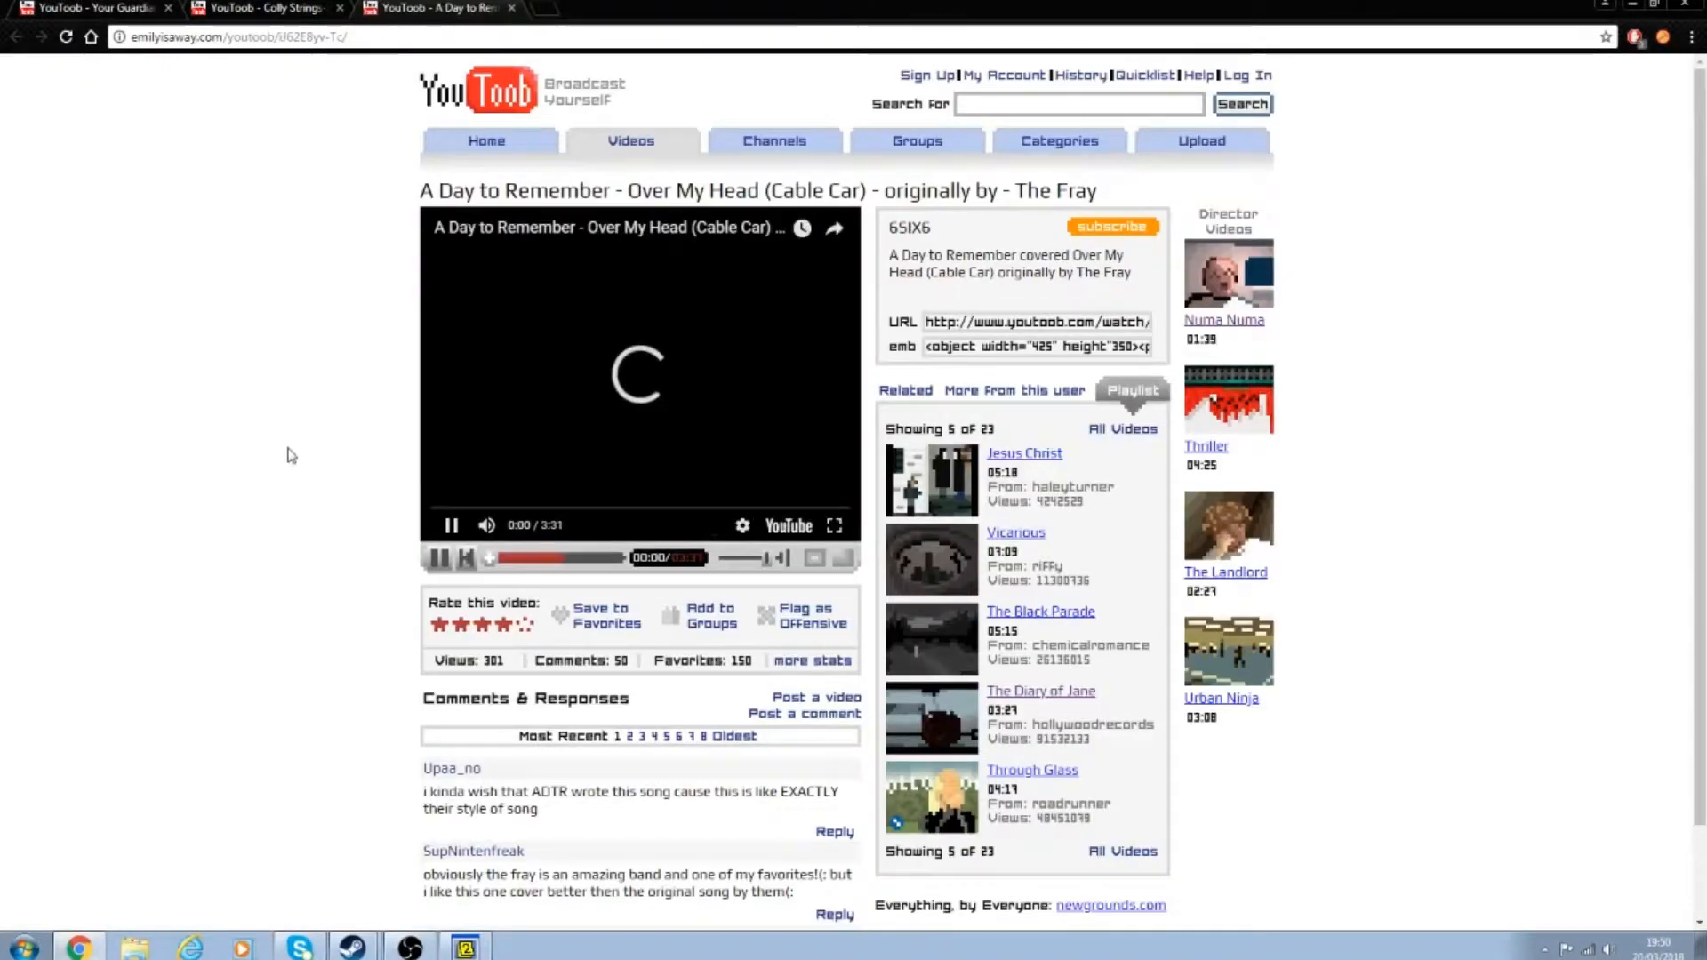
mouse_move(316, 425)
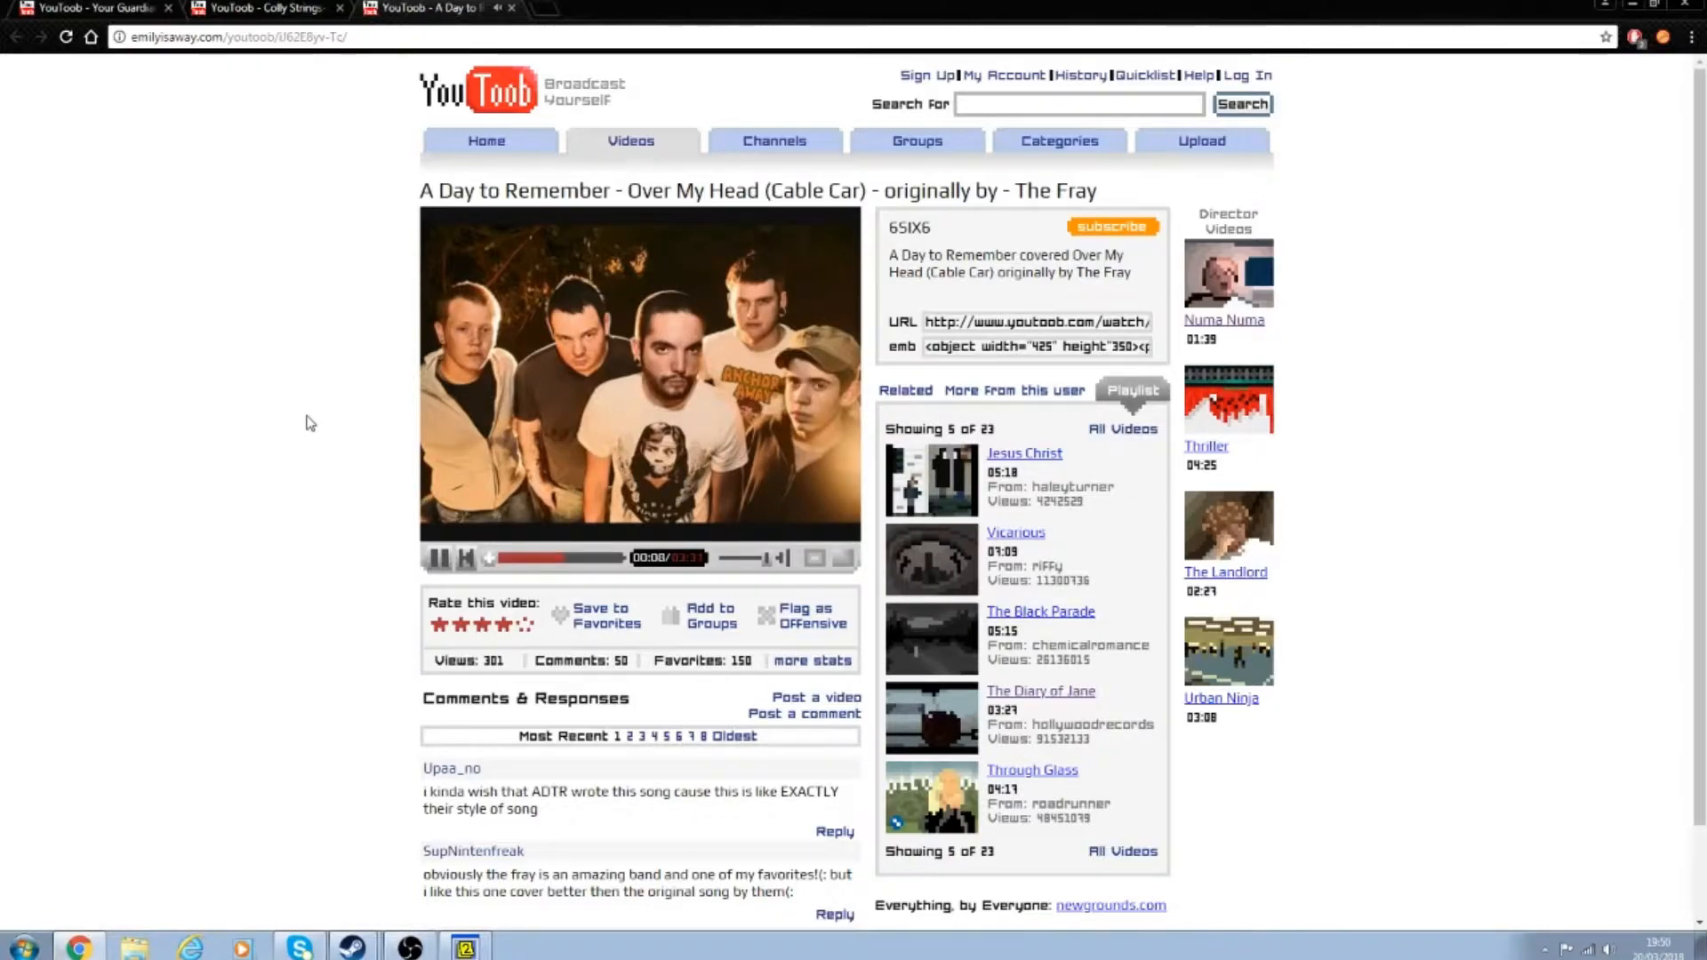
scroll("down", 3)
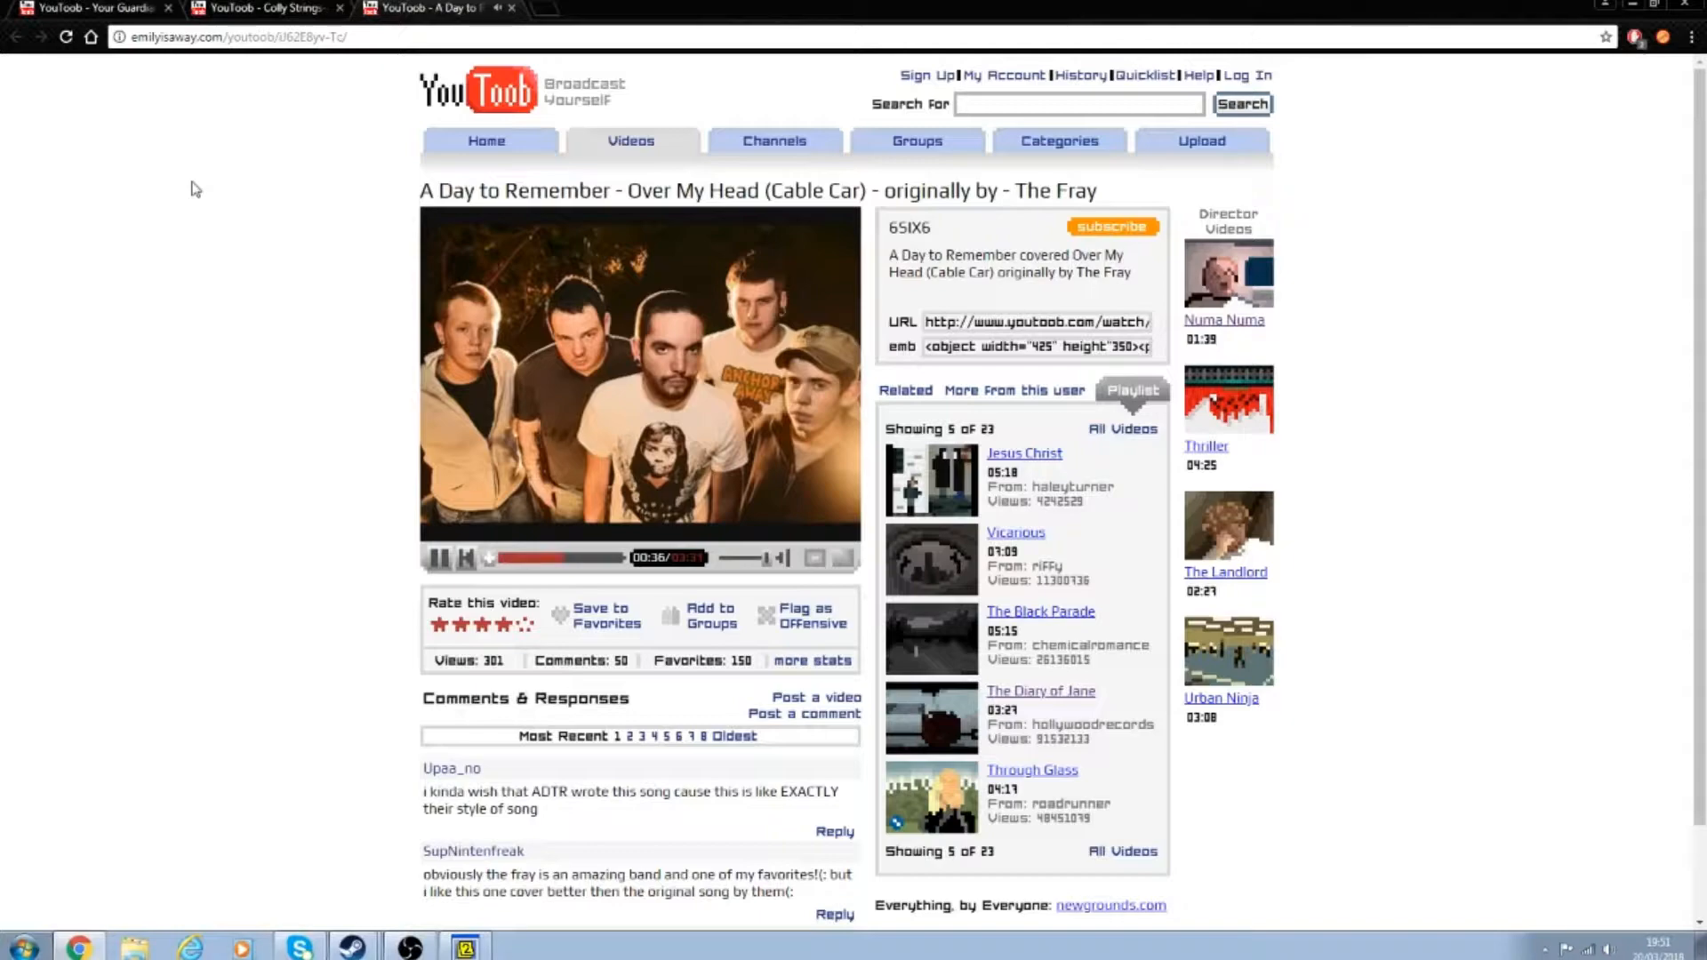
mouse_move(233, 165)
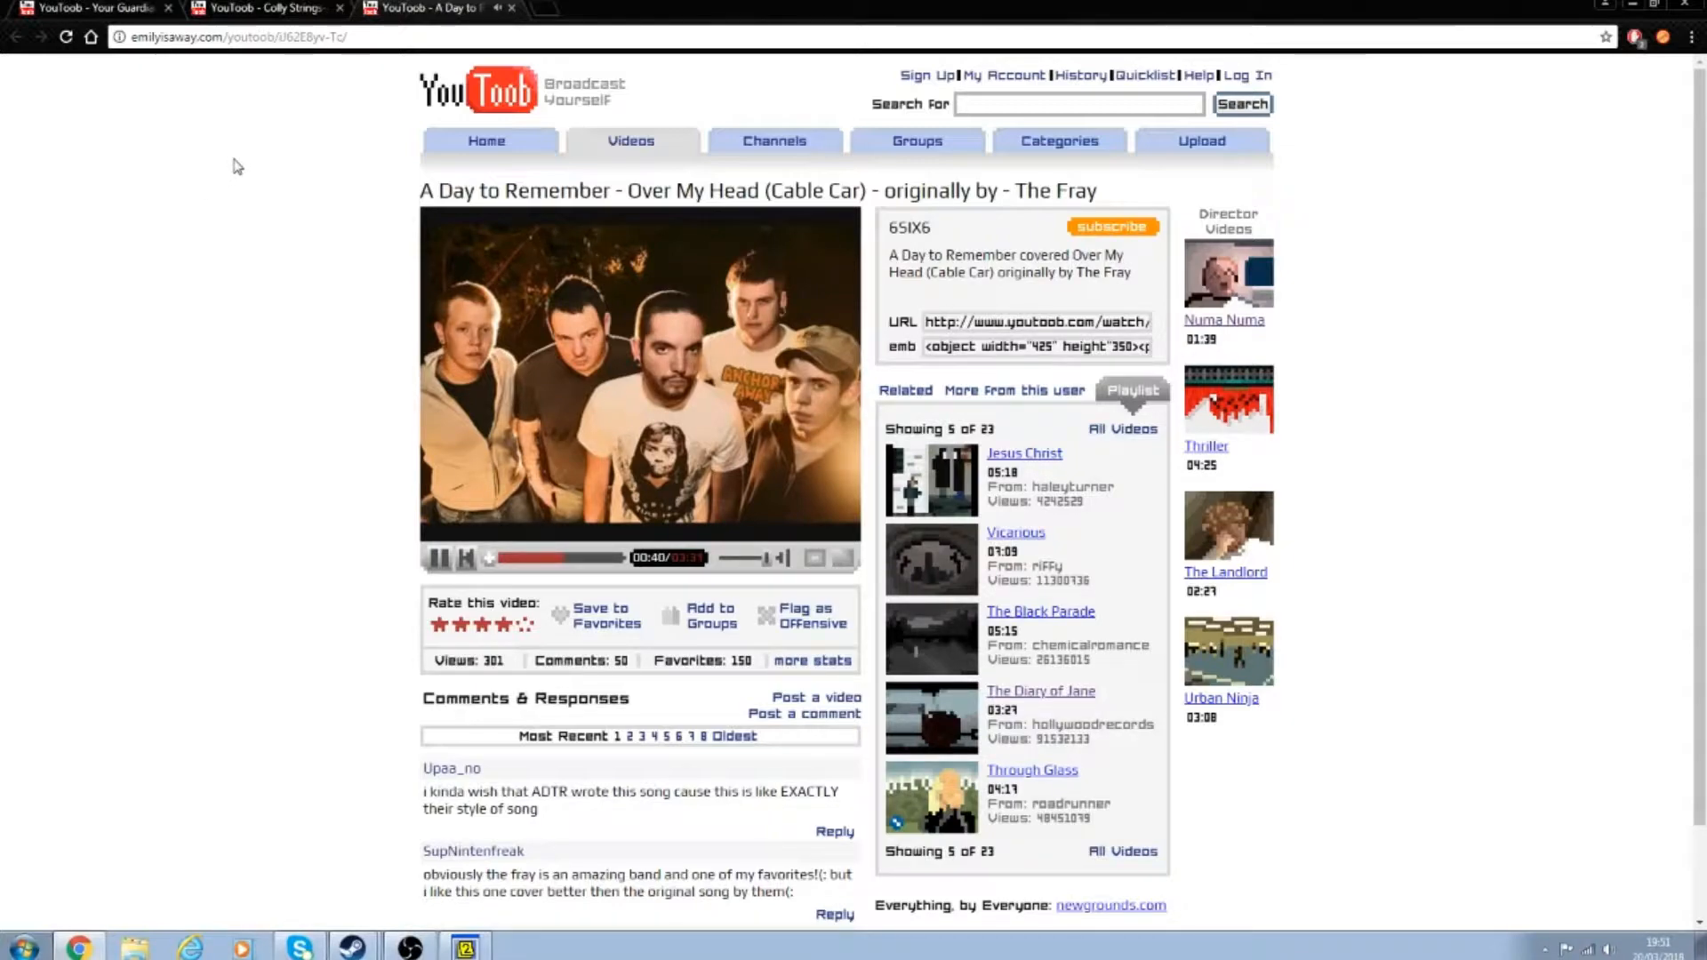
mouse_move(271, 88)
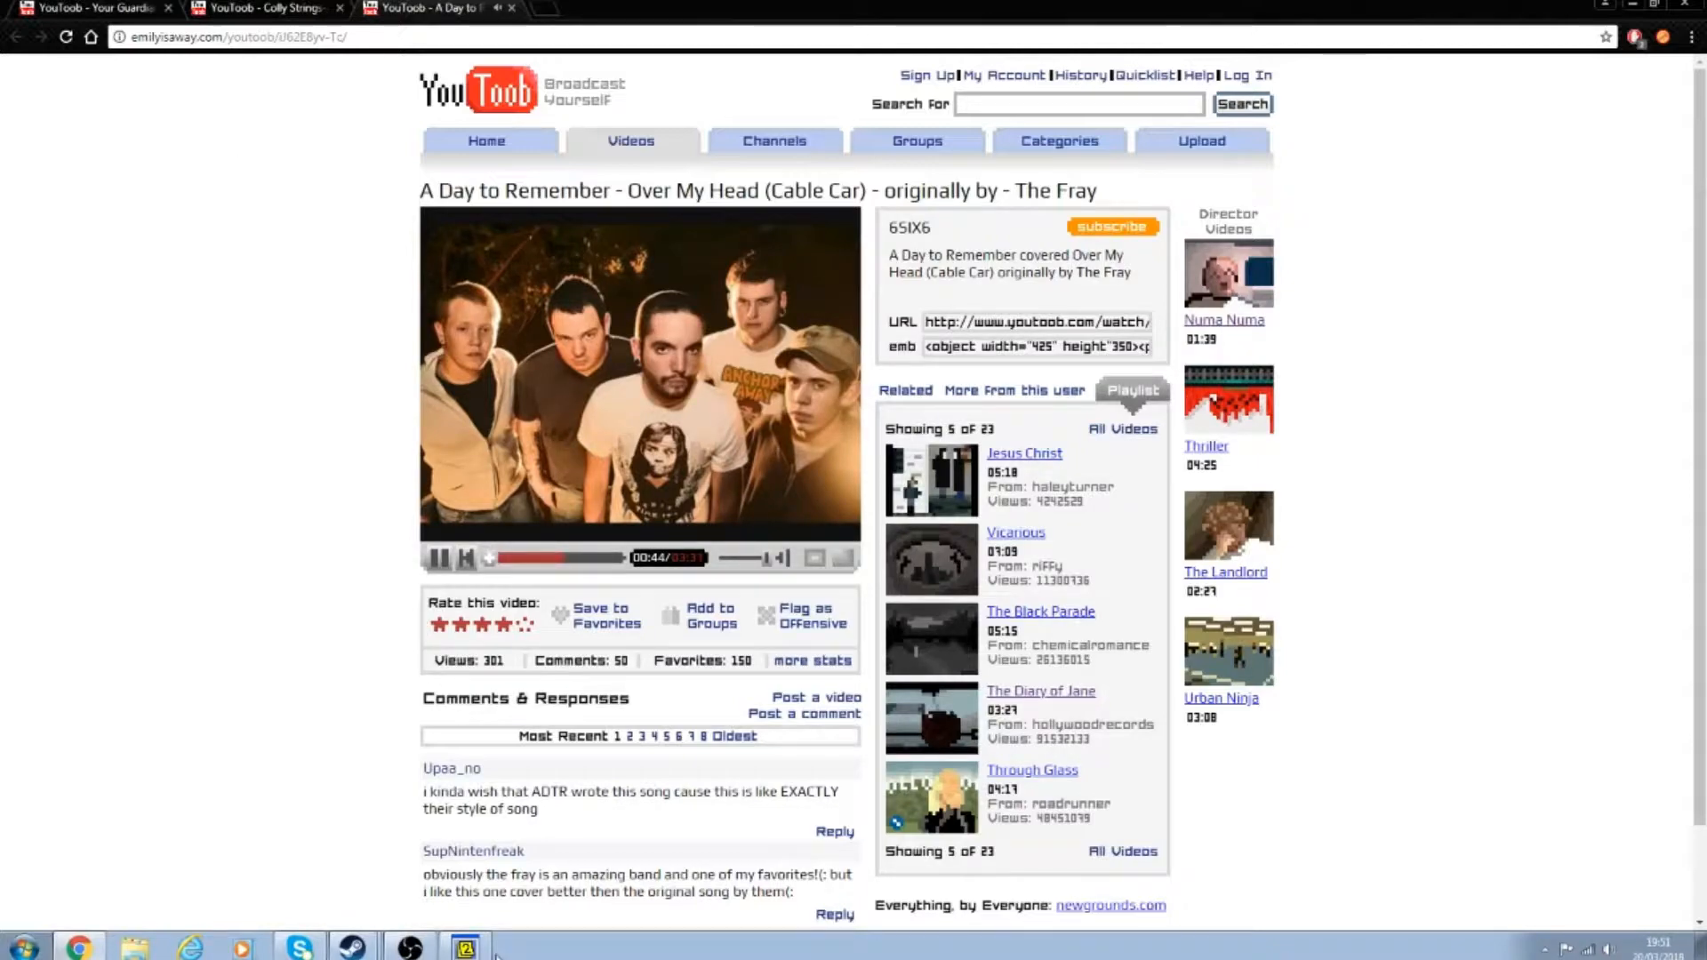
left_click(464, 950)
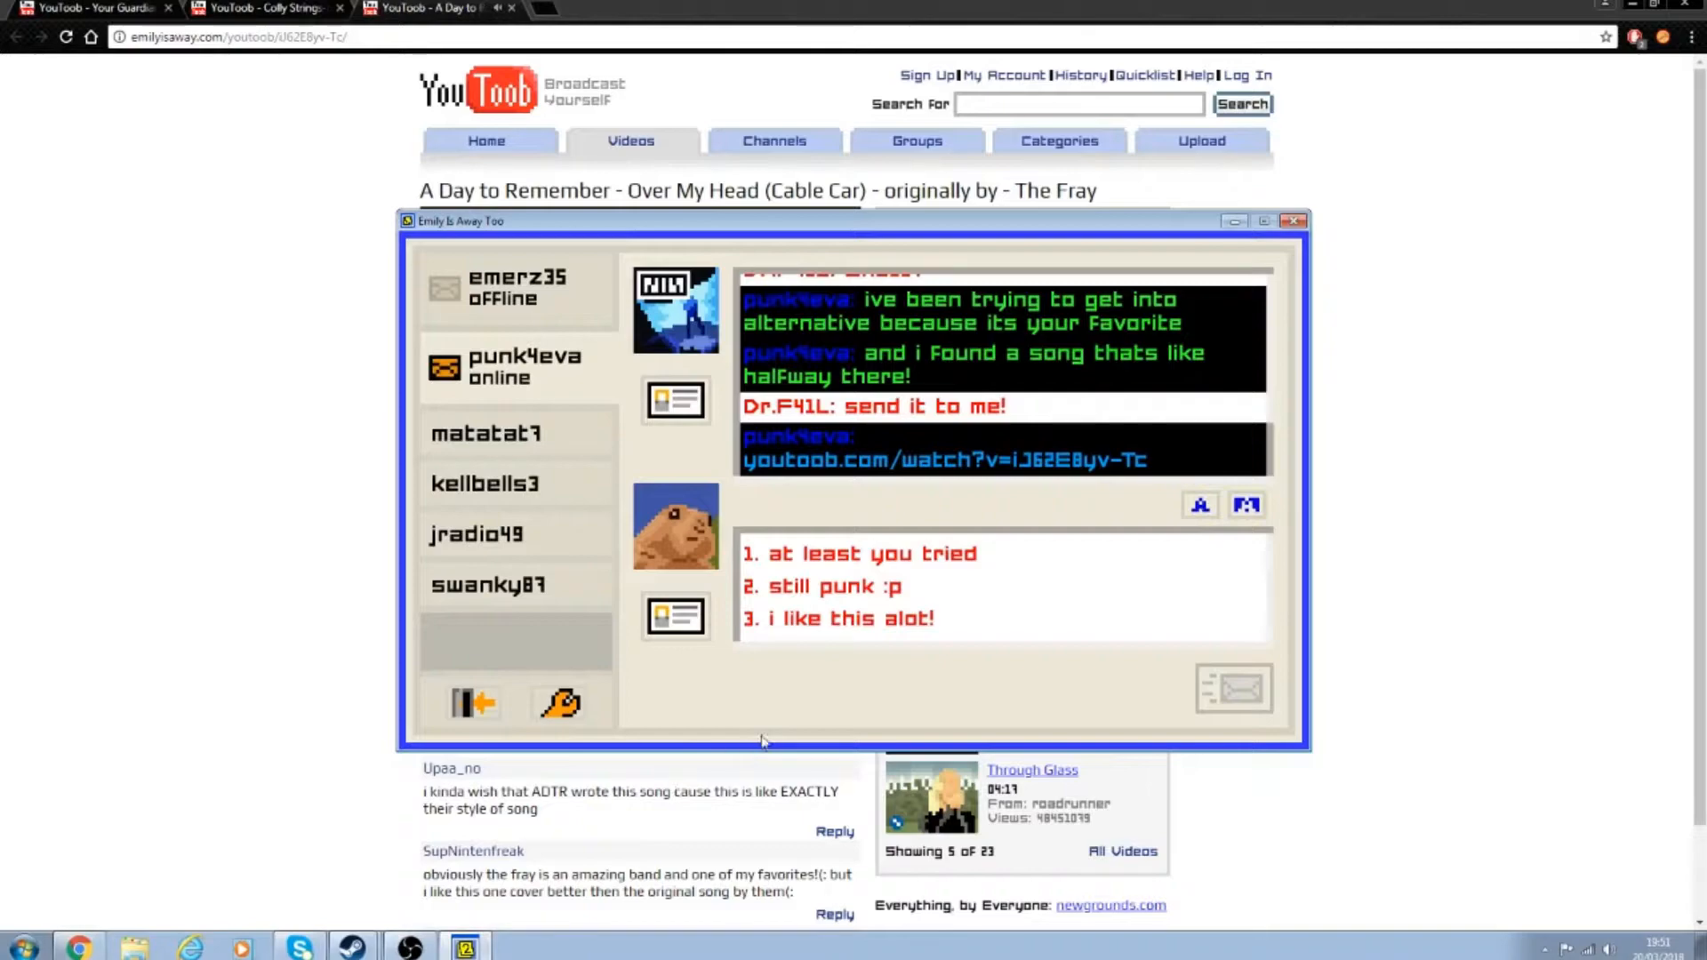
mouse_move(773, 737)
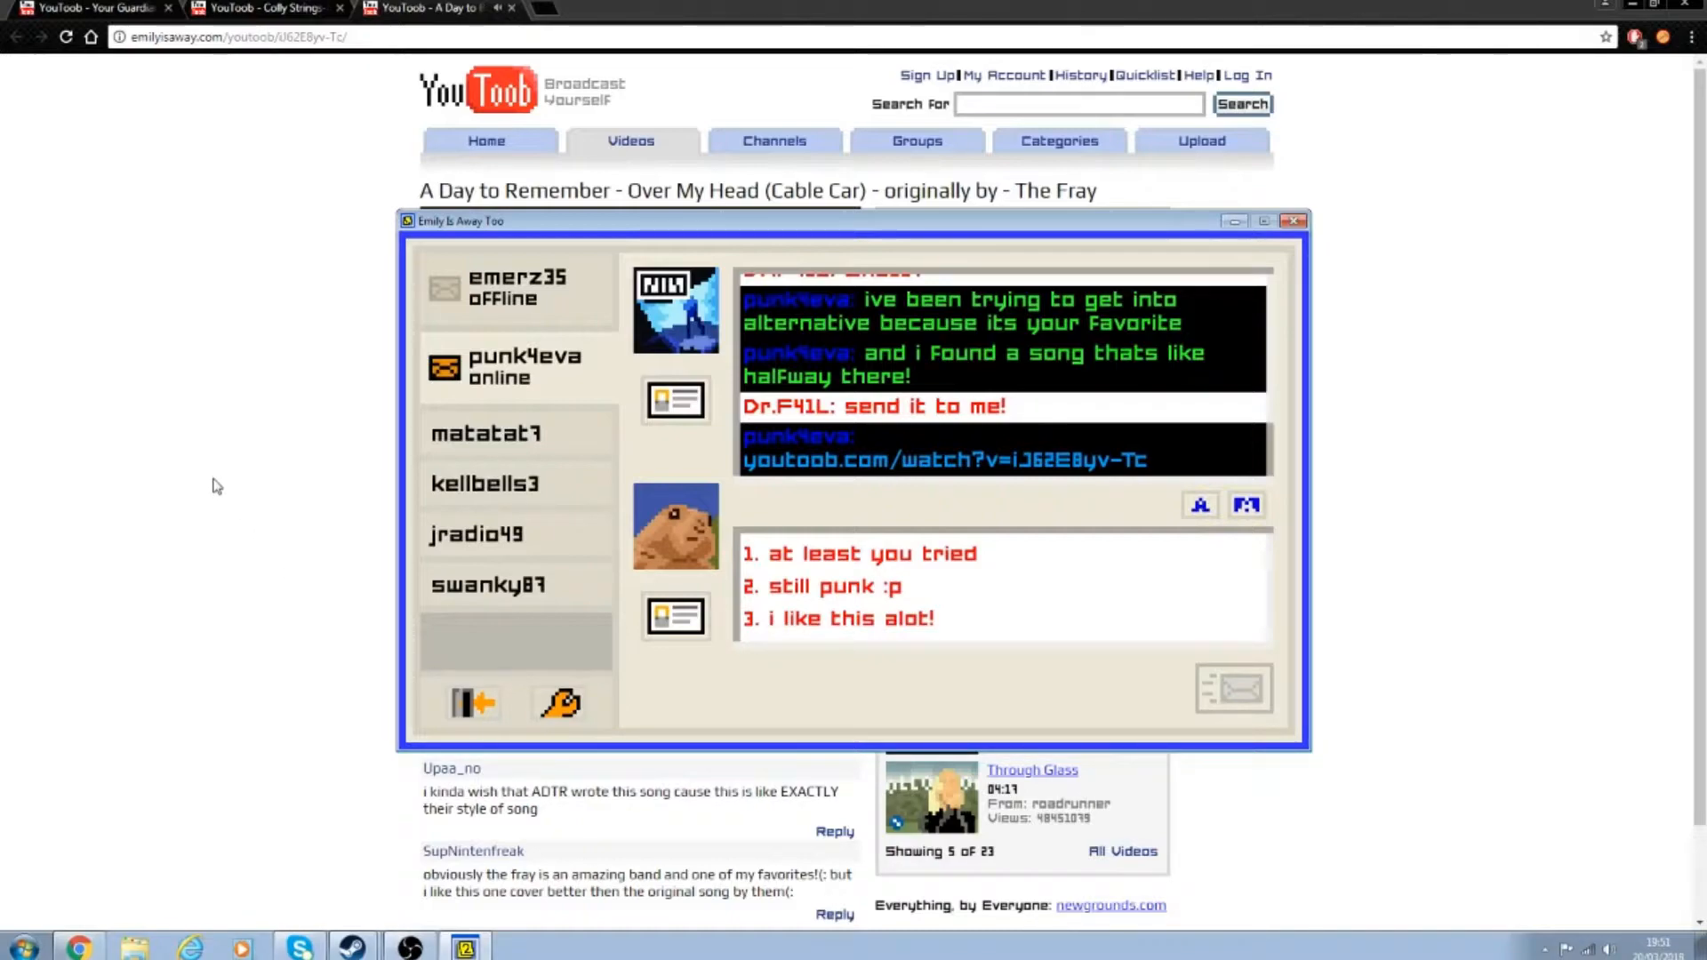
left_click(1295, 222)
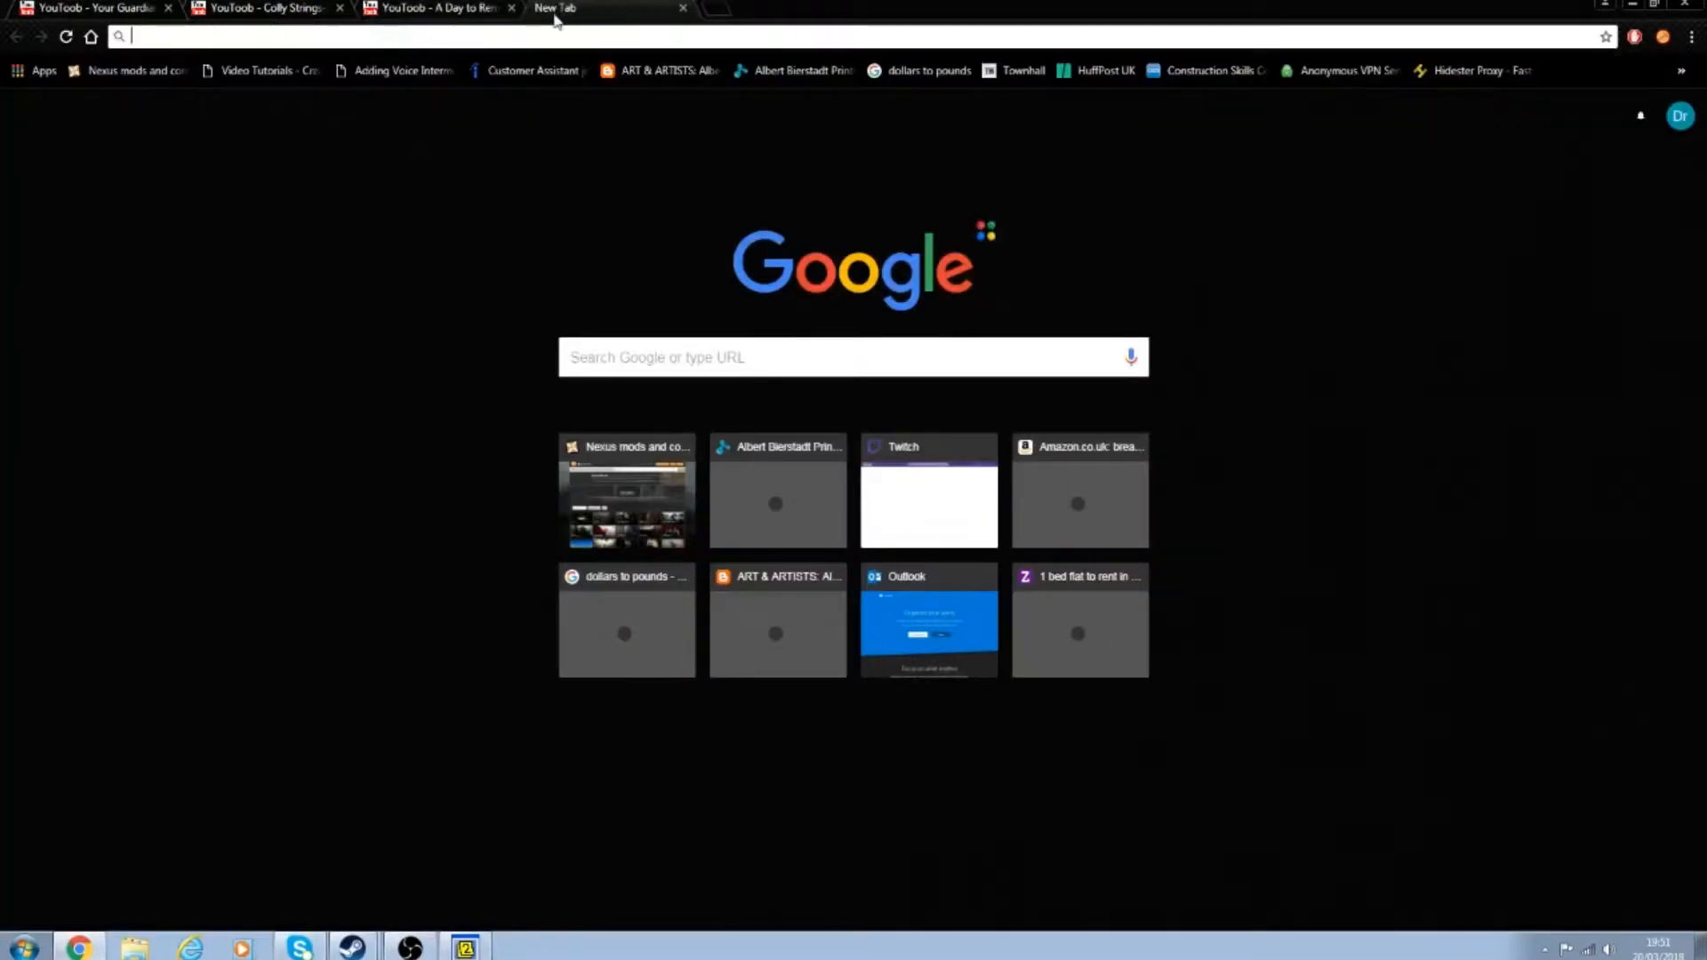
Step: Search Google for 'amnesty' and browse its definition and Amnesty International results
type("amne")
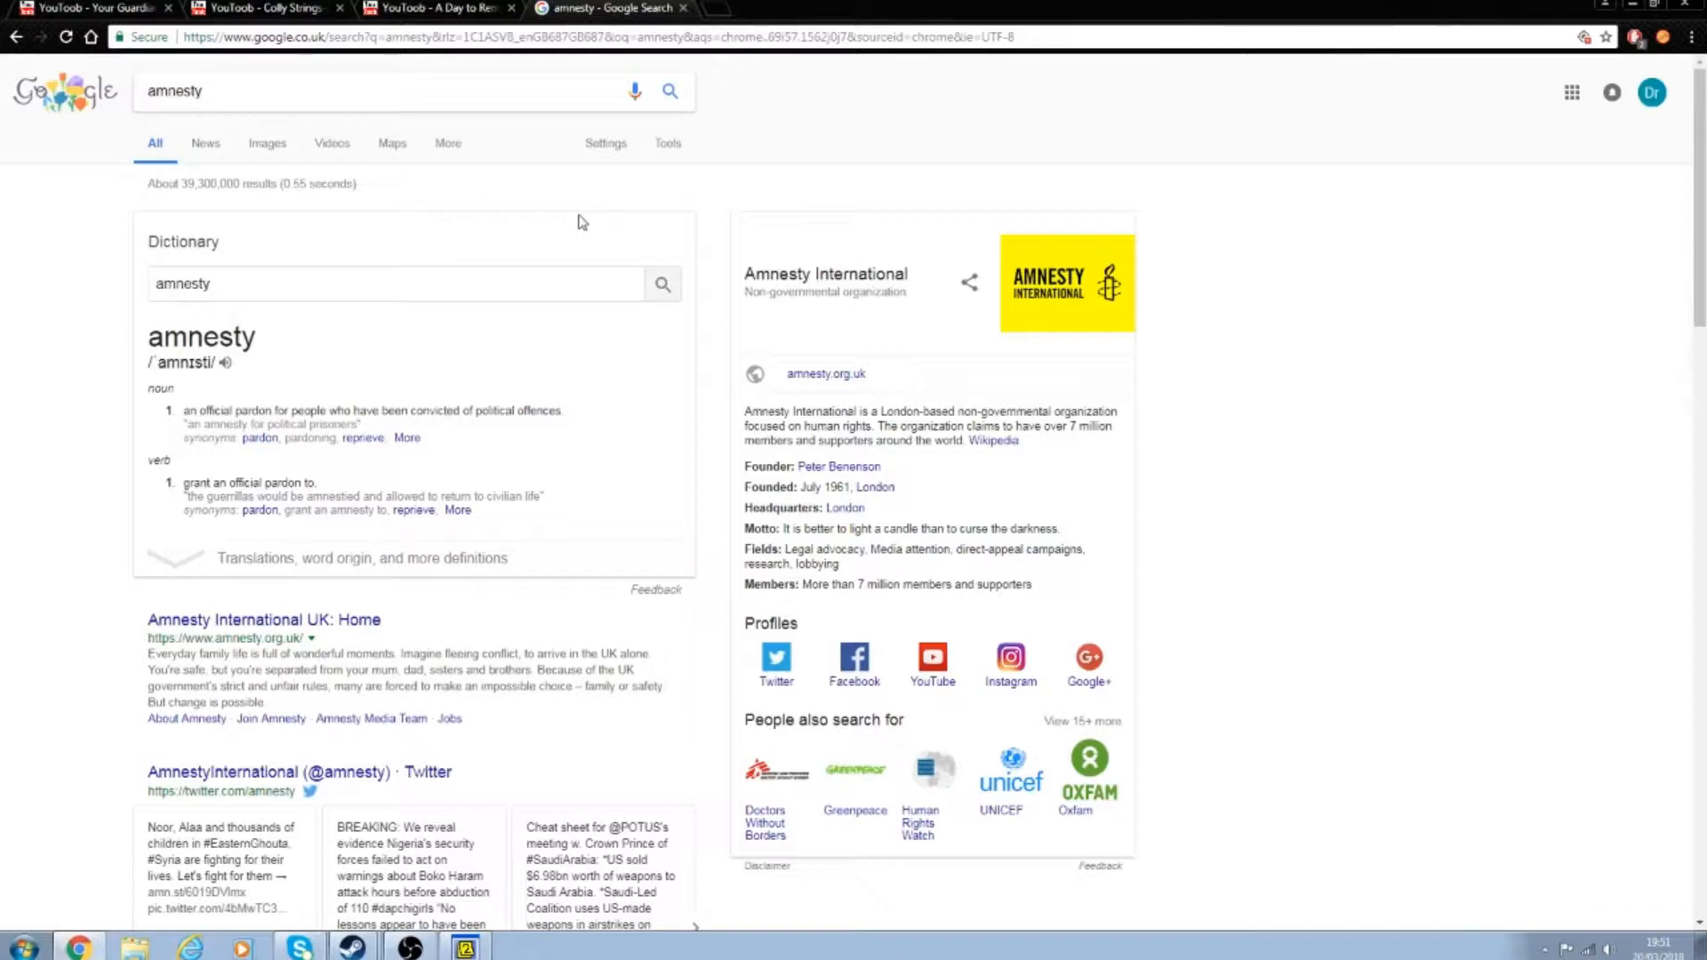
mouse_move(552, 233)
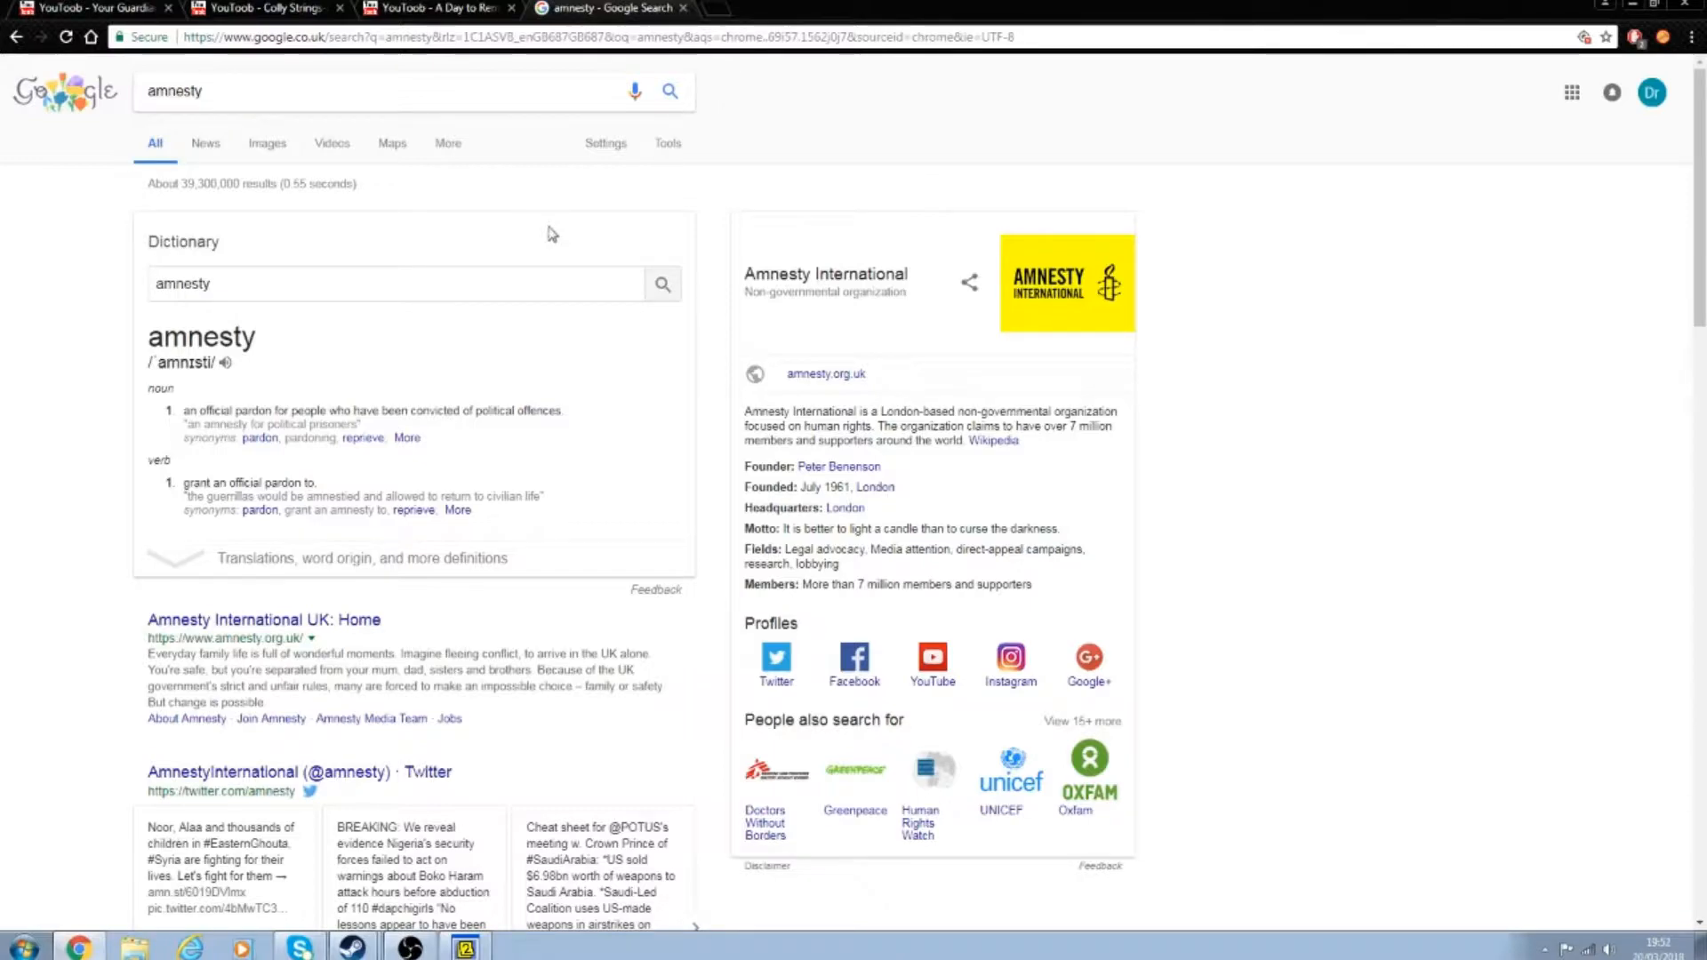
mouse_move(552, 271)
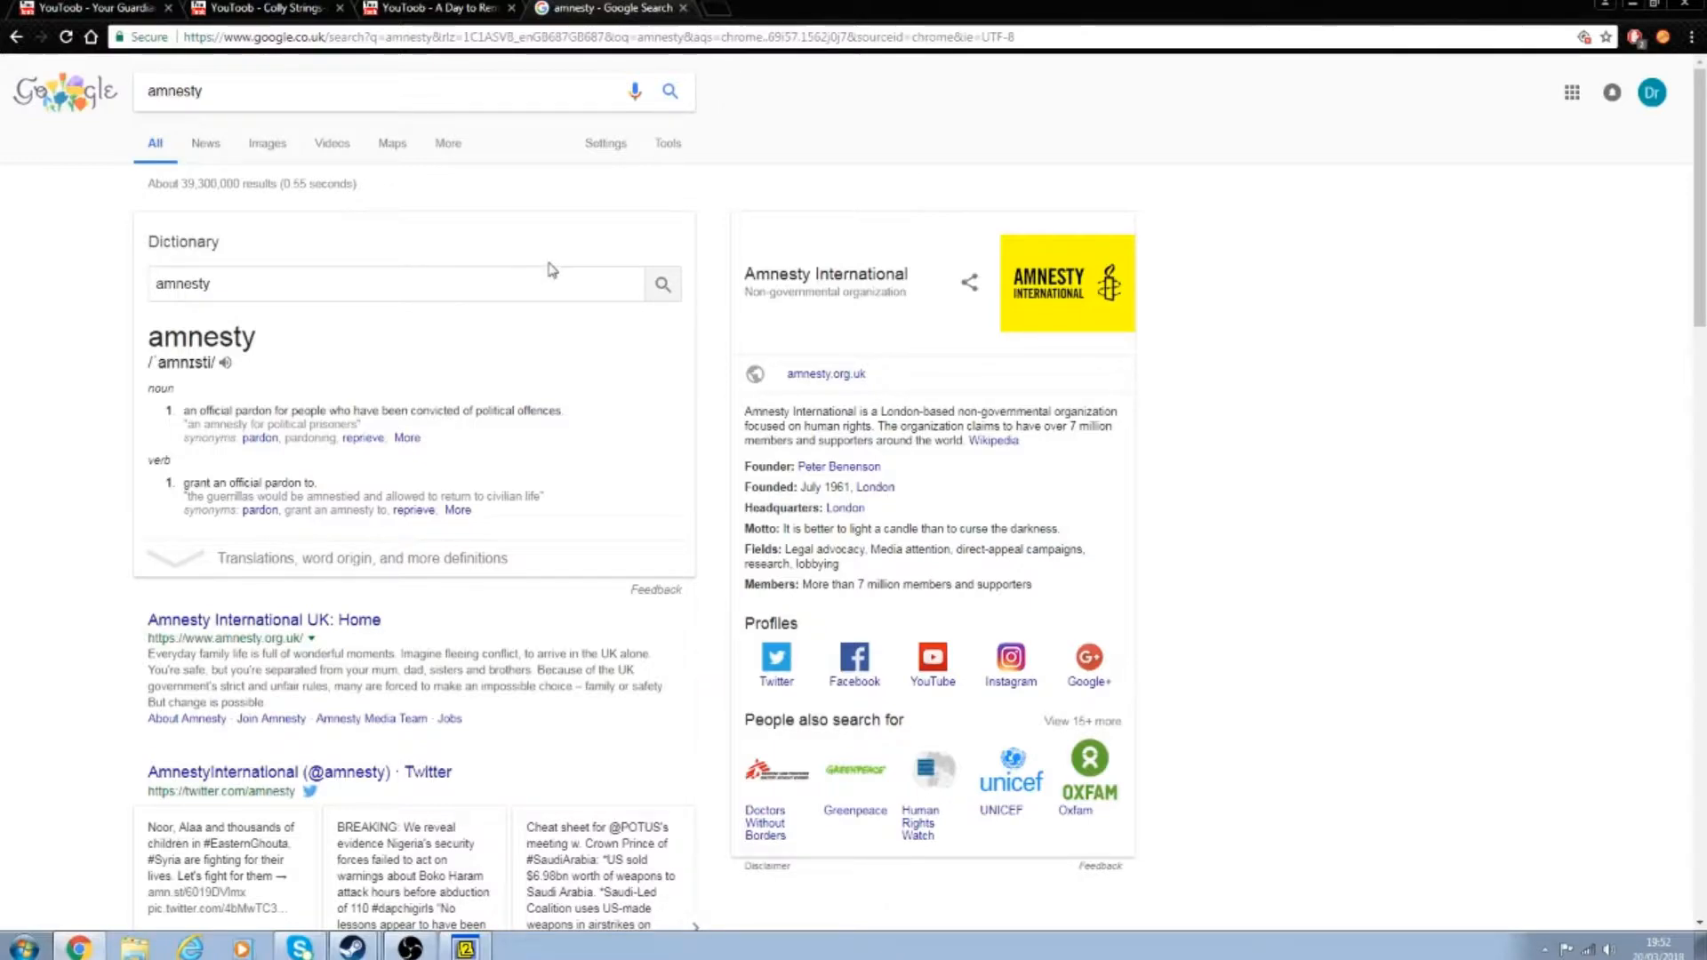
scroll("down", 3)
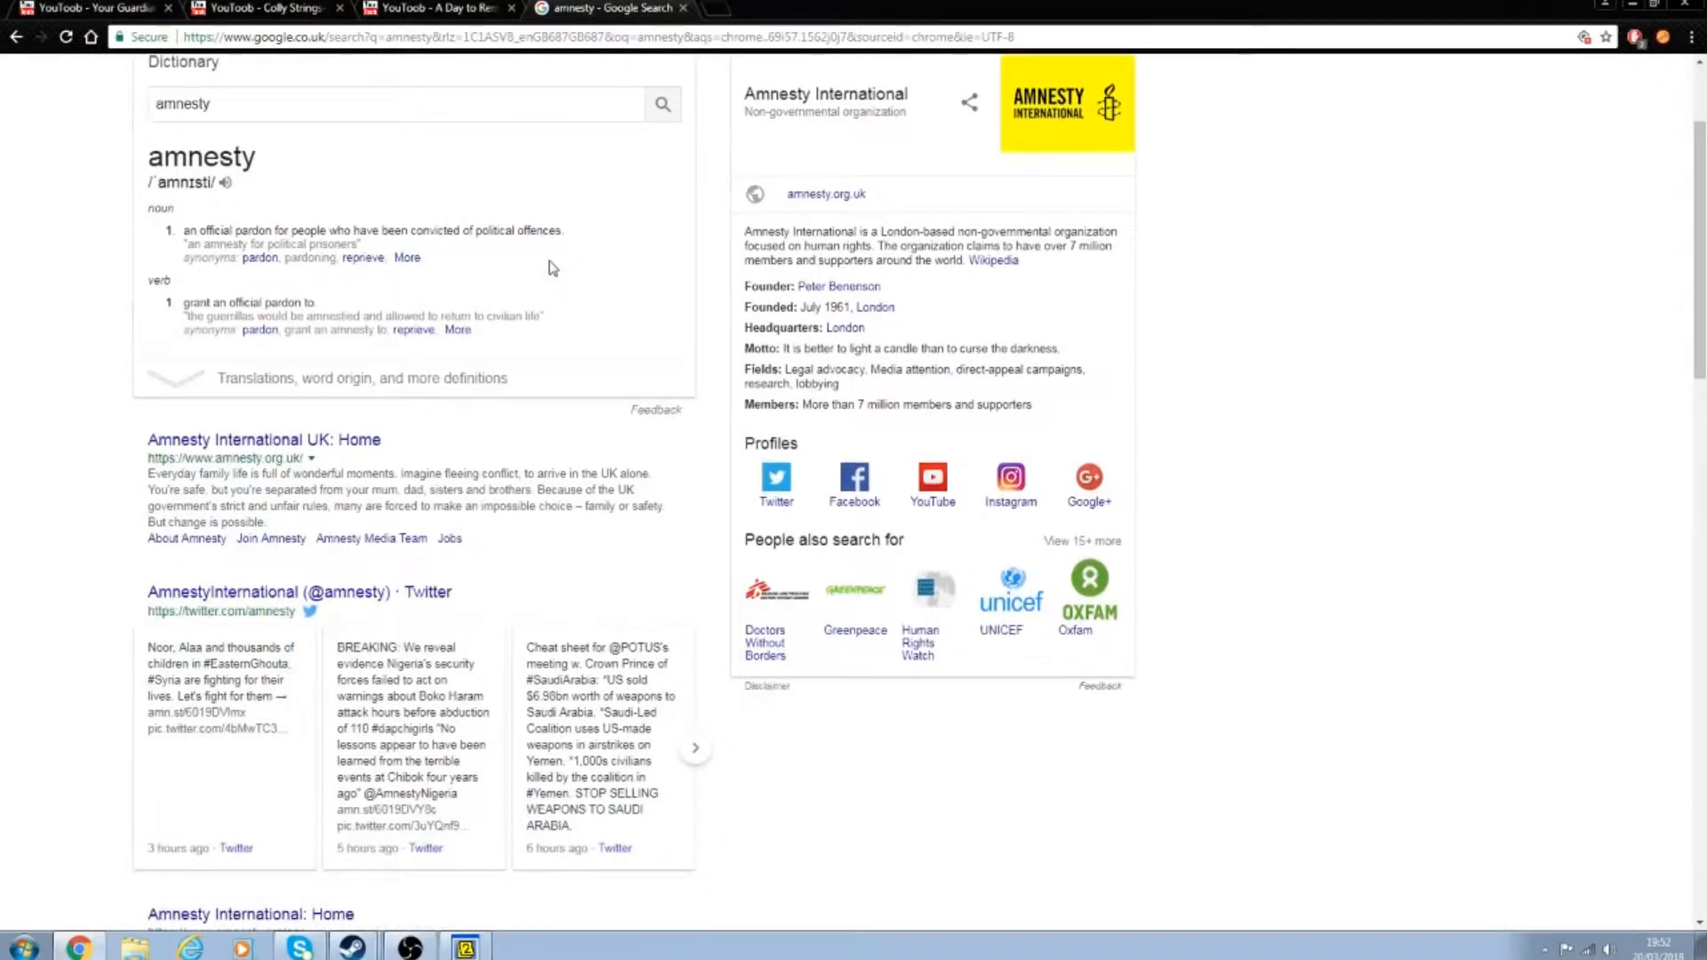
scroll("down", 3)
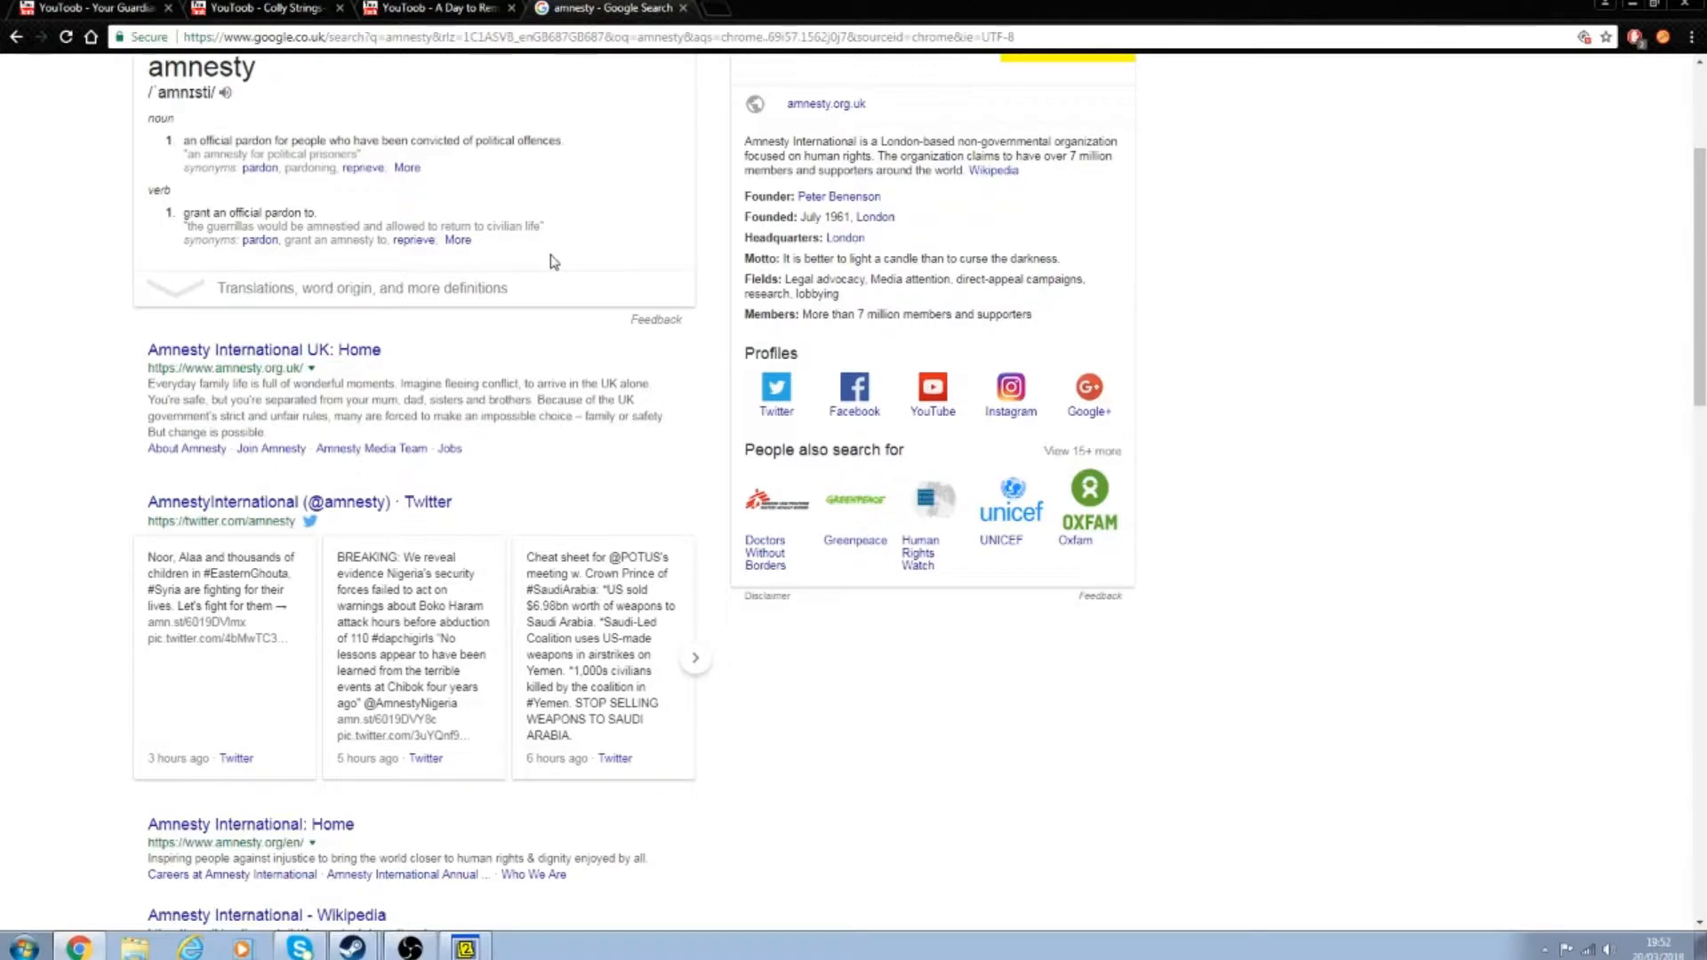
scroll("up", 3)
type("a")
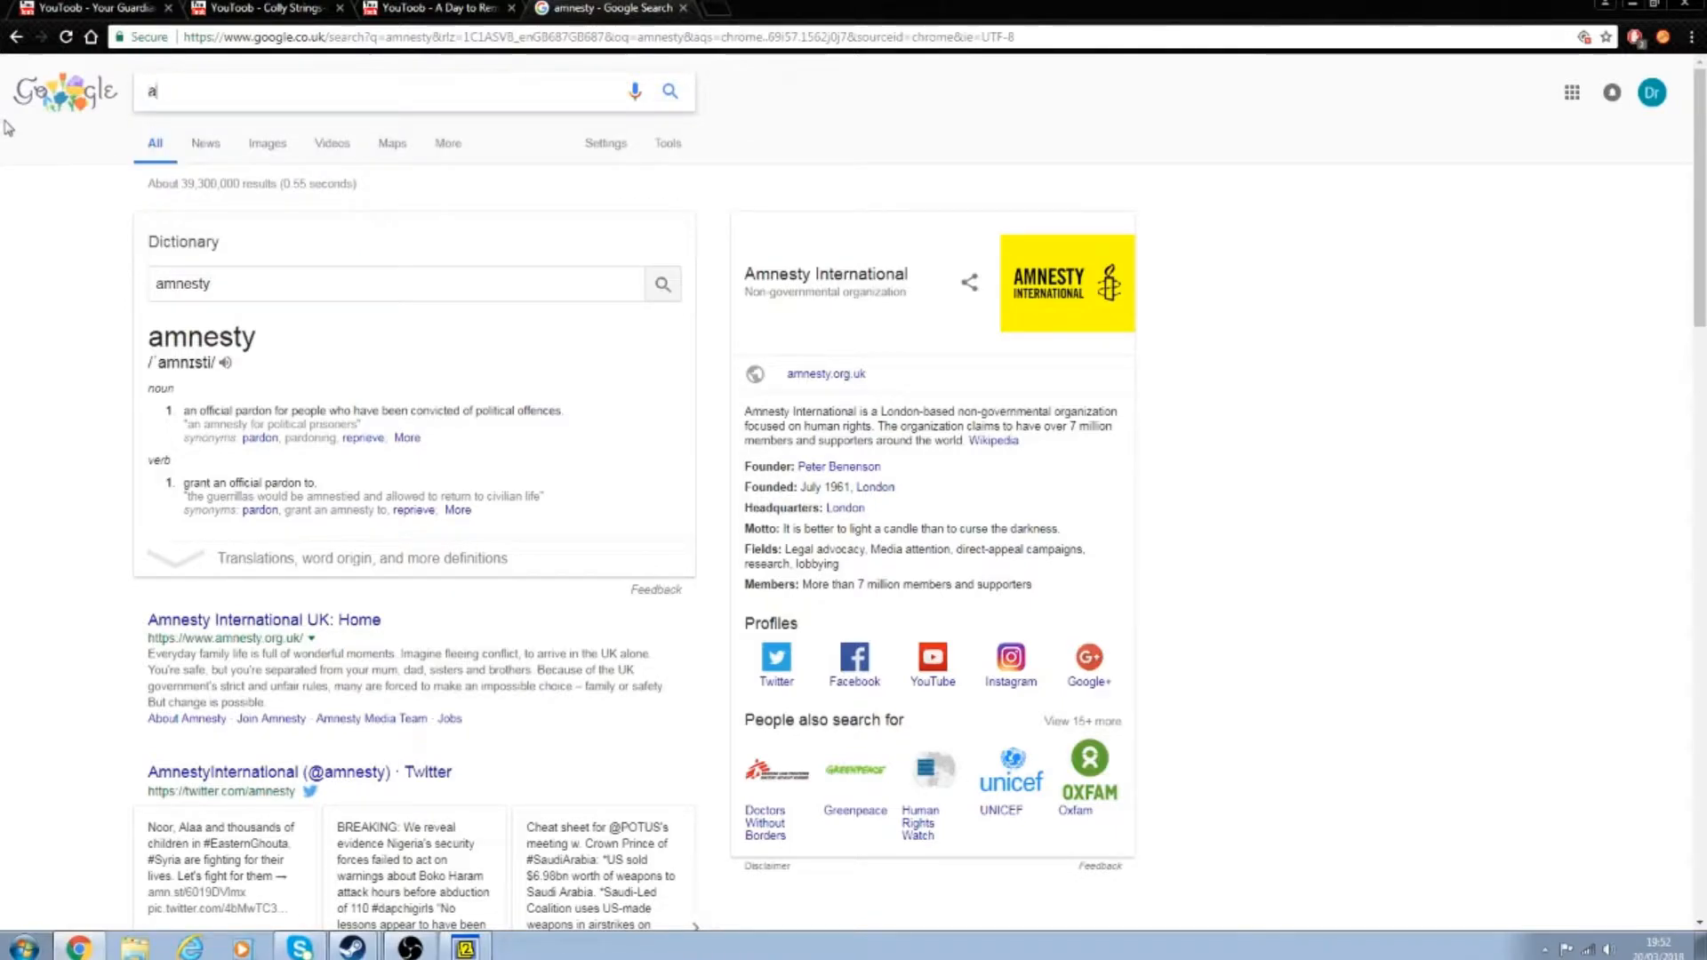
Step: Search 'alternative music', expand its meaning answer, and return to the messenger
type("lternative music")
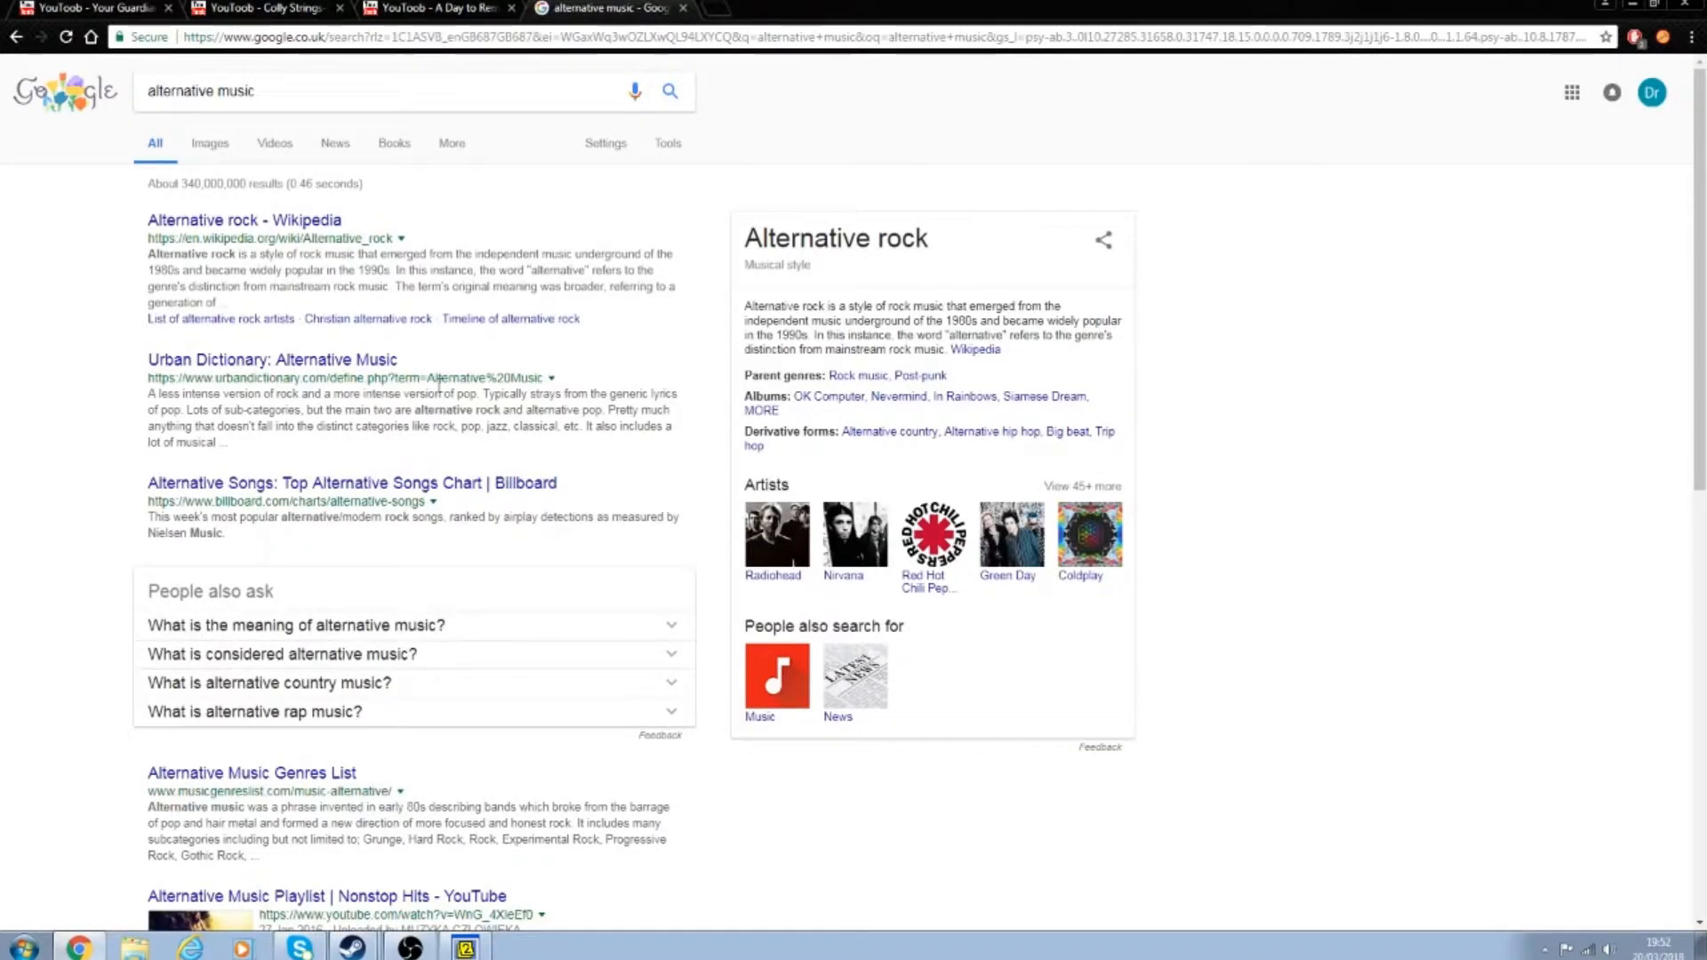
left_click(297, 625)
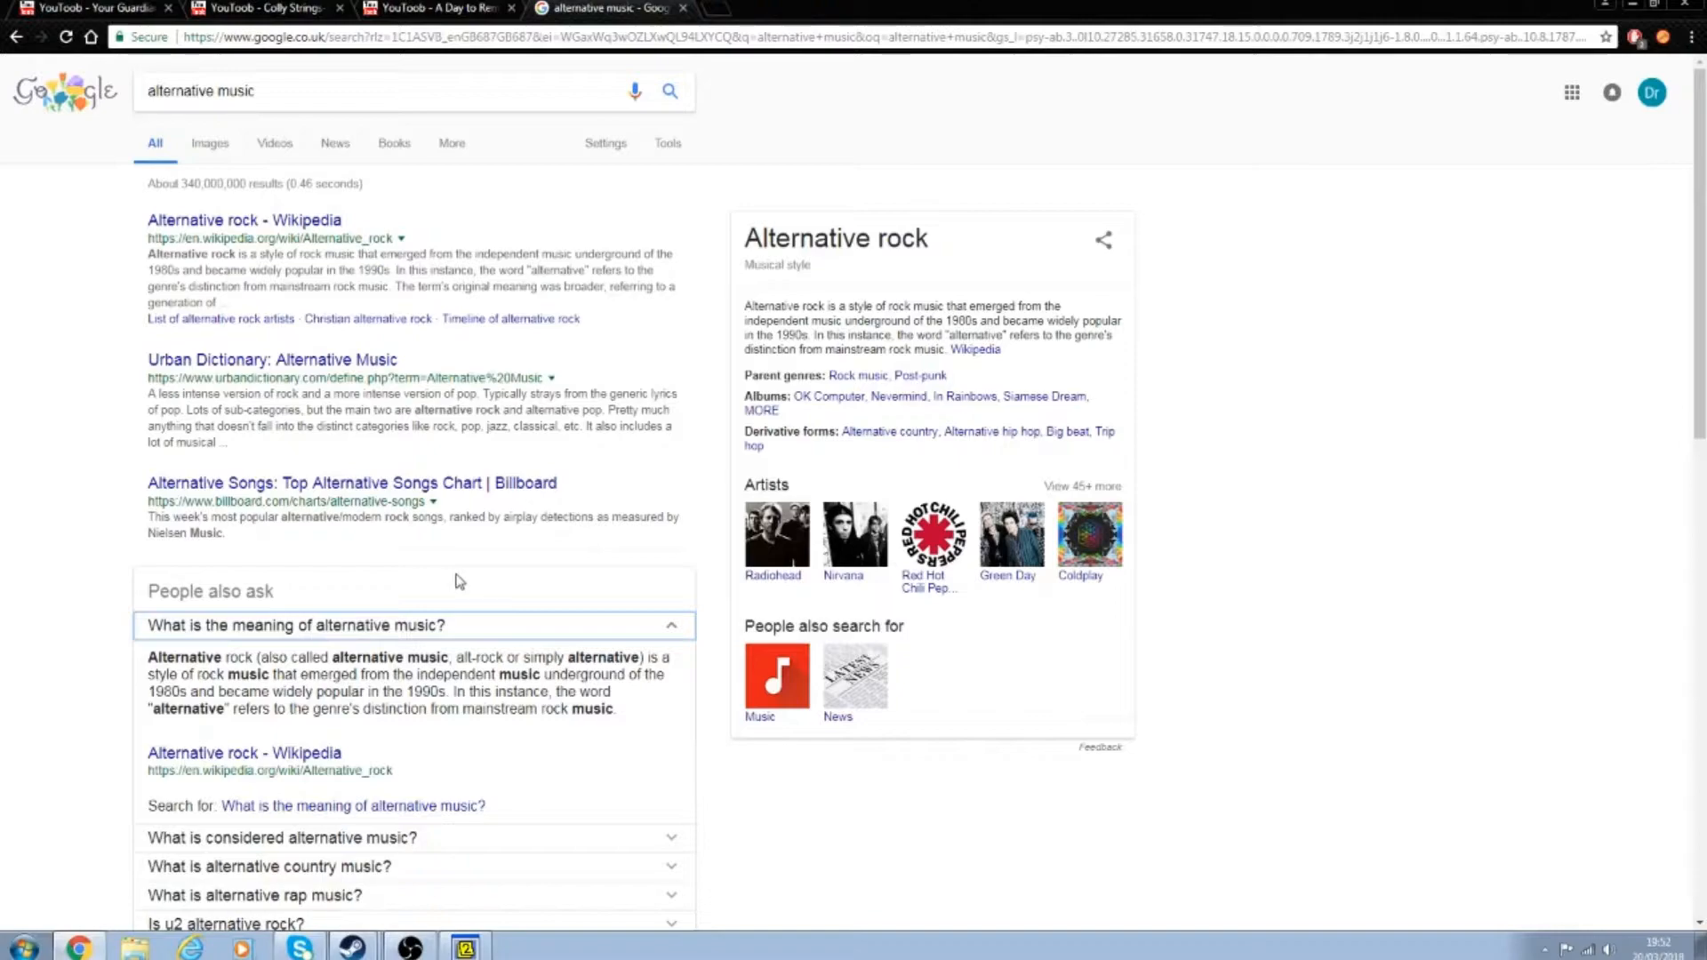
mouse_move(426, 854)
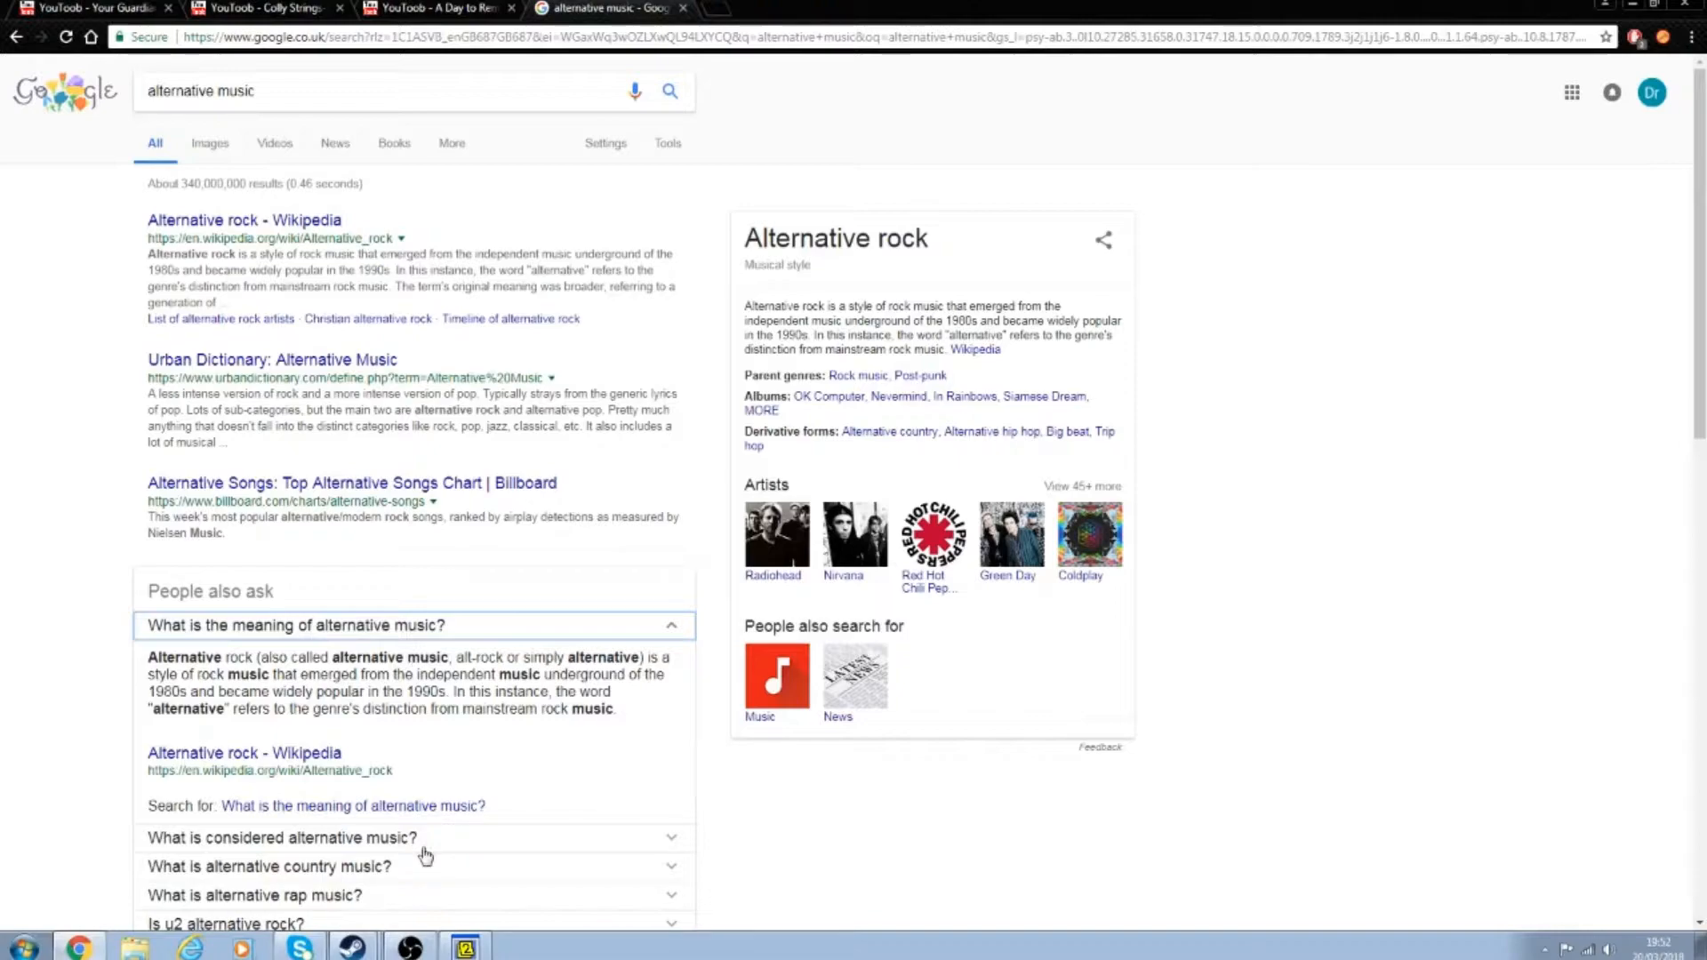
left_click(462, 943)
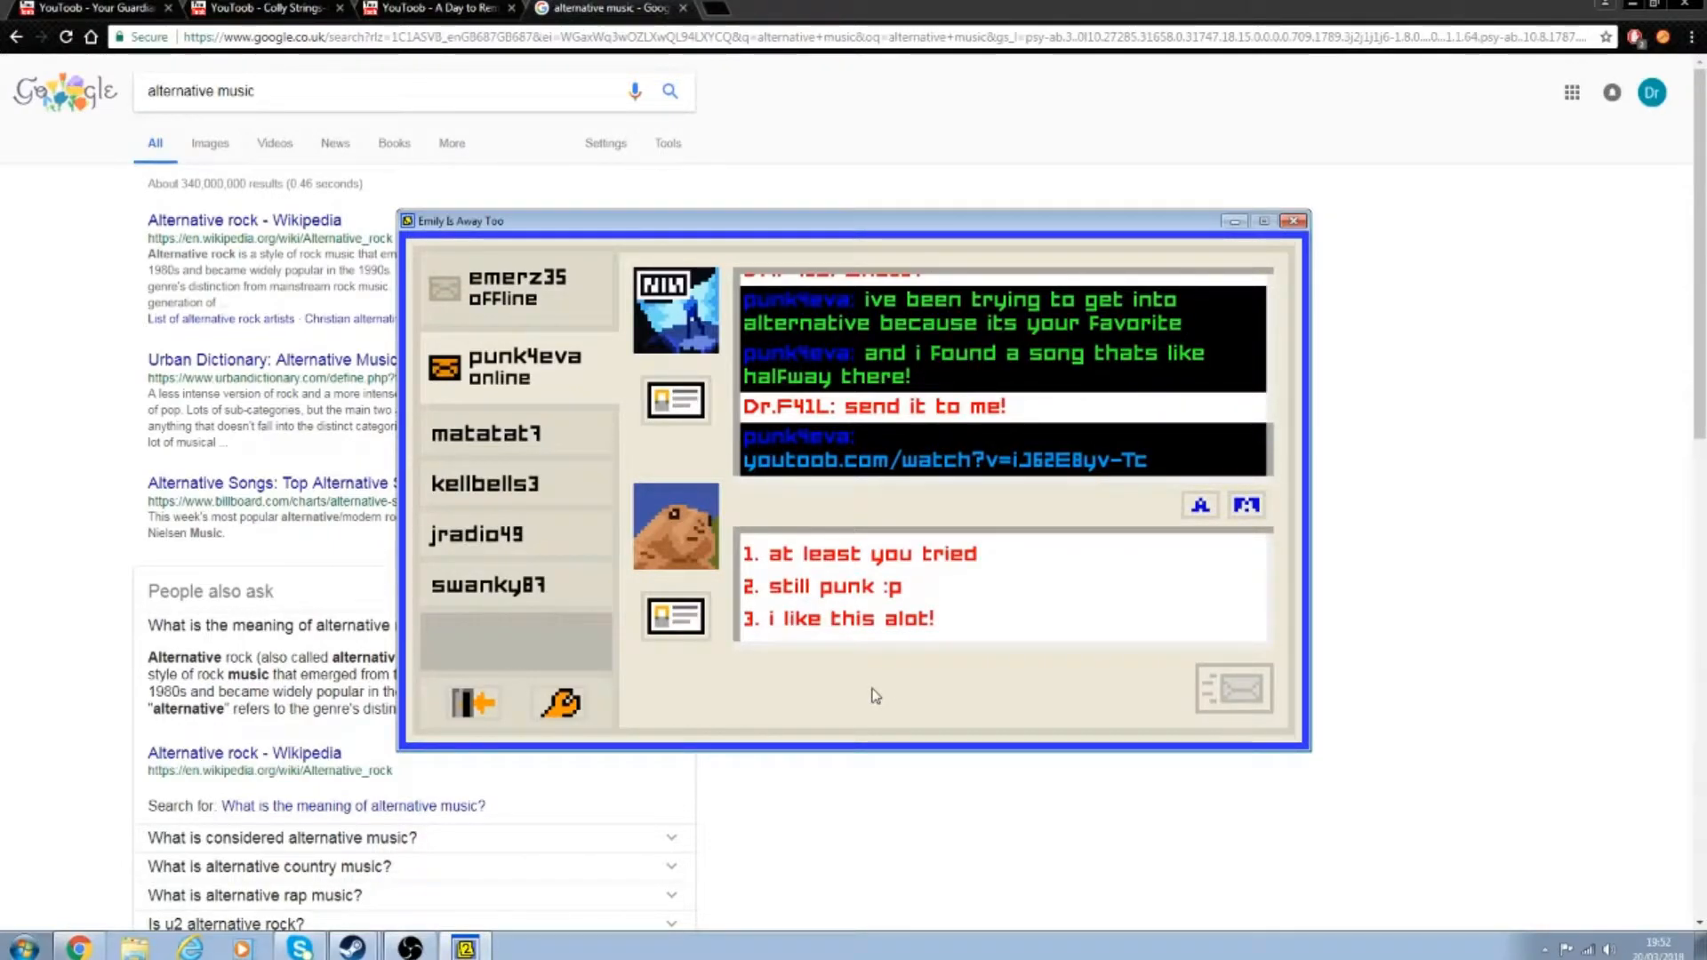
Step: Ask punk4eva 'uh ohh, whats it about?' and 'what kind of party?'
left_click(860, 553)
type("uh ohh, whats it about?")
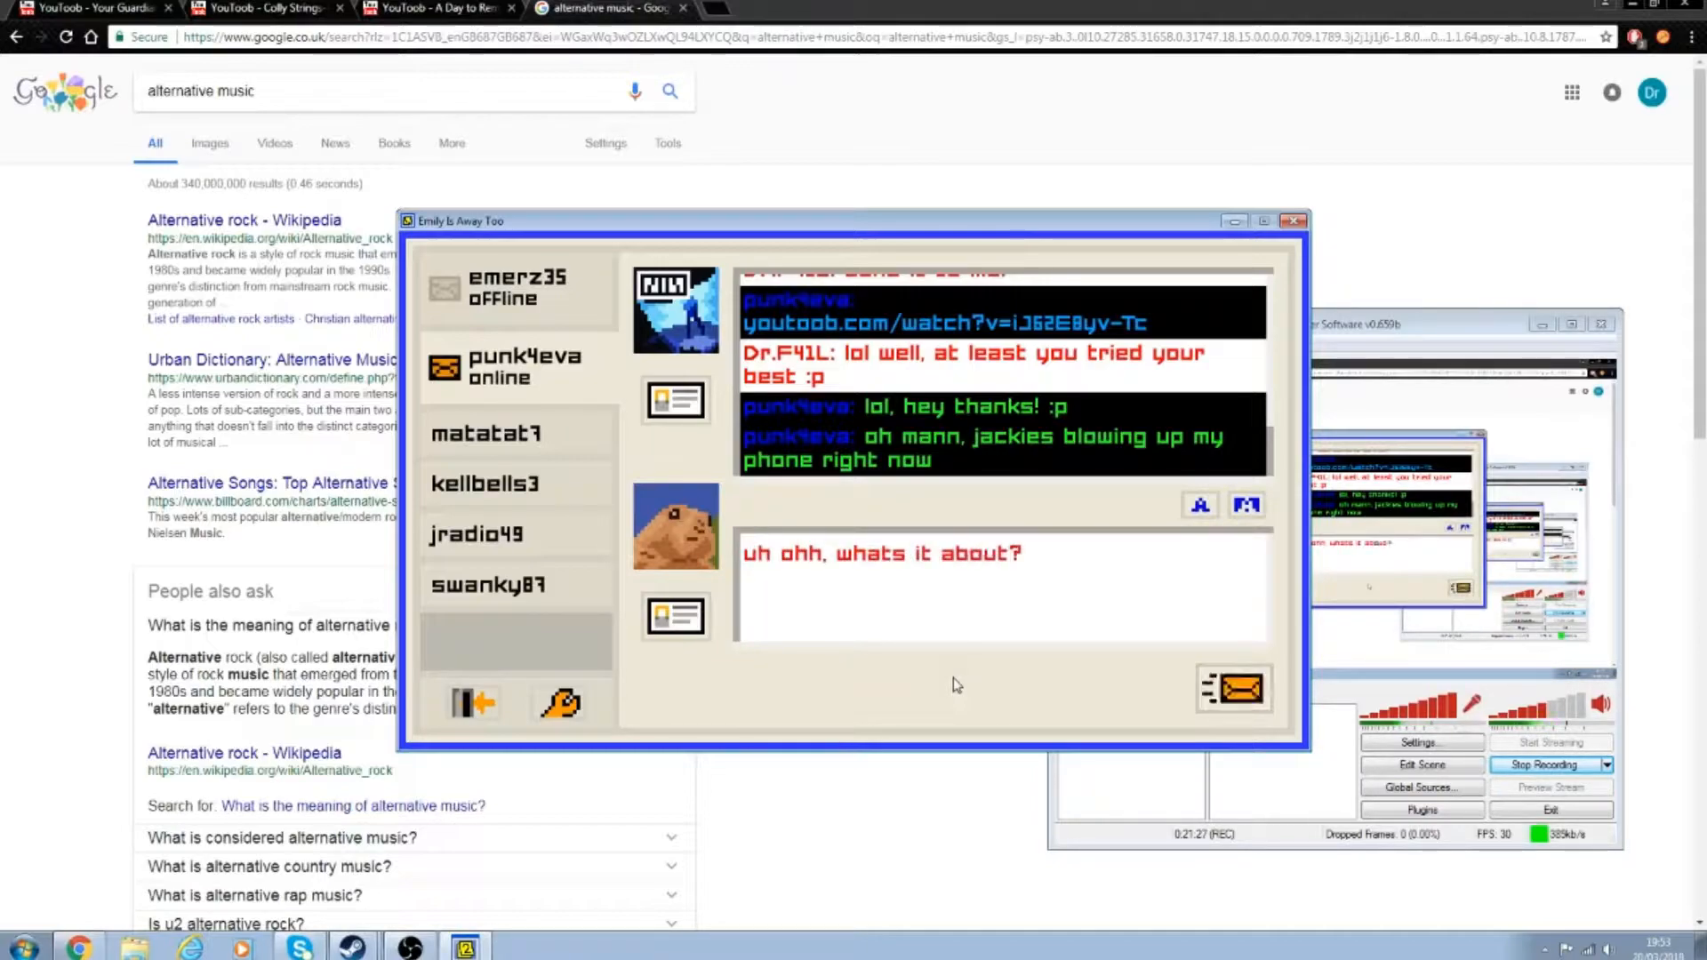
left_click(1233, 689)
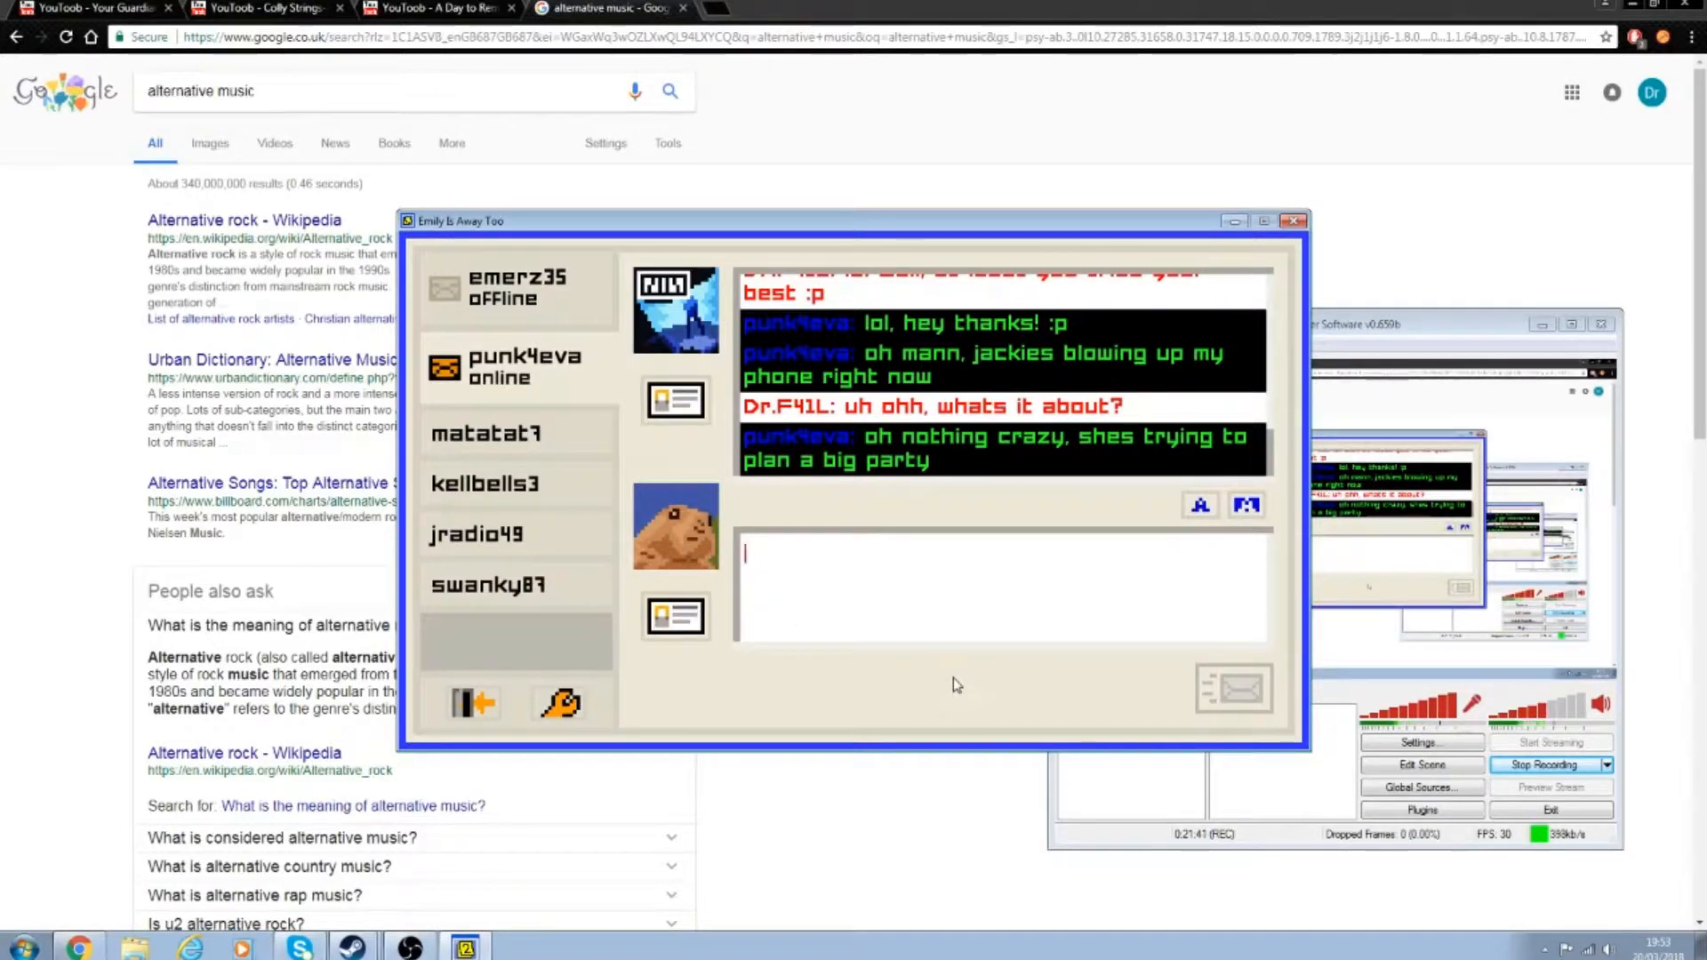
type("what kind of p")
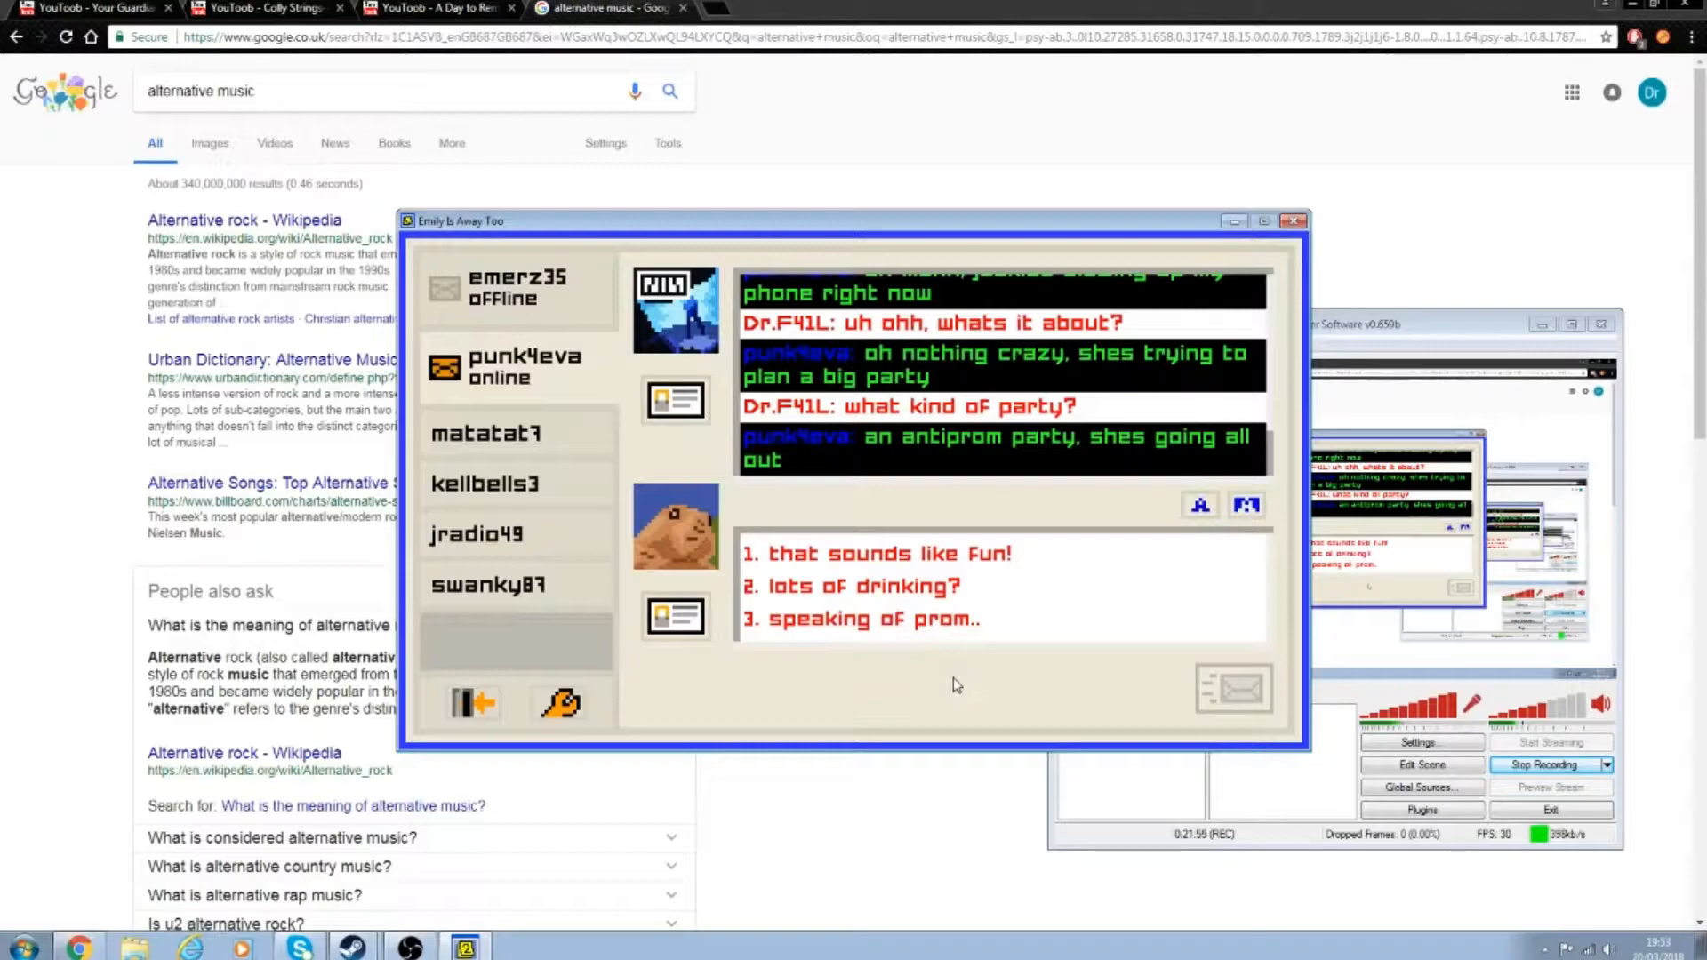
Step: Reply 'that sounds like alot of Fun!' to the antiprom party news
left_click(878, 553)
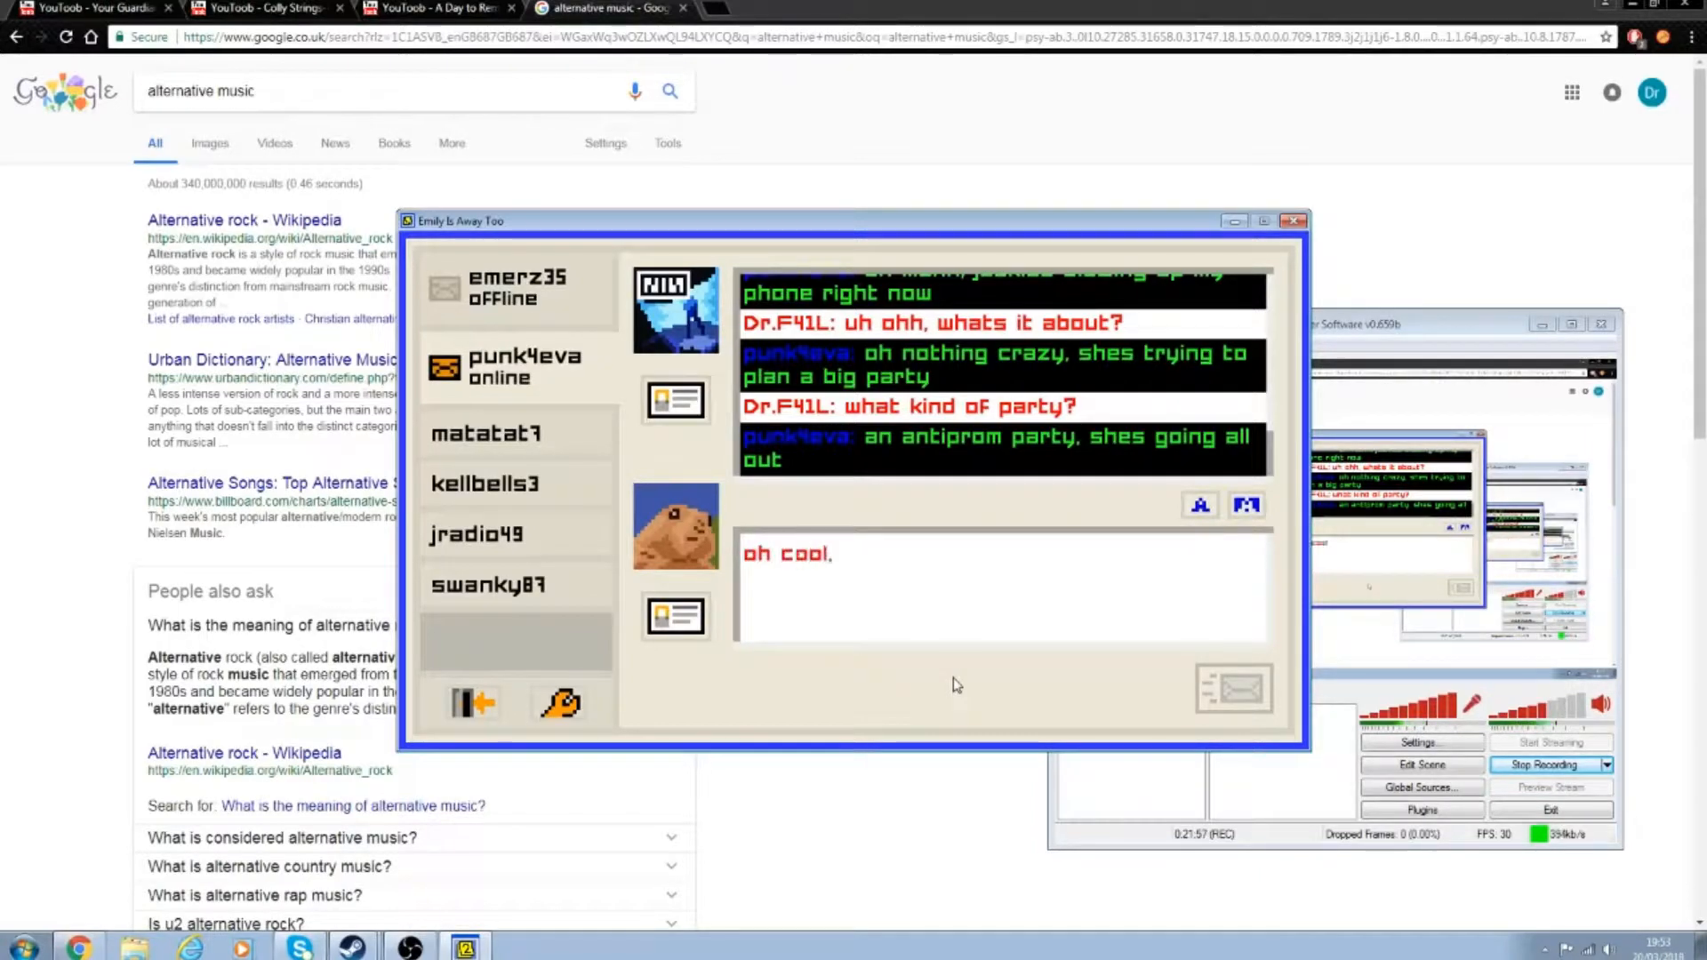
type("that sounds like alot of Fun!")
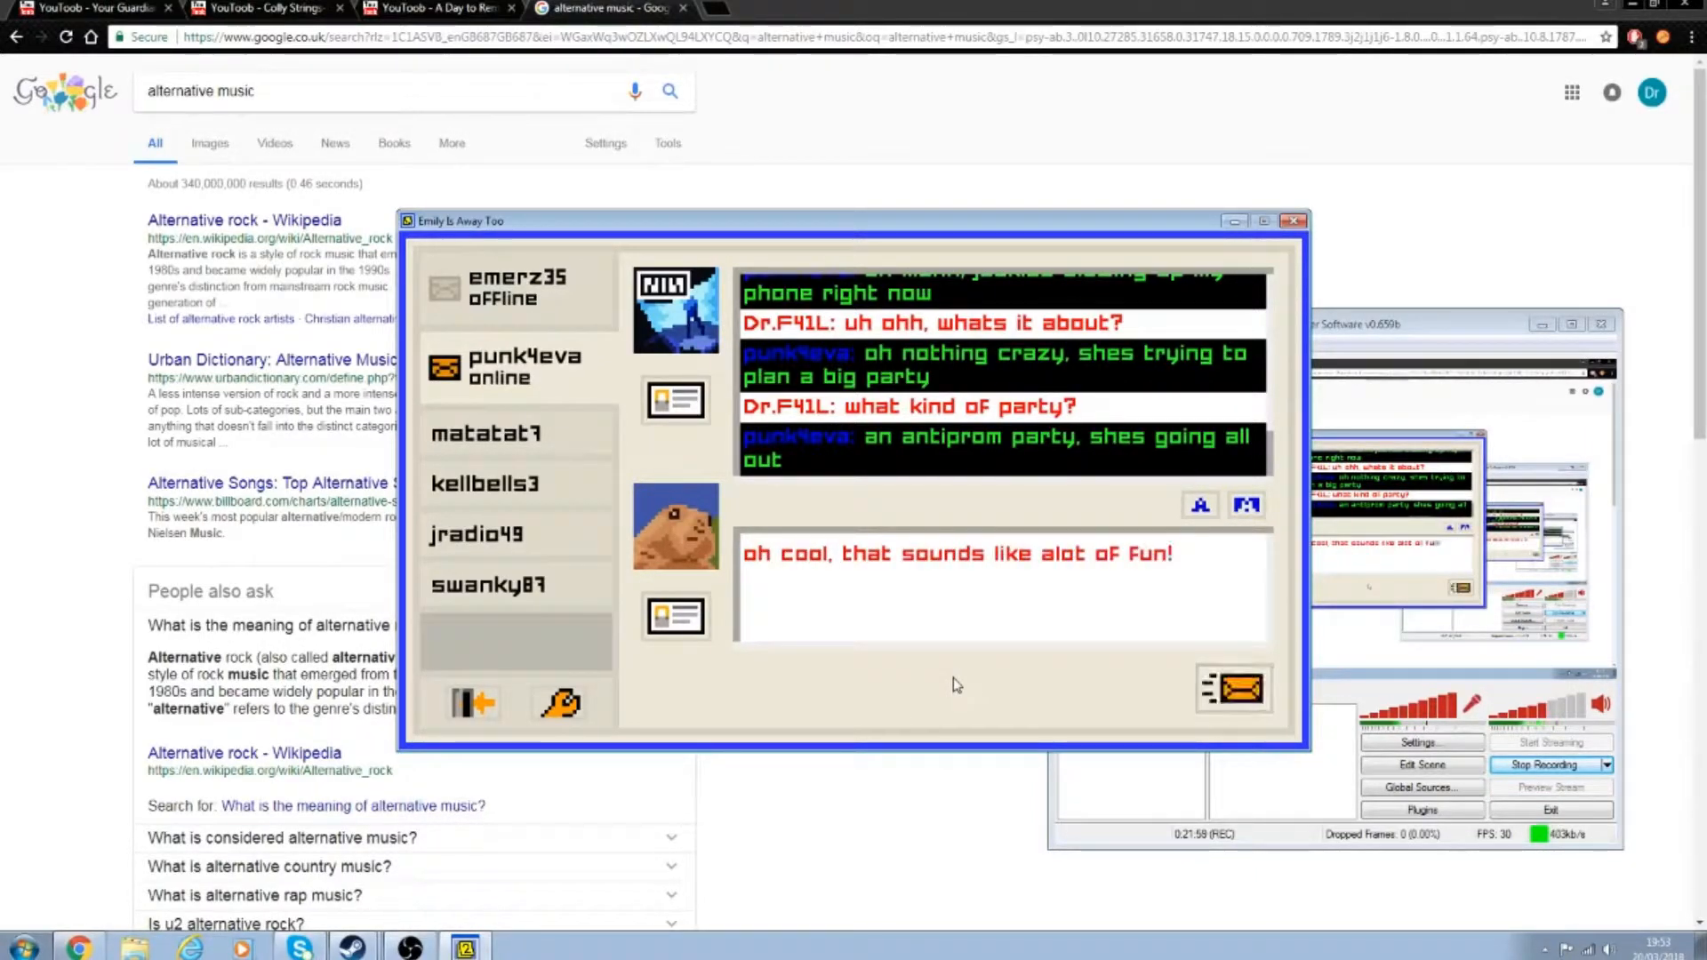
left_click(1232, 689)
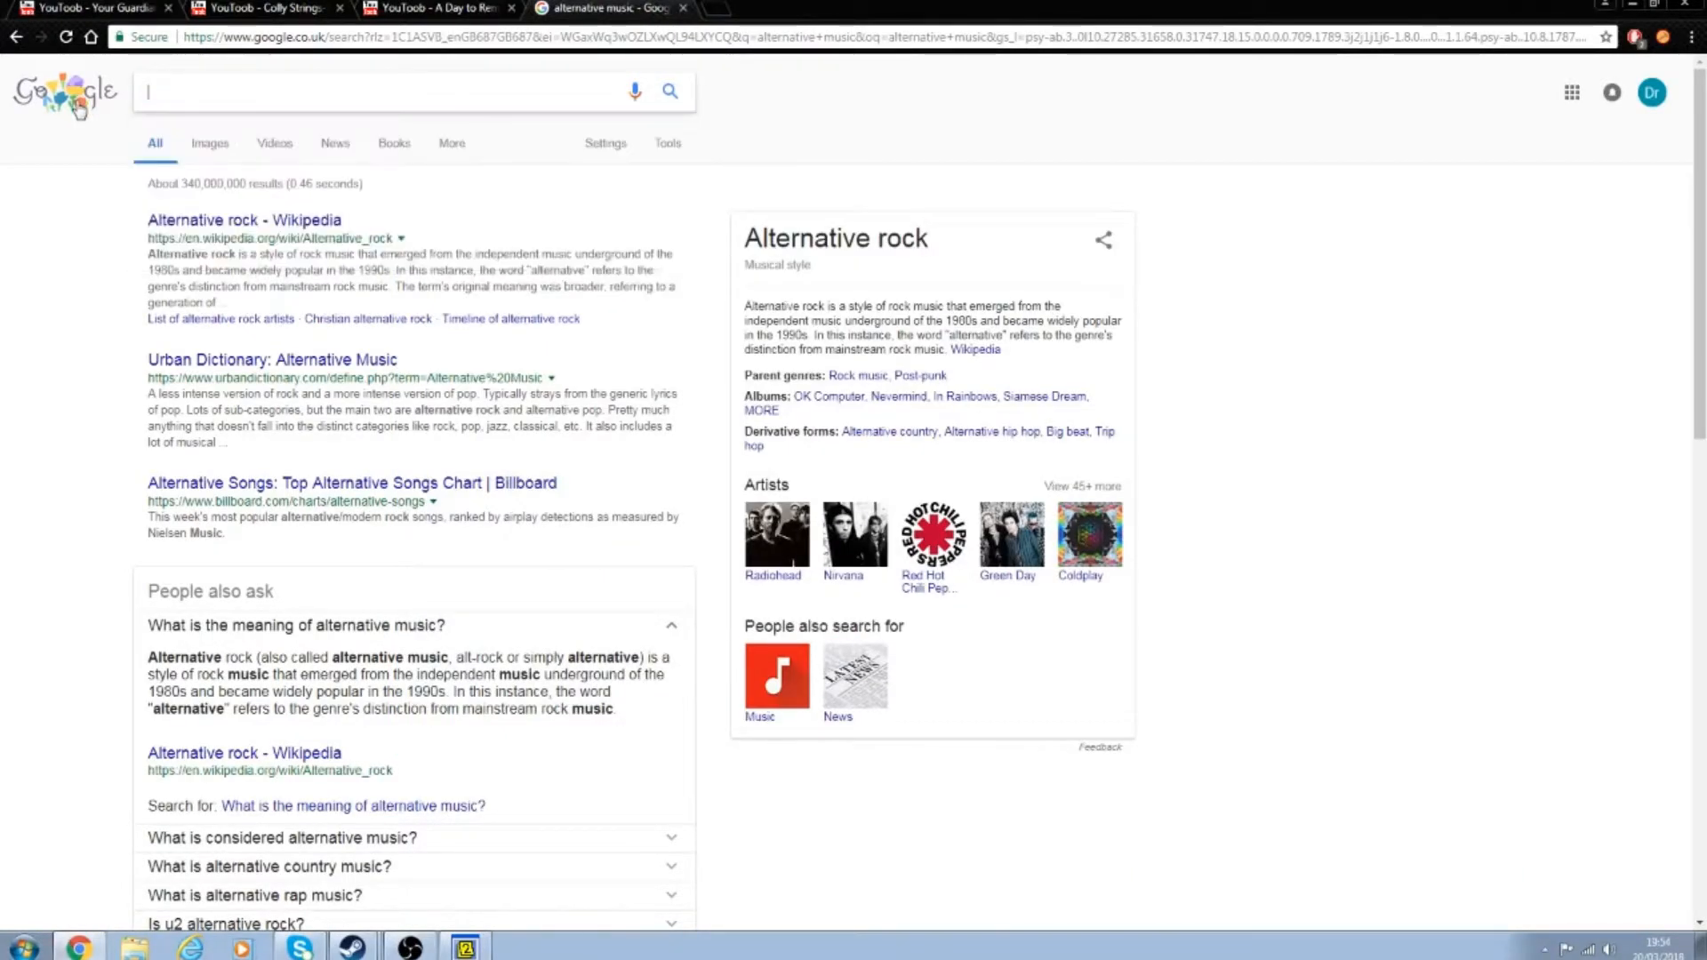
Step: Search Google for 'prom definition' to see the dictionary entry
type("prom definition")
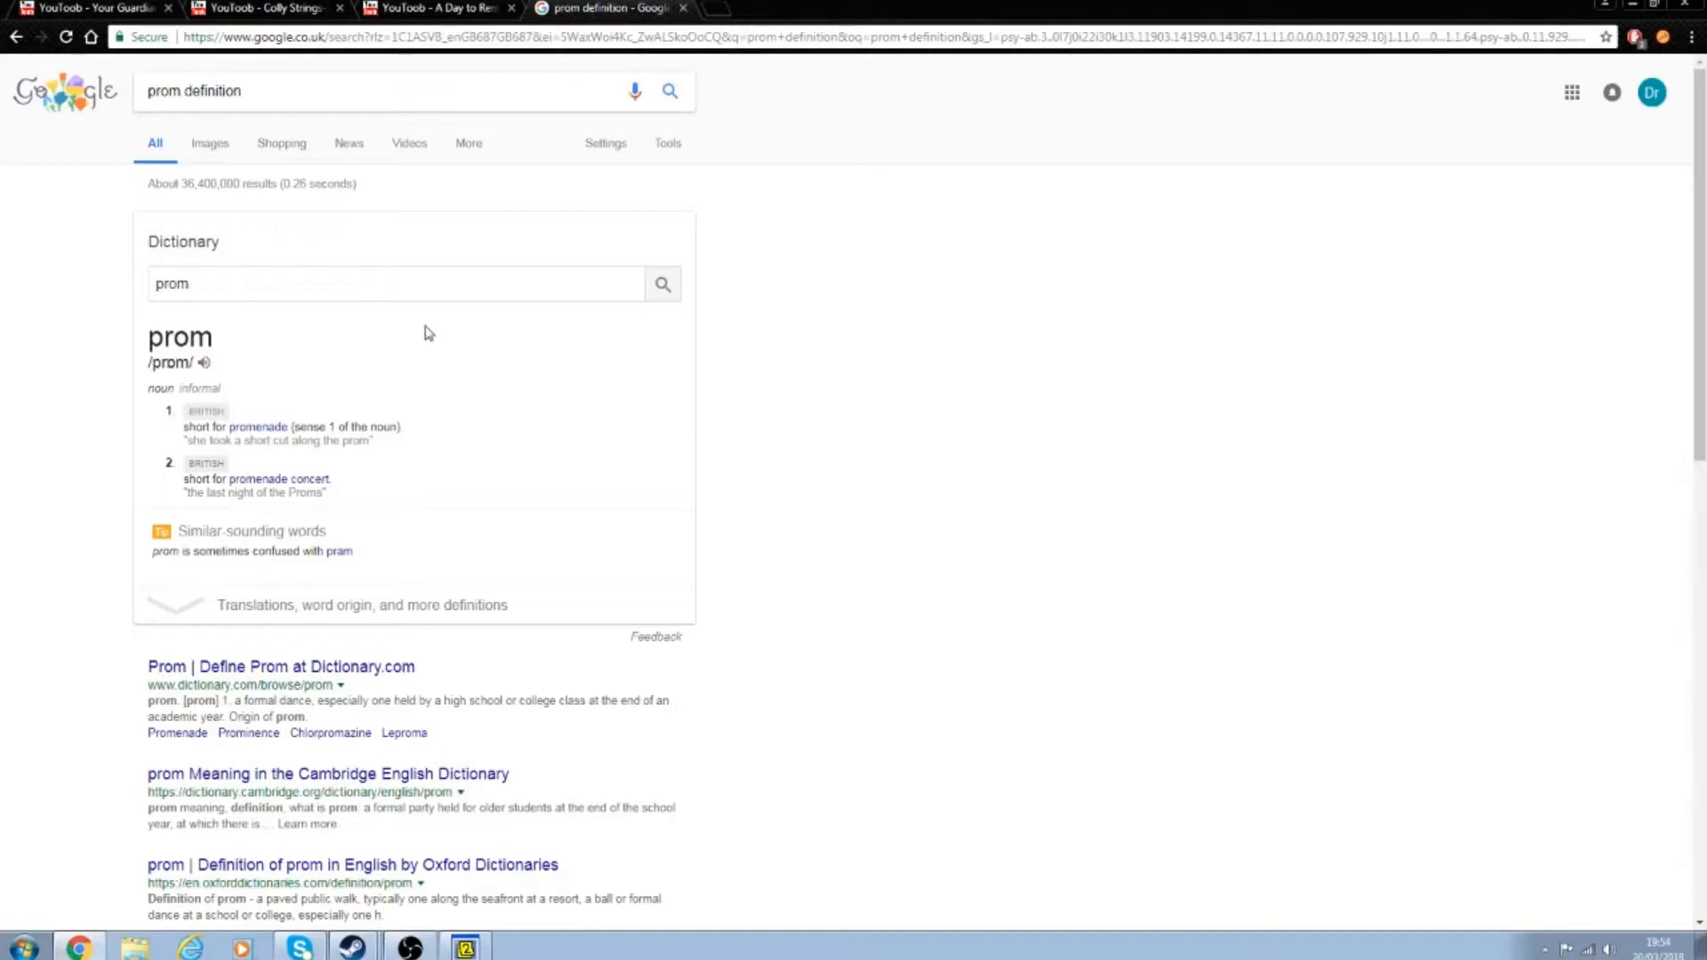
mouse_move(564, 810)
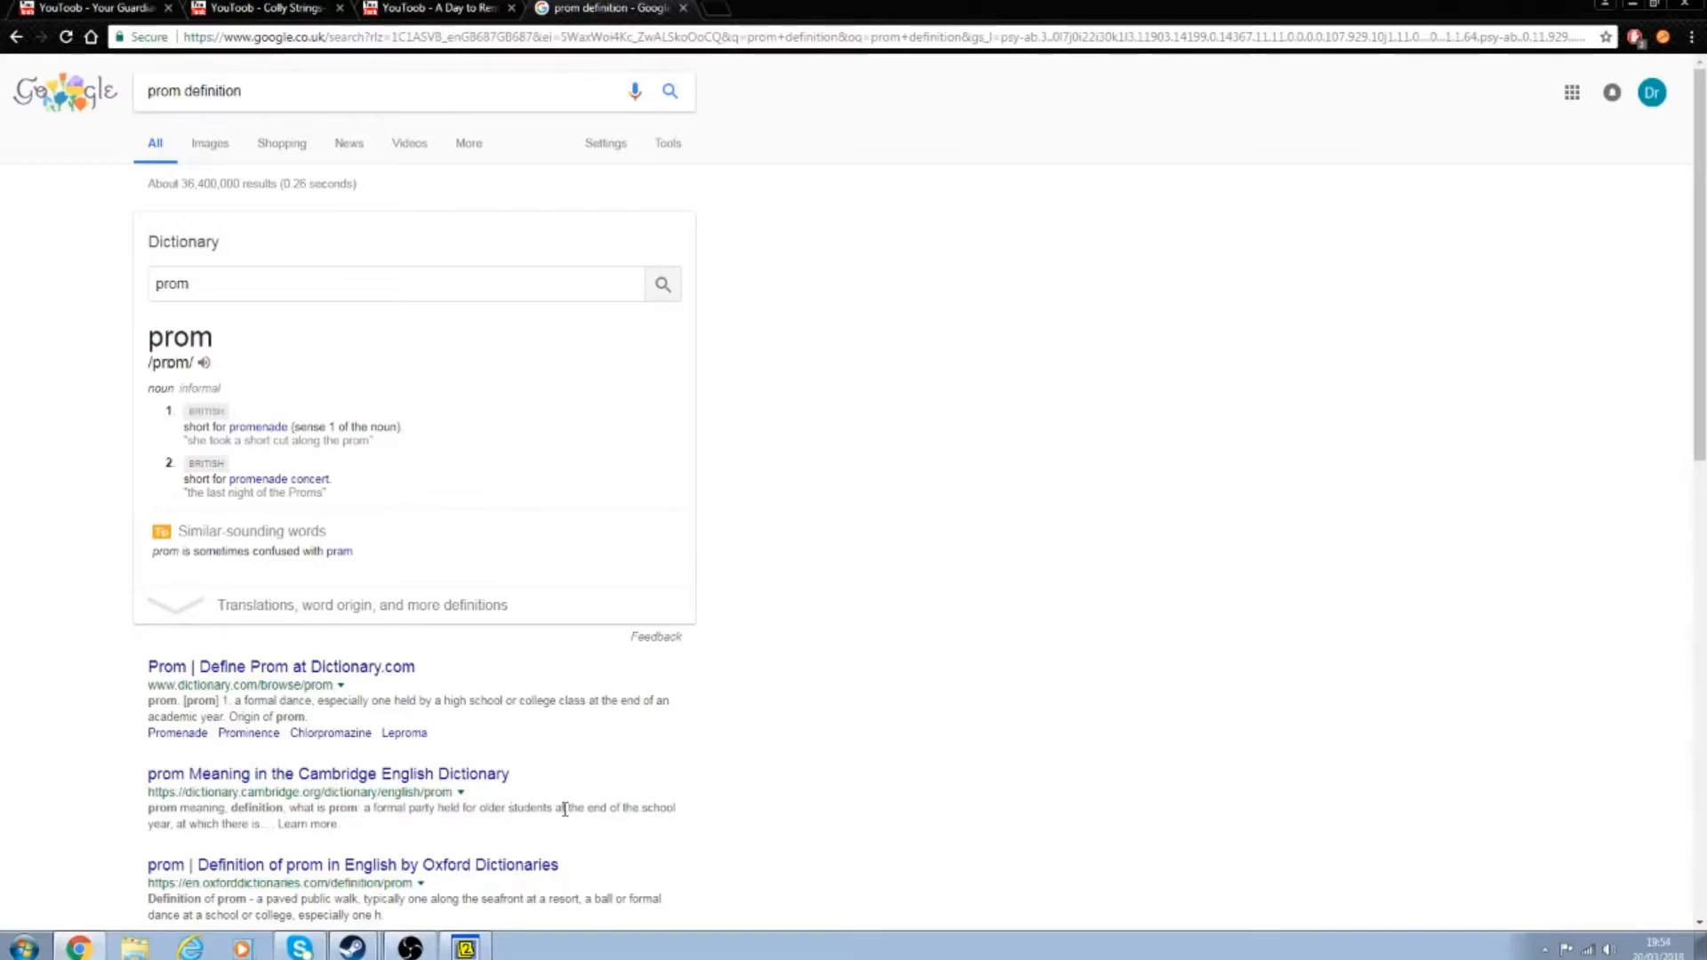
mouse_move(741, 6)
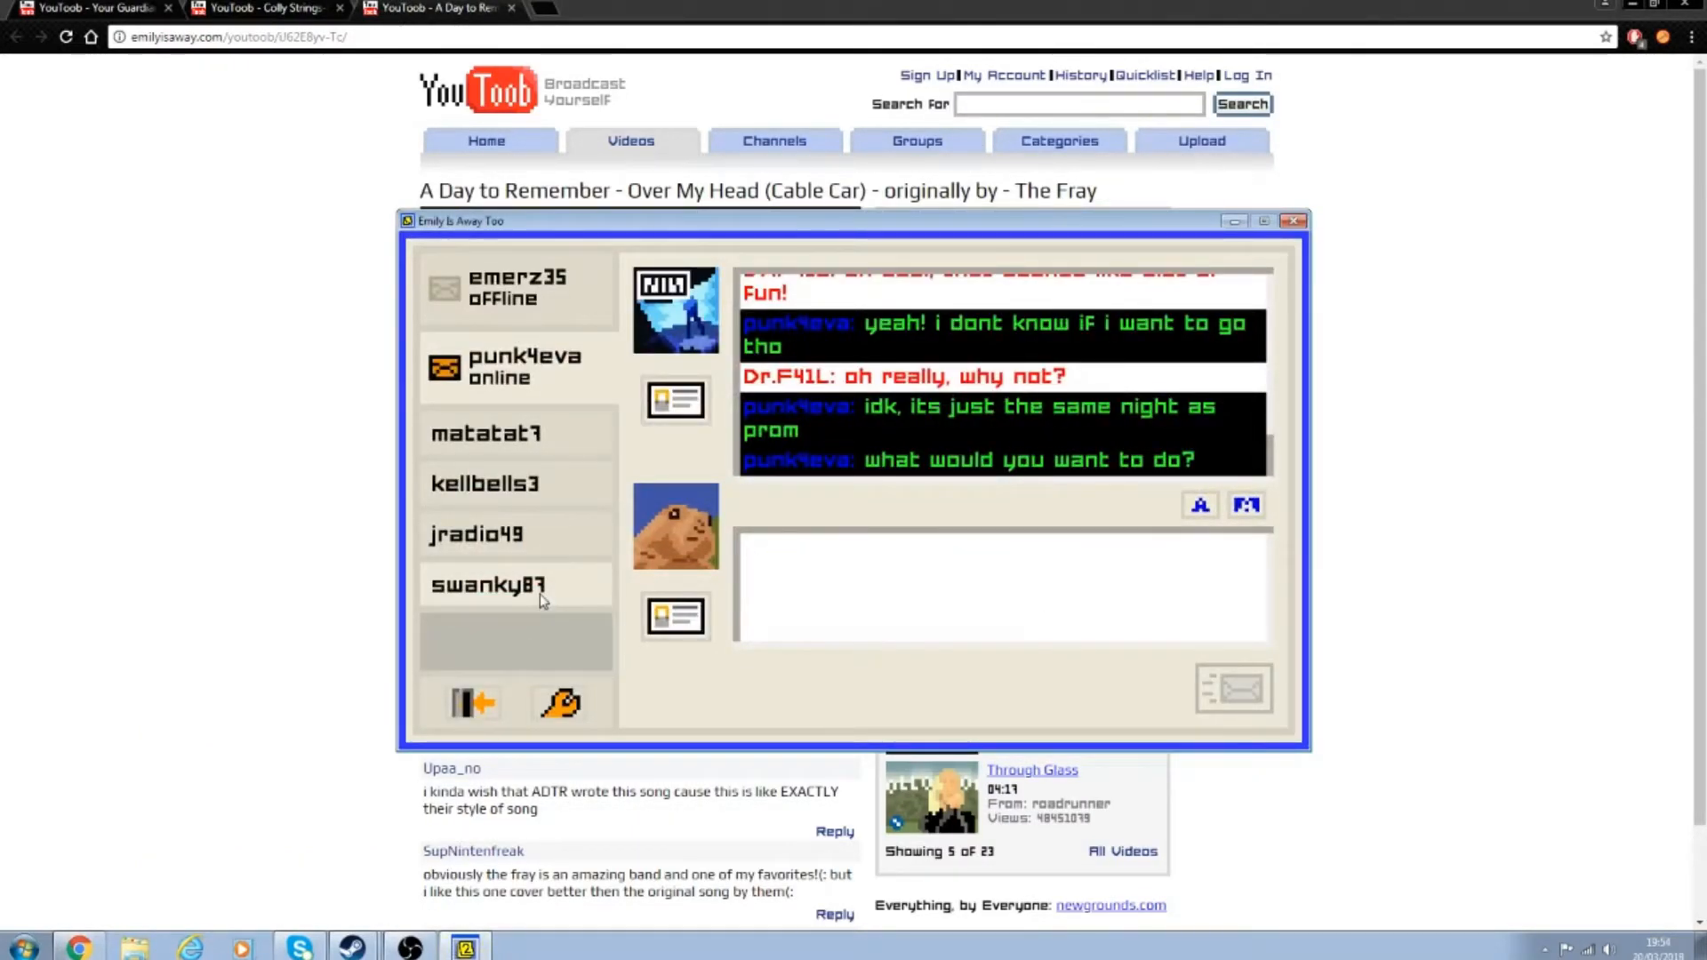
Step: Send 'lets go to prom together!' then confirm with 'yeah, i guess thats what i mean?'
type("lets go to prom together!")
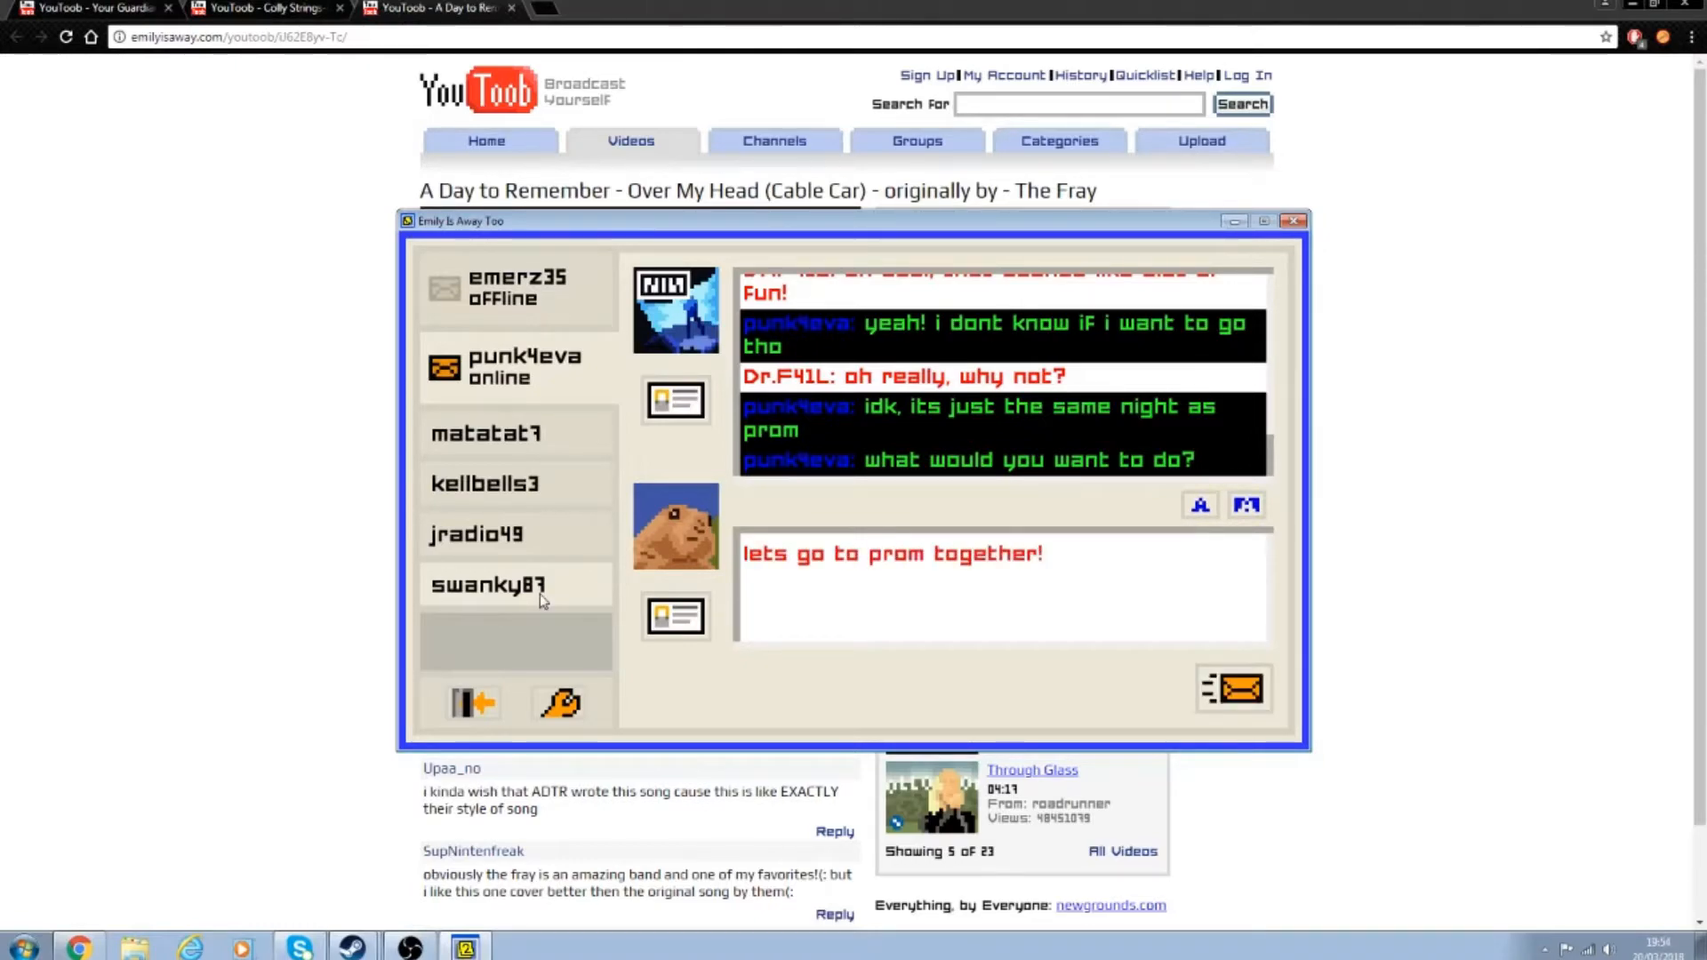
left_click(1233, 688)
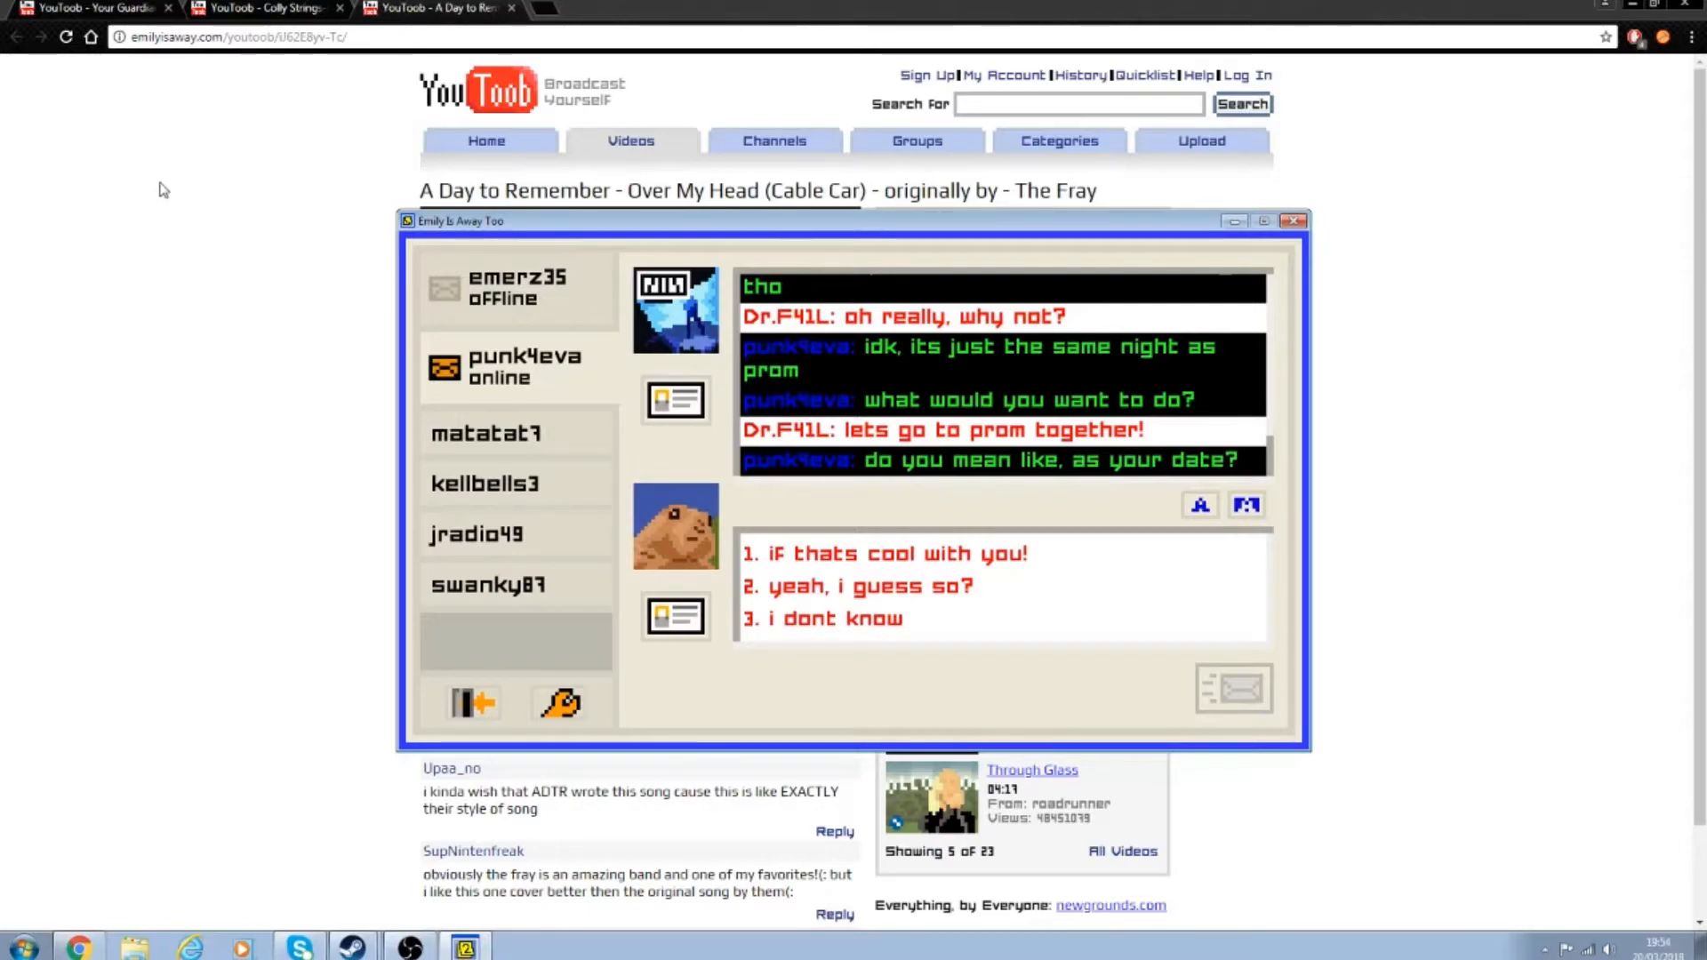
mouse_move(205, 275)
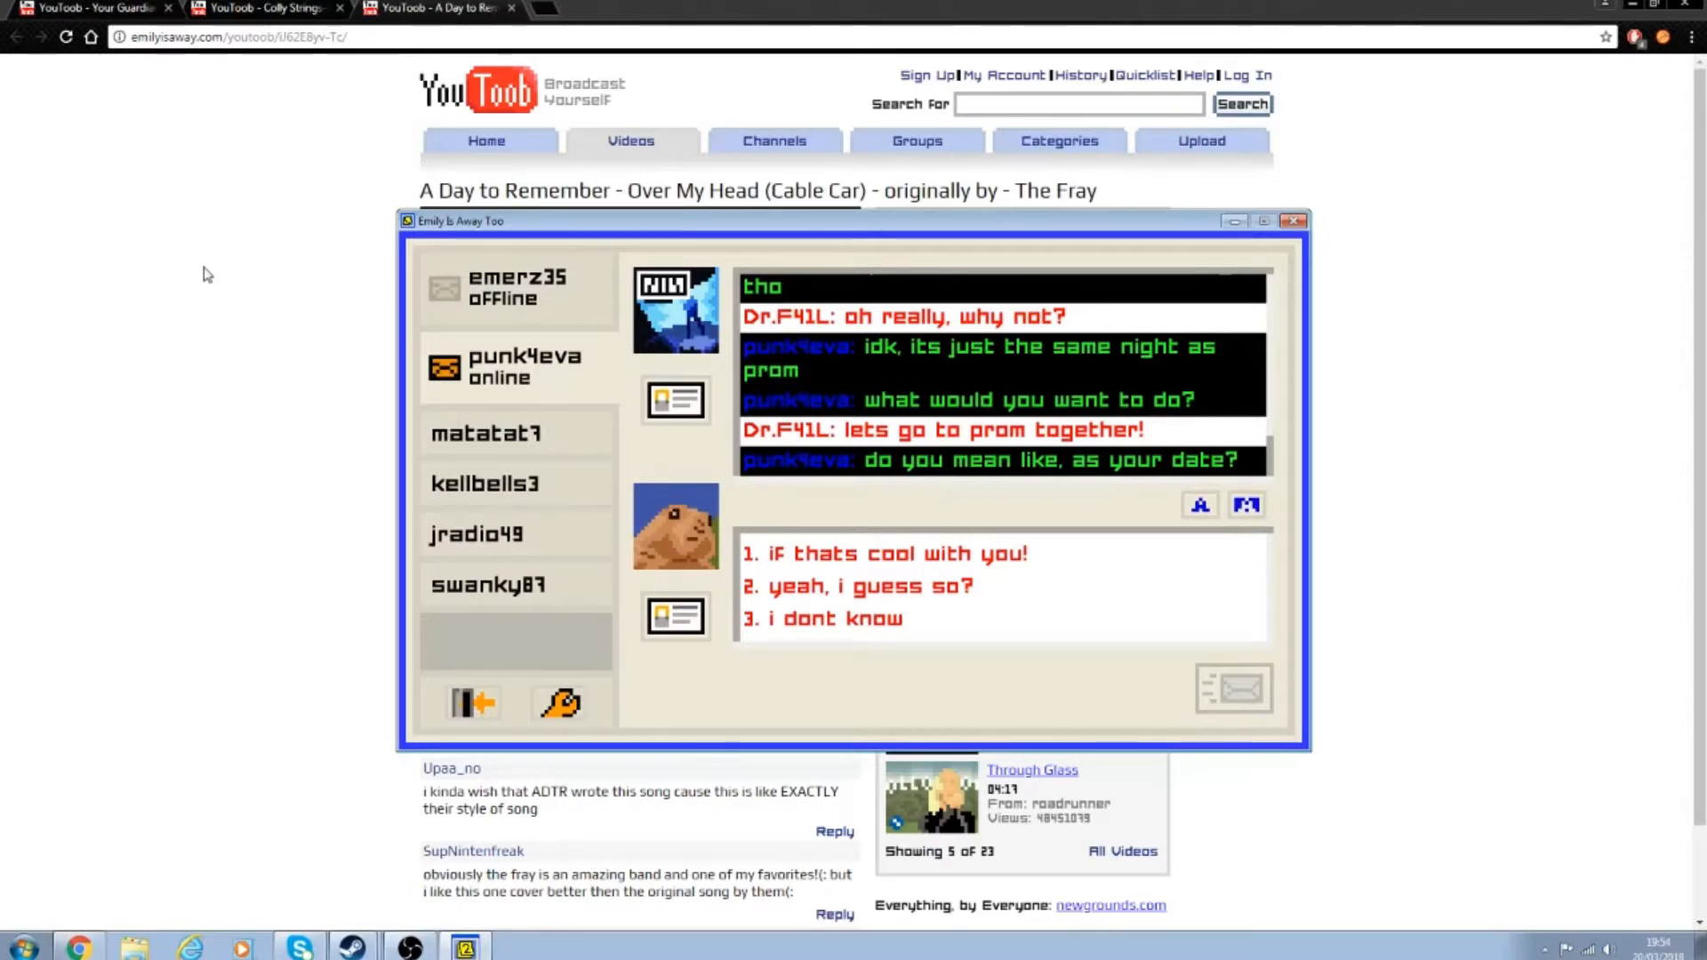
left_click(858, 587)
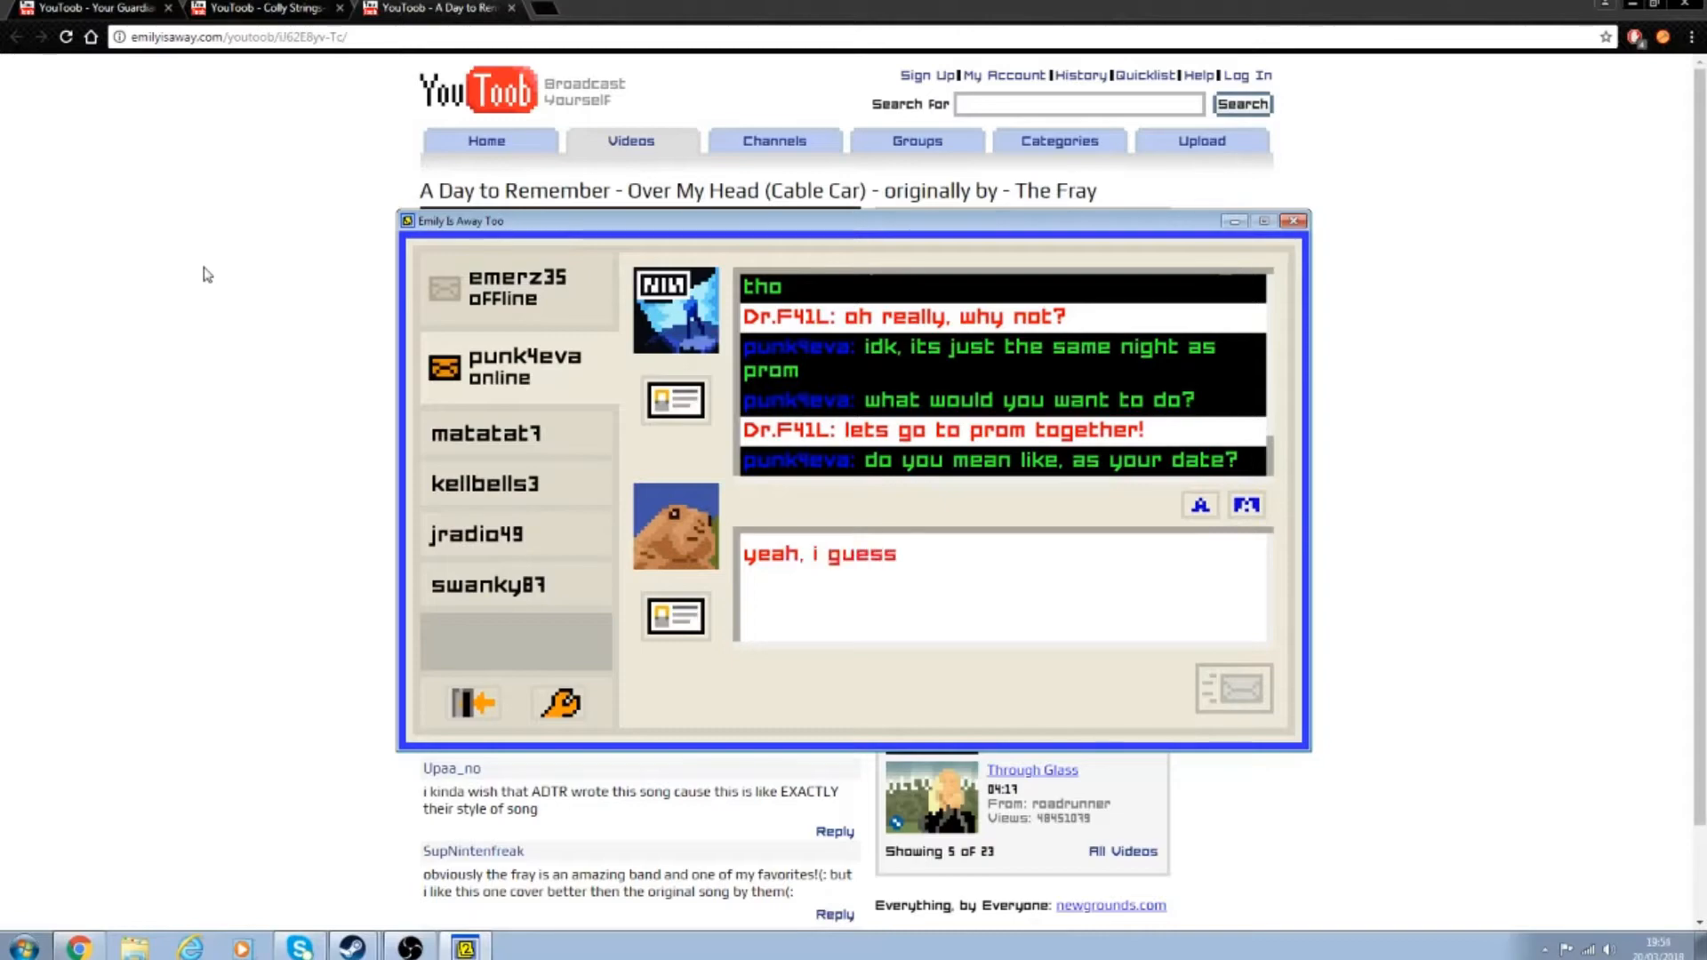
type("thats what i mean?")
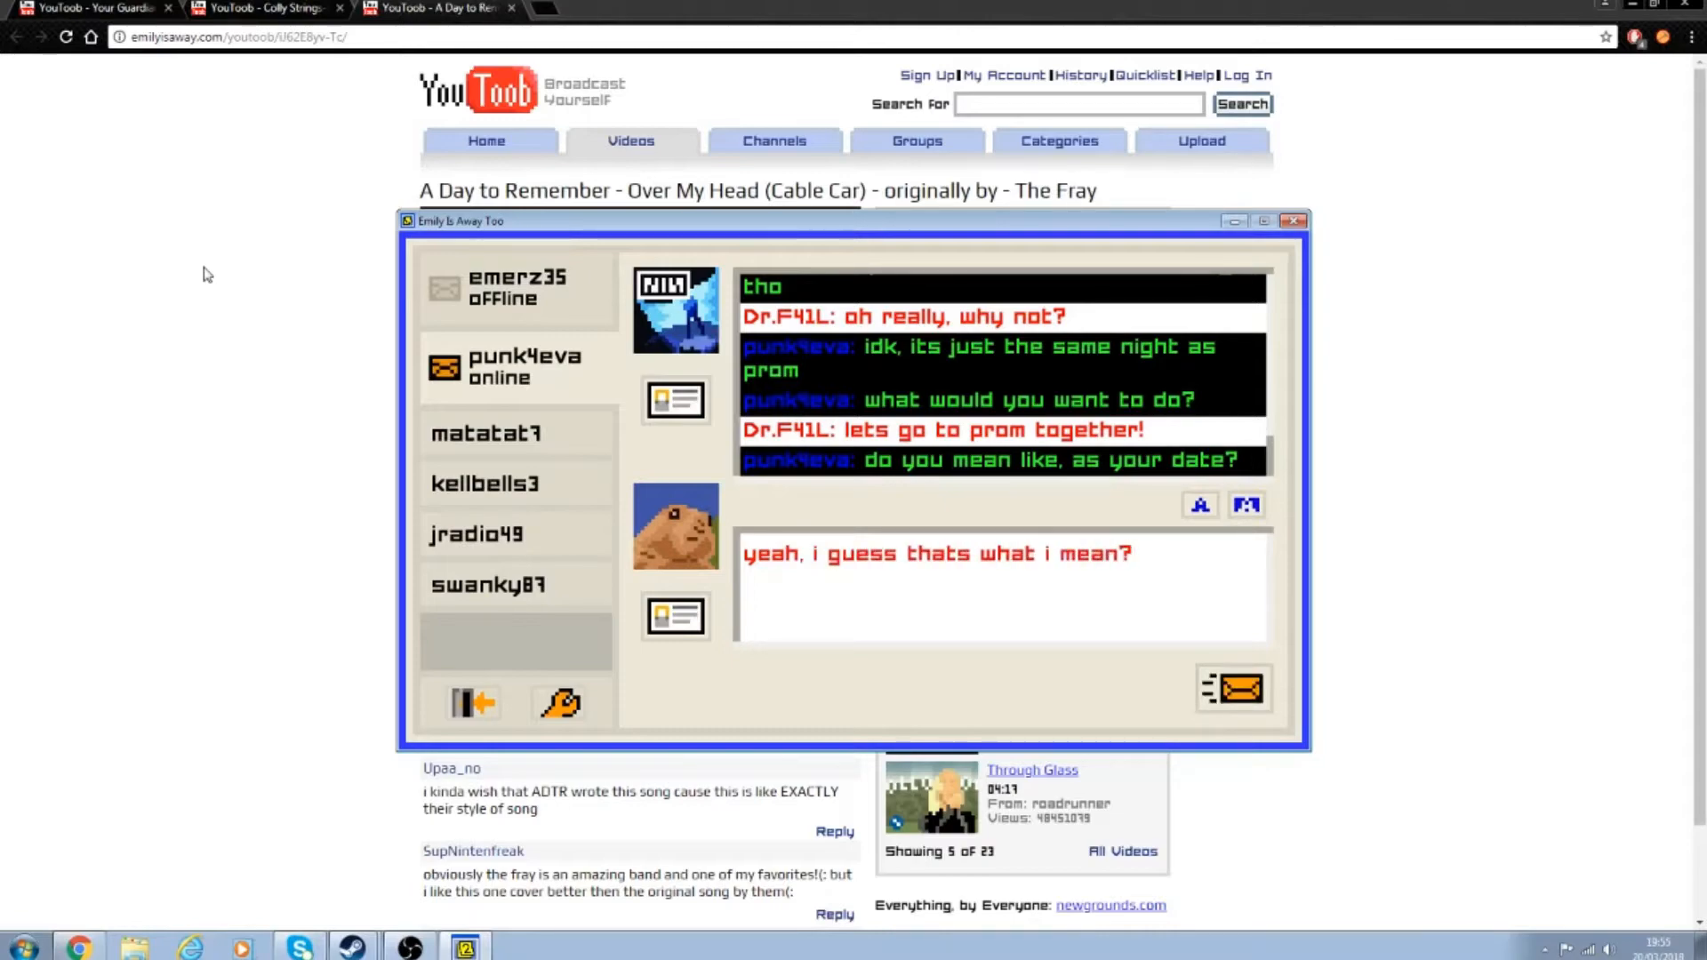
left_click(1233, 688)
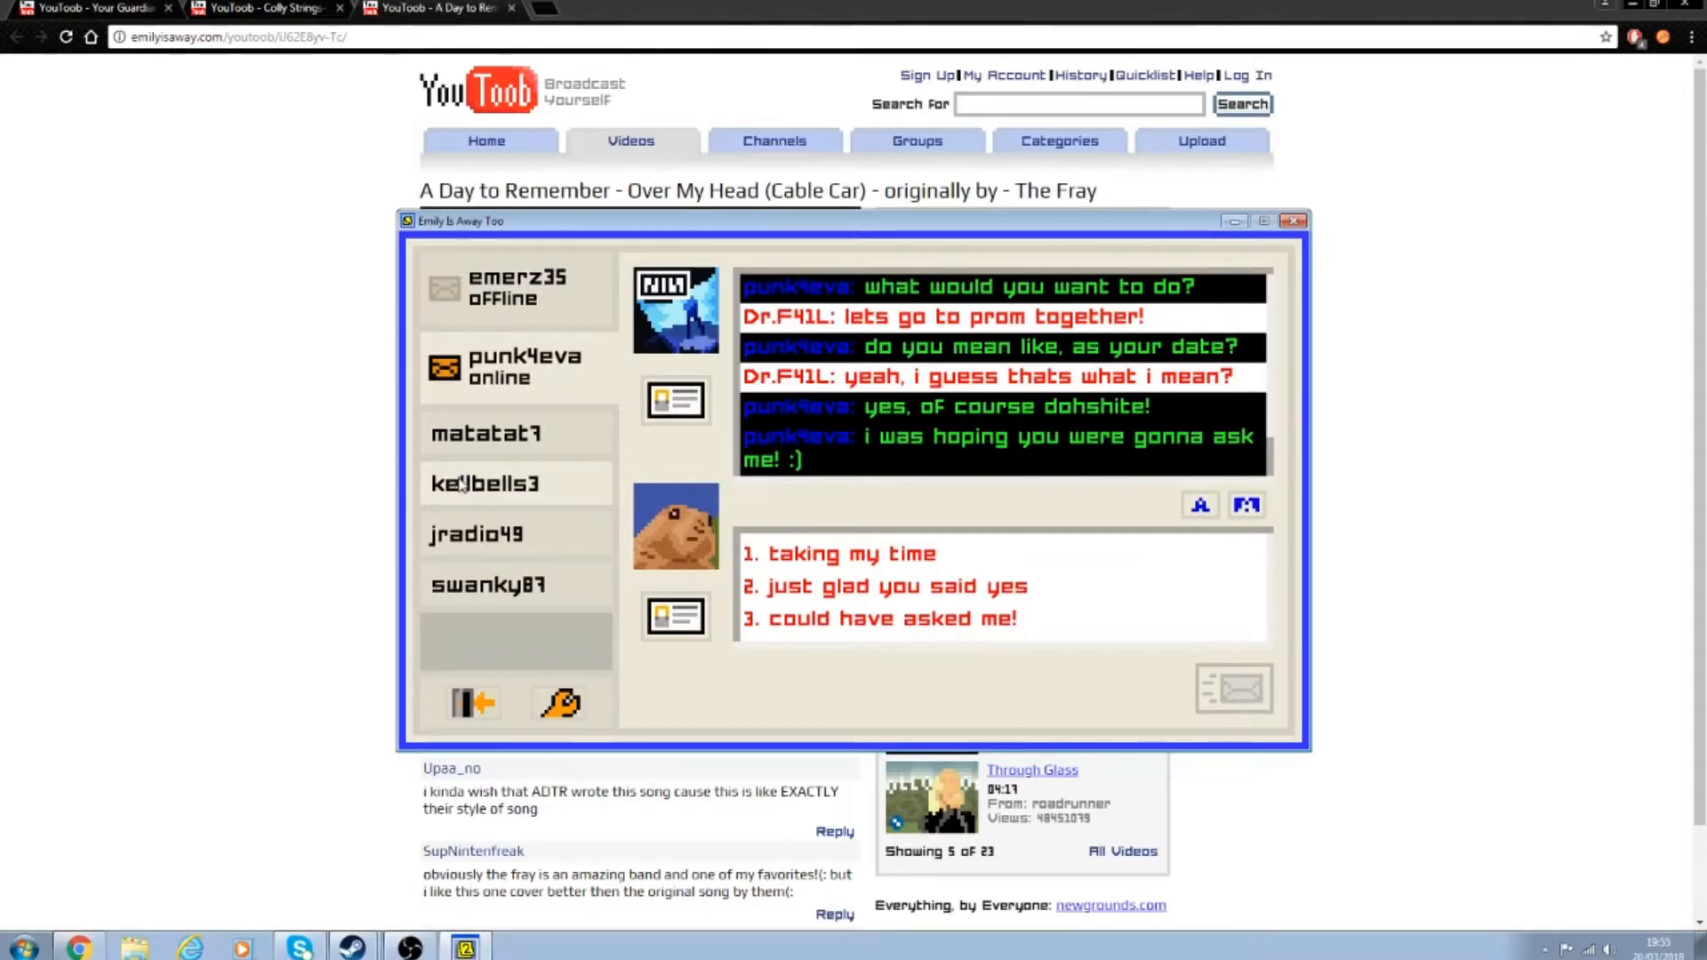
mouse_move(748, 485)
type("heyy, i d")
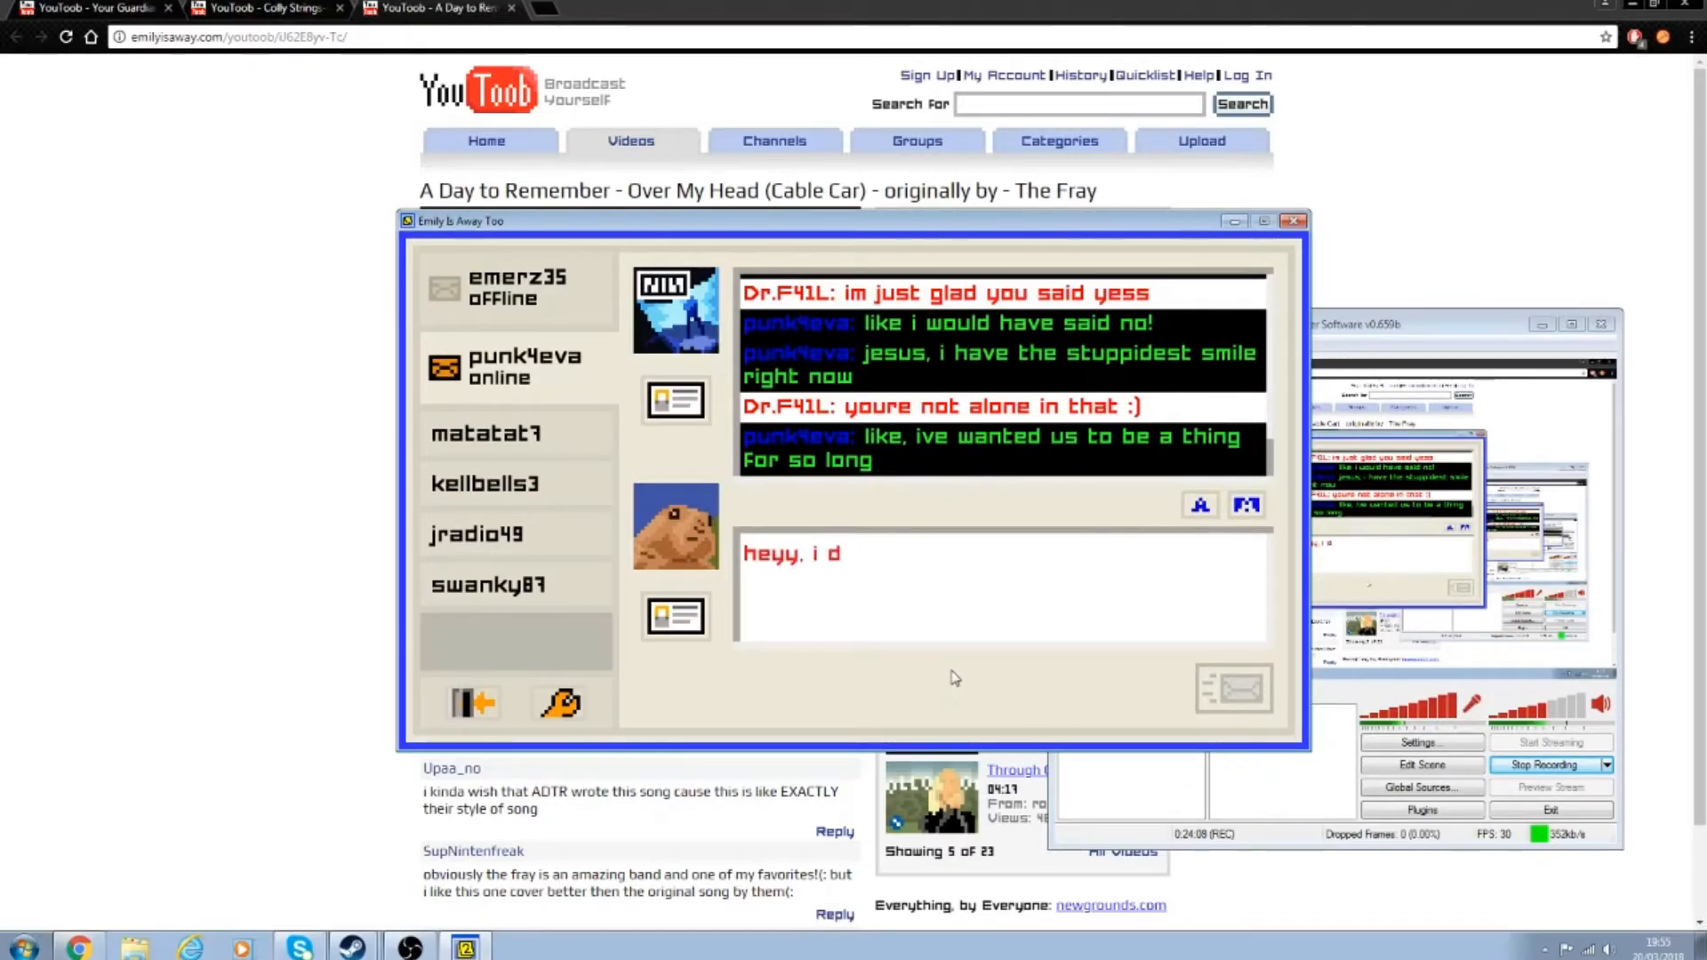
type("id too!")
key("enter")
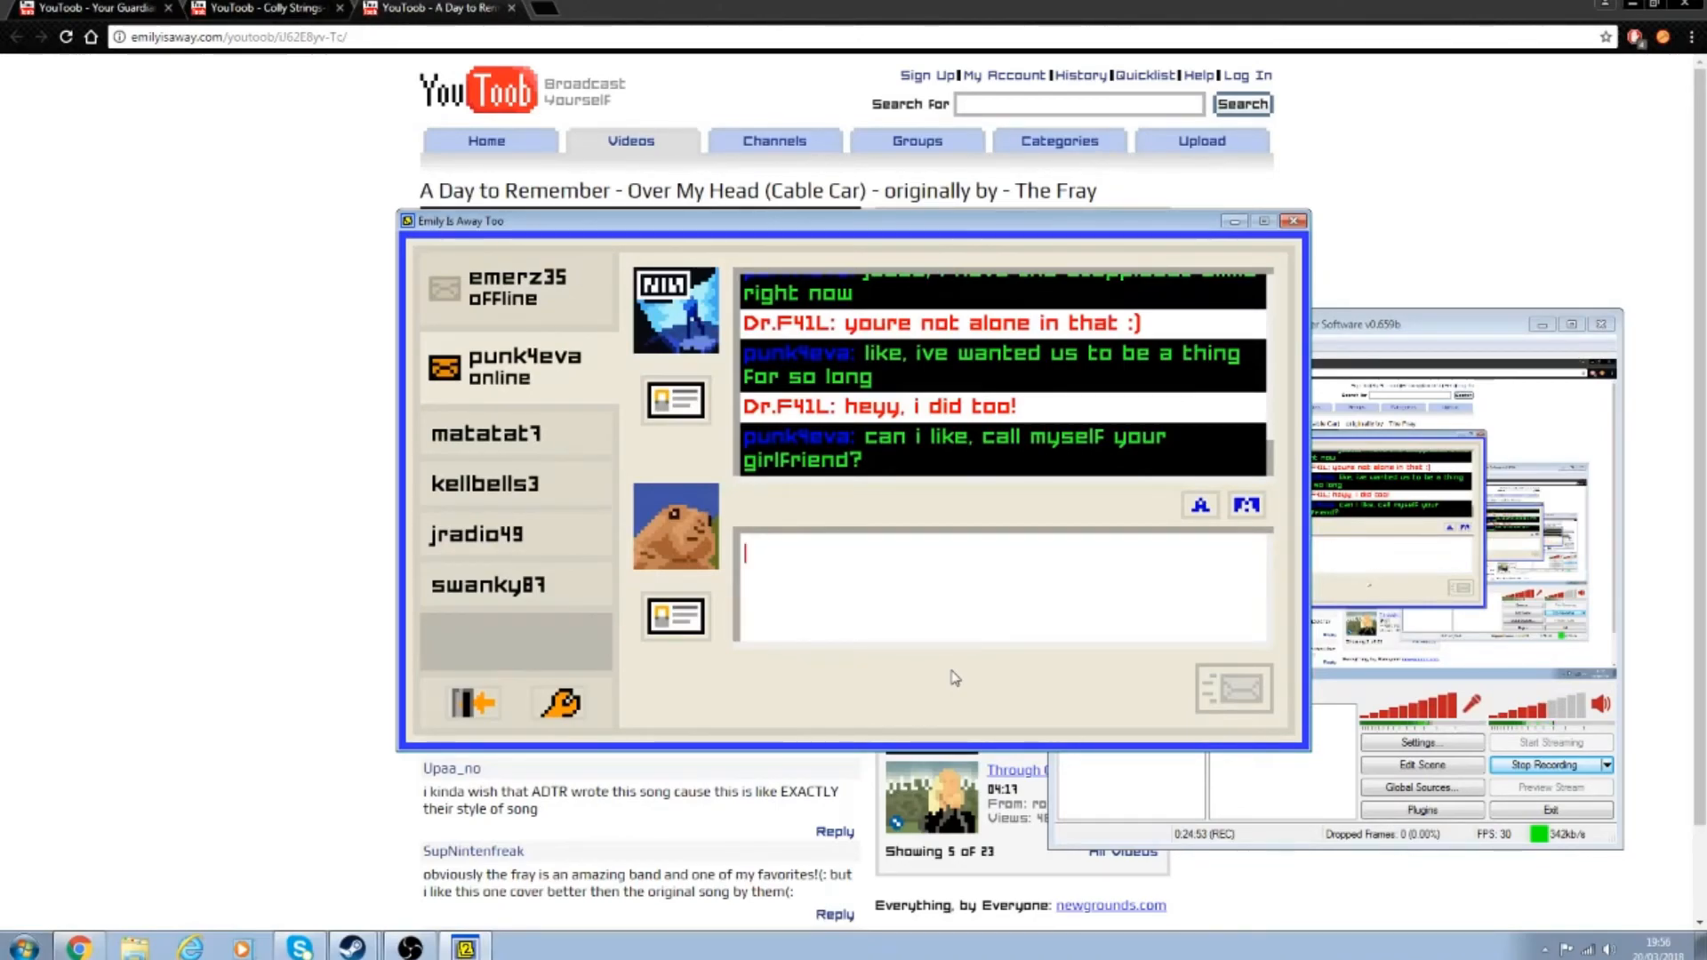
type("do you like, want to?")
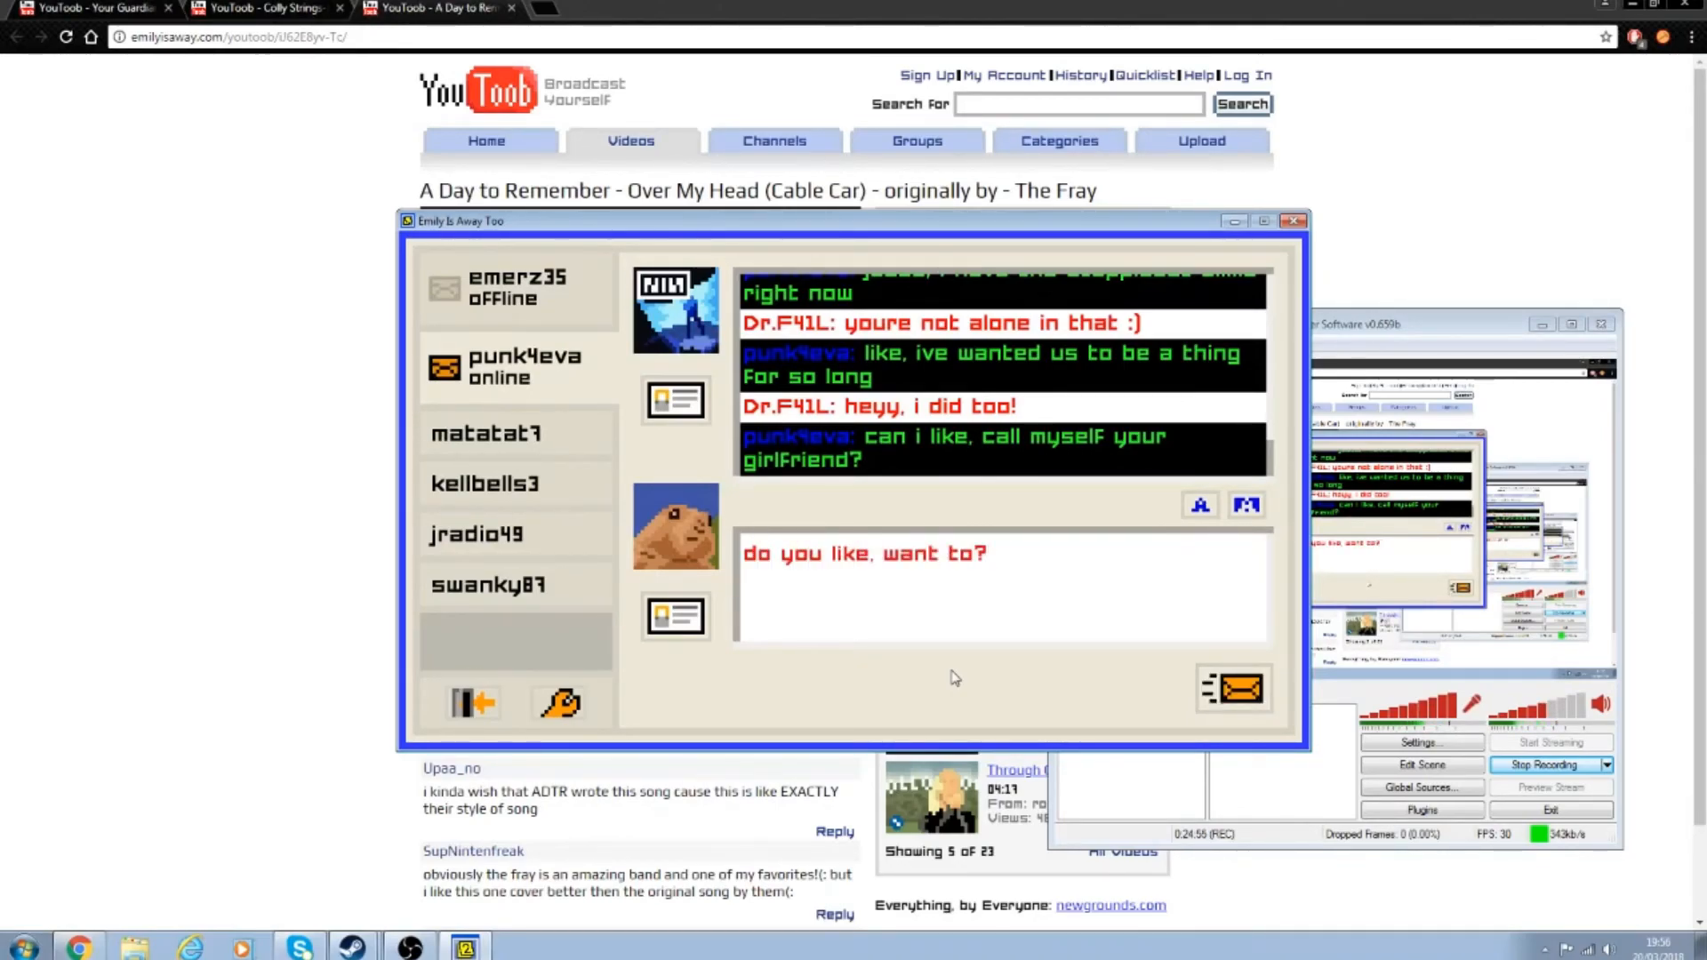
left_click(1234, 687)
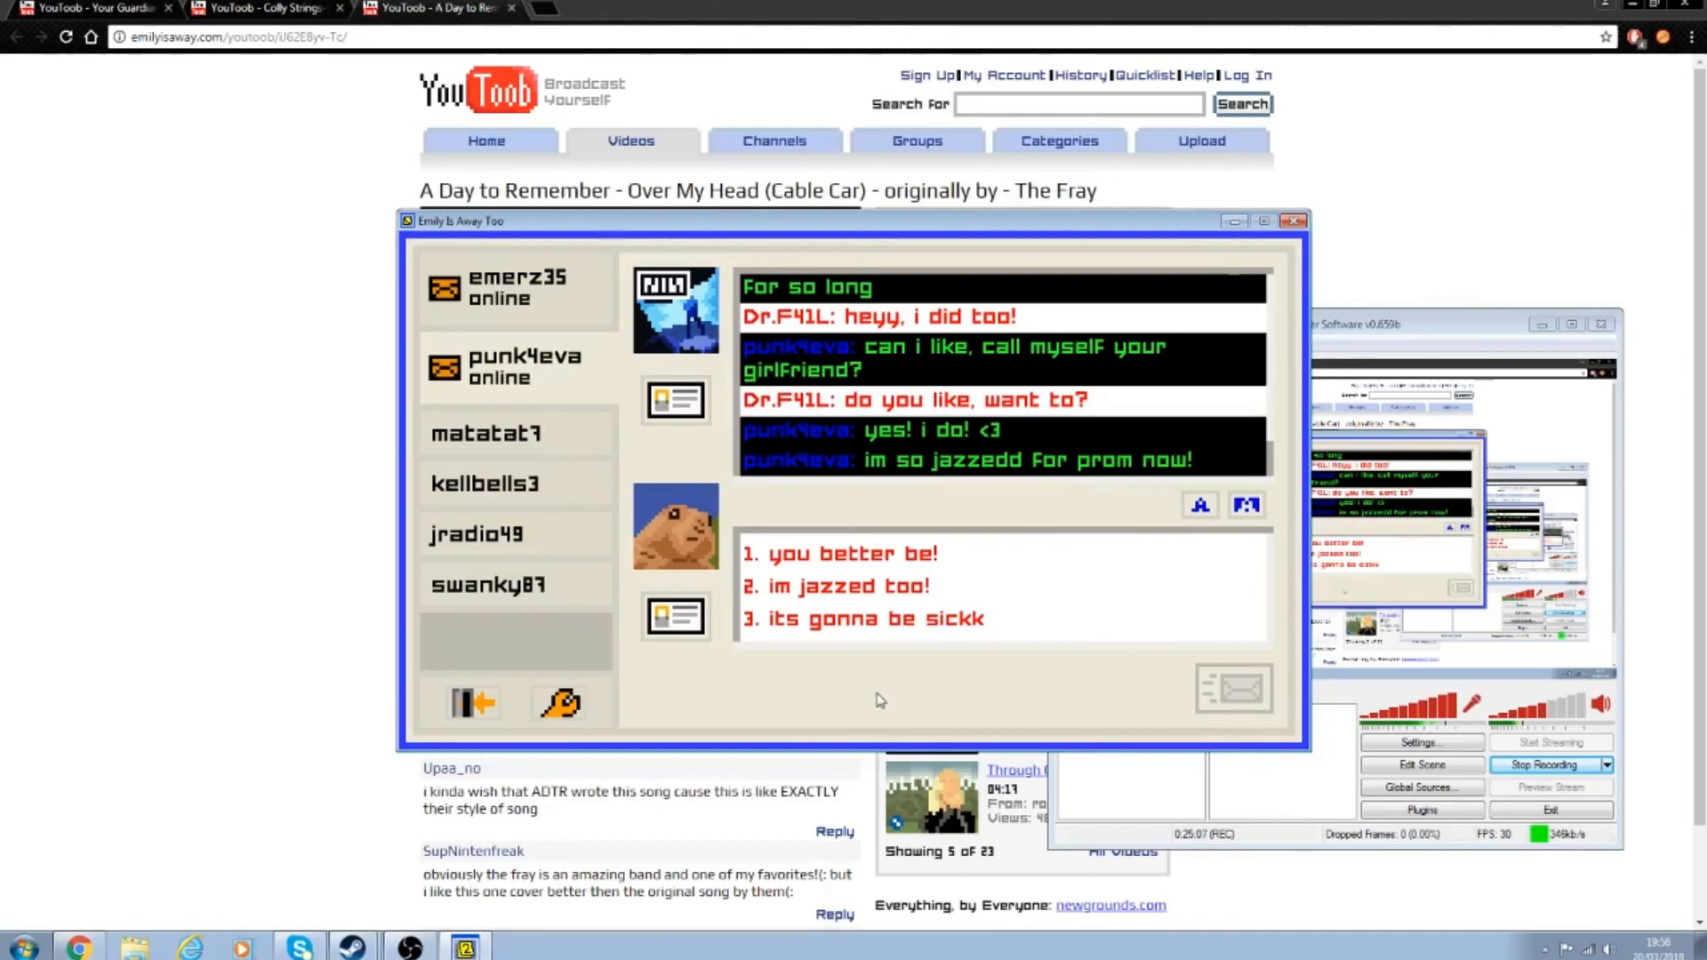
mouse_move(877, 719)
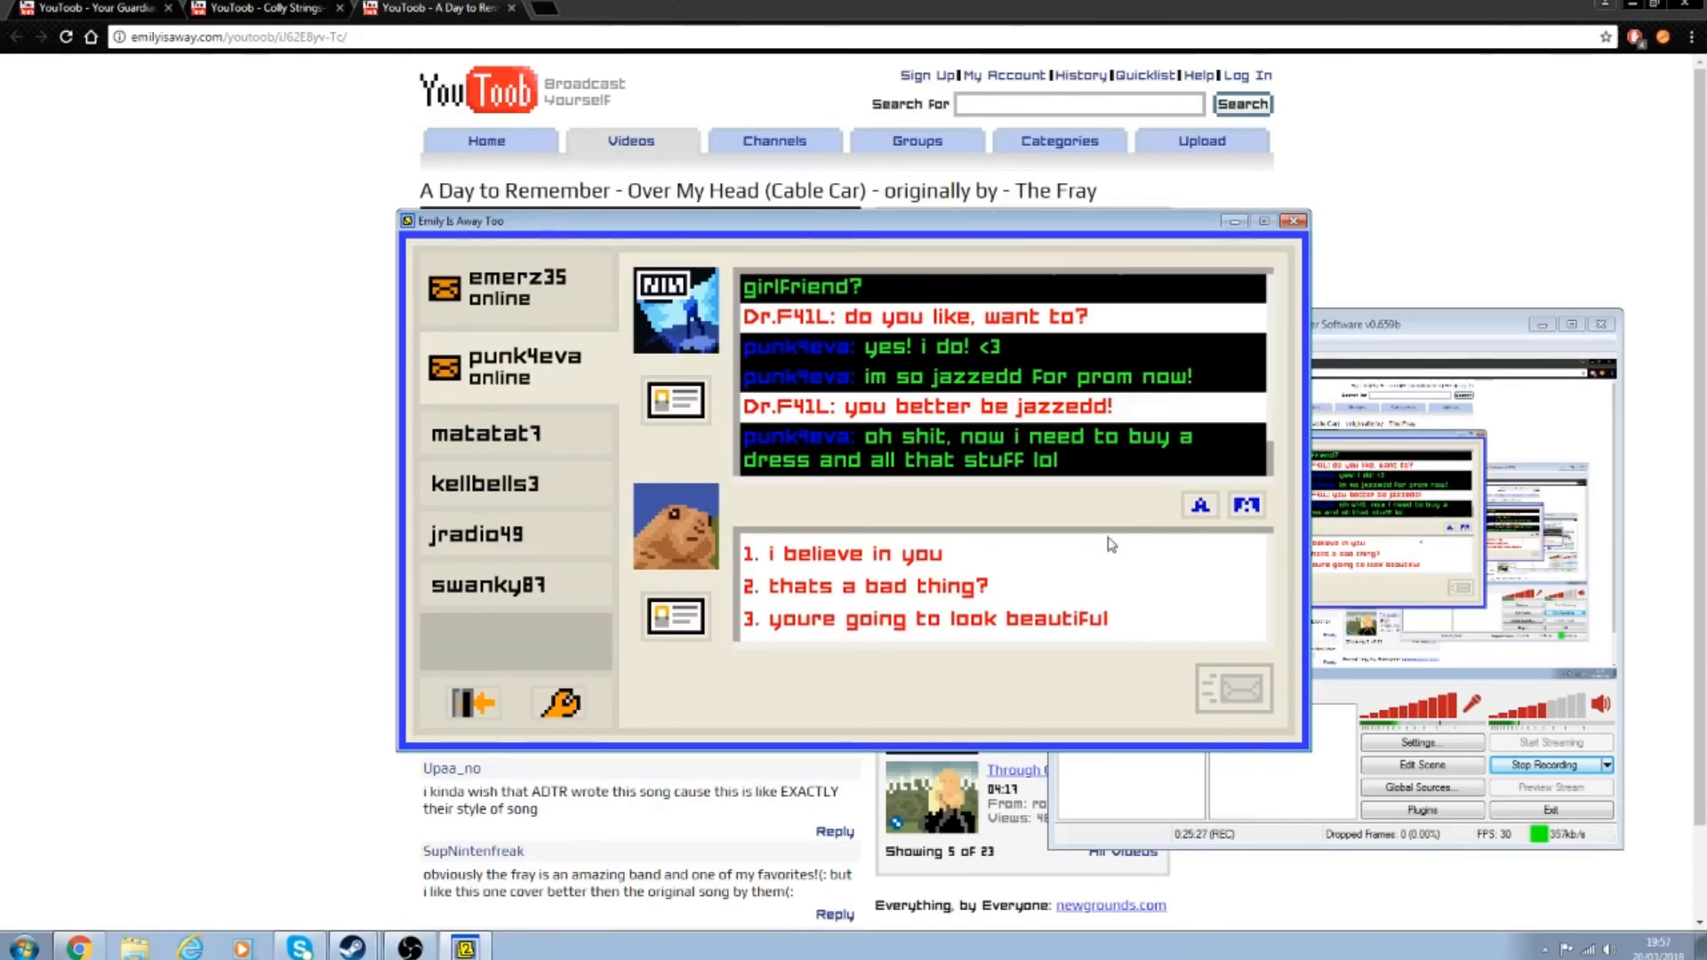
mouse_move(1301, 716)
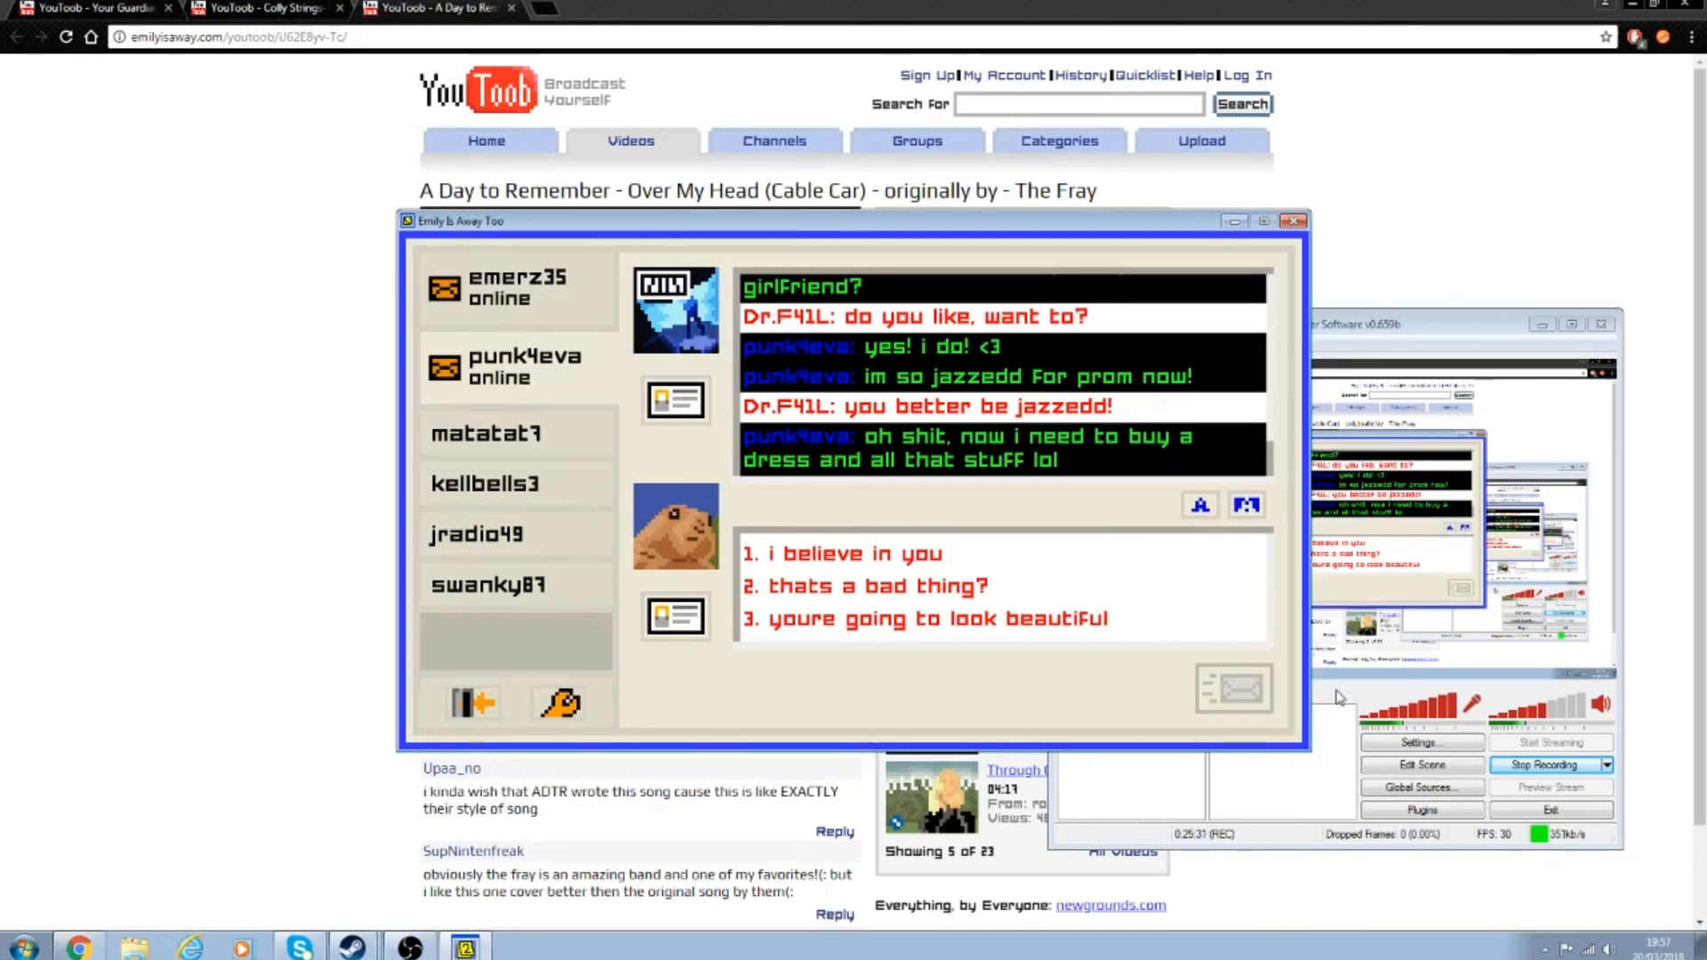
mouse_move(1338, 722)
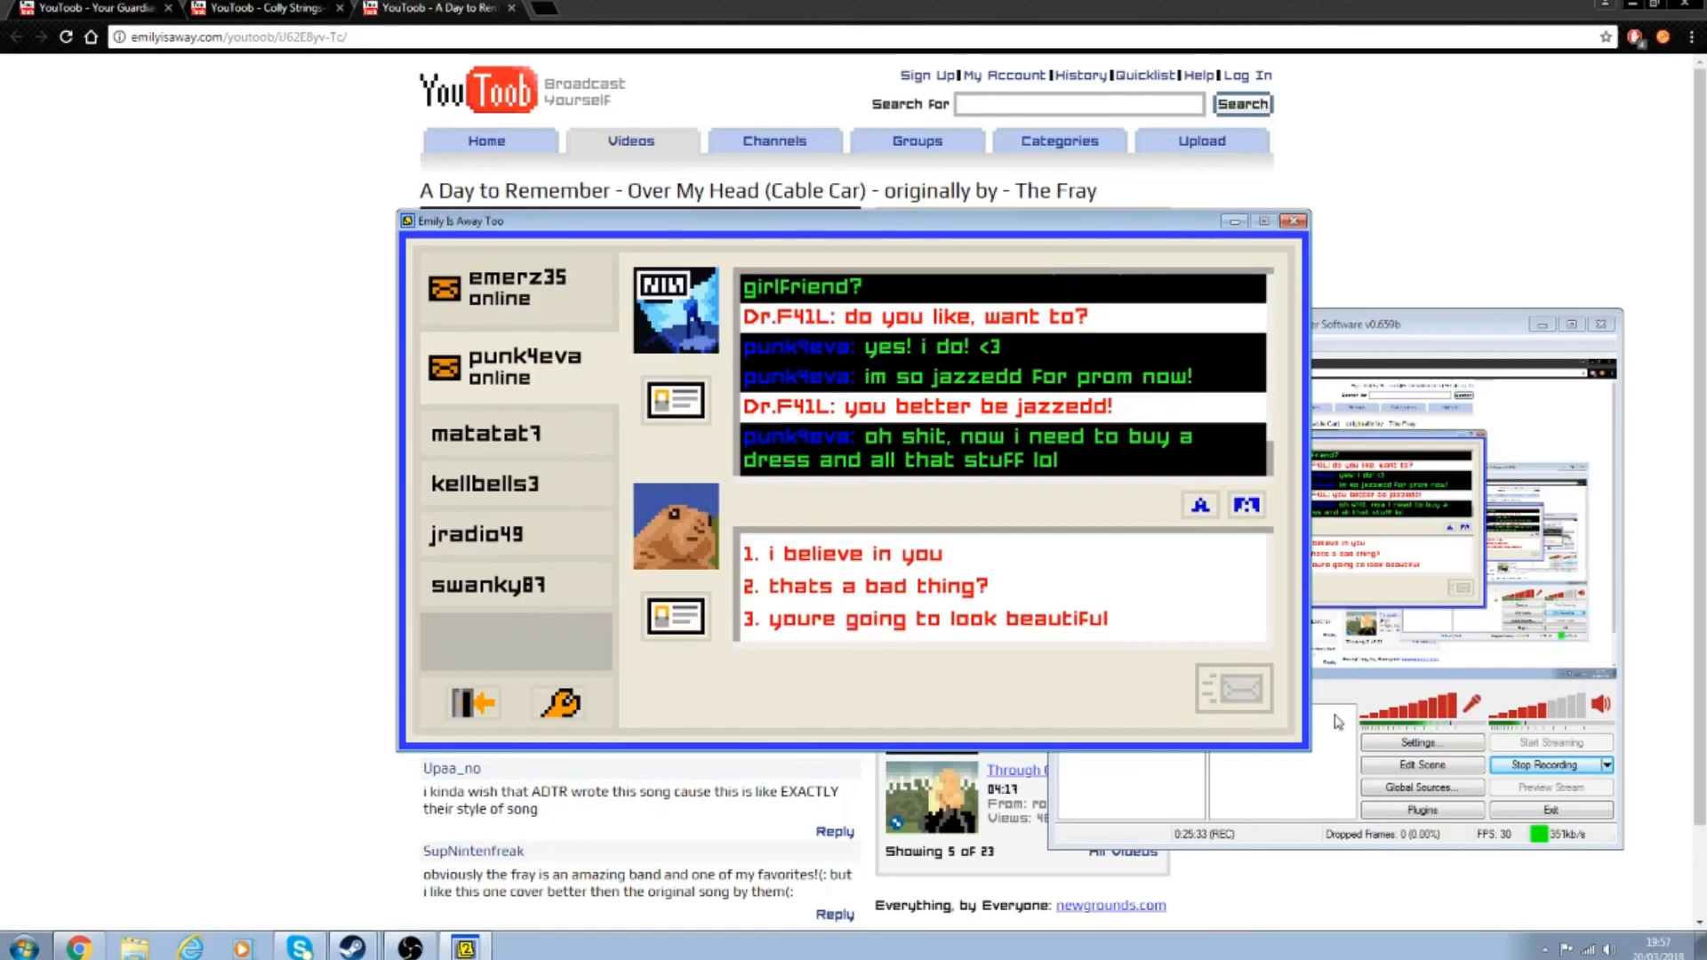